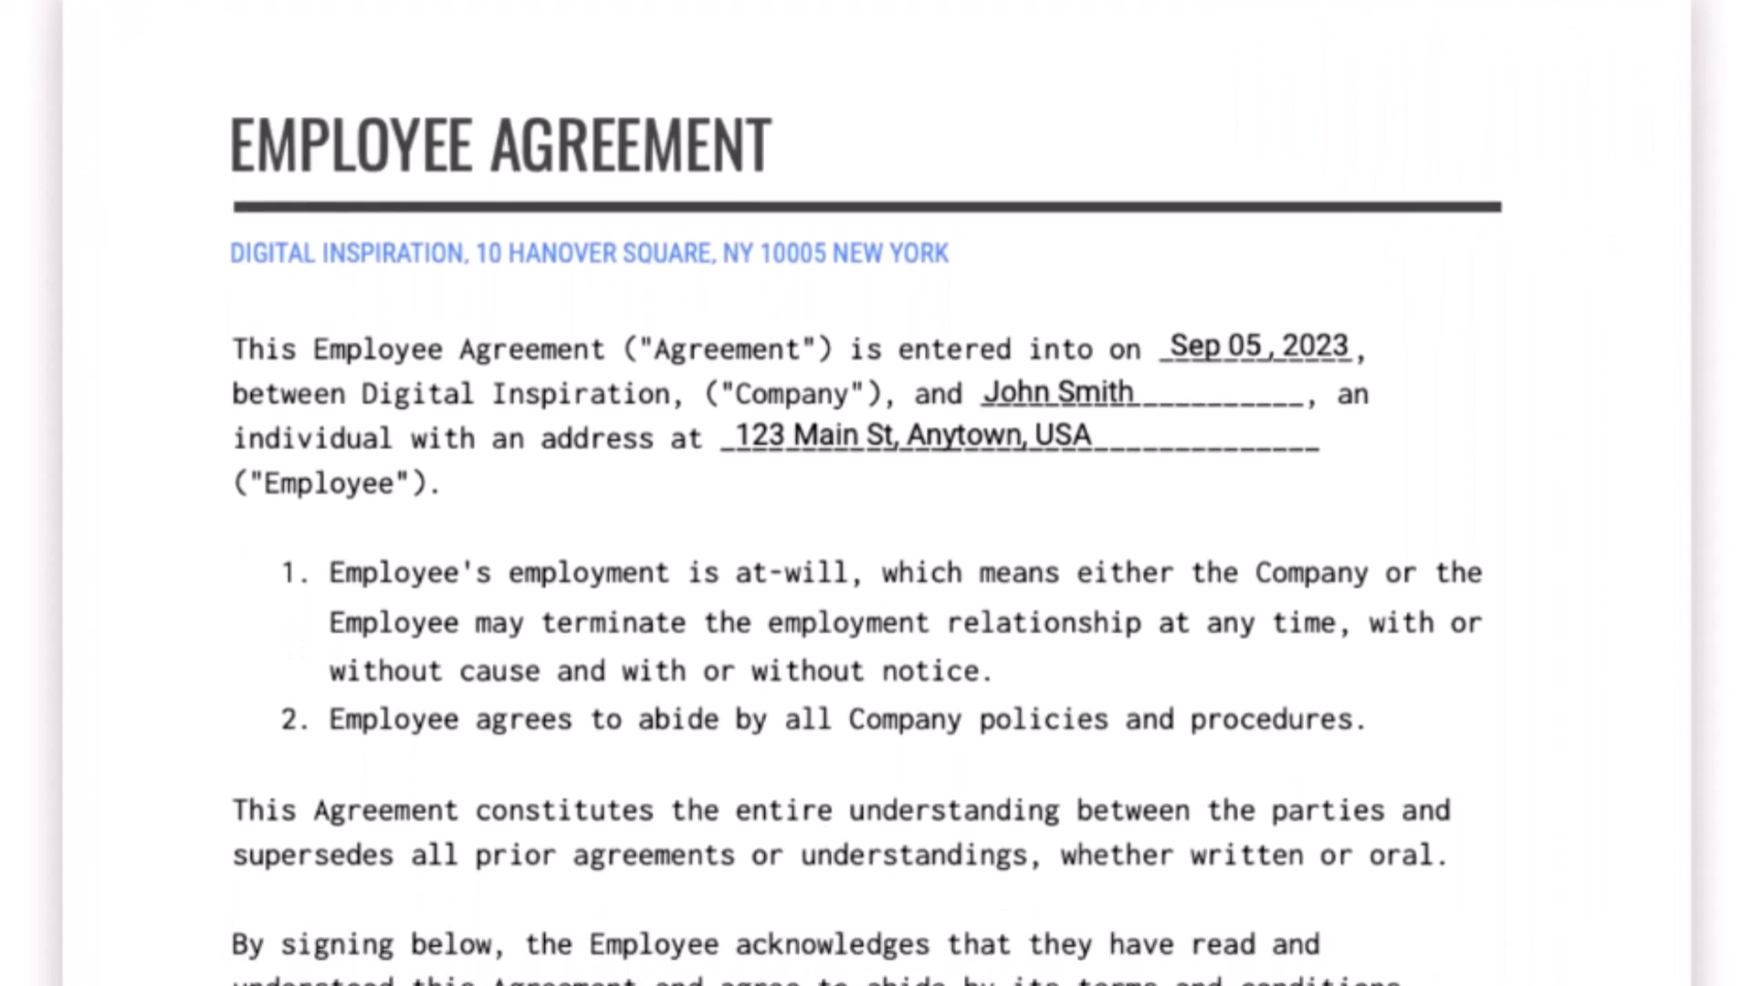
Review the signed Employee Agreement PDF, then view the employee sheet and agreement template
{"action": "scroll", "scroll_direction": "down", "scroll_amount": 3}
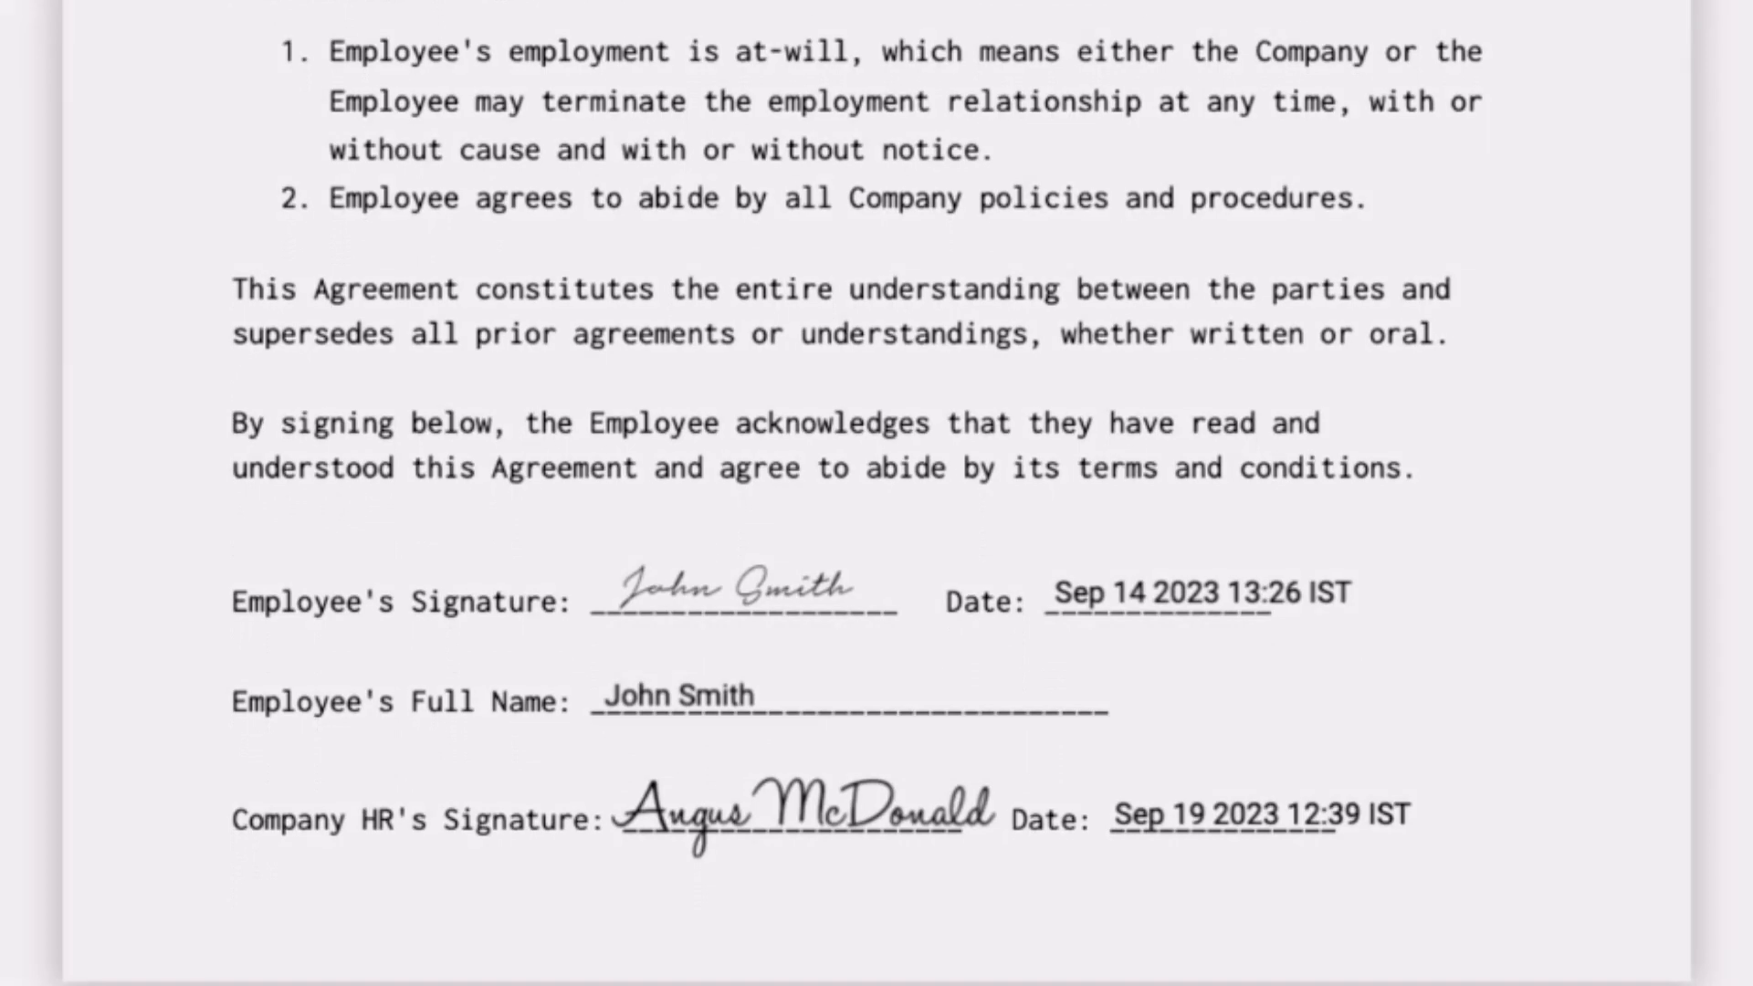
{"action": "left_click", "coordinate": [397, 18]}
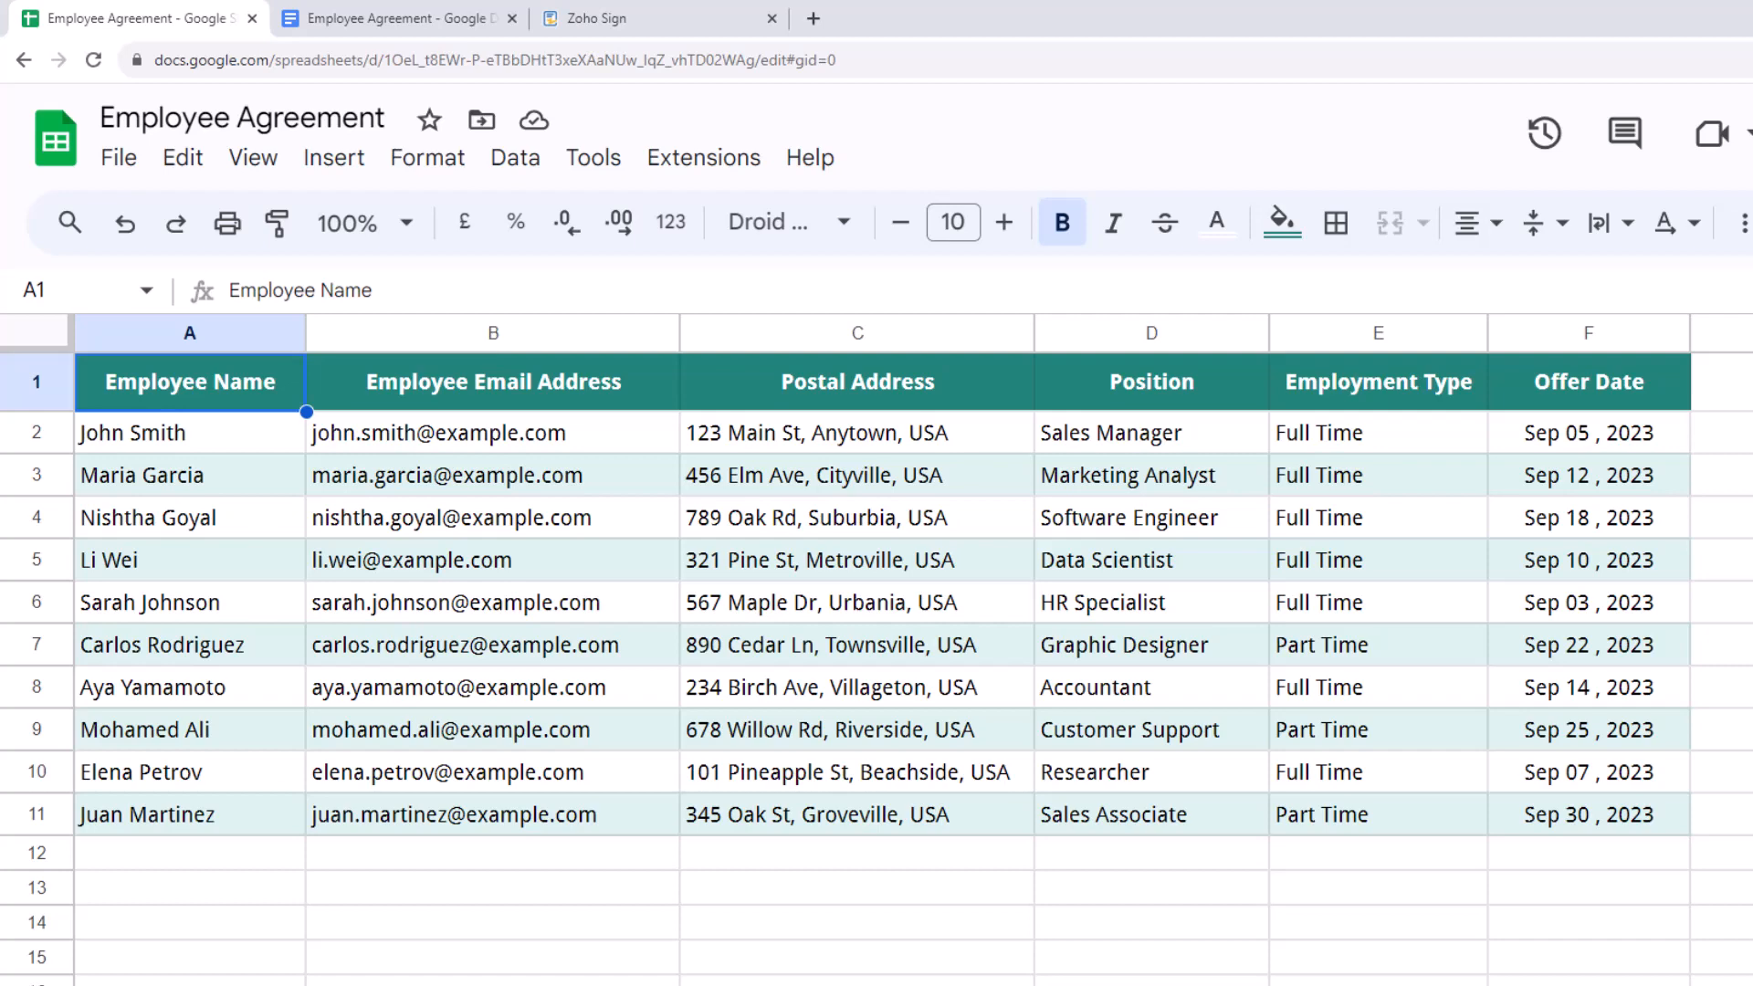
{"action": "left_click", "coordinate": [348, 16]}
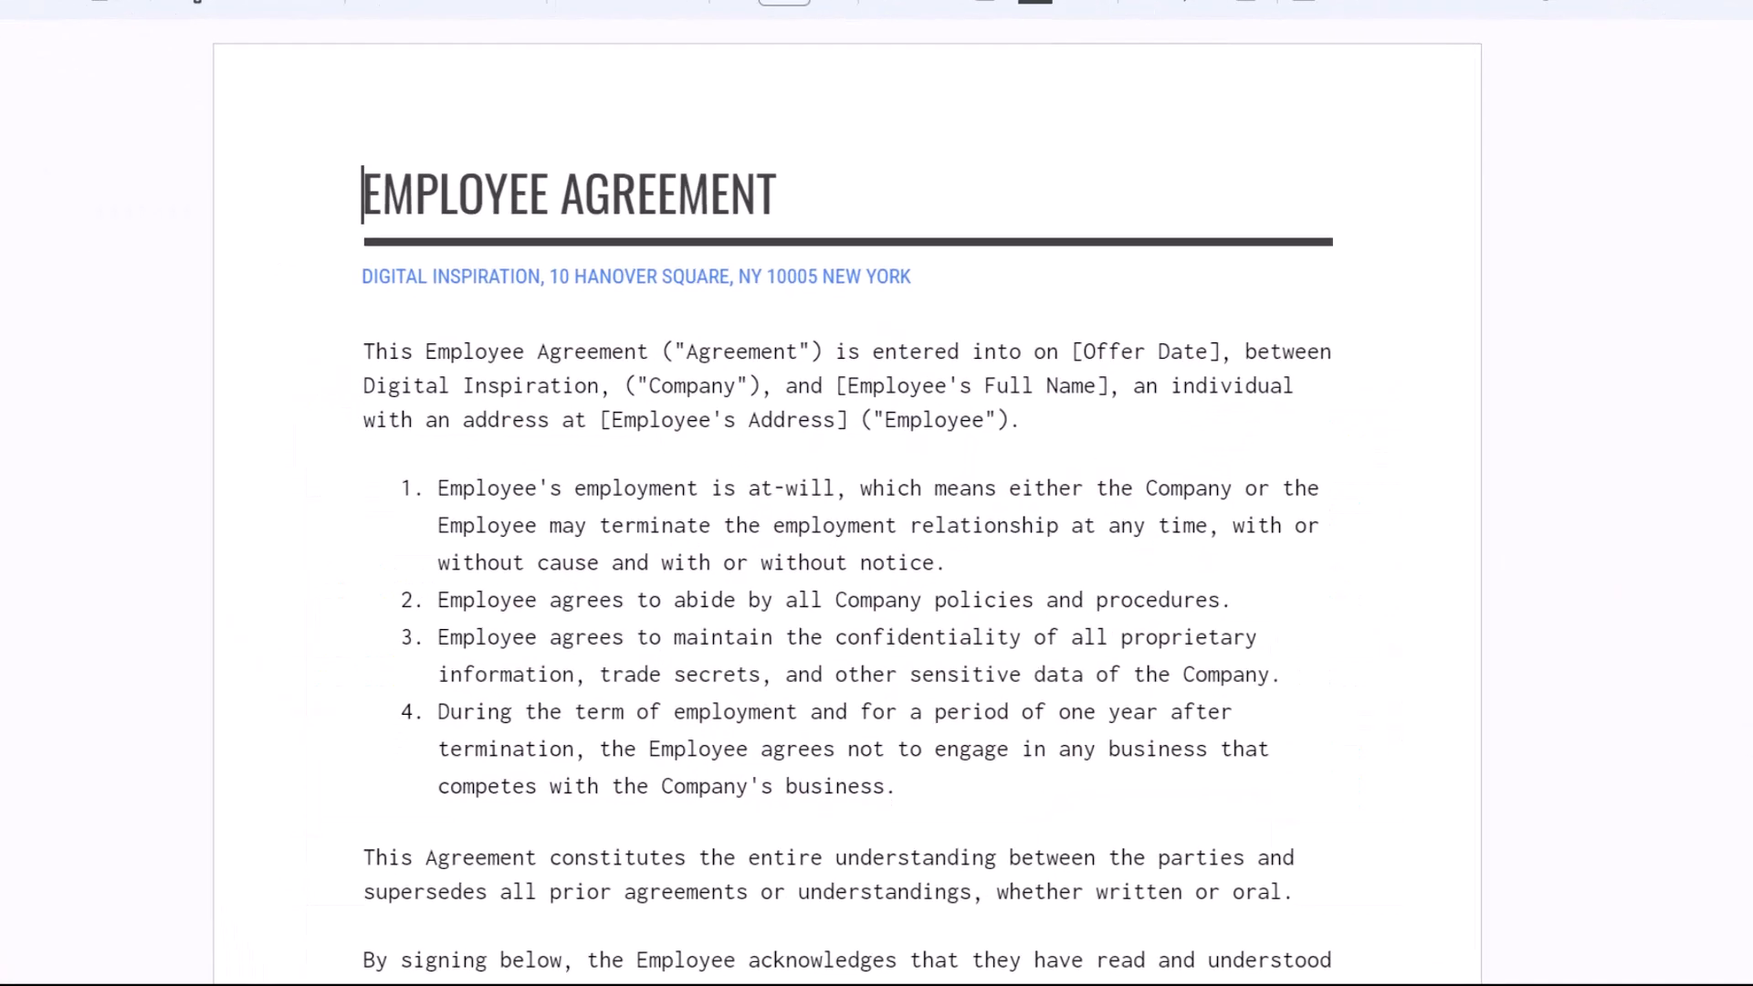
{"action": "scroll", "scroll_direction": "up", "scroll_amount": 3}
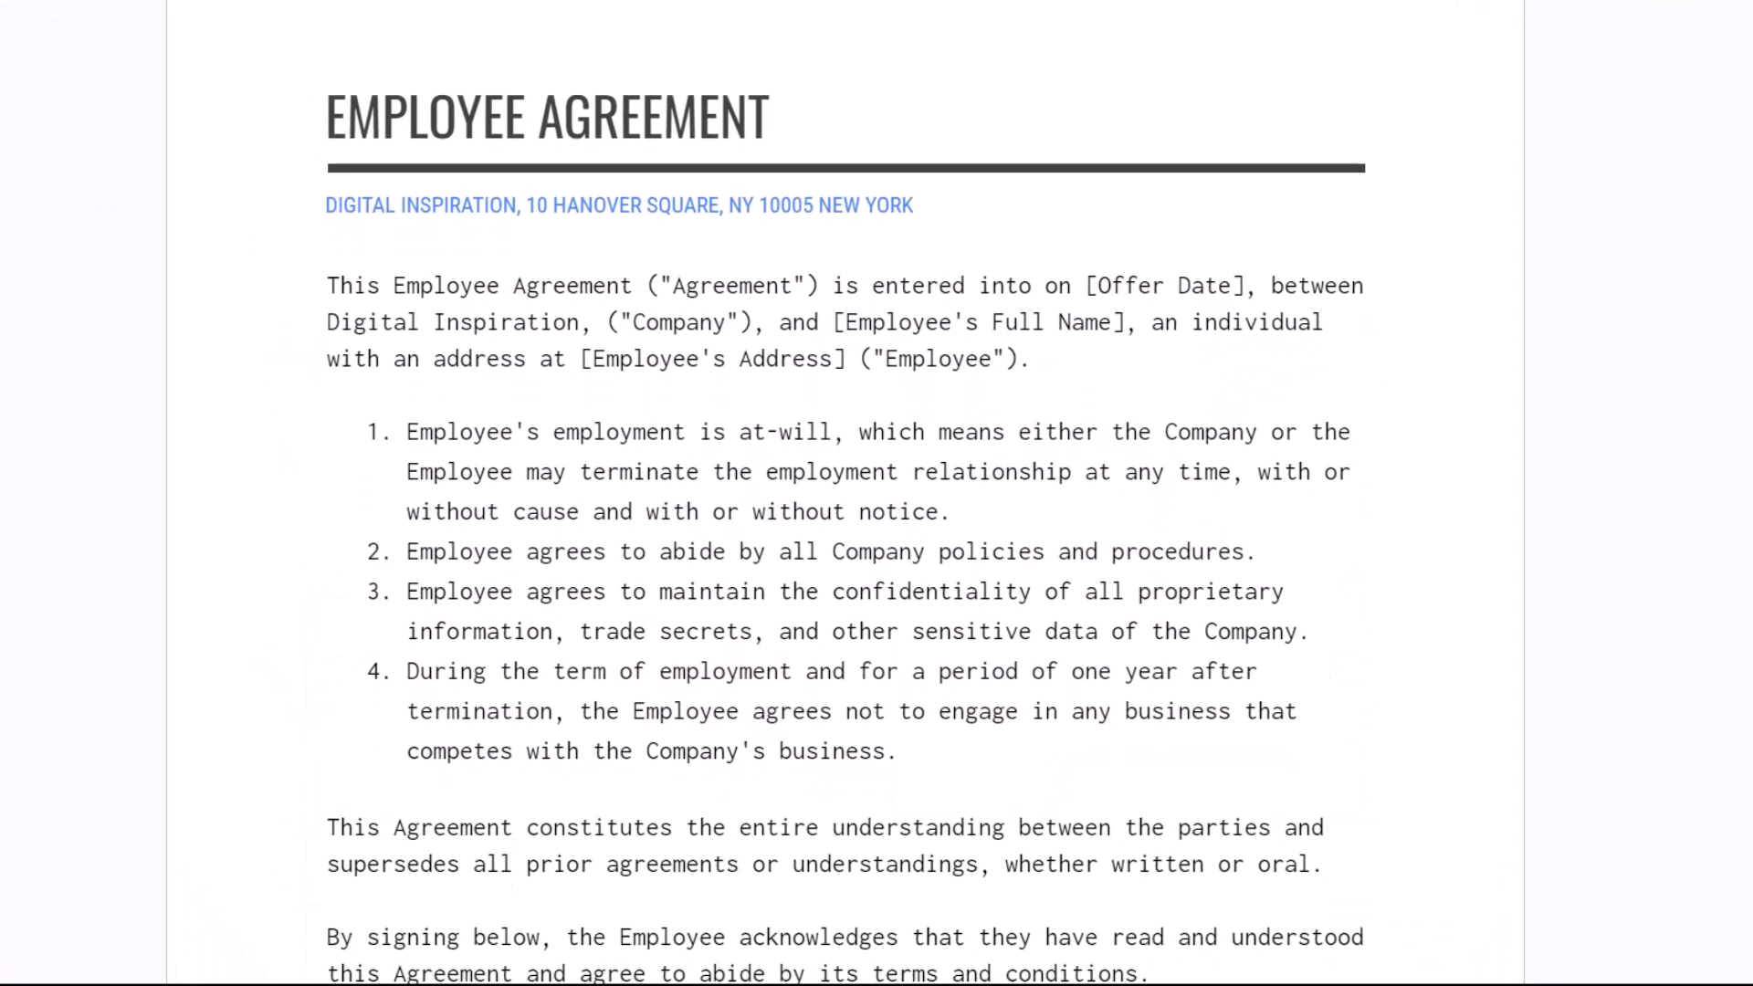
{"action": "scroll", "scroll_direction": "down", "scroll_amount": 3}
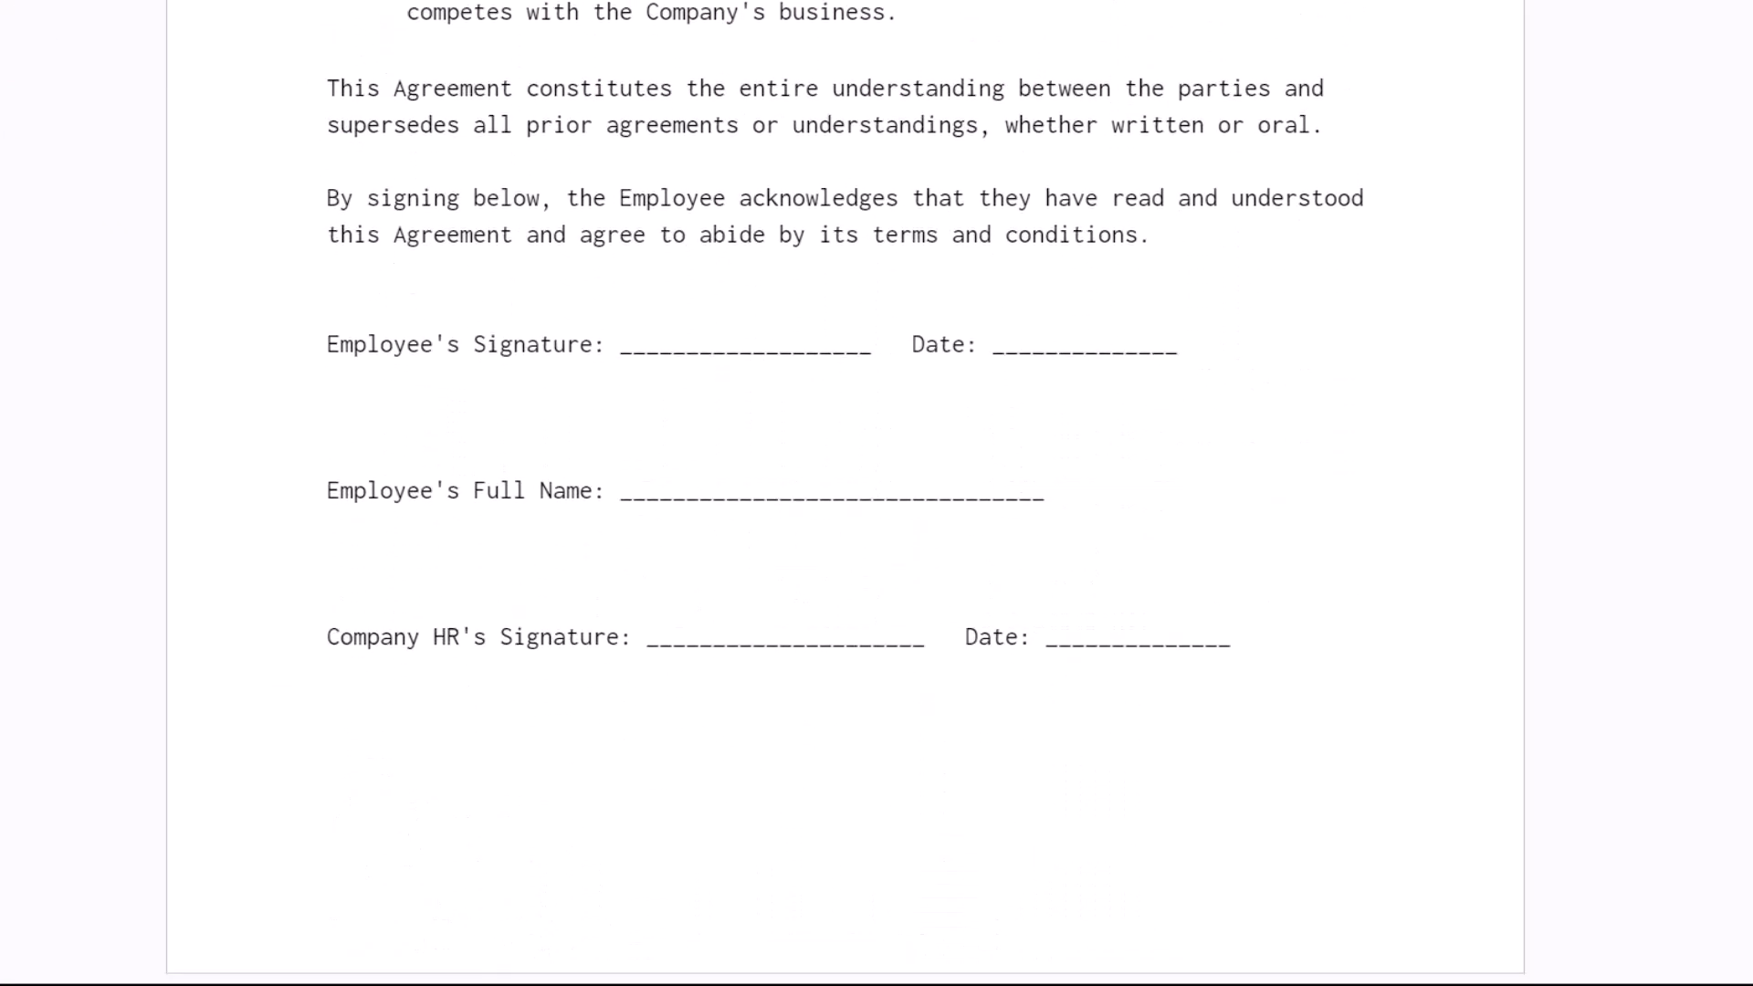
{"action": "scroll", "scroll_direction": "up", "scroll_amount": 3}
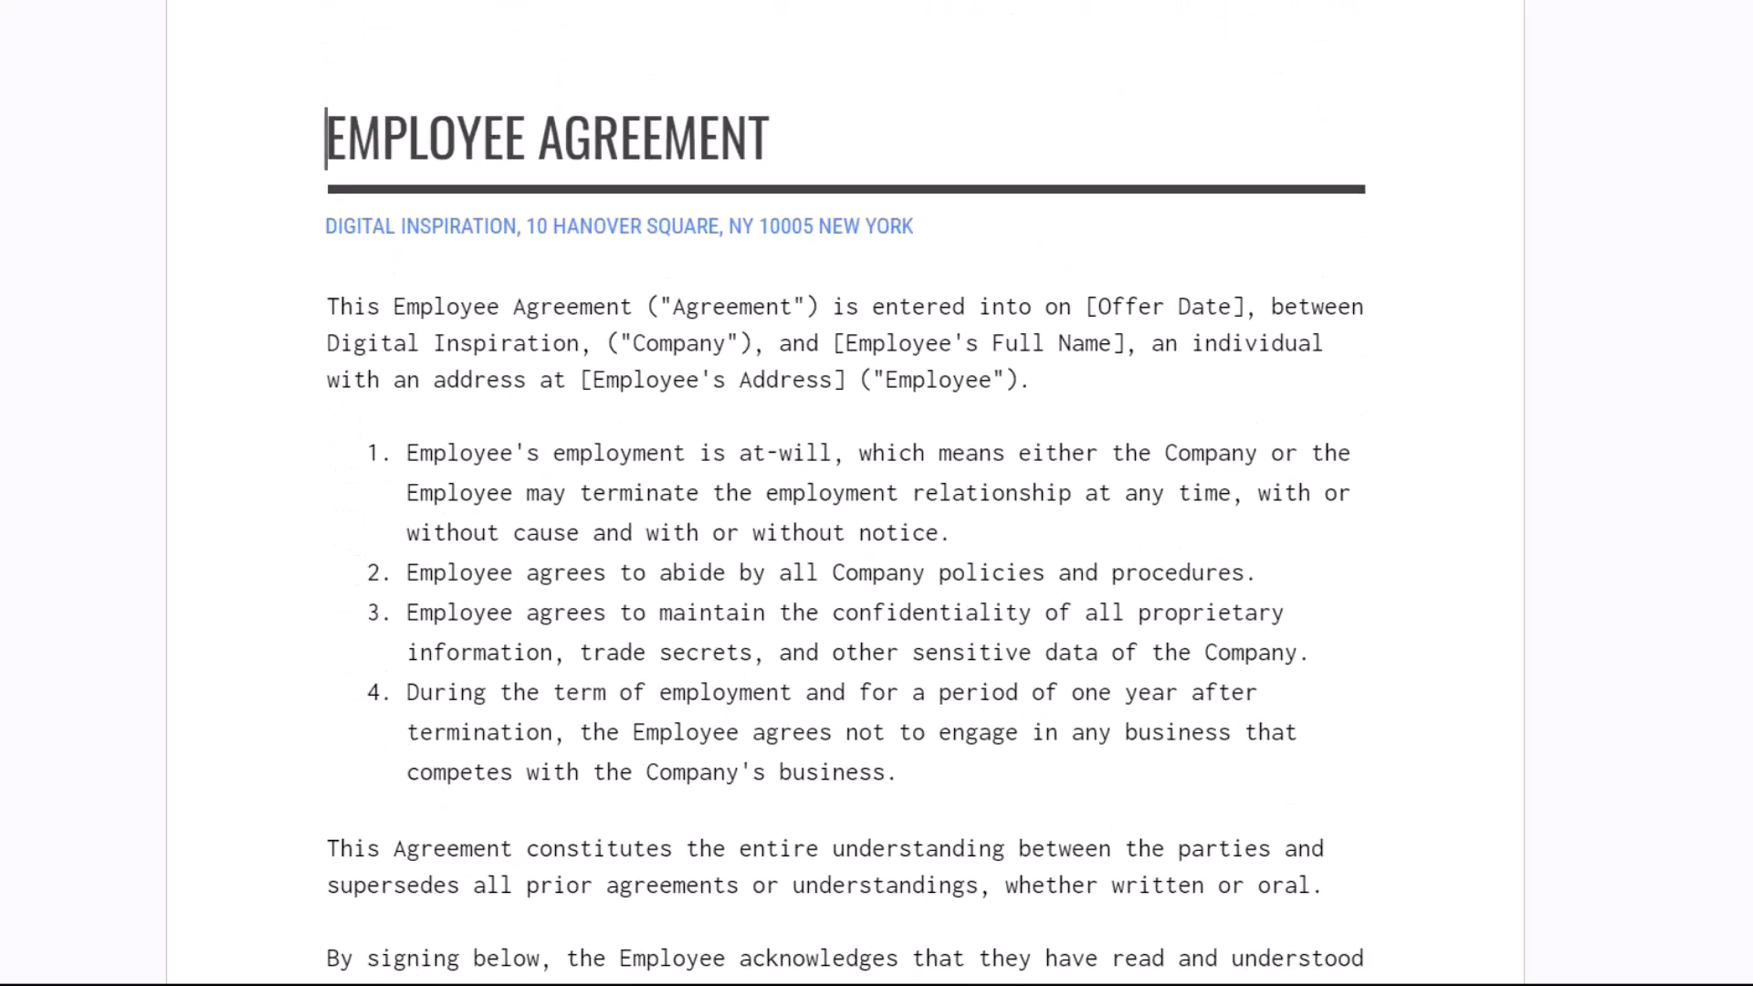
{"action": "double_click", "coordinate": [1165, 306]}
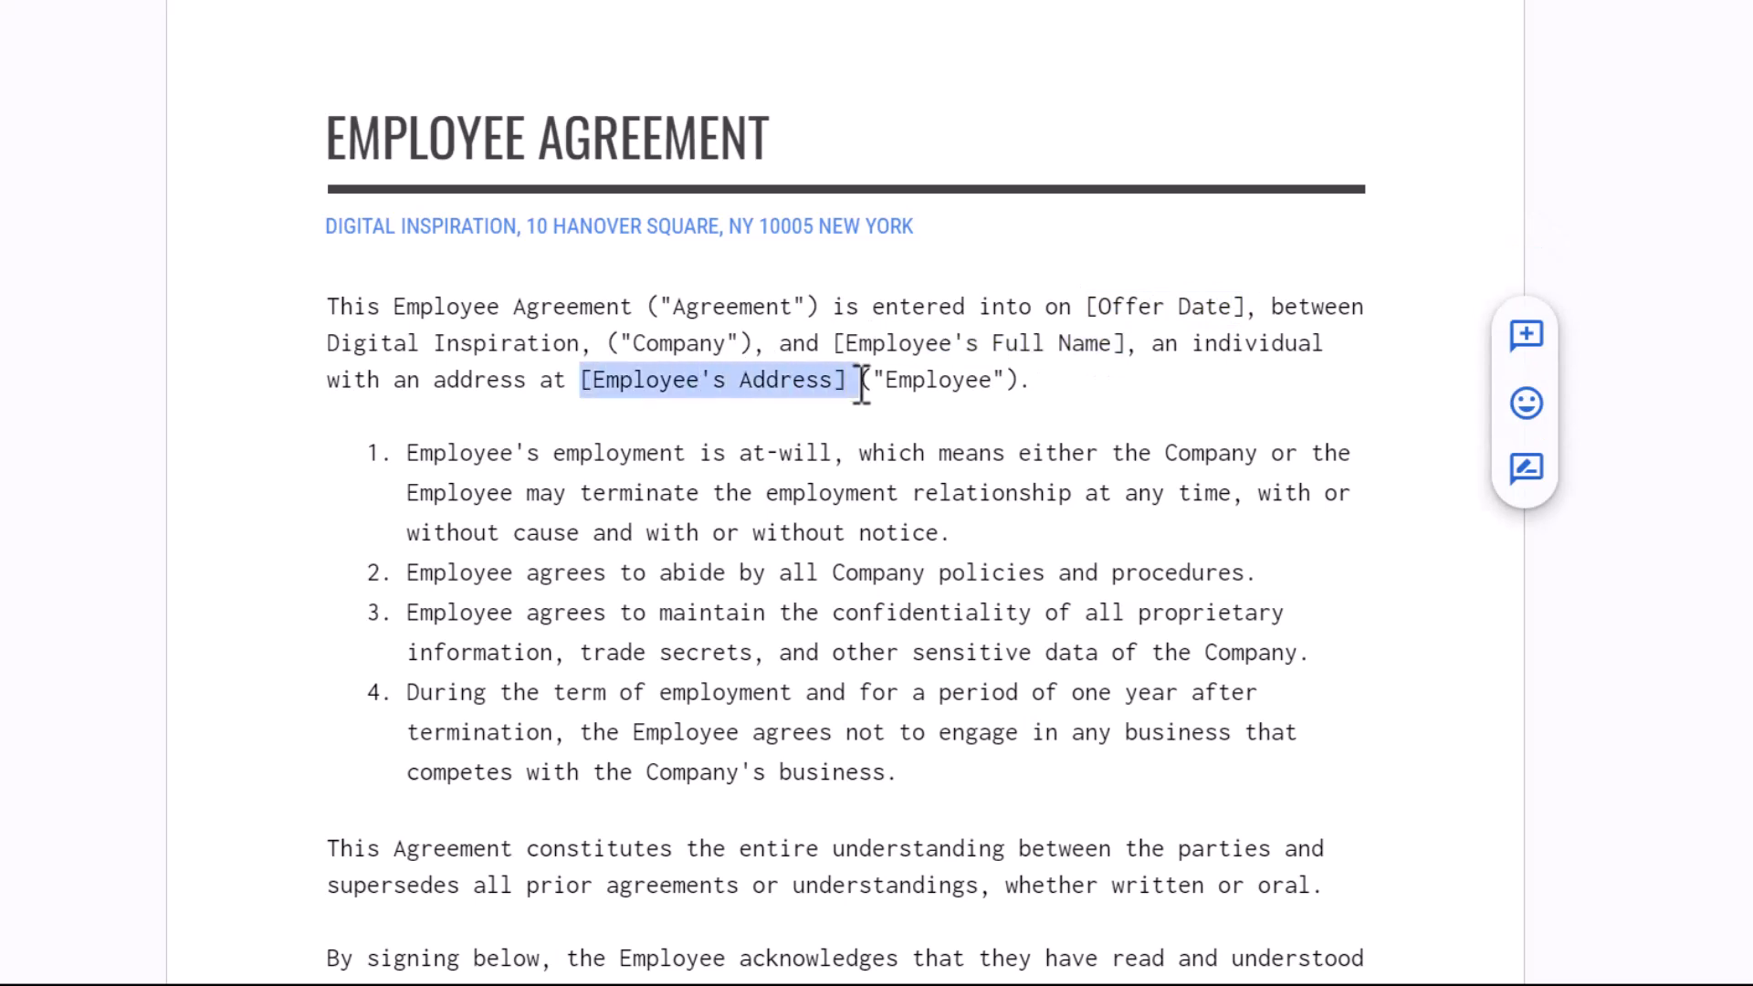
Replace the offer date, name and address placeholders with underscore lines, then check the signature section
{"action": "left_click", "coordinate": [1090, 307]}
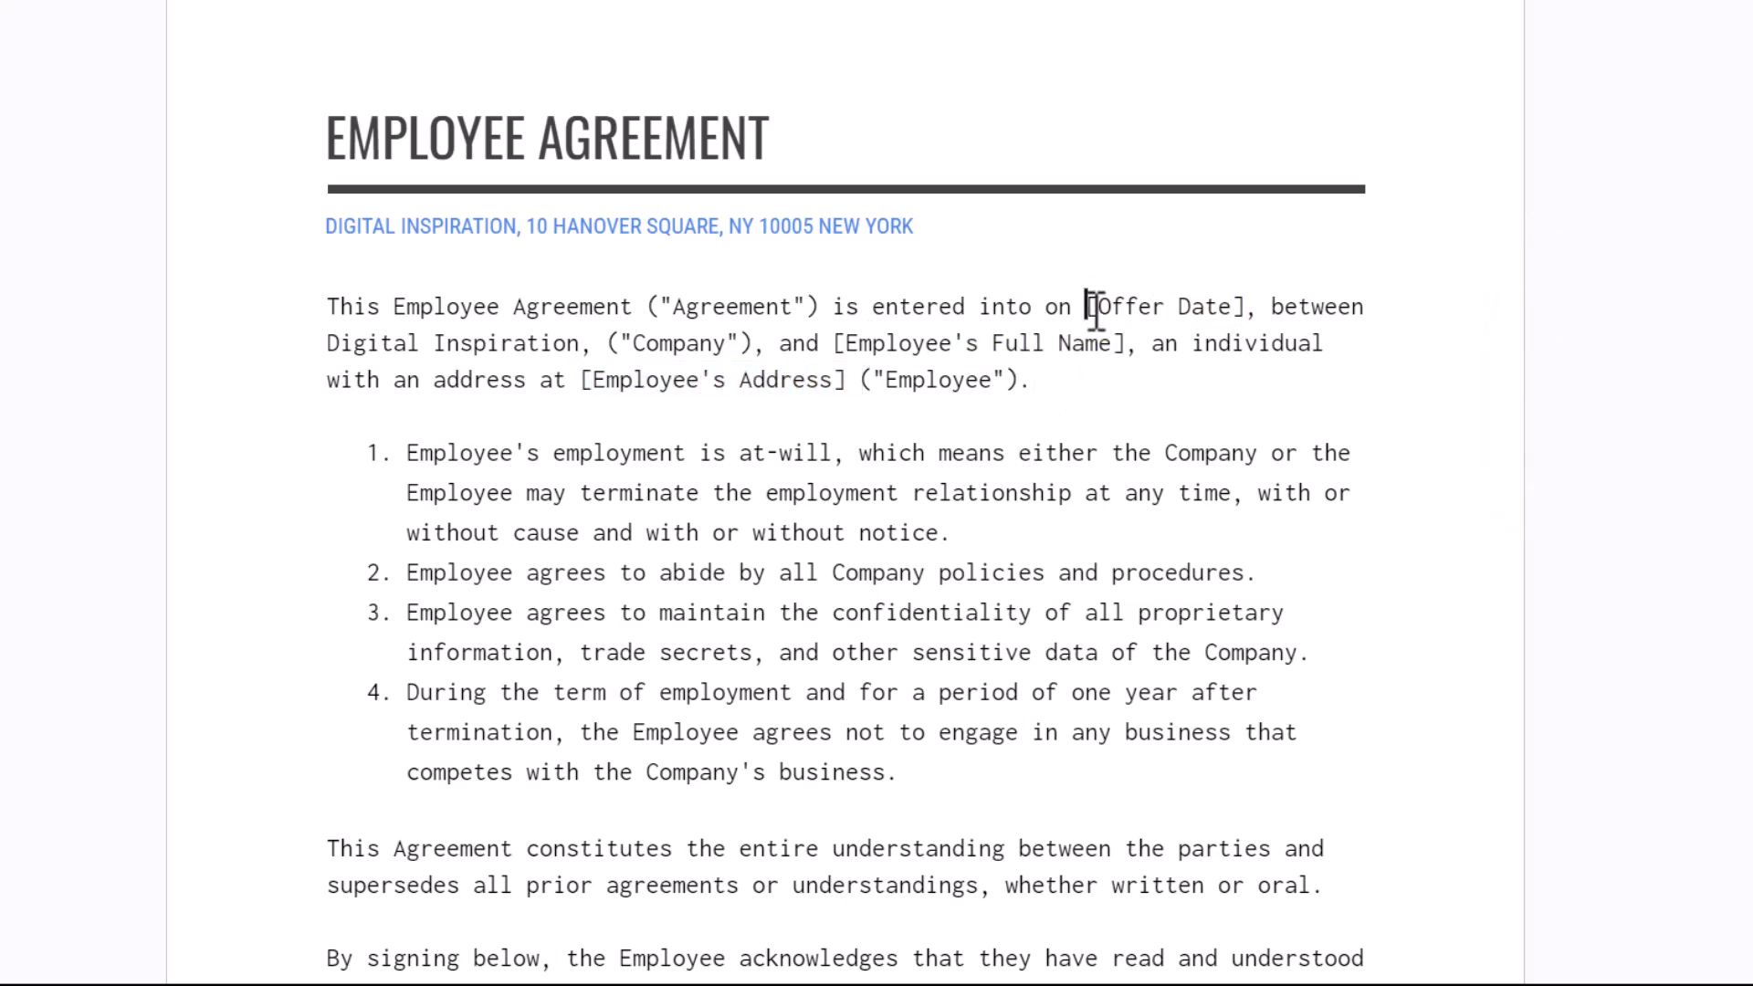
{"action": "double_click", "coordinate": [1162, 307]}
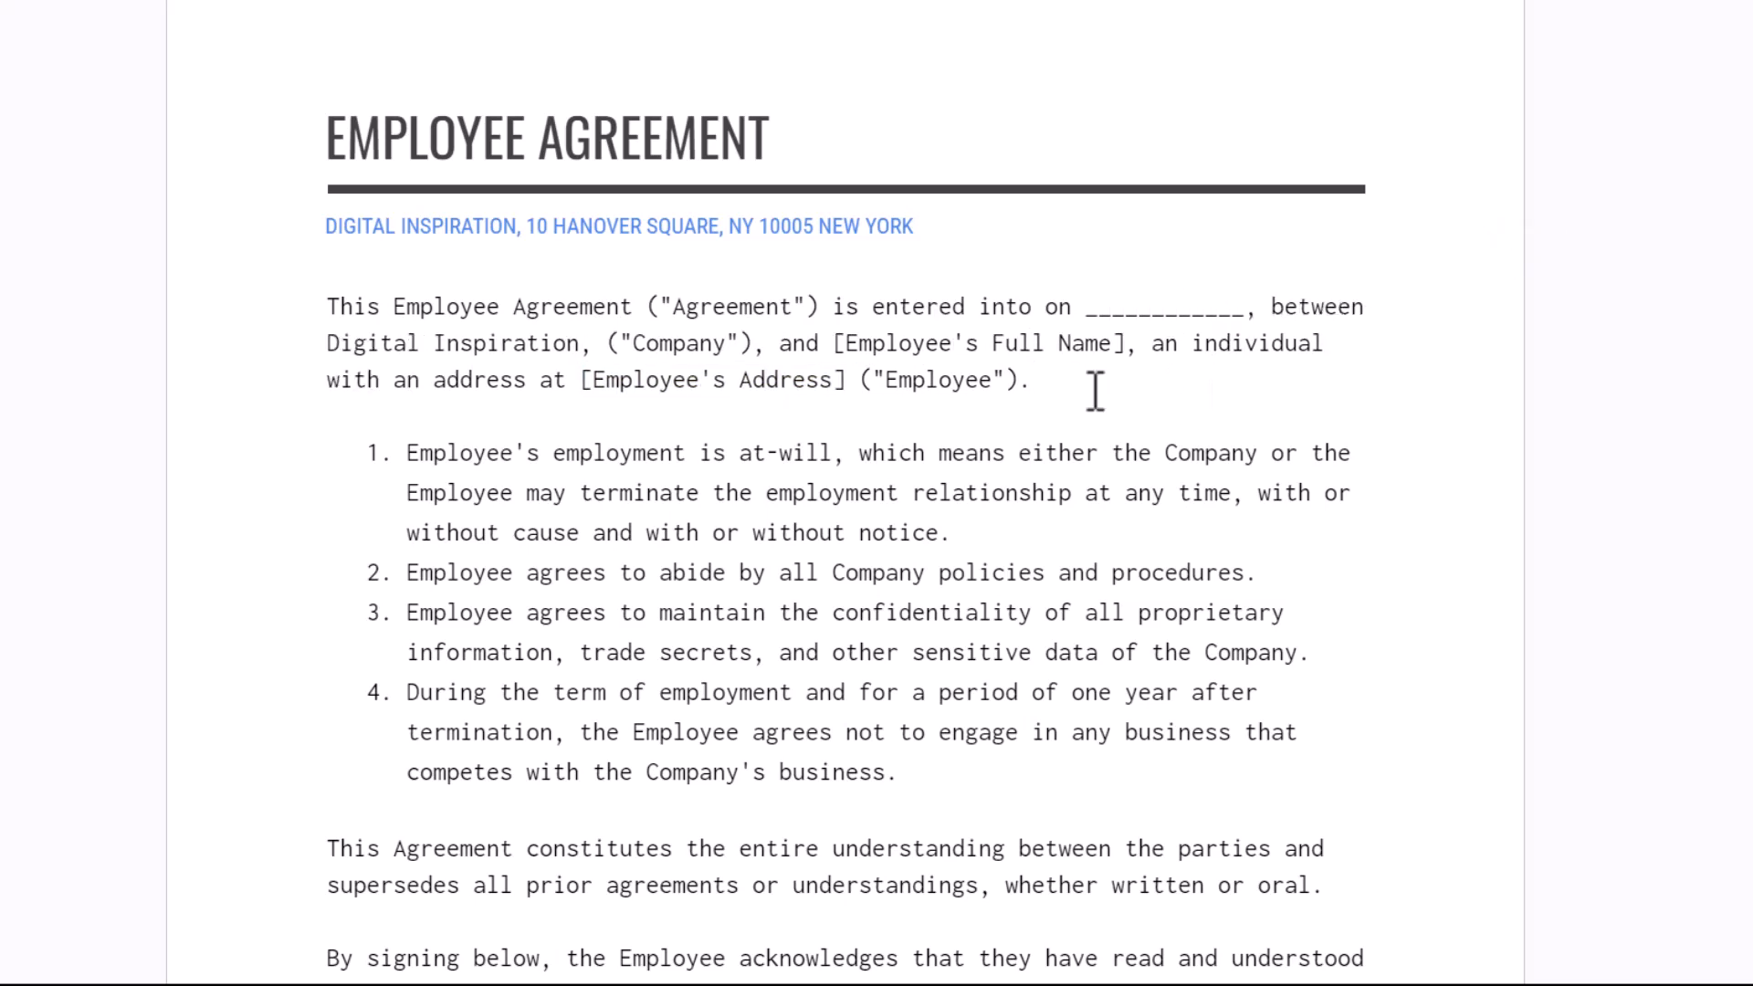
{"action": "type", "text": "______"}
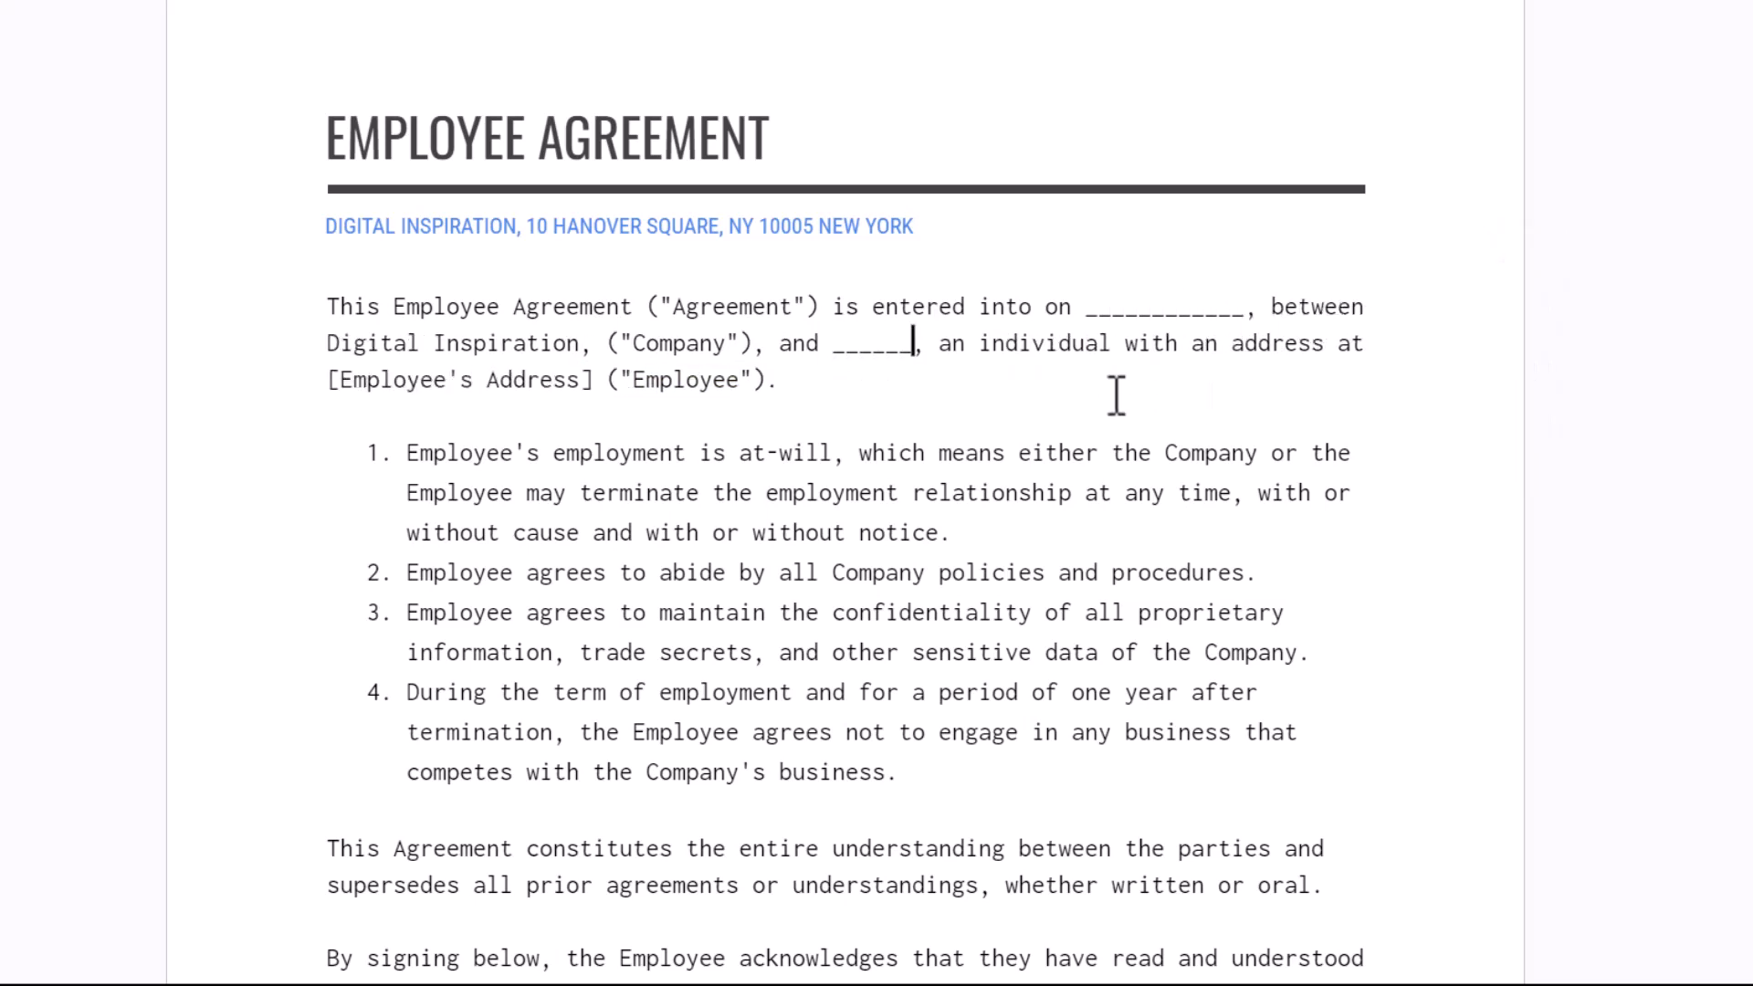
{"action": "type", "text": "______________"}
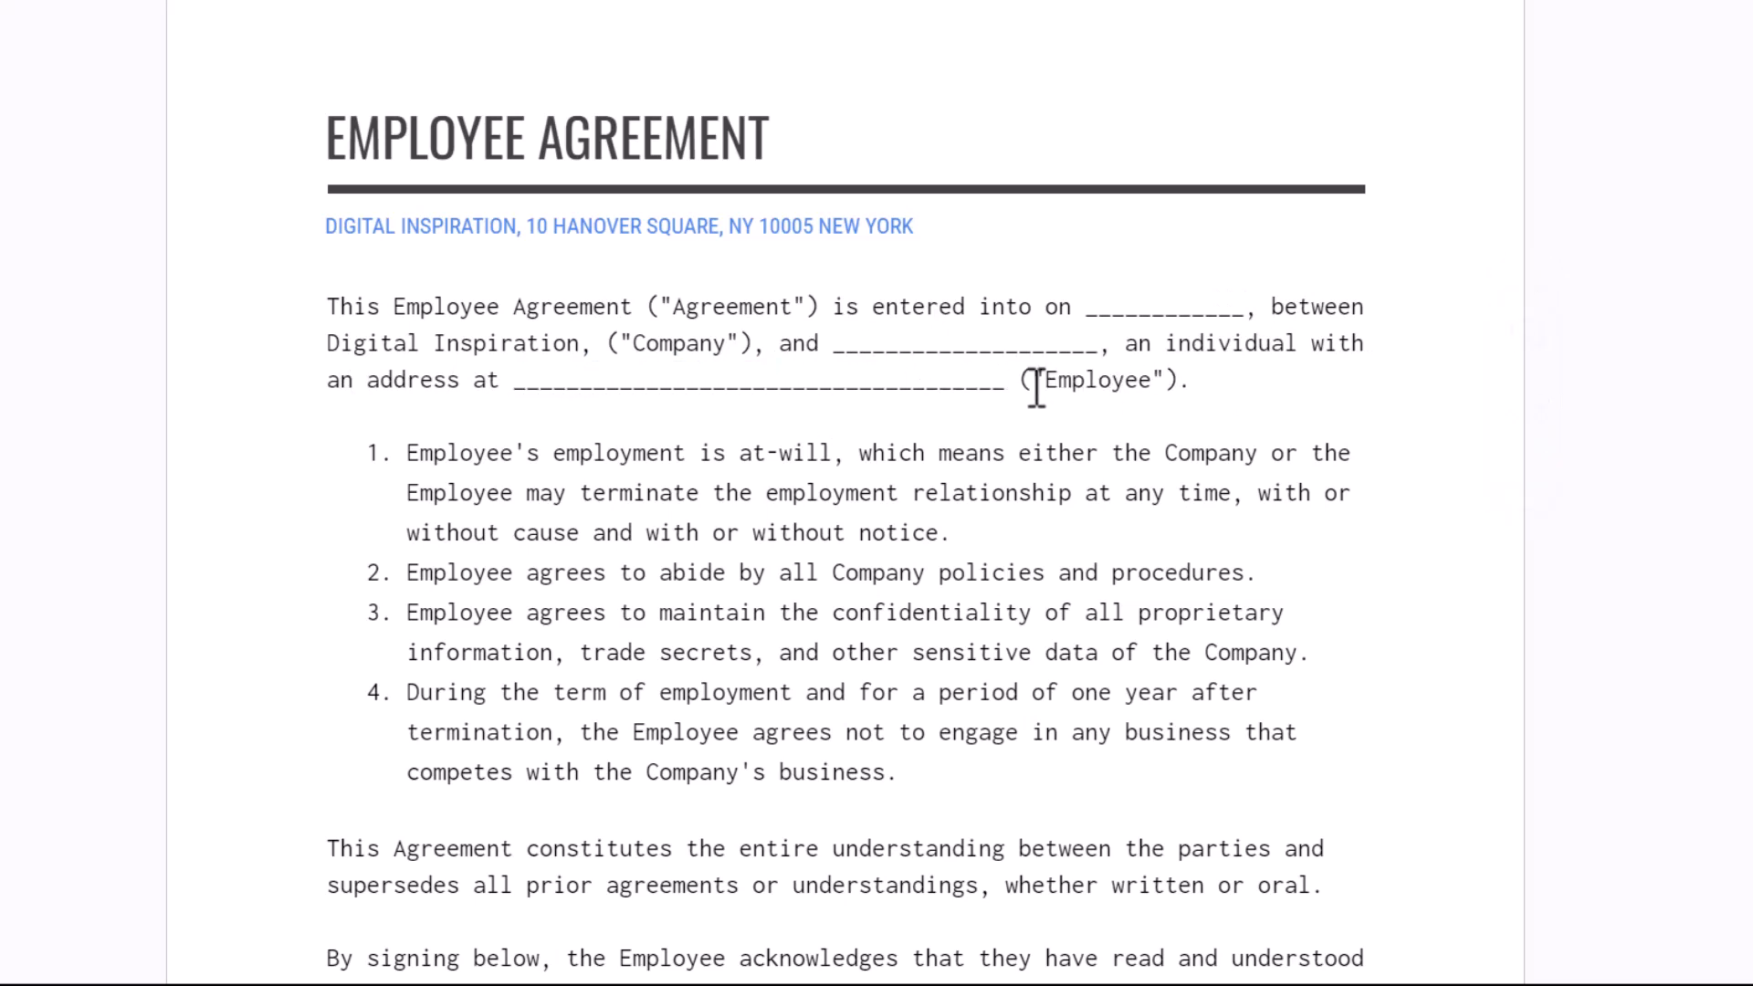
{"action": "scroll", "scroll_direction": "down", "scroll_amount": 3}
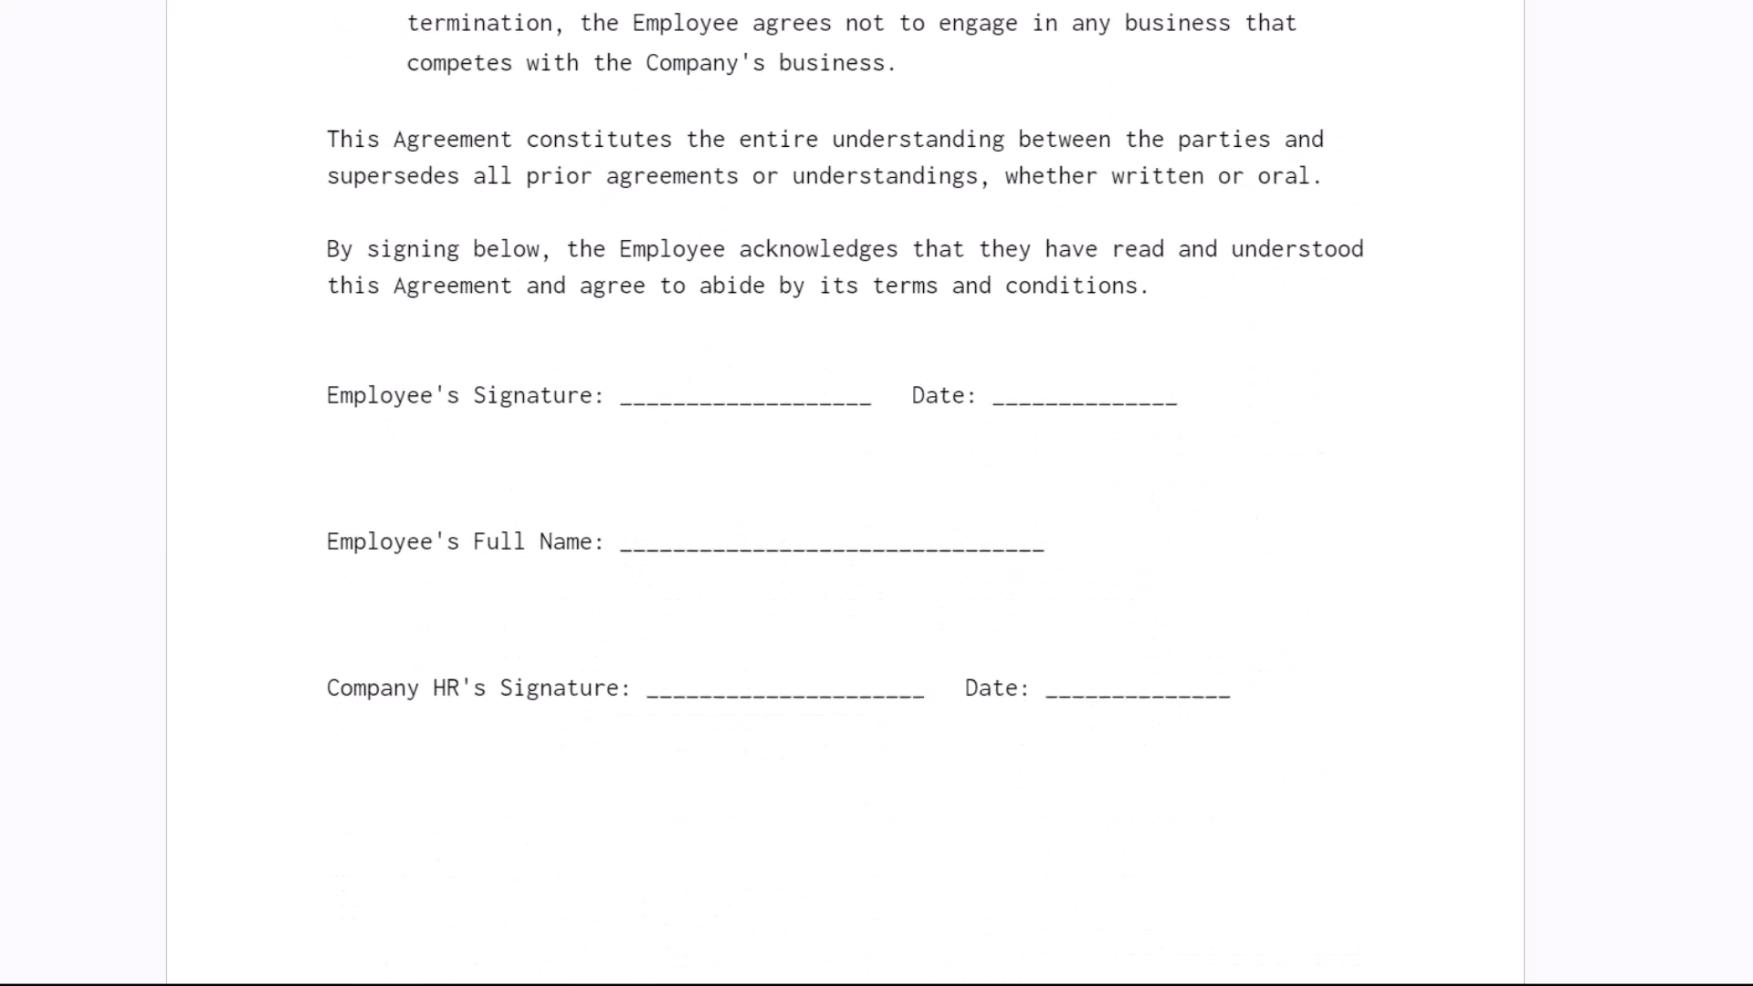
{"action": "scroll", "scroll_direction": "down", "scroll_amount": 3}
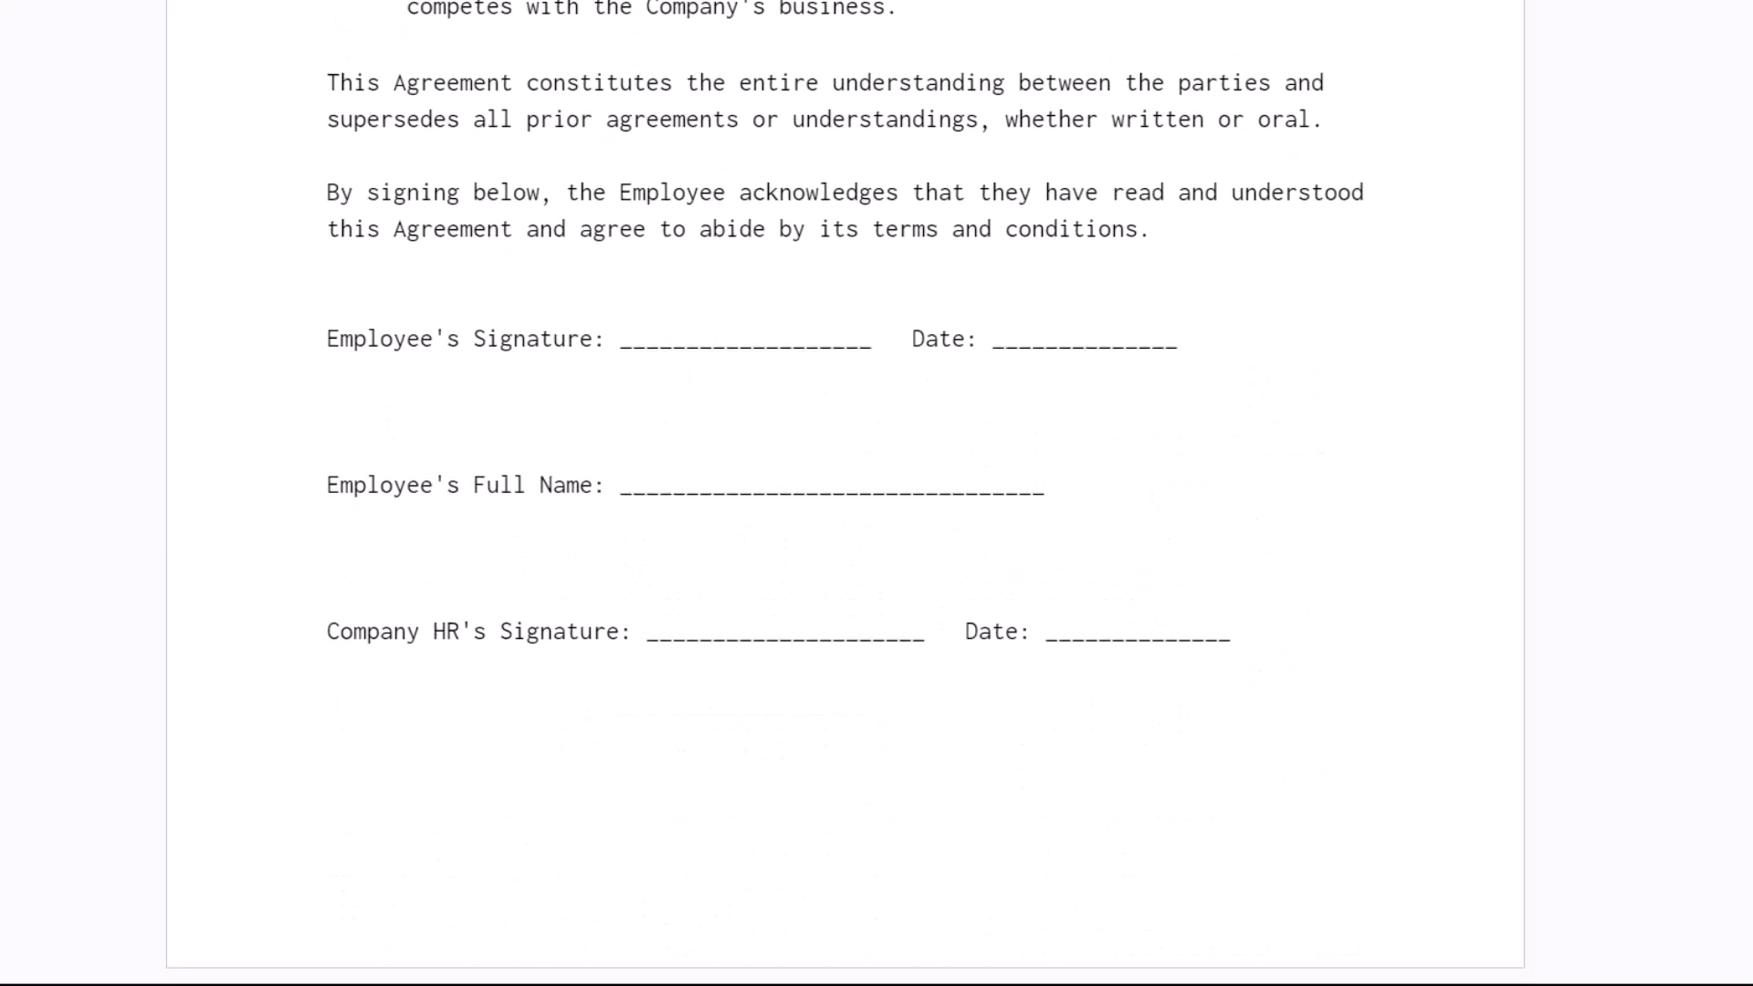
{"action": "scroll", "scroll_direction": "up", "scroll_amount": 3}
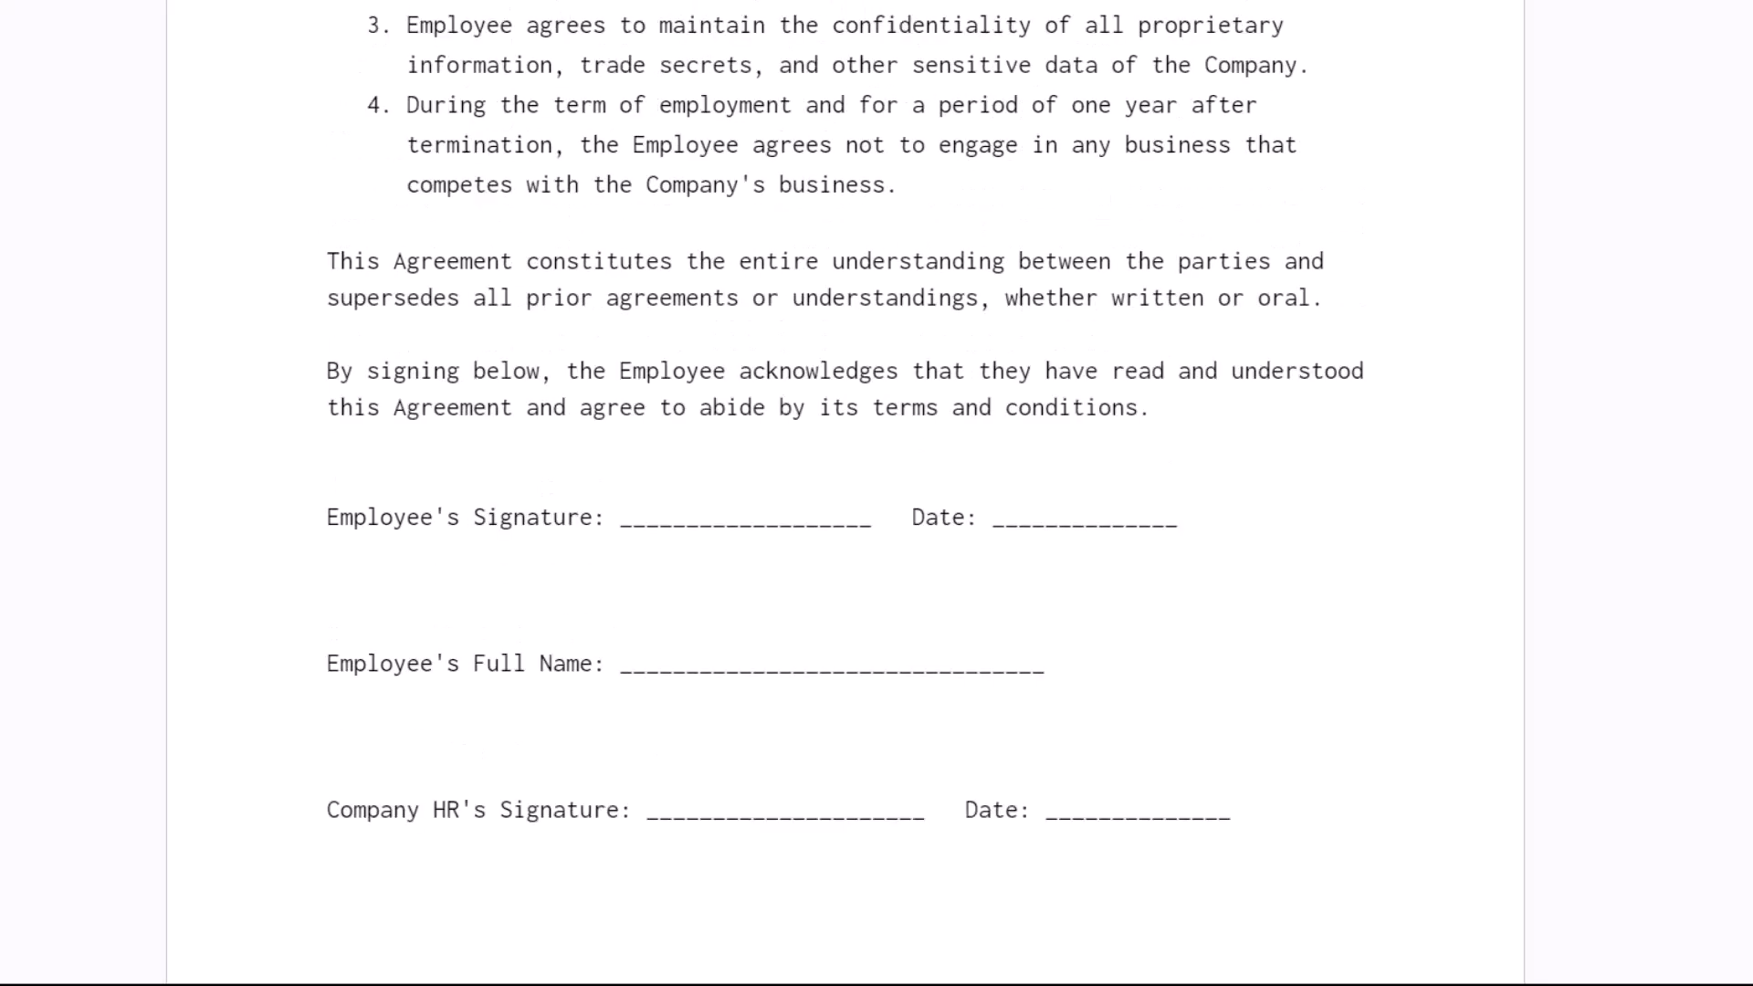
{"action": "scroll", "scroll_direction": "up", "scroll_amount": 3}
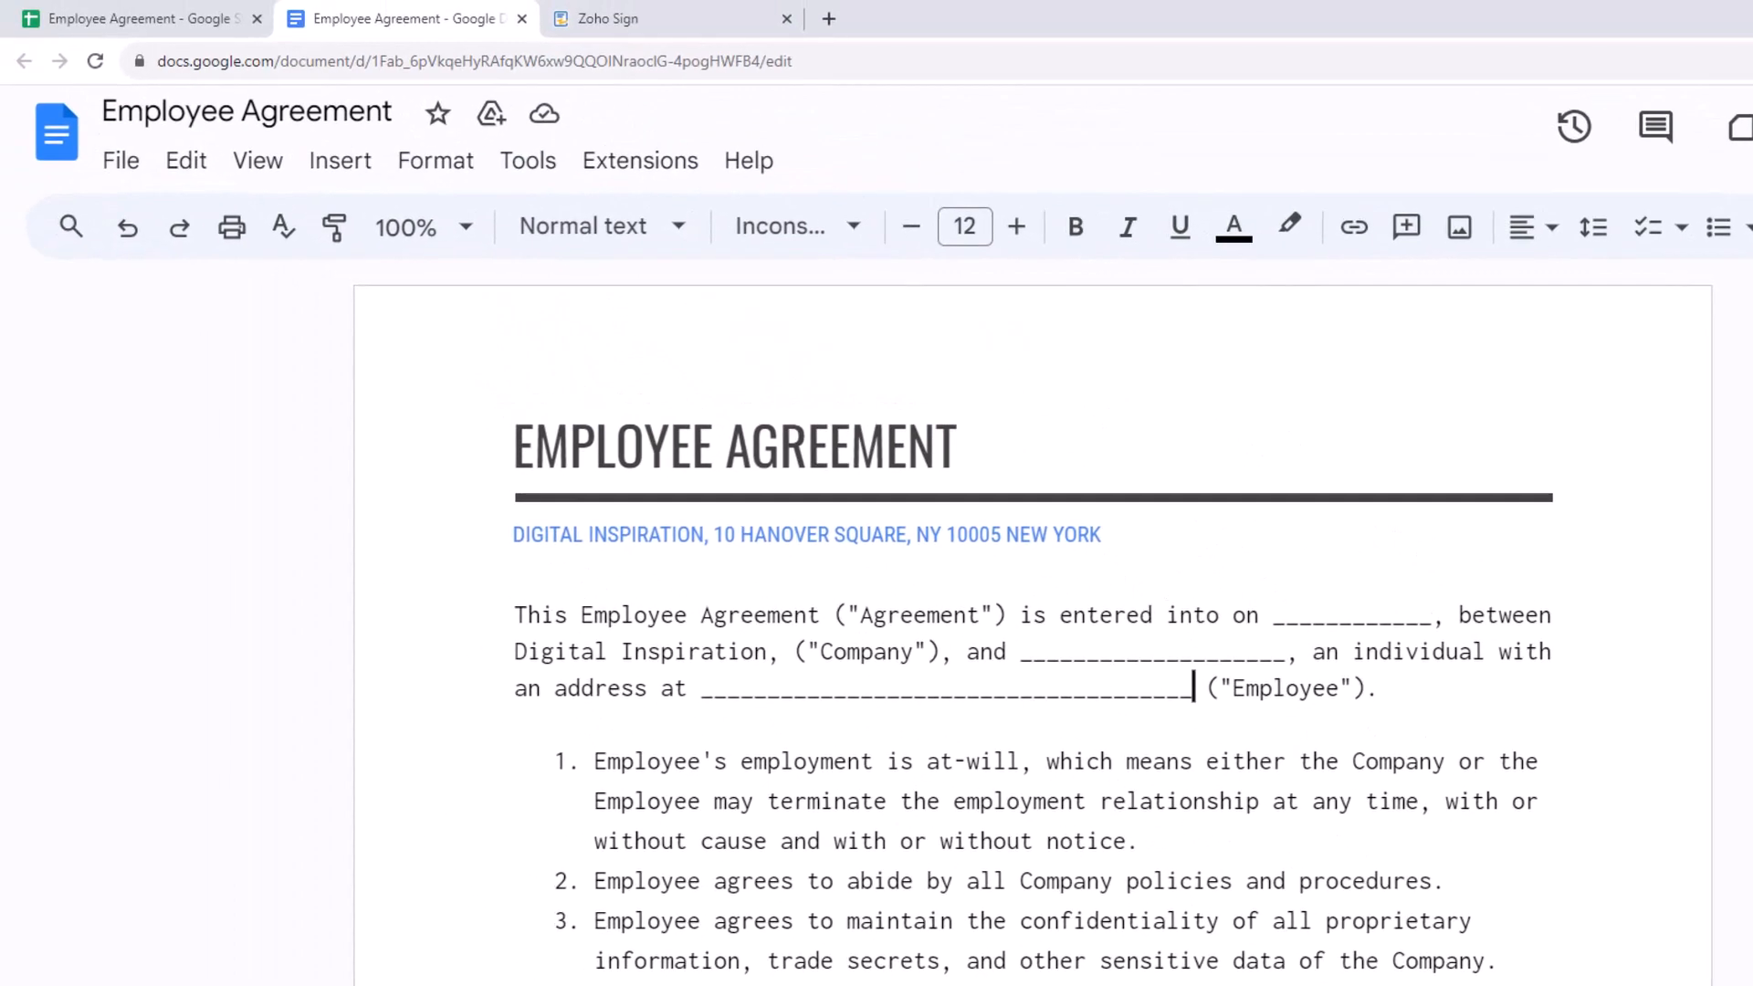
Switch from the Google Docs agreement to the Zoho Sign dashboard
{"action": "left_click", "coordinate": [120, 160]}
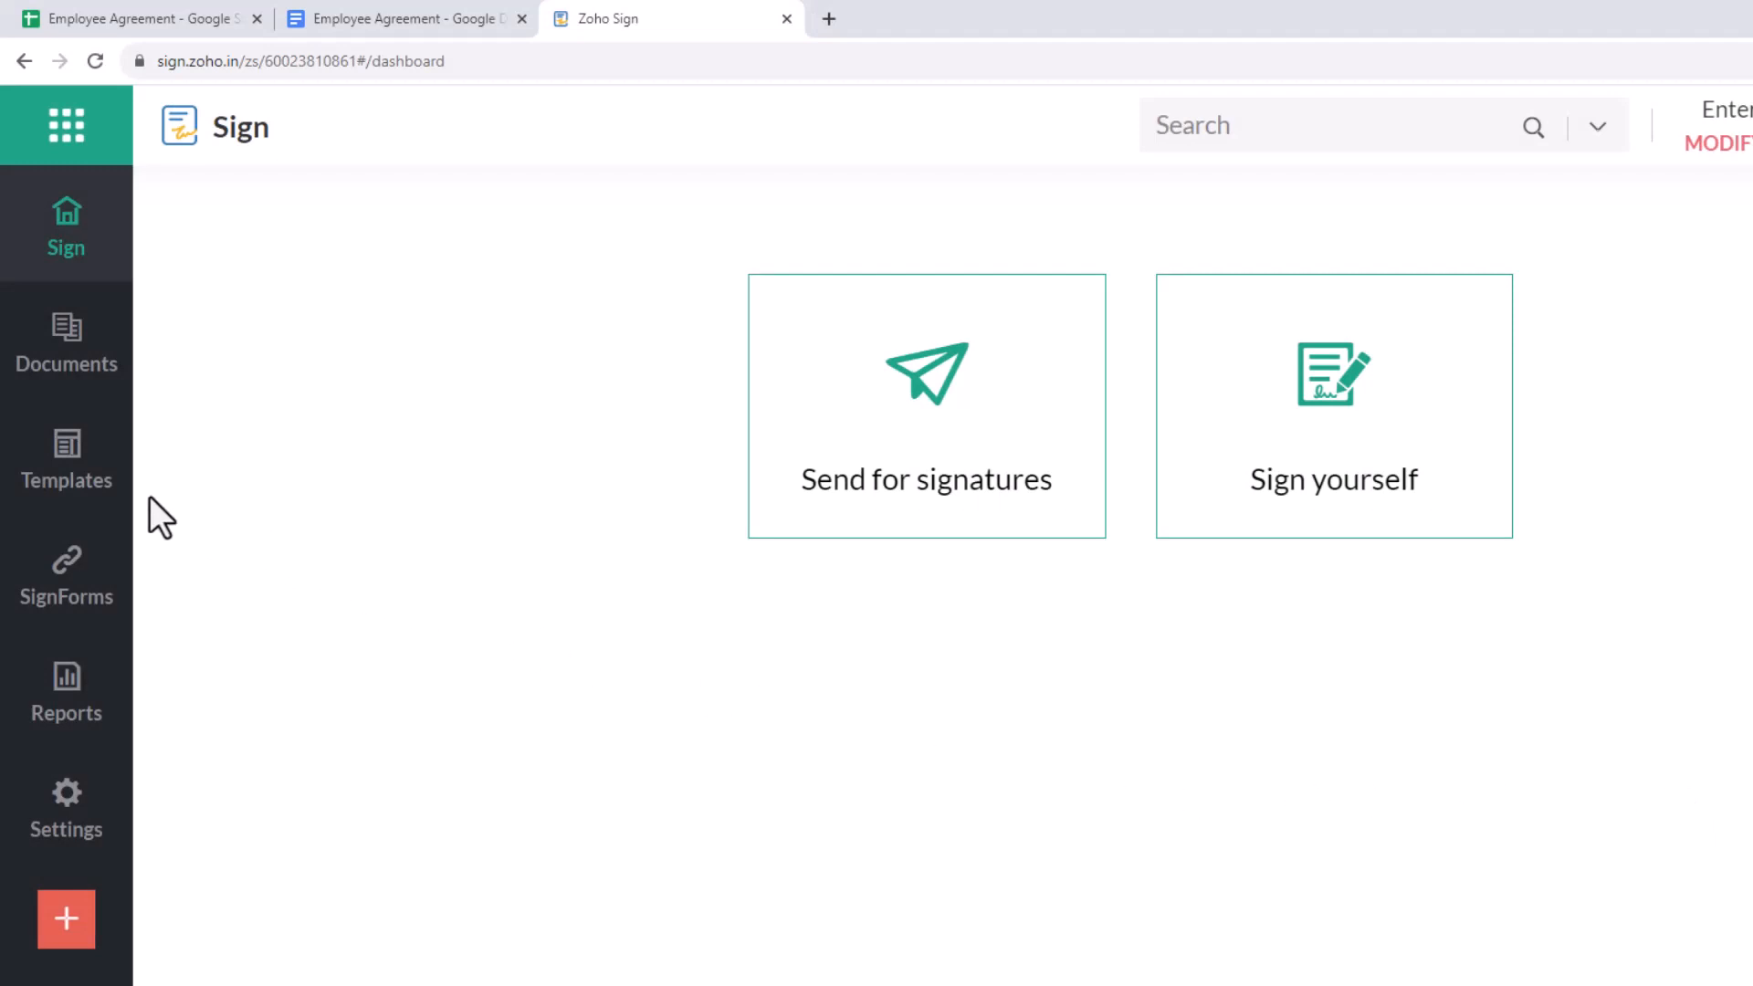
Create a Zoho Sign template and upload the Employee Agreement document from the desktop
{"action": "left_click", "coordinate": [66, 458]}
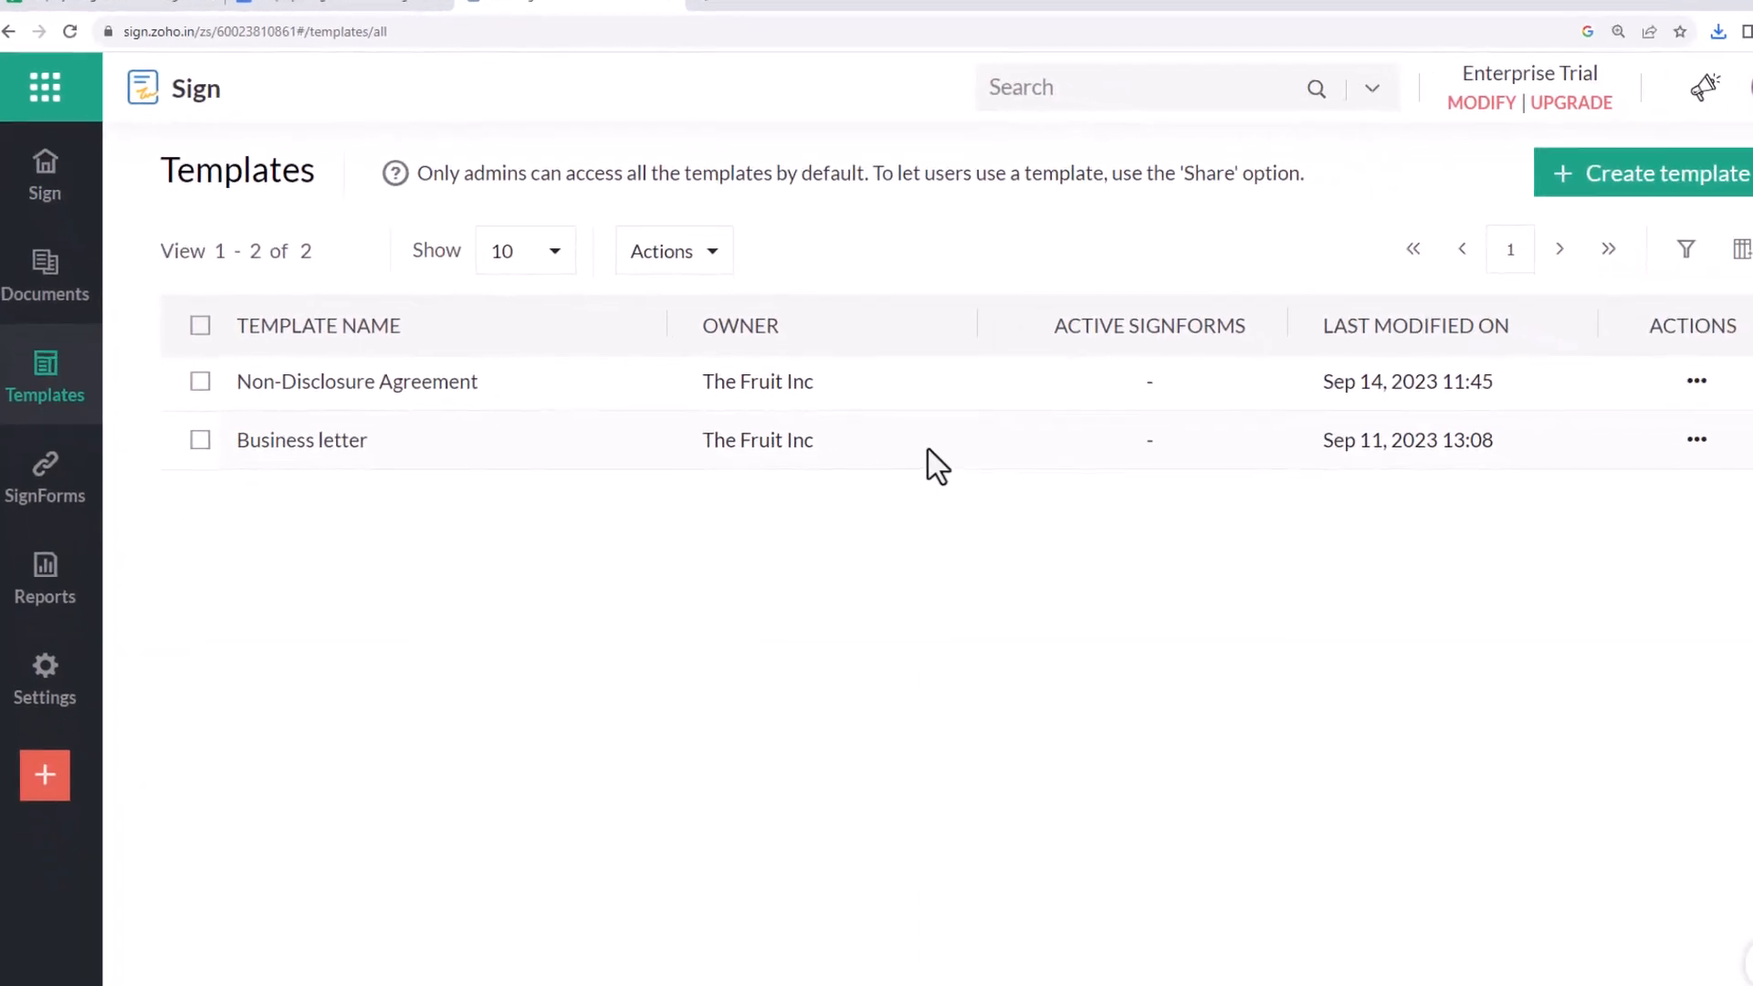
{"action": "left_click", "coordinate": [1665, 173]}
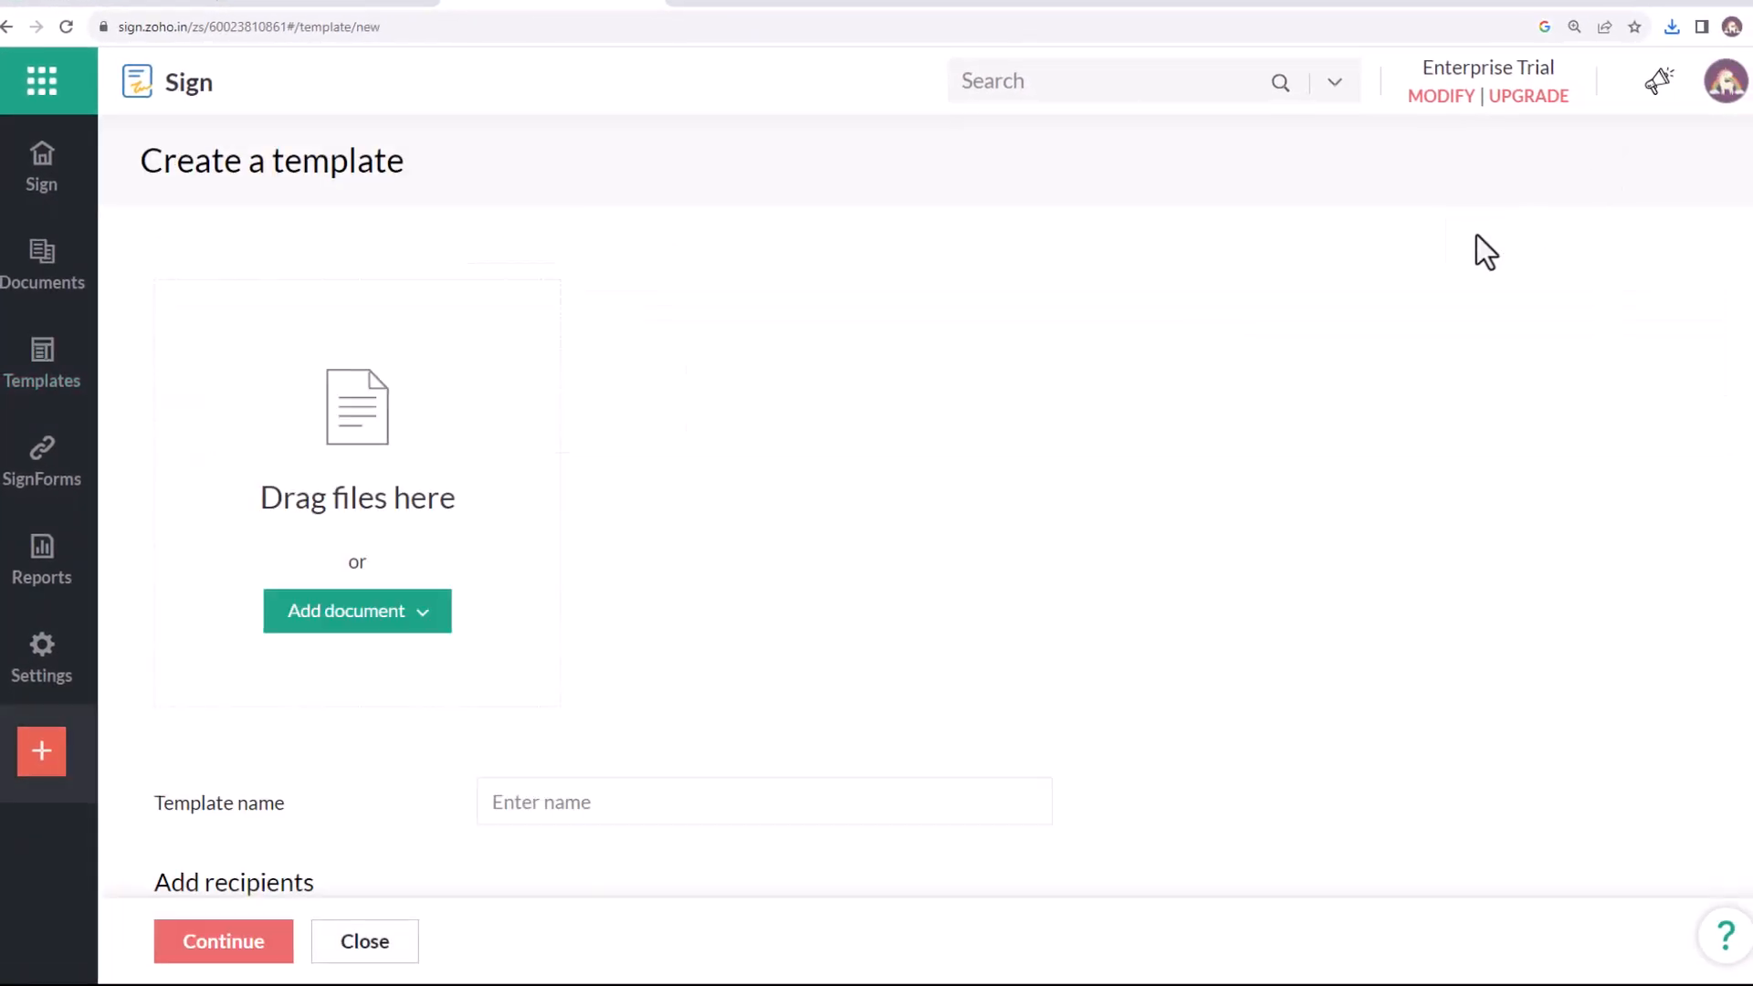
{"action": "left_click", "coordinate": [347, 611]}
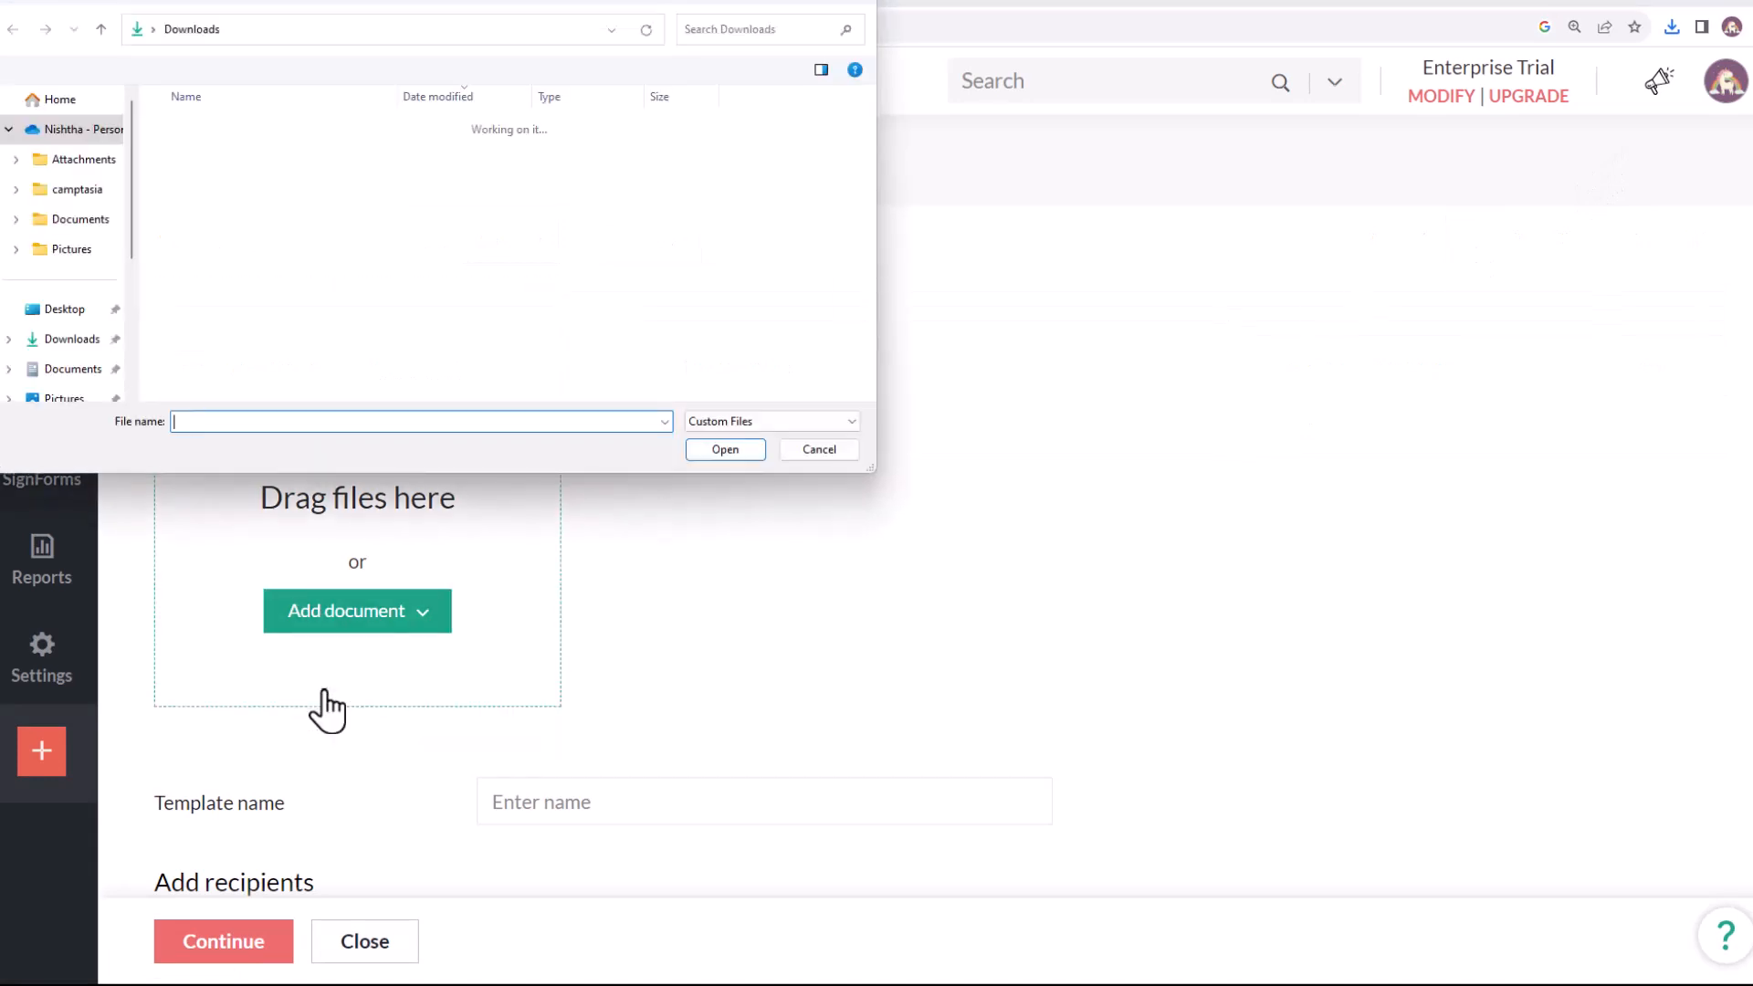
{"action": "left_click", "coordinate": [723, 449]}
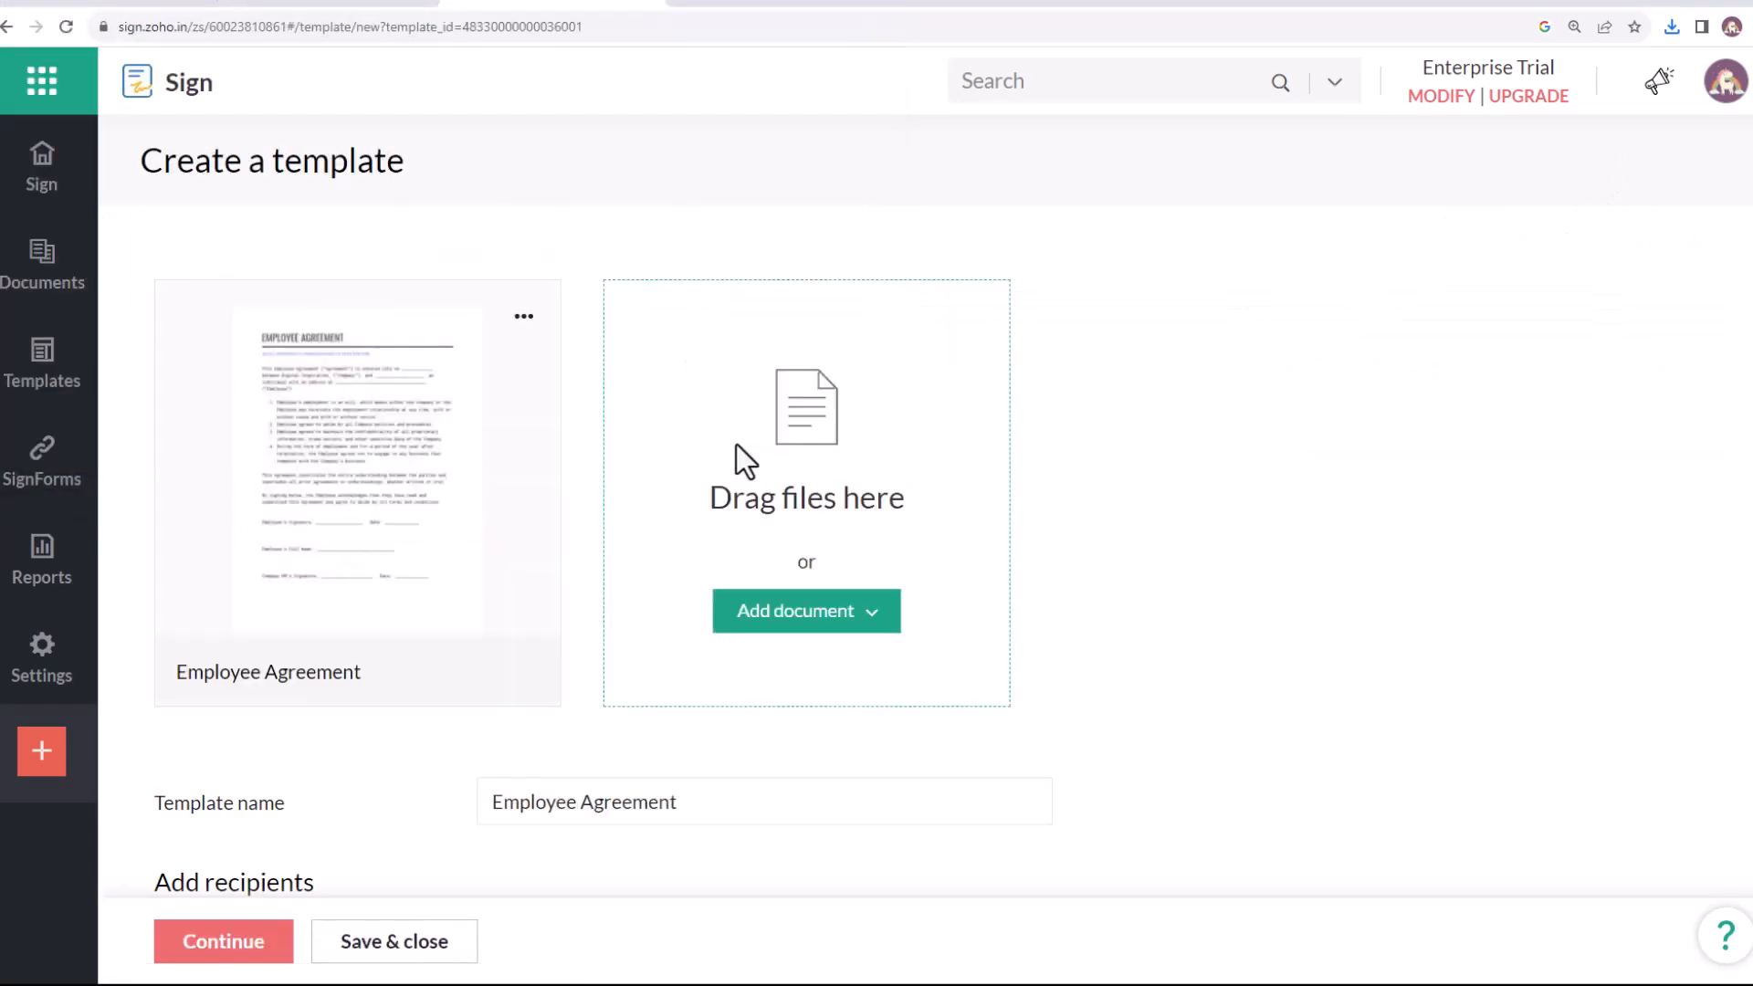
{"action": "scroll", "scroll_direction": "down", "scroll_amount": 3}
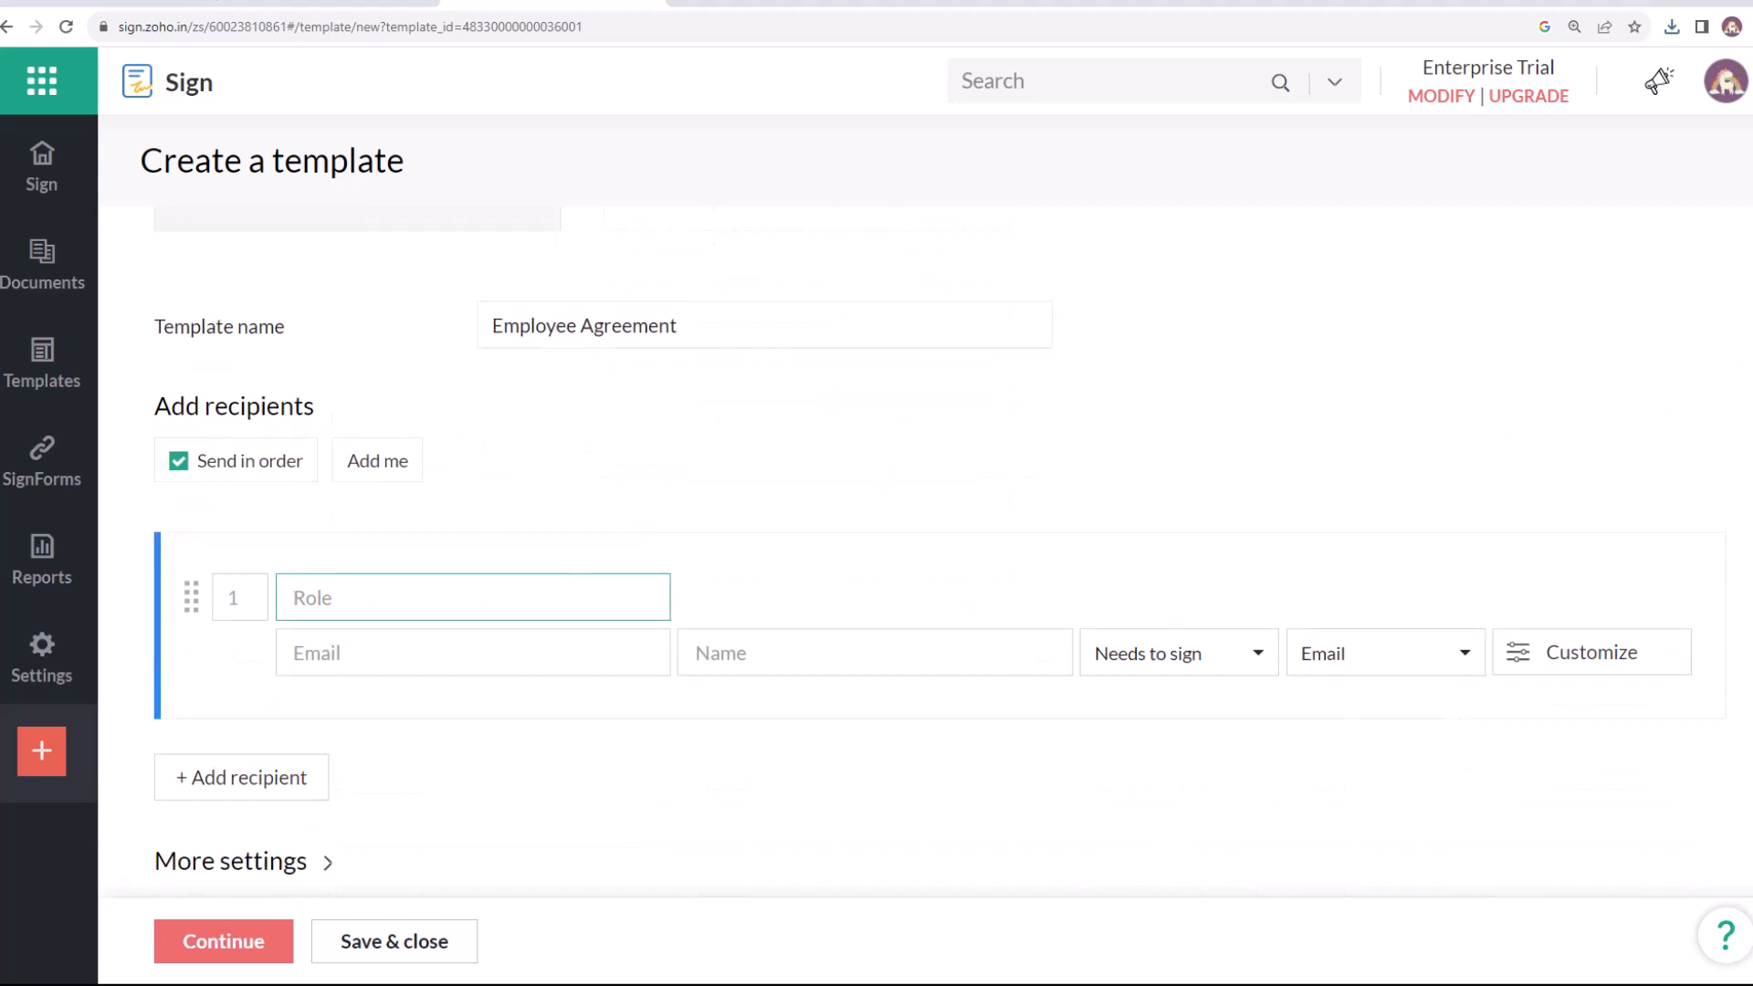
{"action": "type", "text": "Employ"}
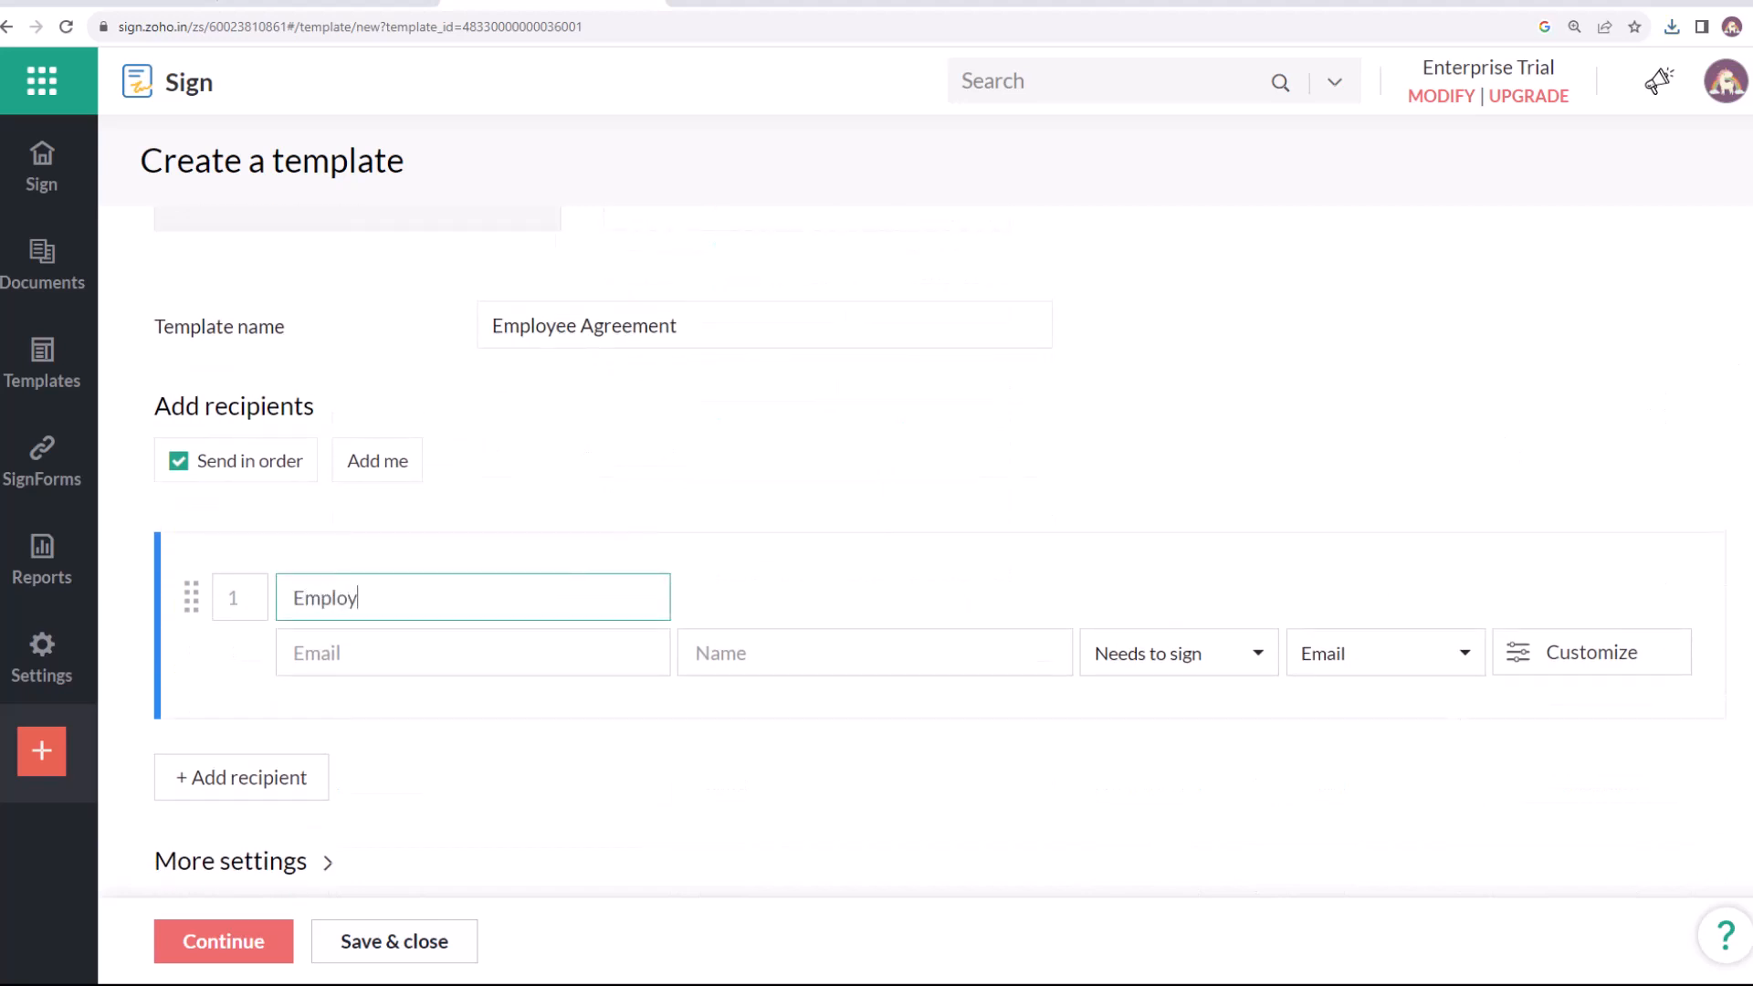
{"action": "type", "text": "john"}
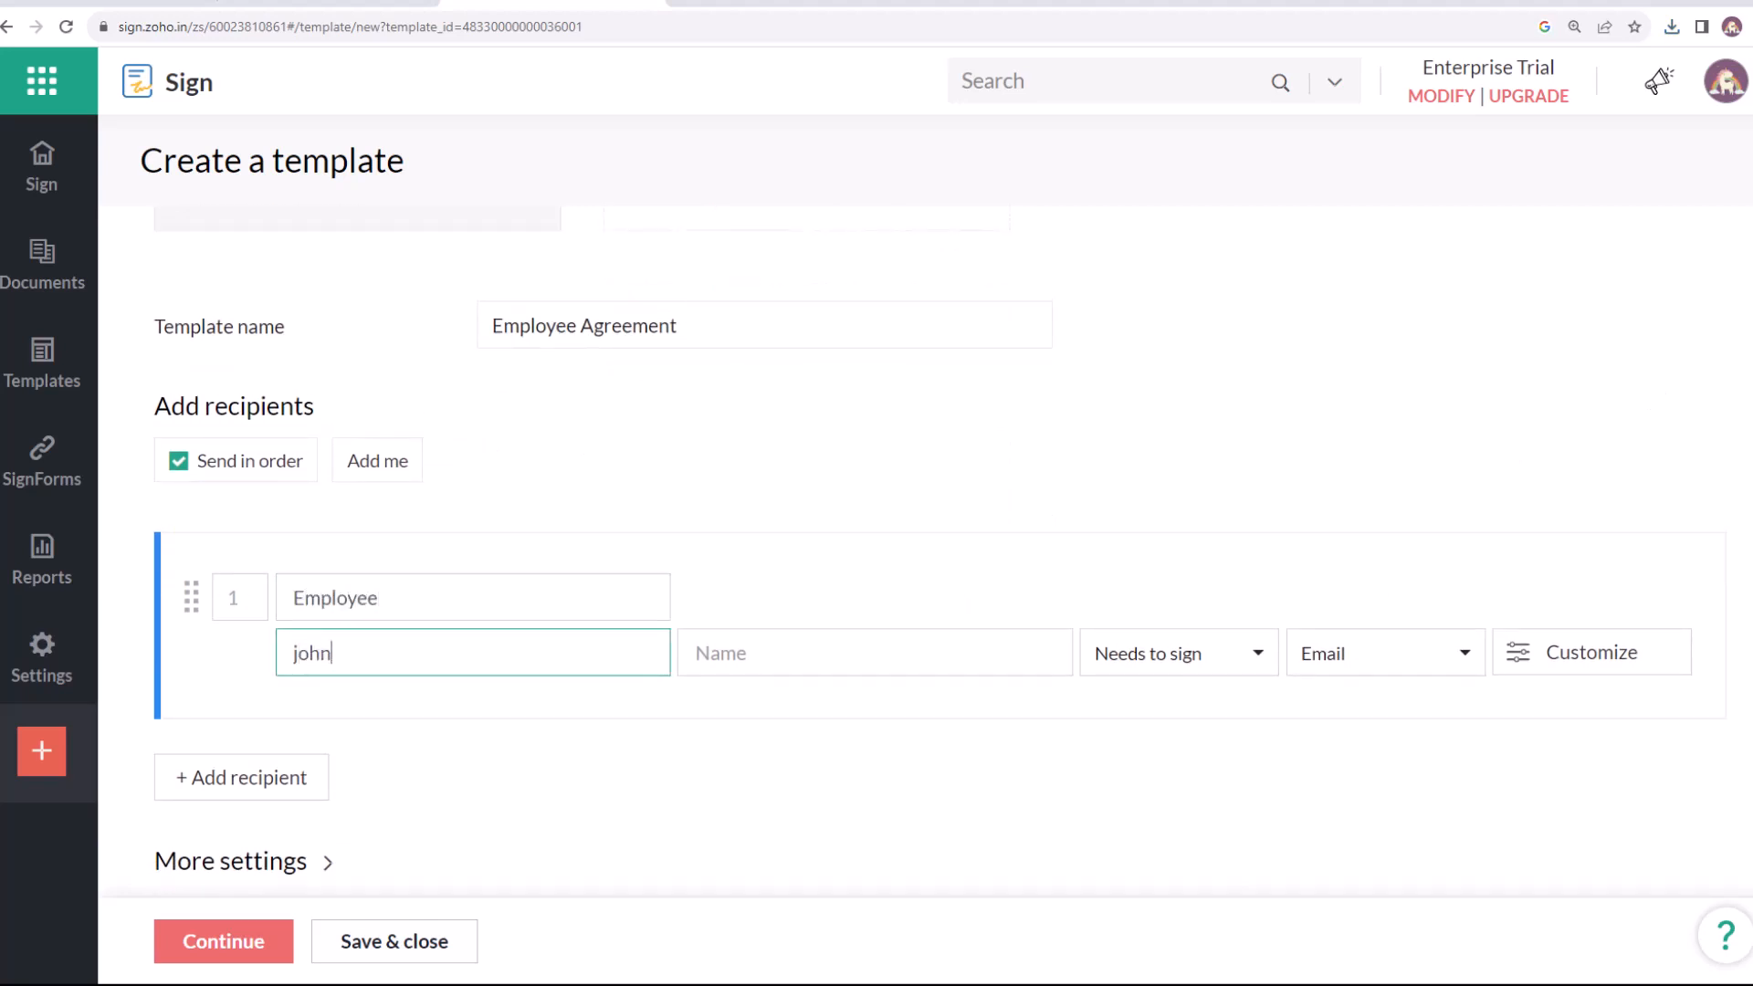
{"action": "type", "text": "qpublic"}
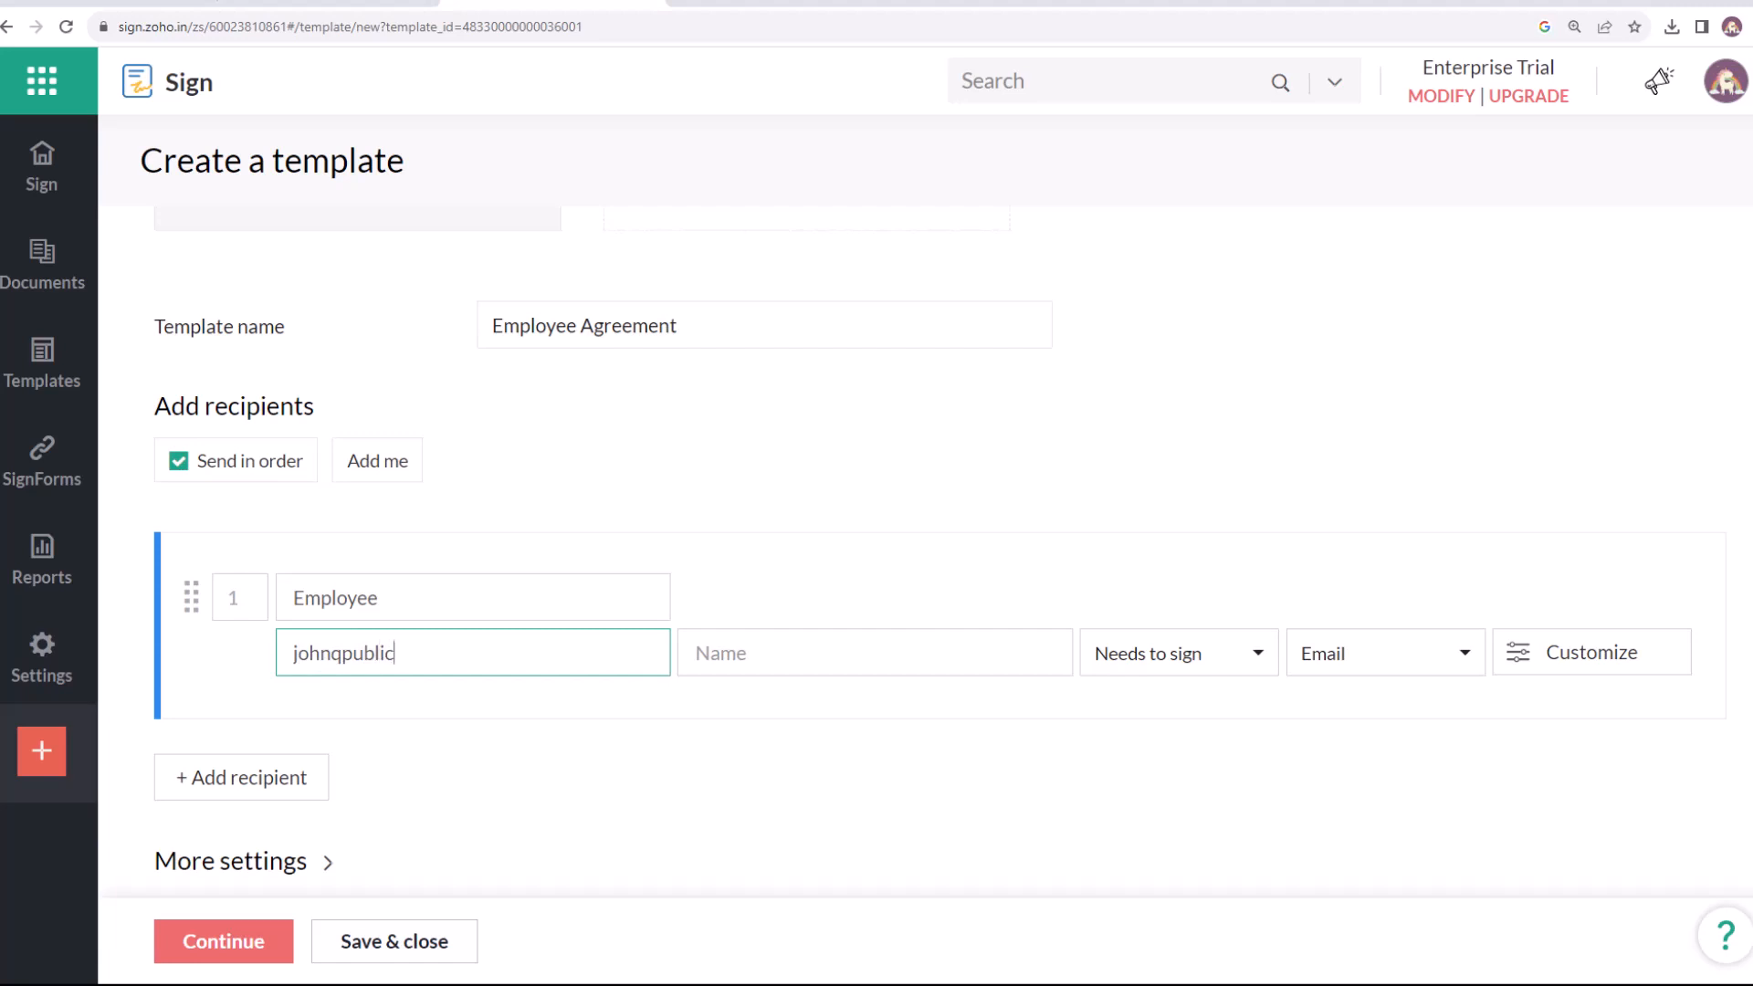
{"action": "type", "text": "@example.com"}
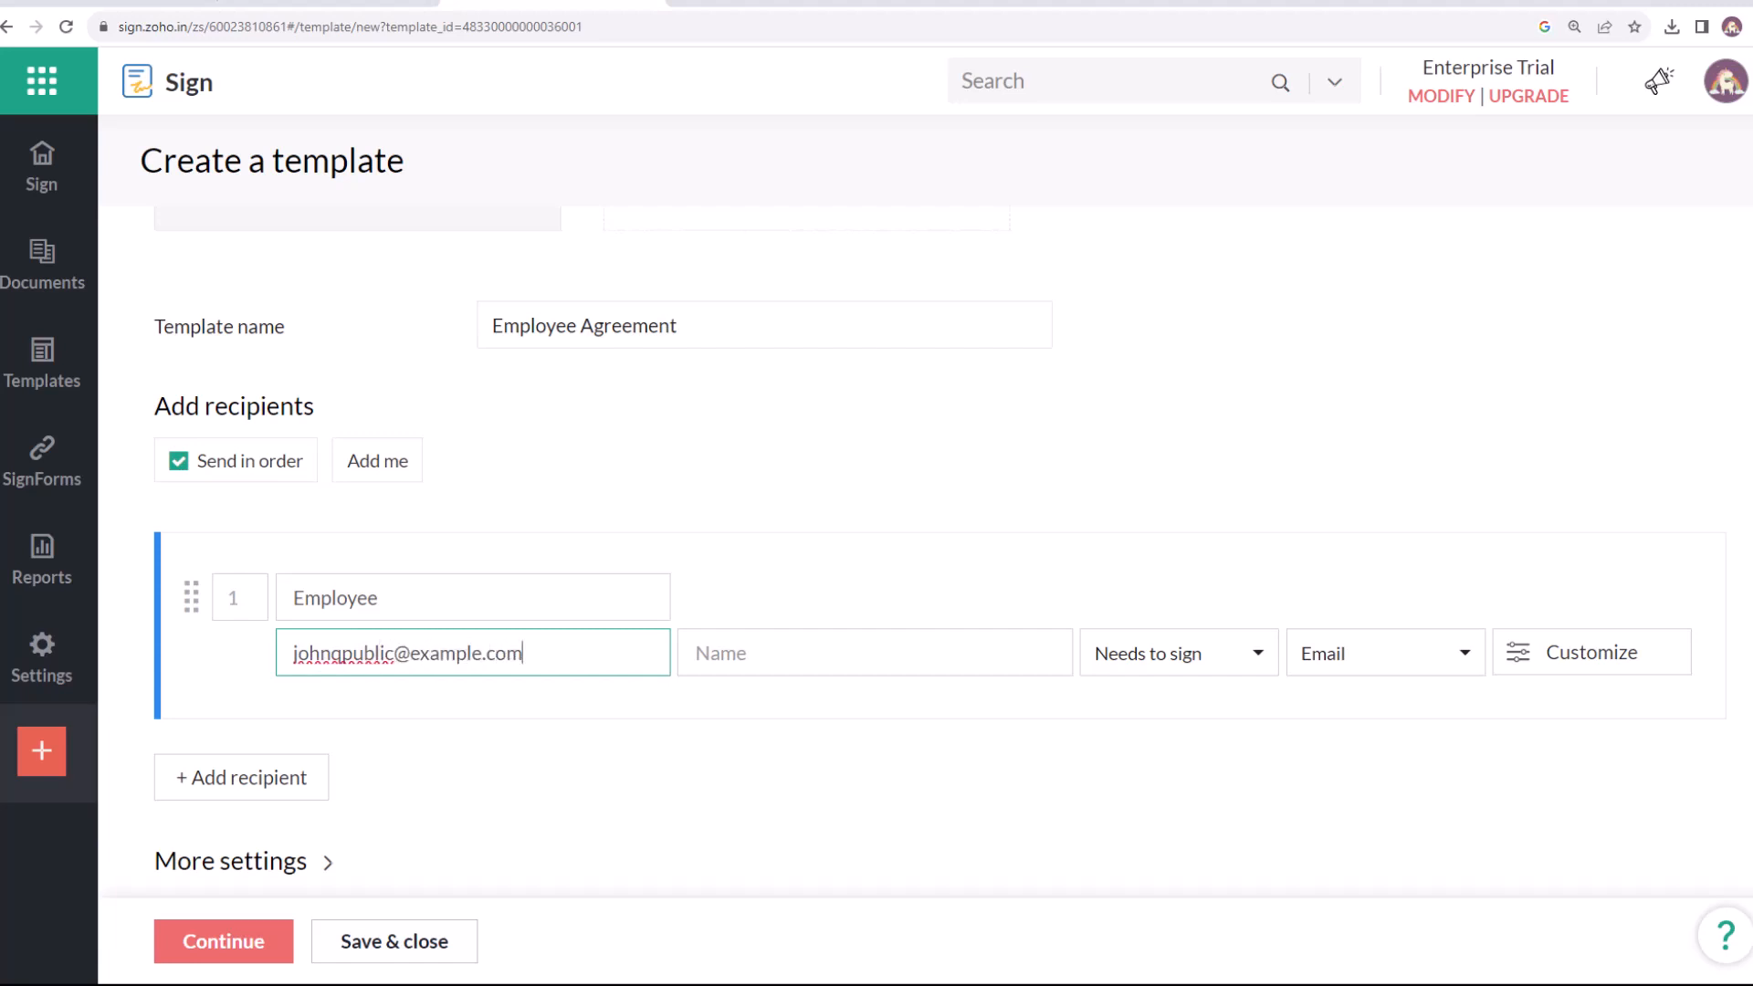
{"action": "type", "text": "John Q P"}
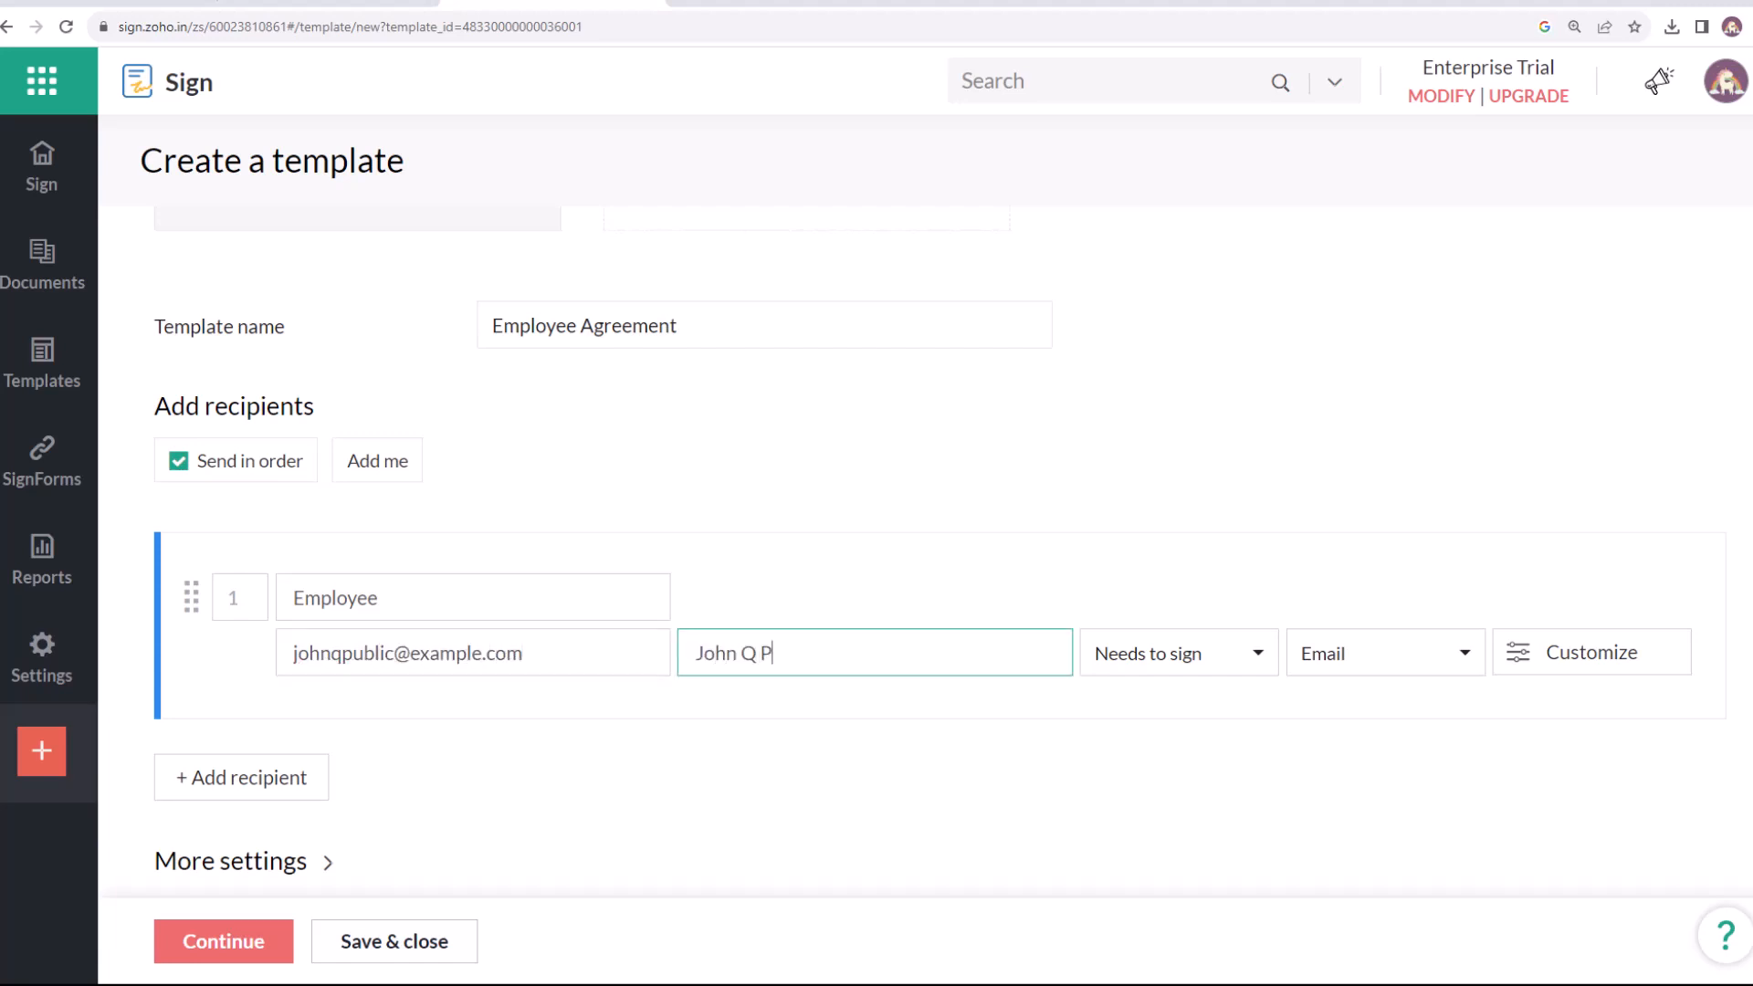
{"action": "type", "text": "ublic"}
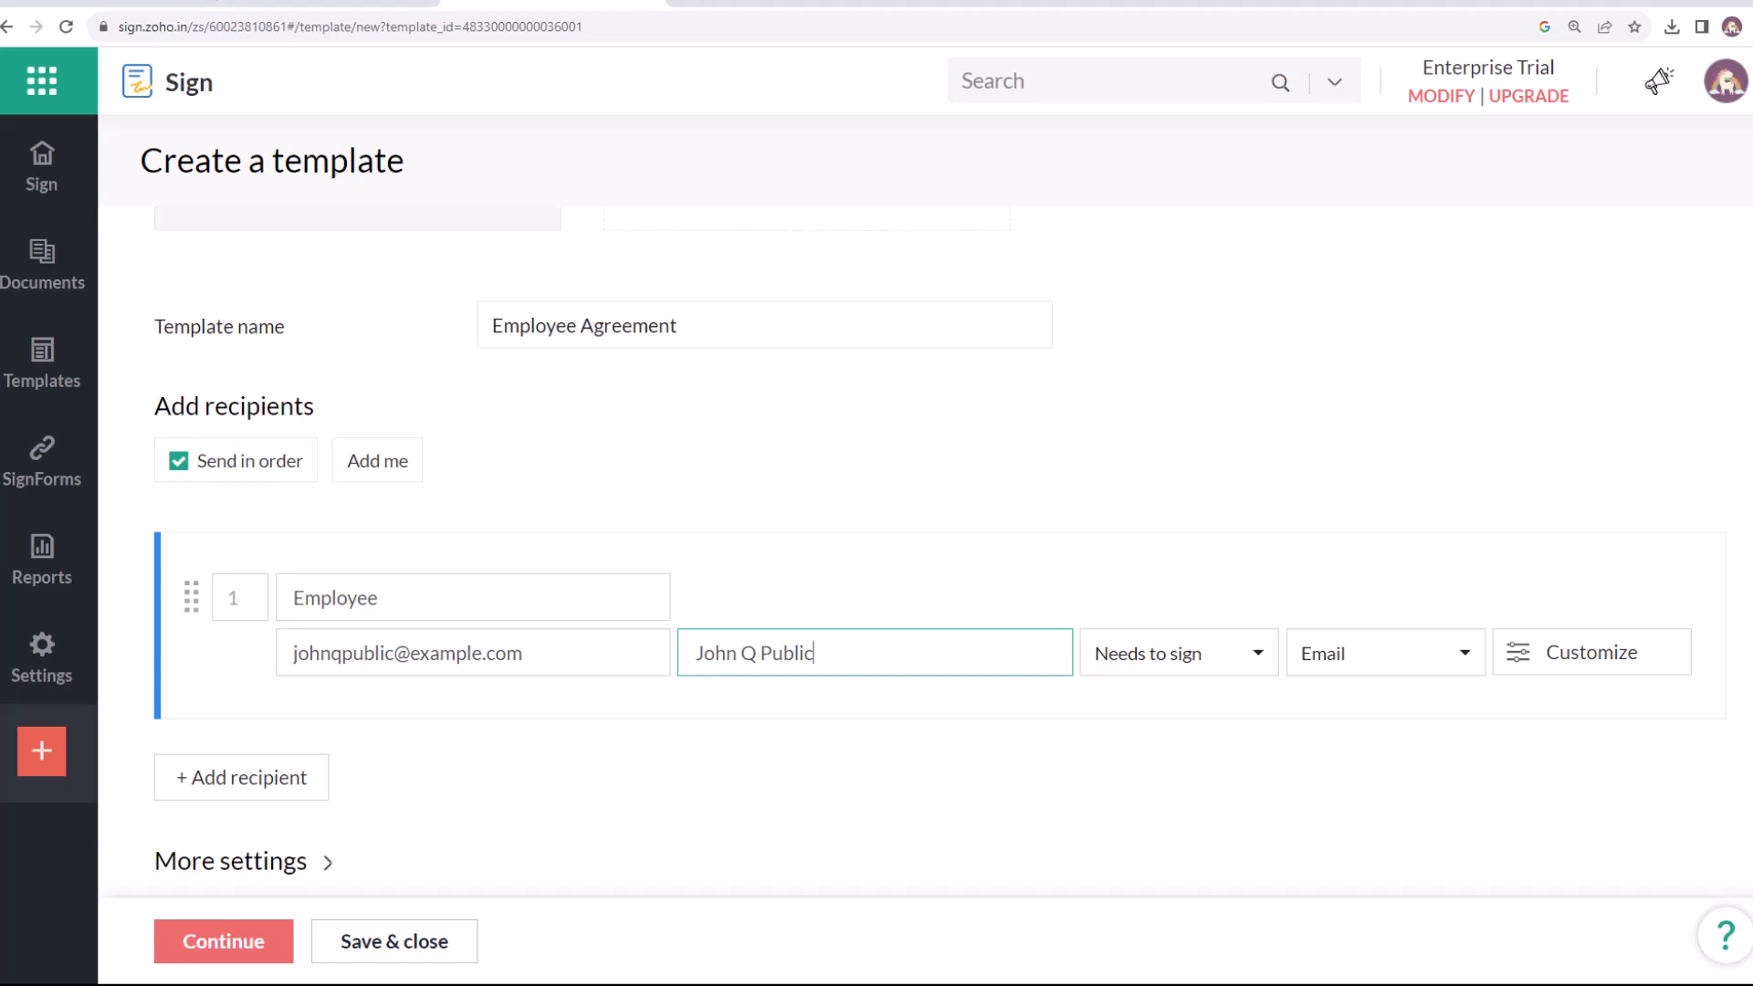
{"action": "mouse_move", "coordinate": [1264, 519]}
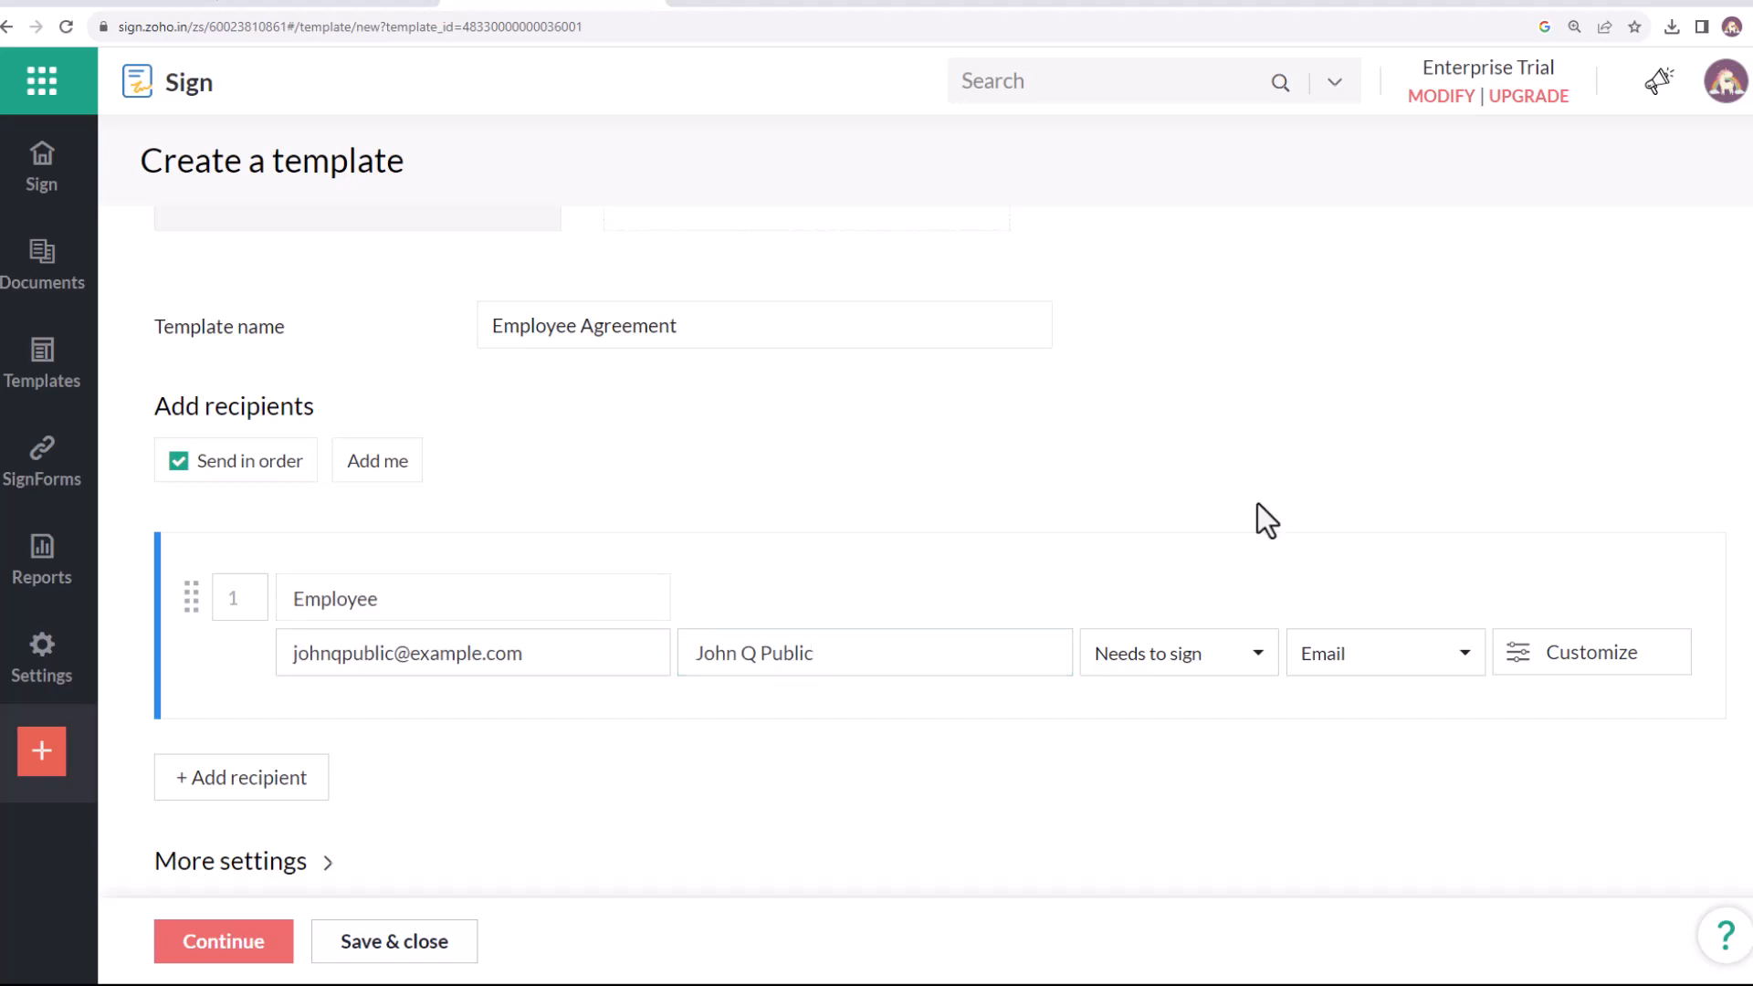
{"action": "left_click", "coordinate": [240, 777]}
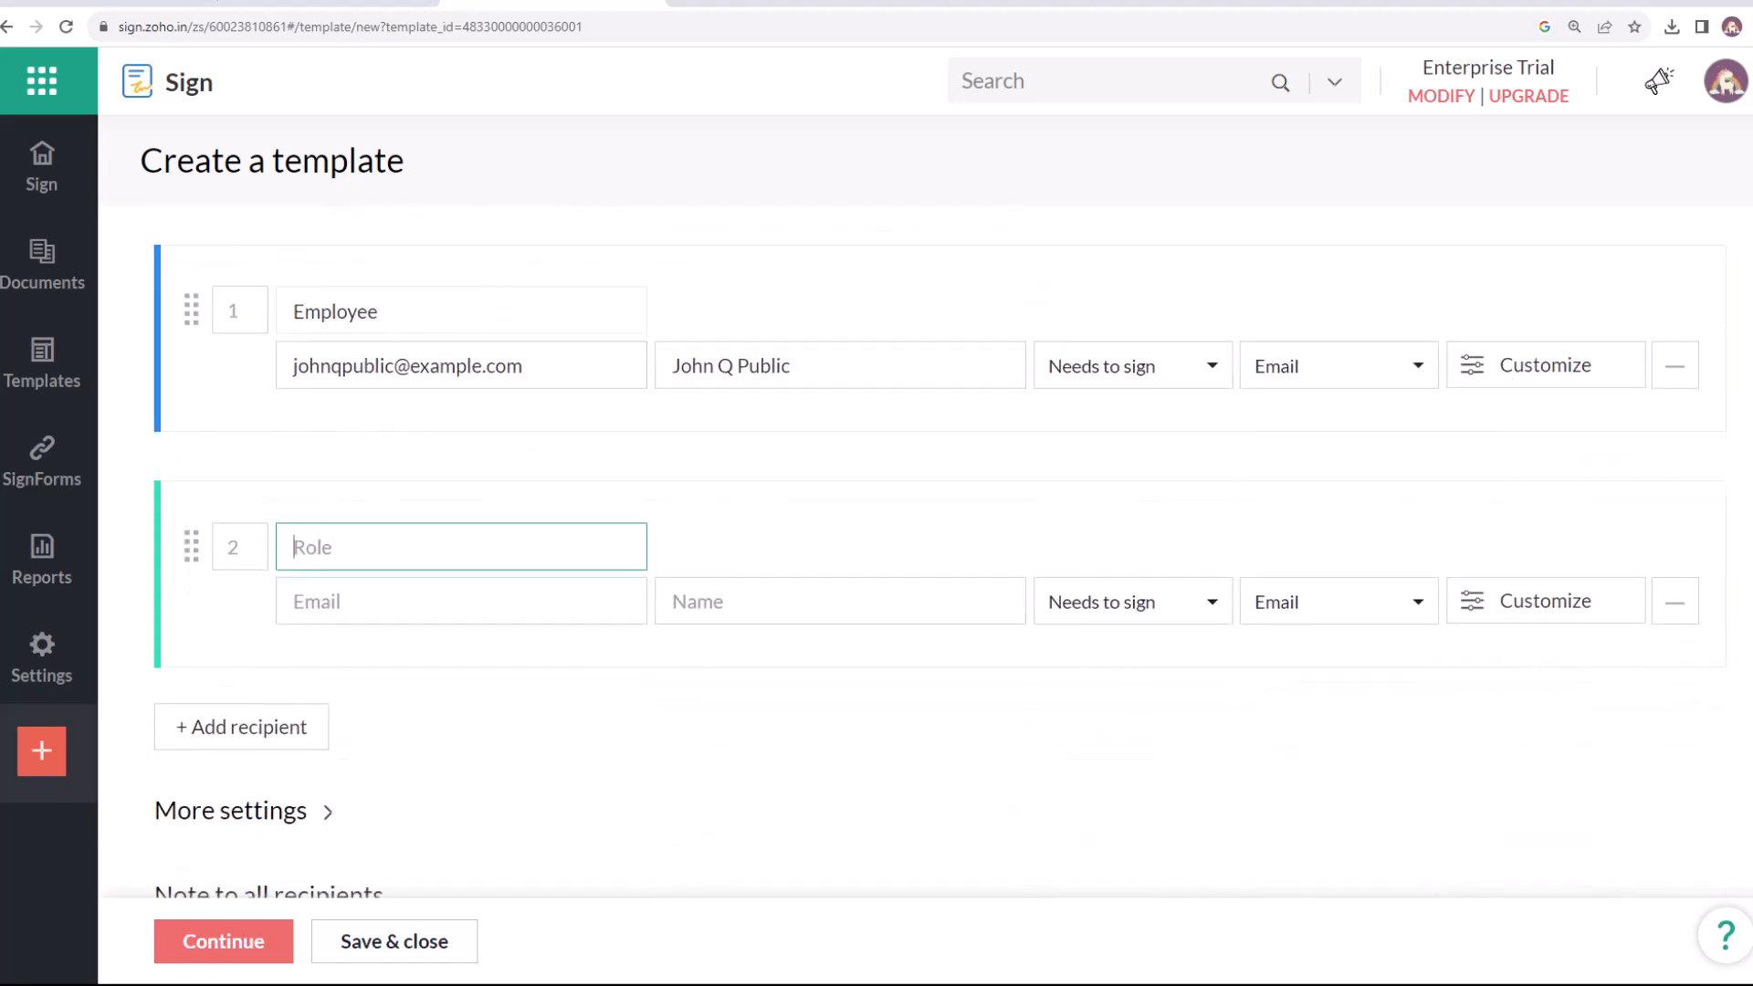
{"action": "type", "text": "Company HR"}
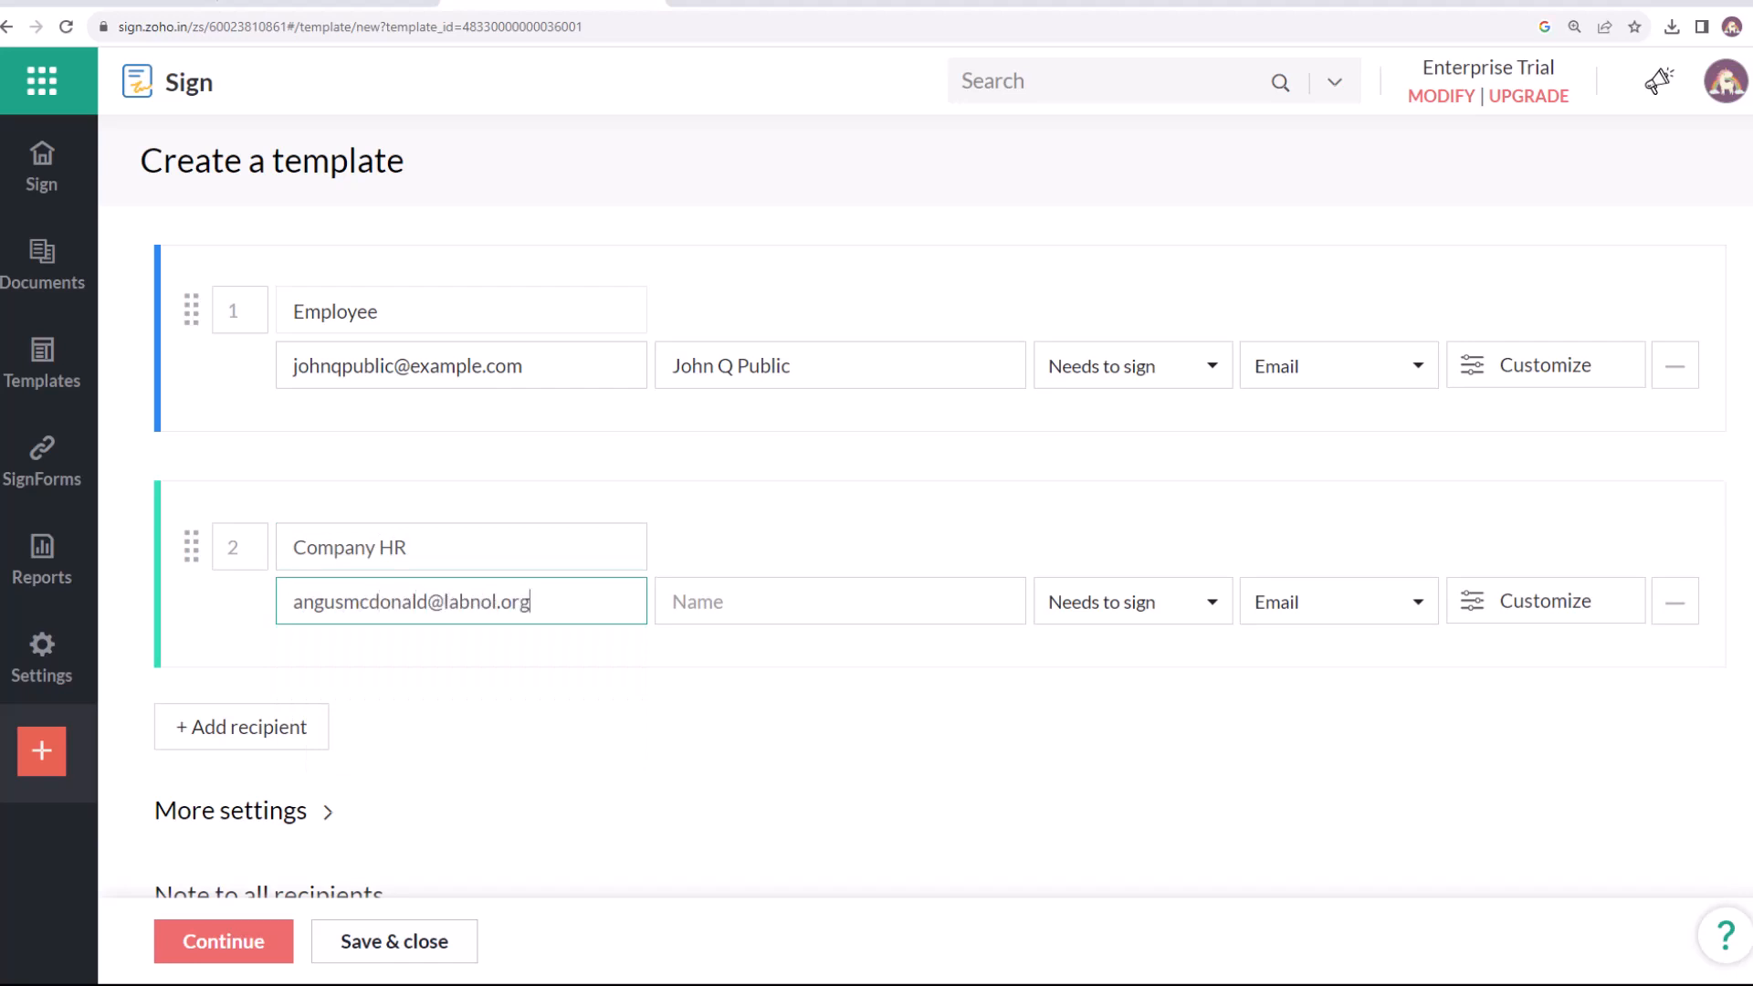
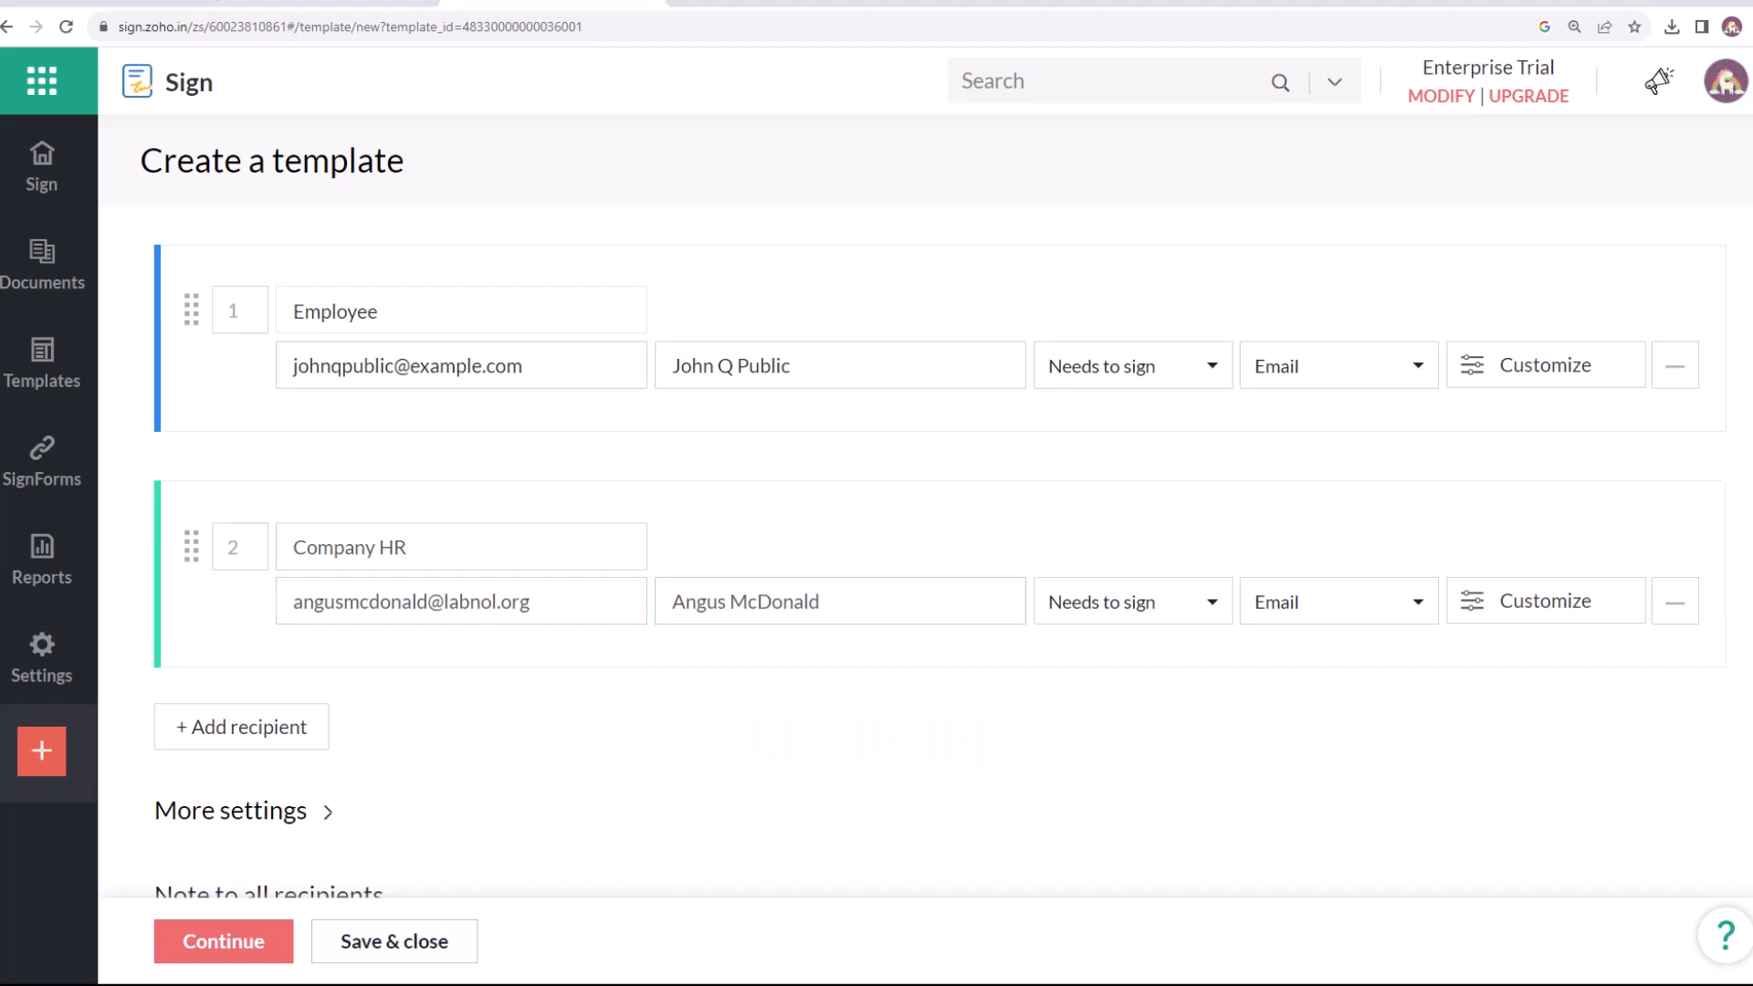
{"action": "scroll", "scroll_direction": "down", "scroll_amount": 3}
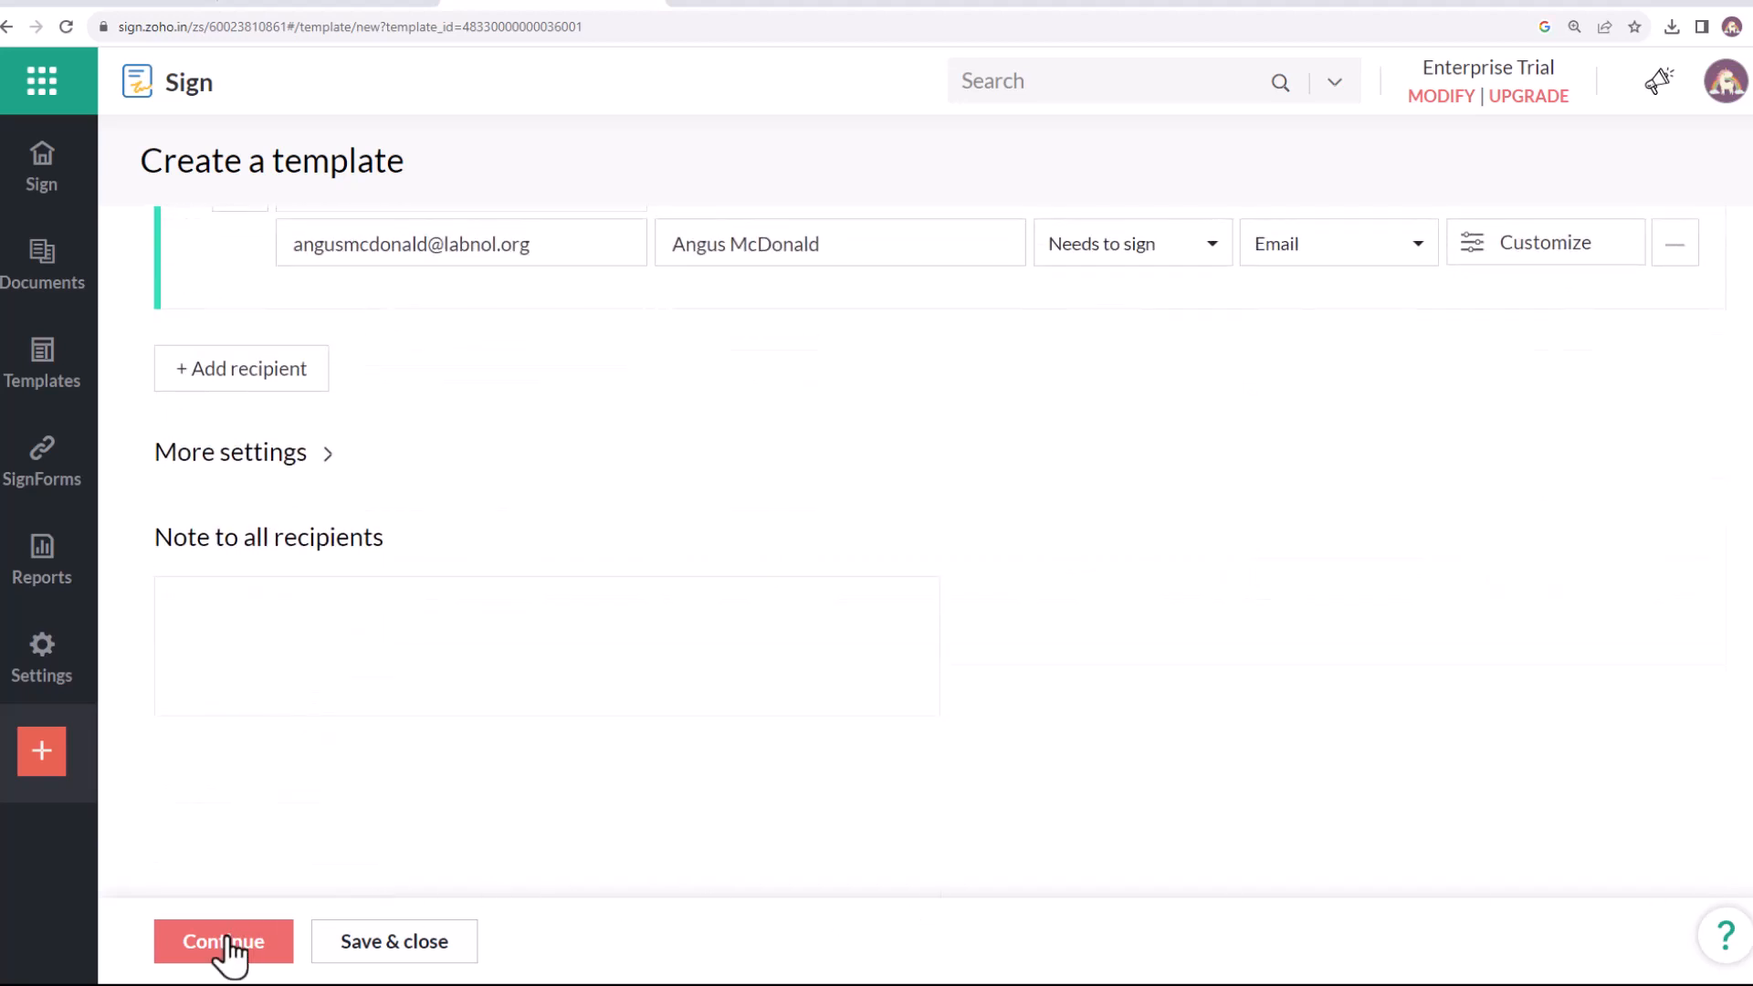
Place a sender-prefilled text field labelled Offer Date on the agreement
{"action": "left_click", "coordinate": [223, 941]}
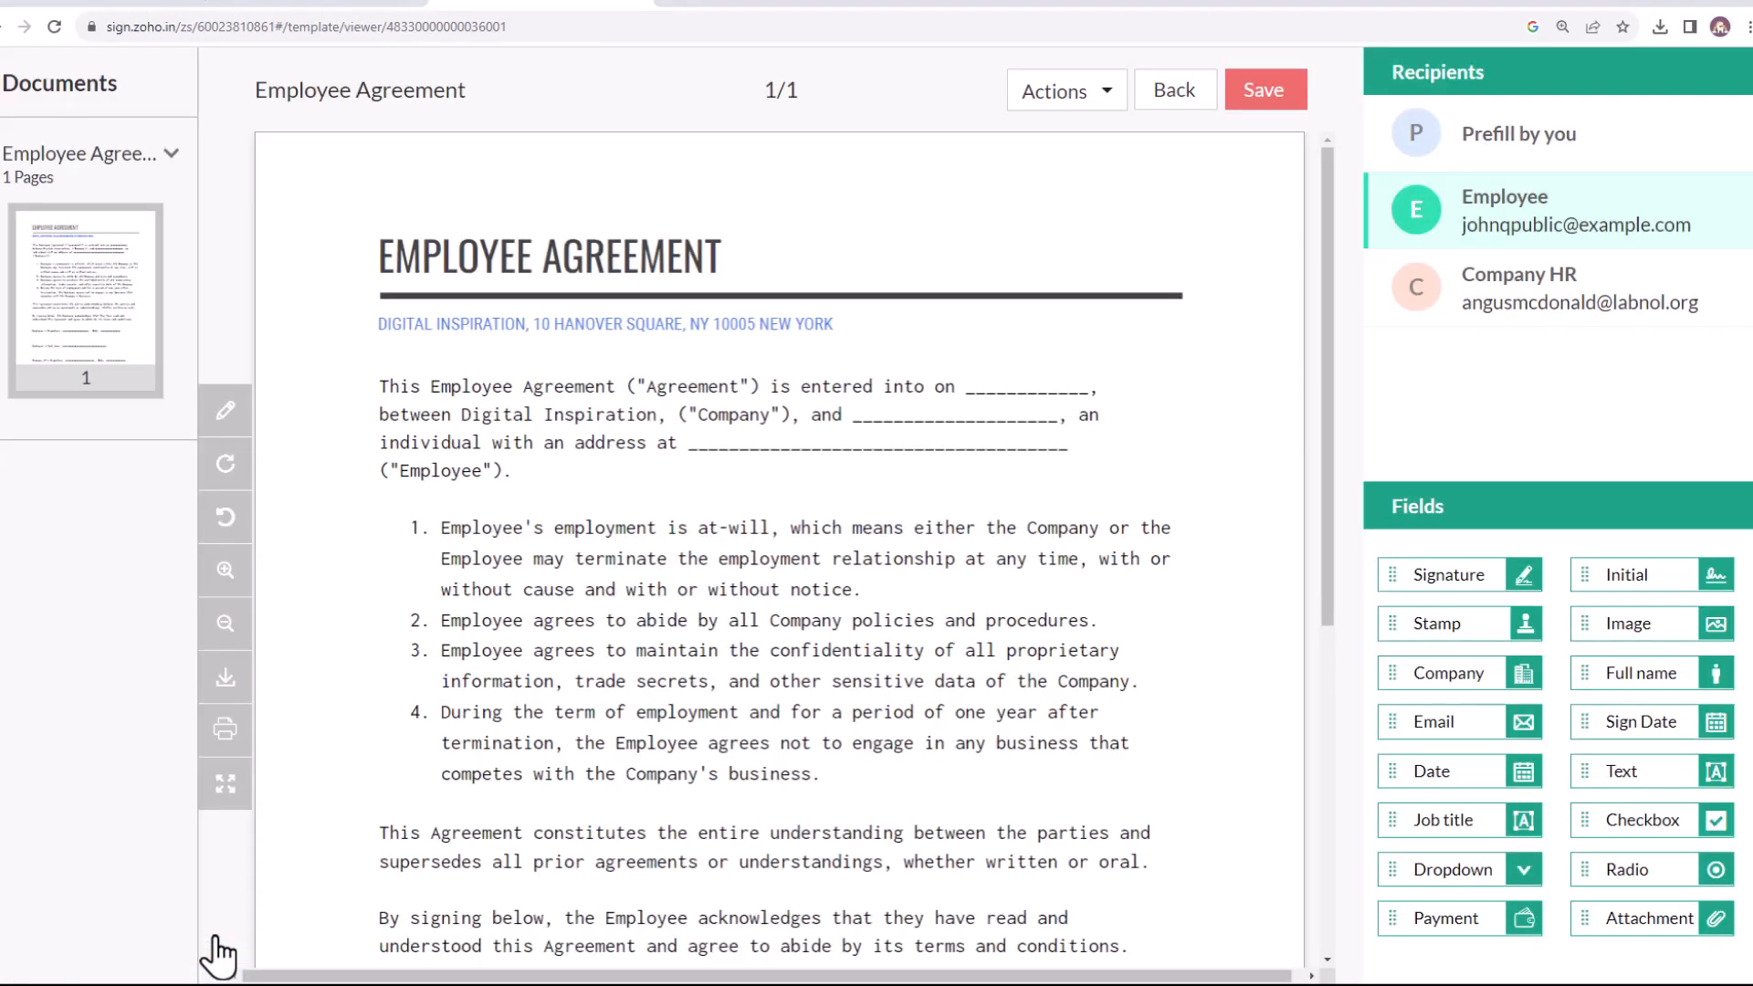
{"action": "mouse_move", "coordinate": [220, 939]}
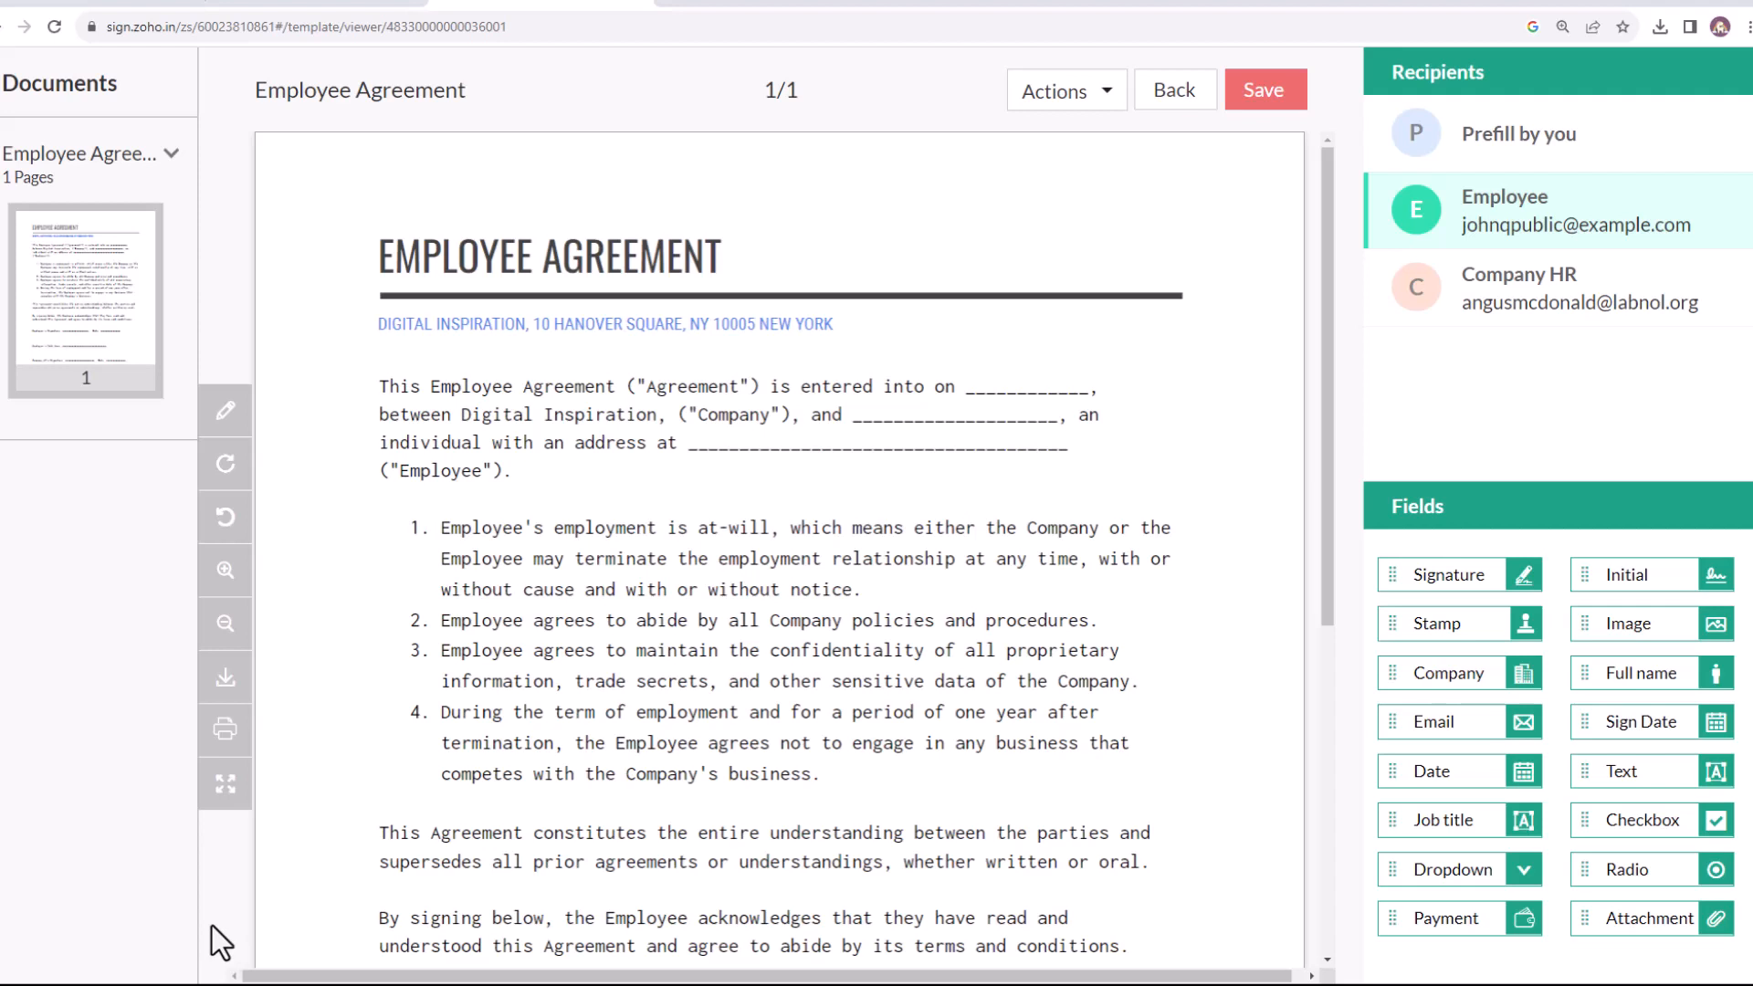
{"action": "mouse_move", "coordinate": [1436, 419]}
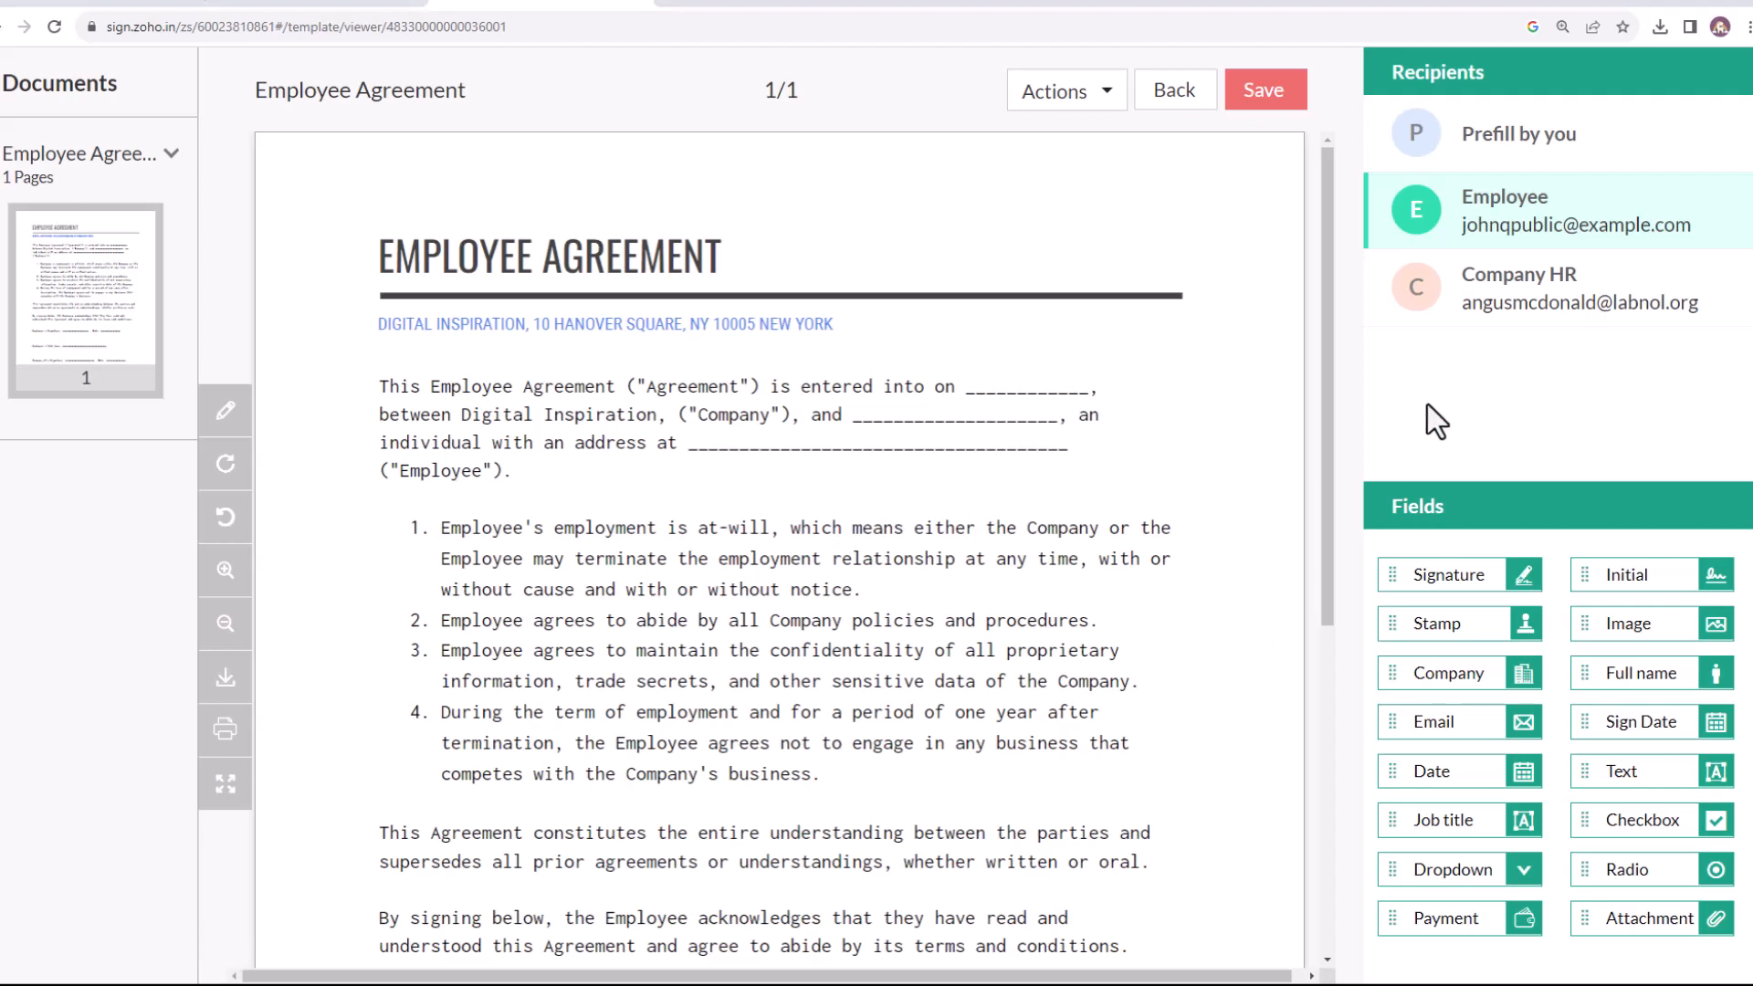
{"action": "left_click", "coordinate": [1518, 133]}
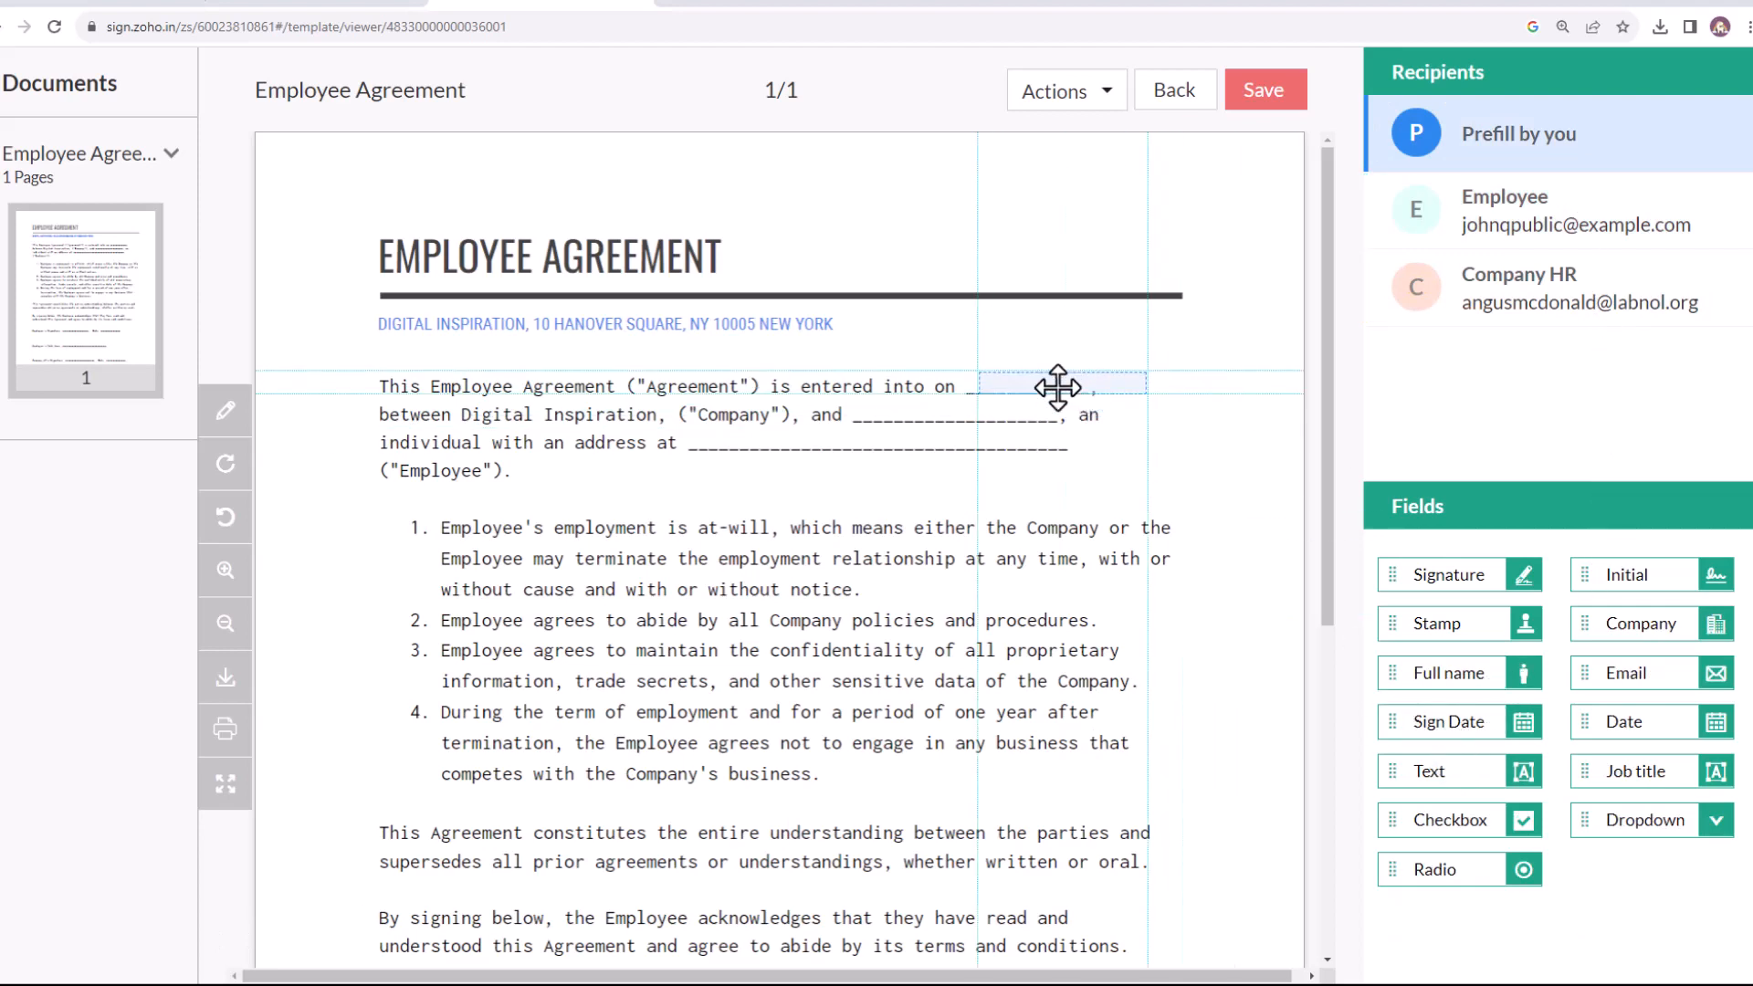
{"action": "left_click", "coordinate": [1057, 387]}
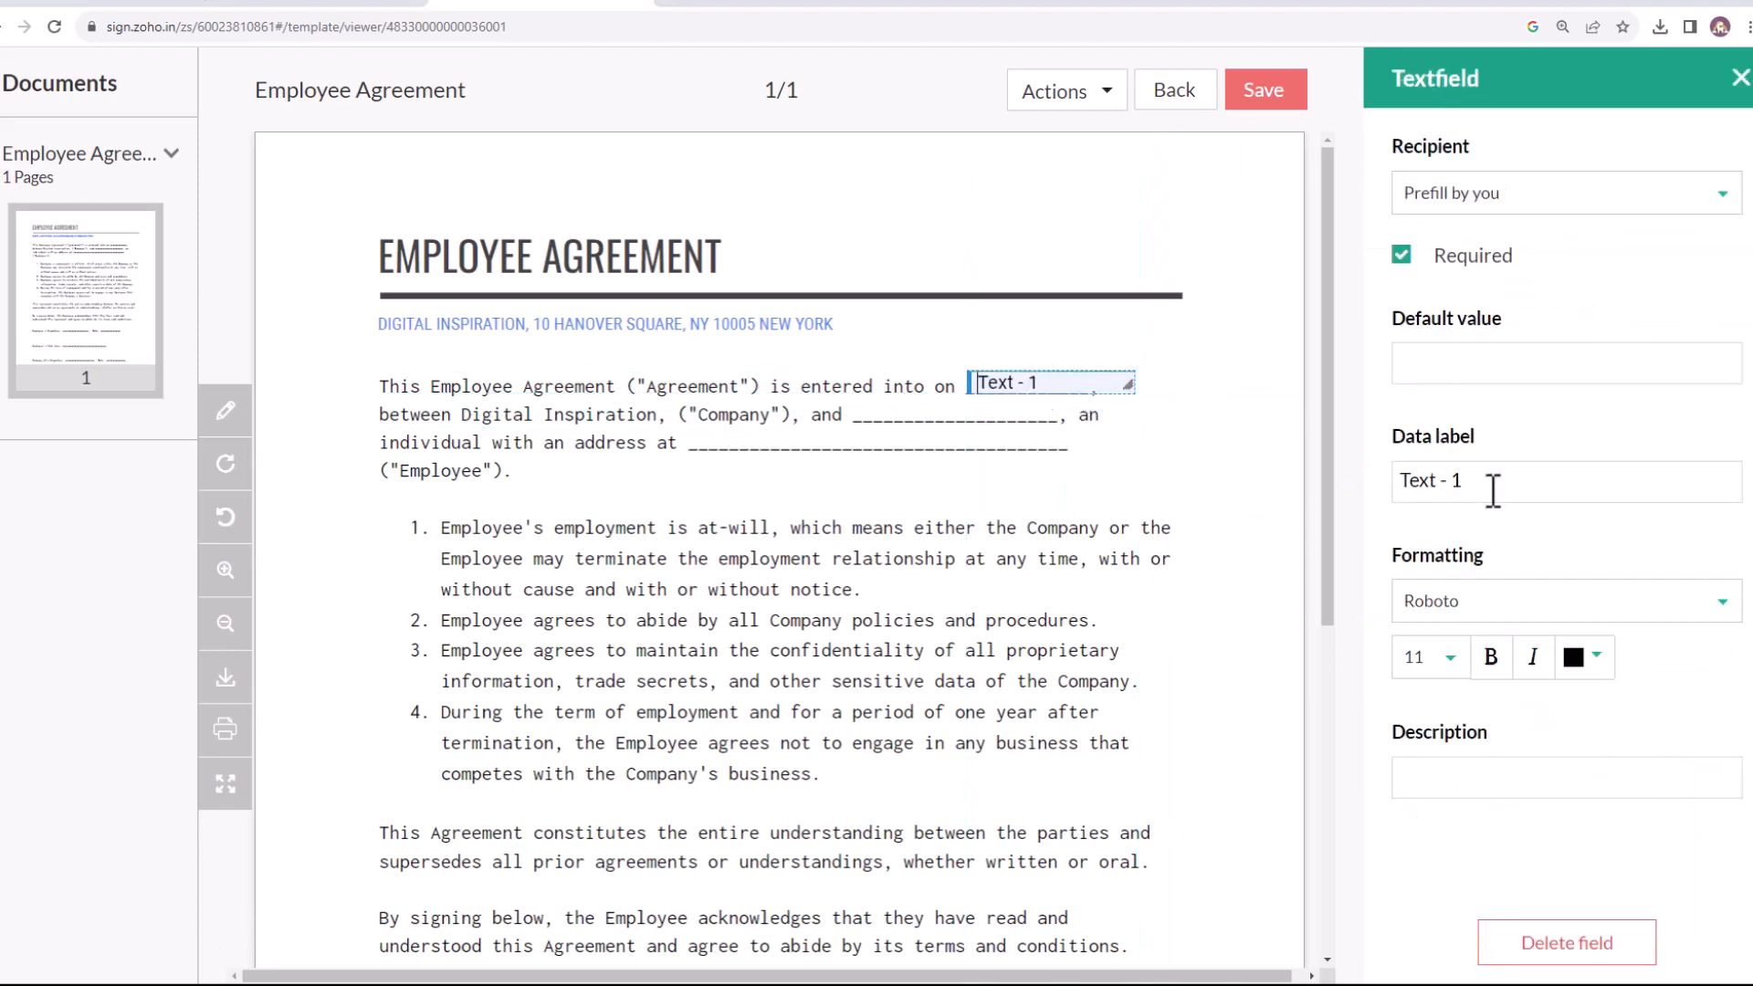
{"action": "type", "text": "Offer Date"}
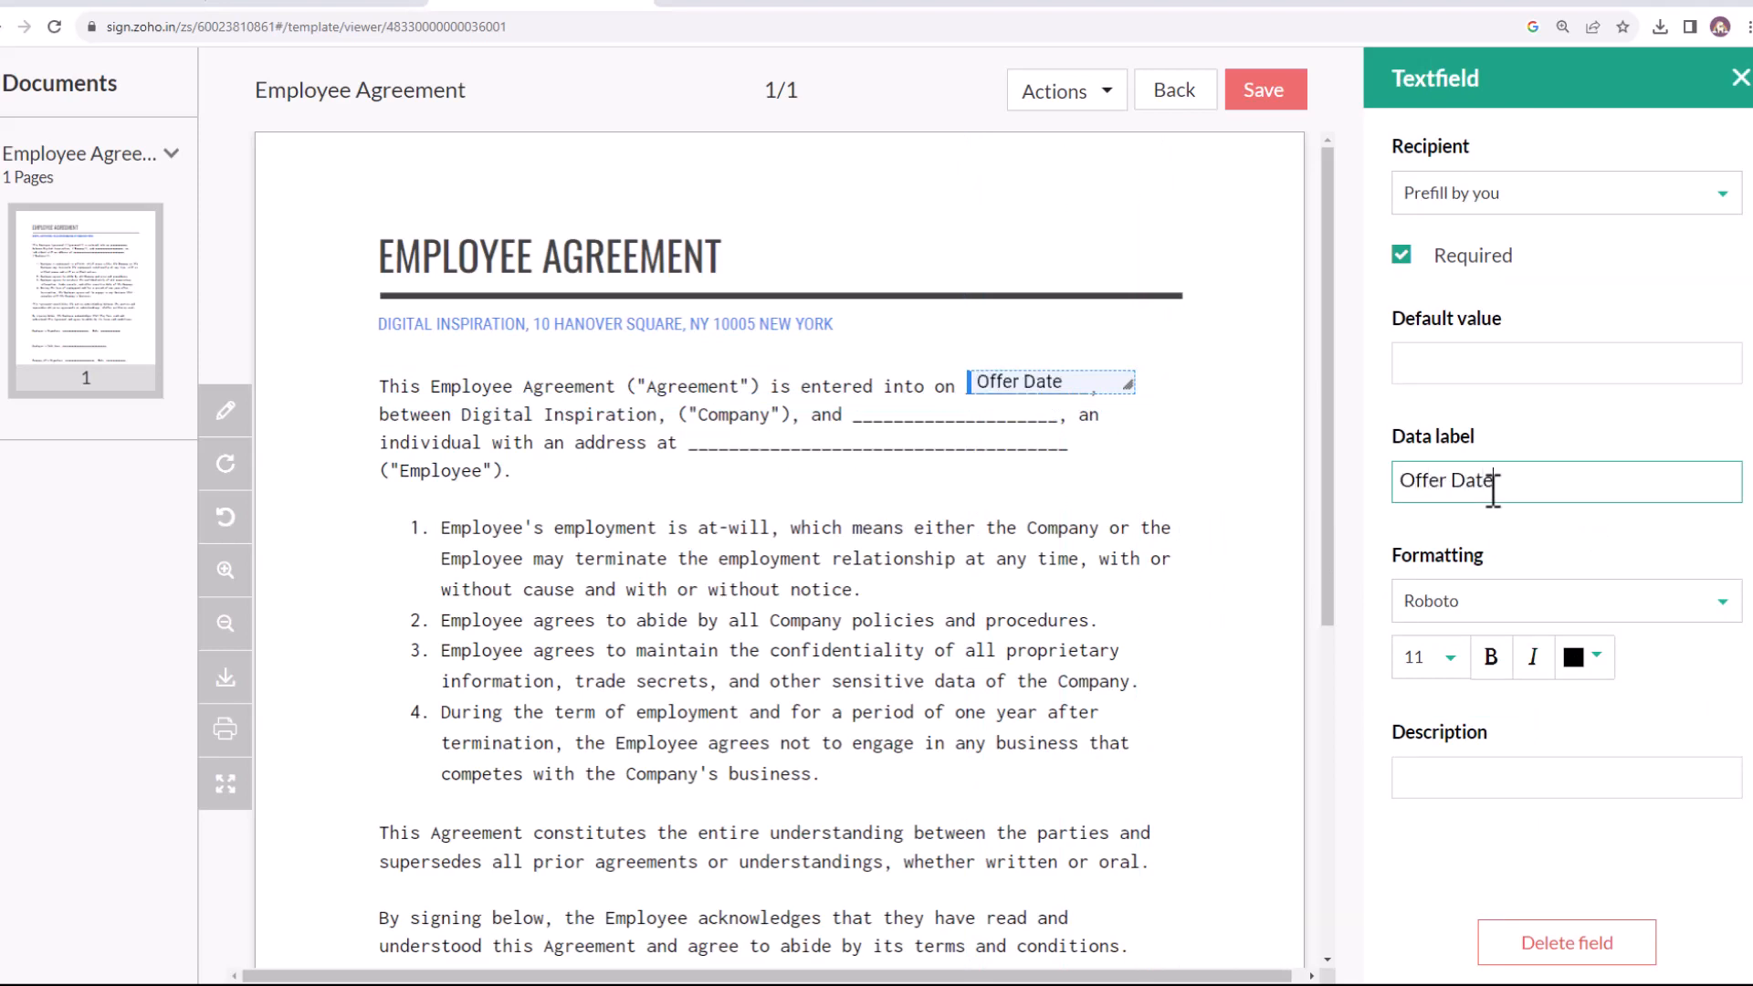
Add prefilled Employee Name and Postal Address text fields and close the field properties
{"action": "left_click", "coordinate": [1739, 77]}
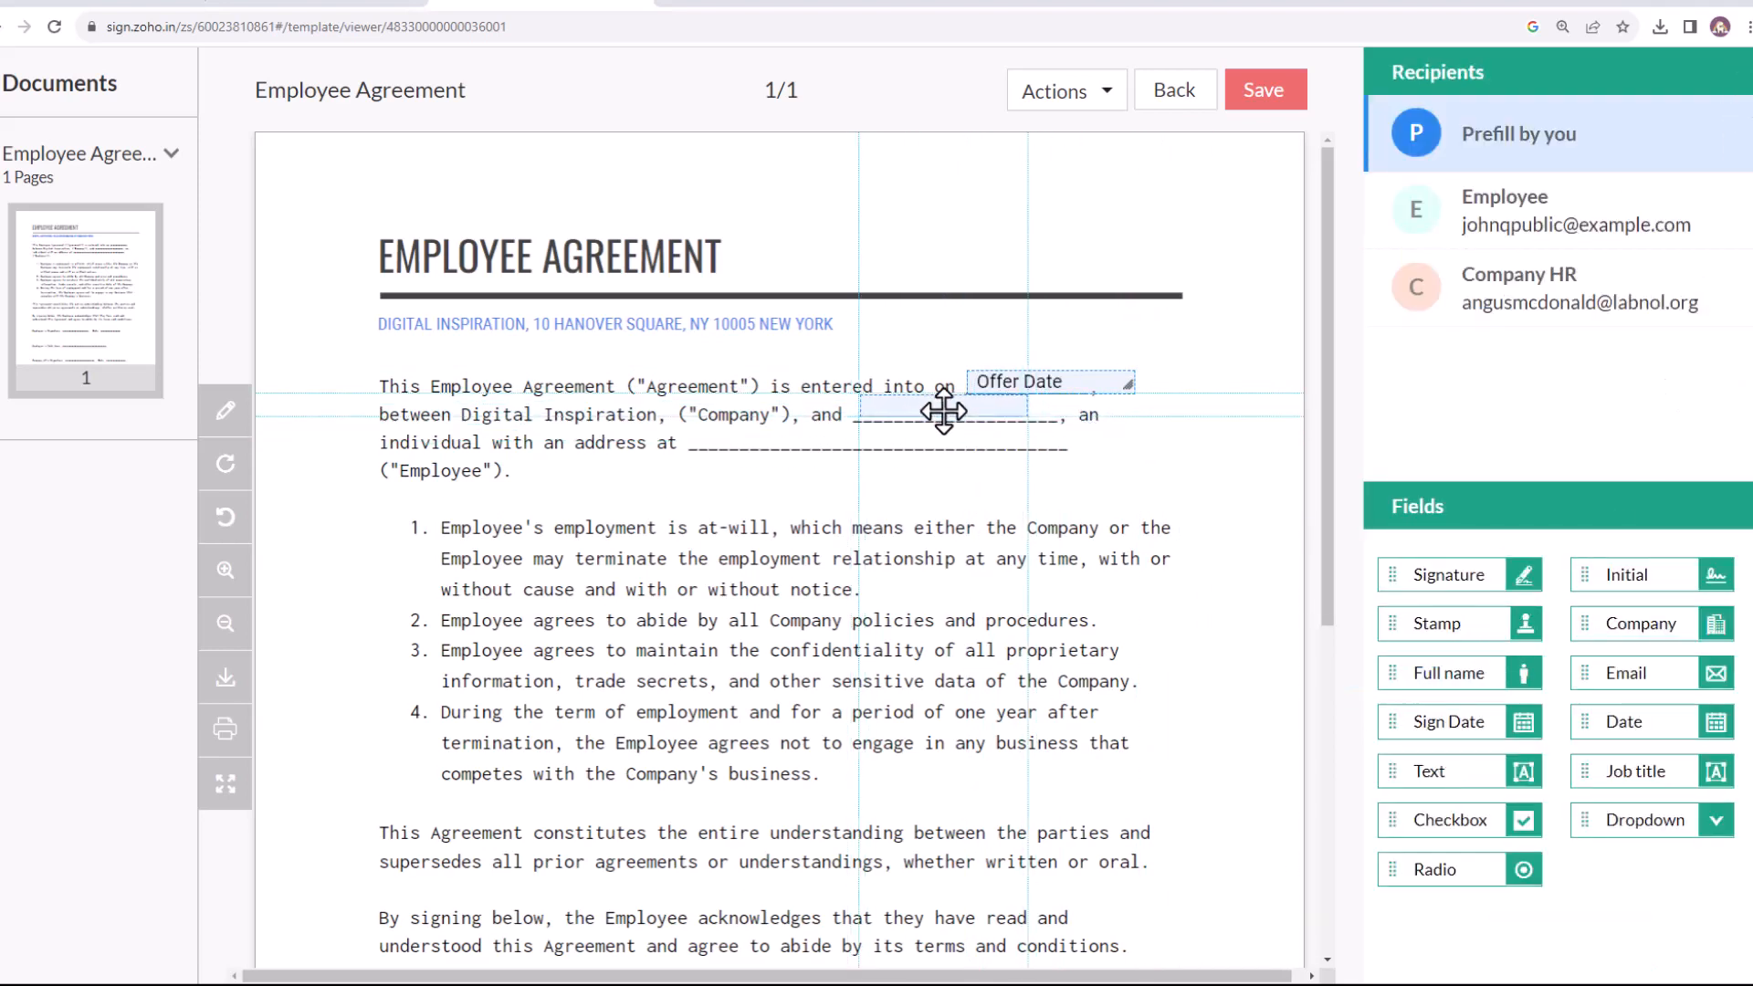
{"action": "left_click", "coordinate": [936, 414]}
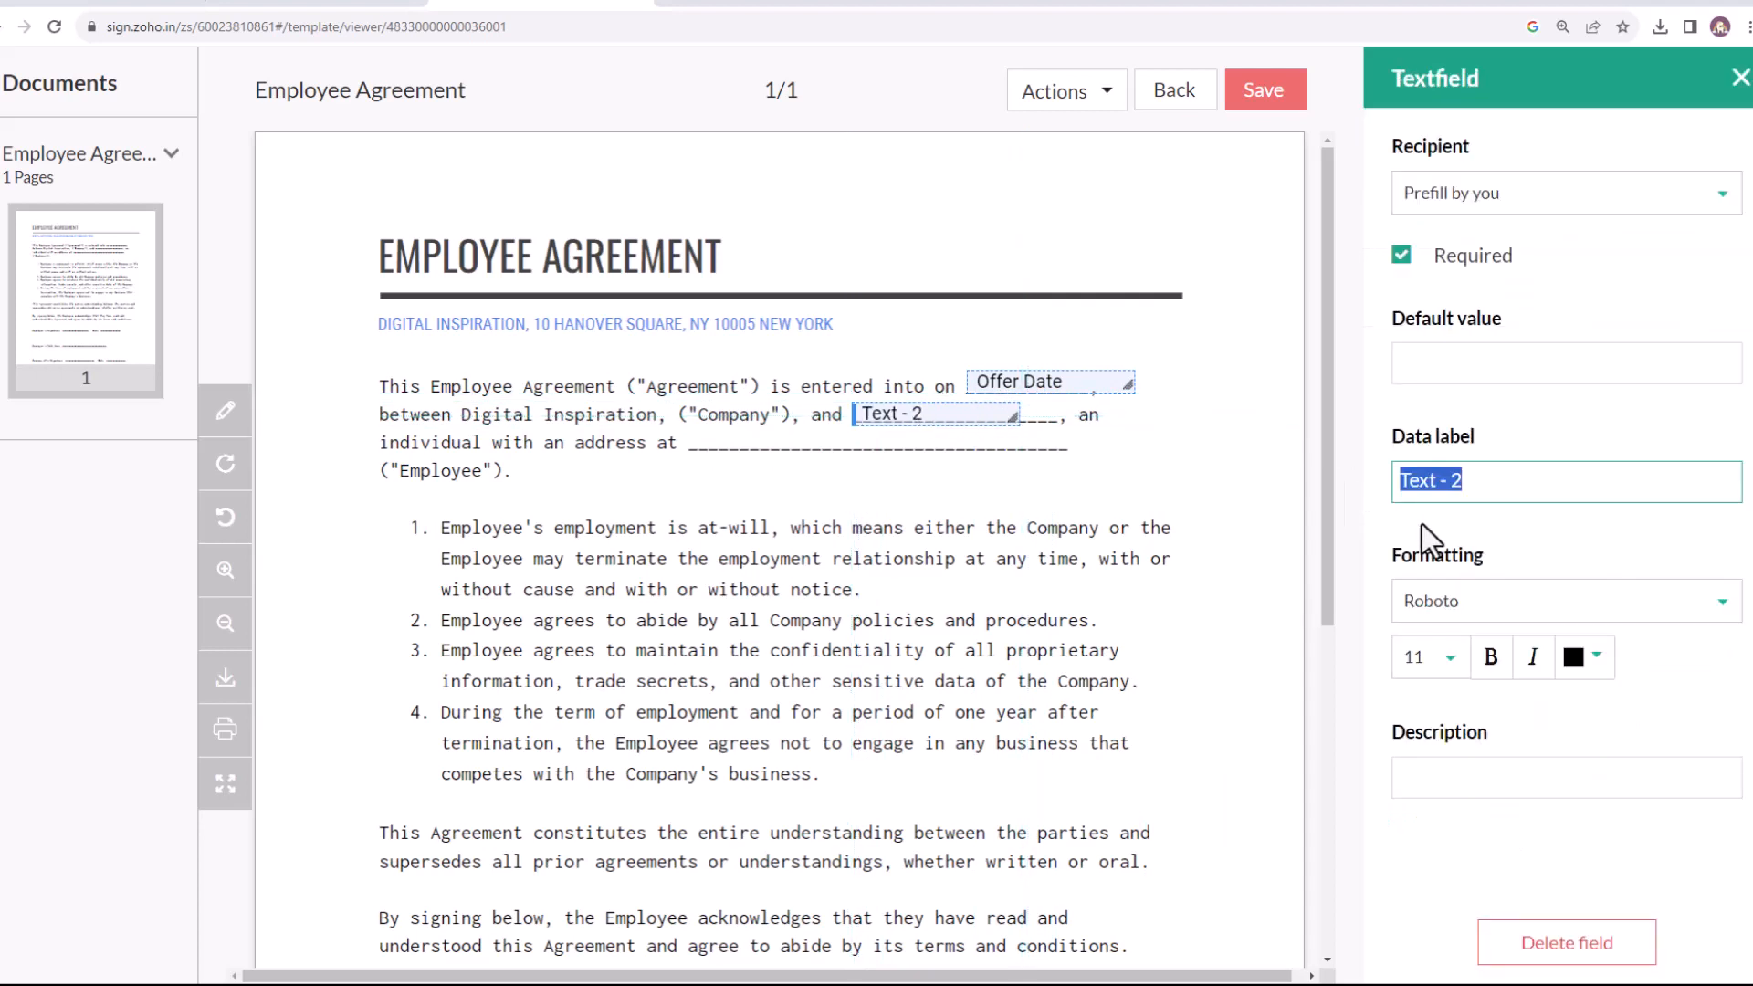
{"action": "type", "text": "Employee Name"}
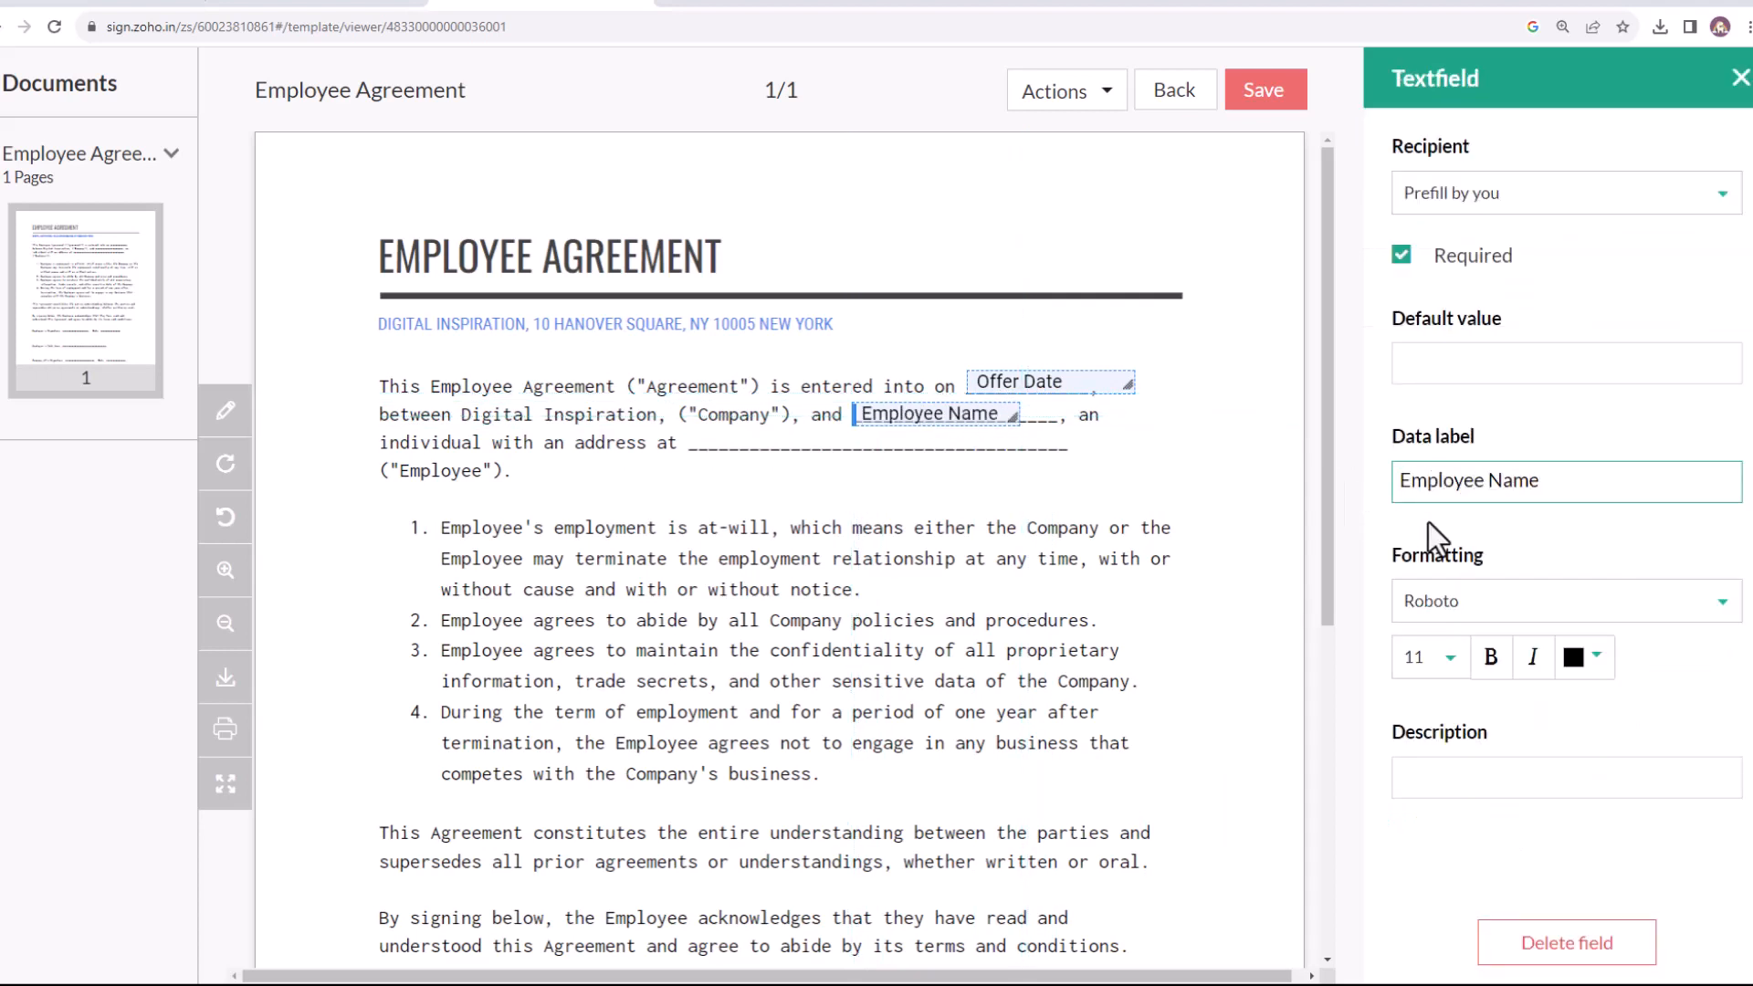
{"action": "left_click", "coordinate": [1739, 76]}
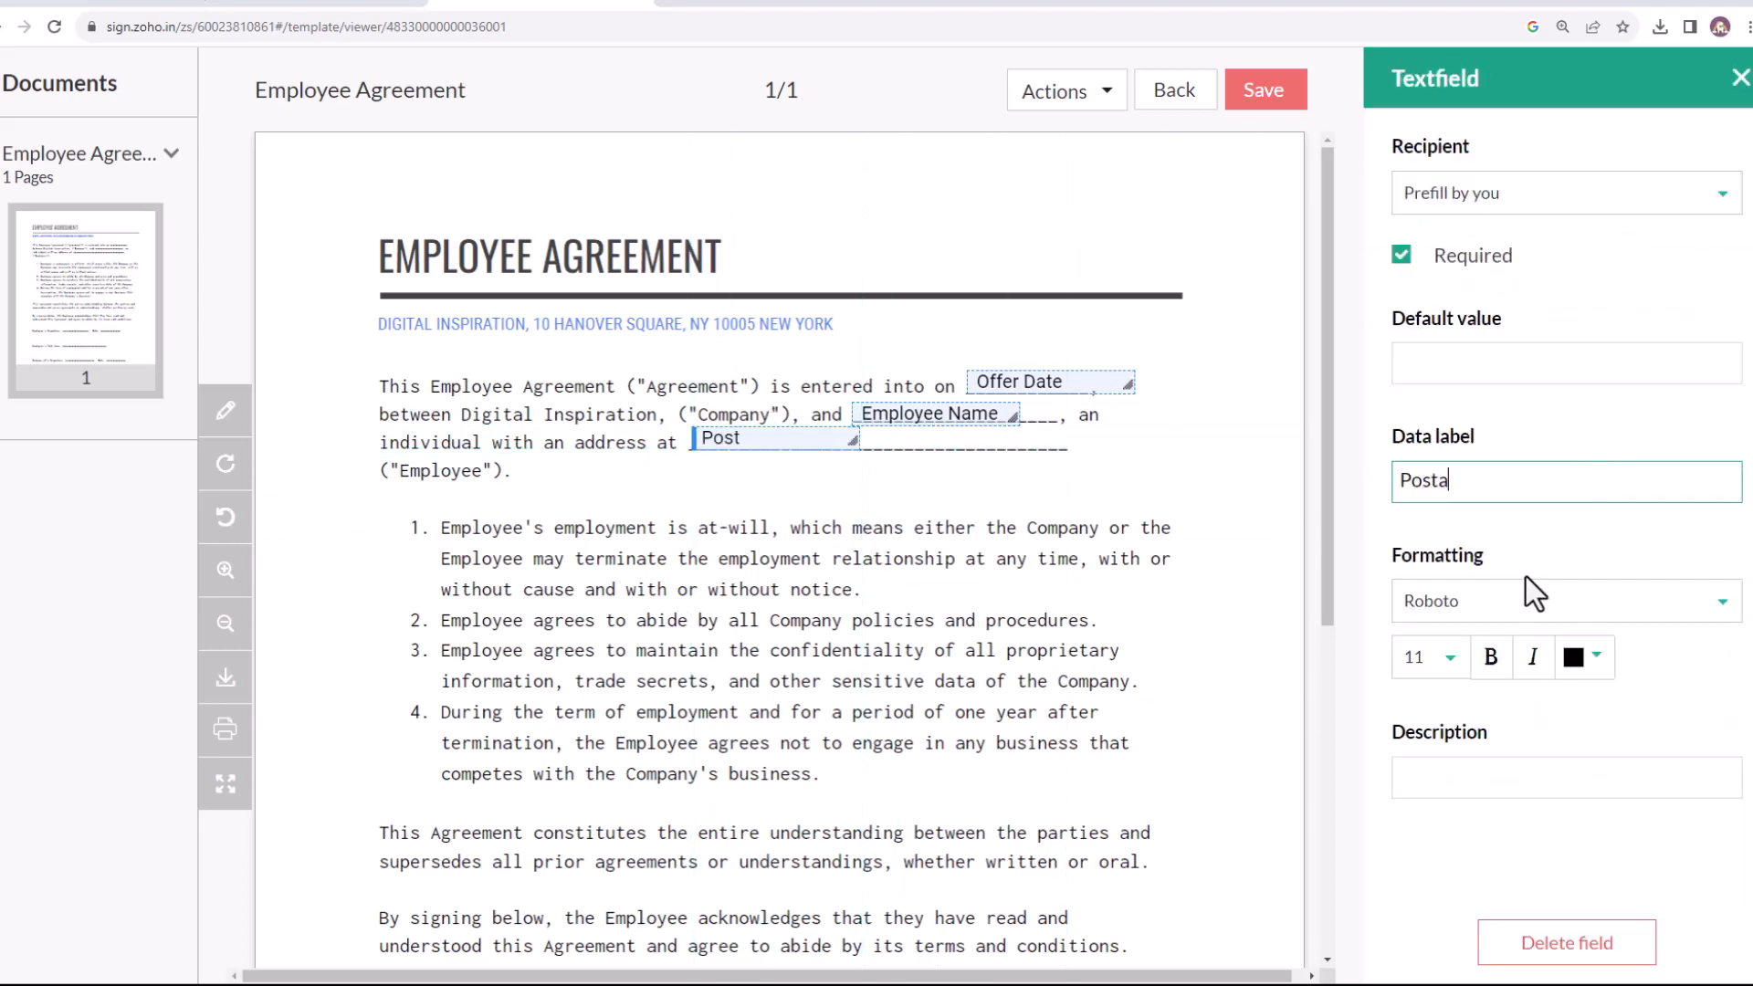
{"action": "left_click", "coordinate": [933, 410]}
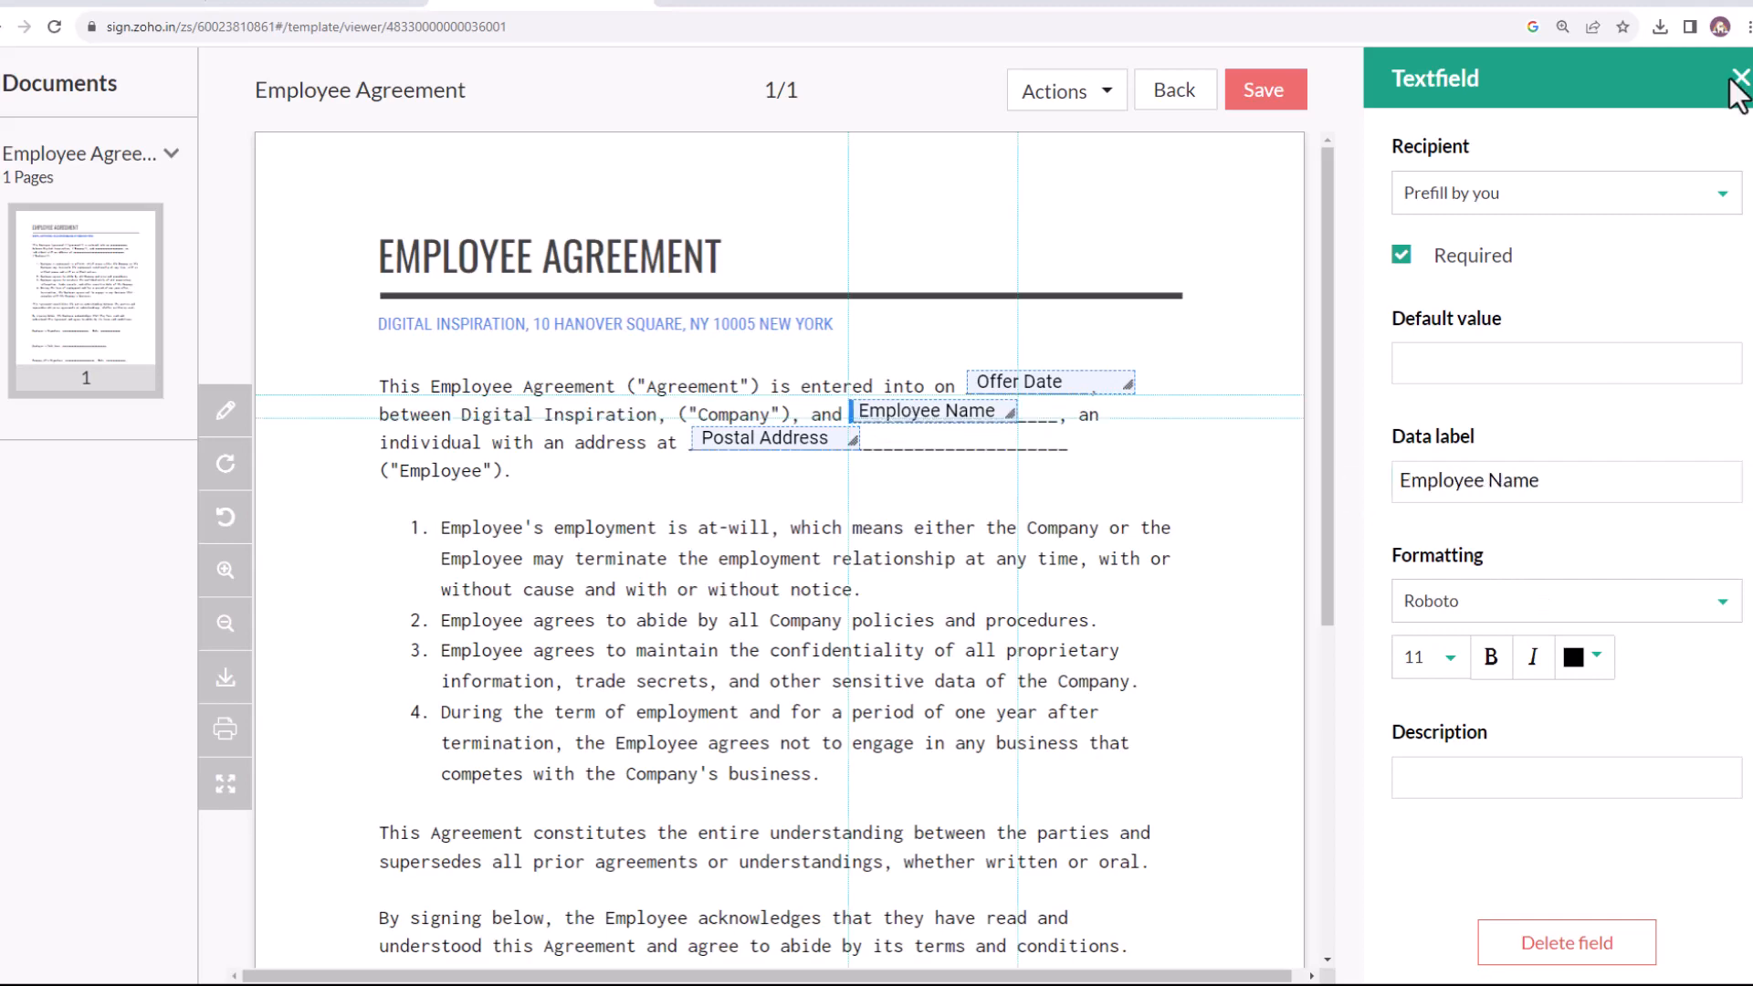
{"action": "left_click", "coordinate": [1739, 79]}
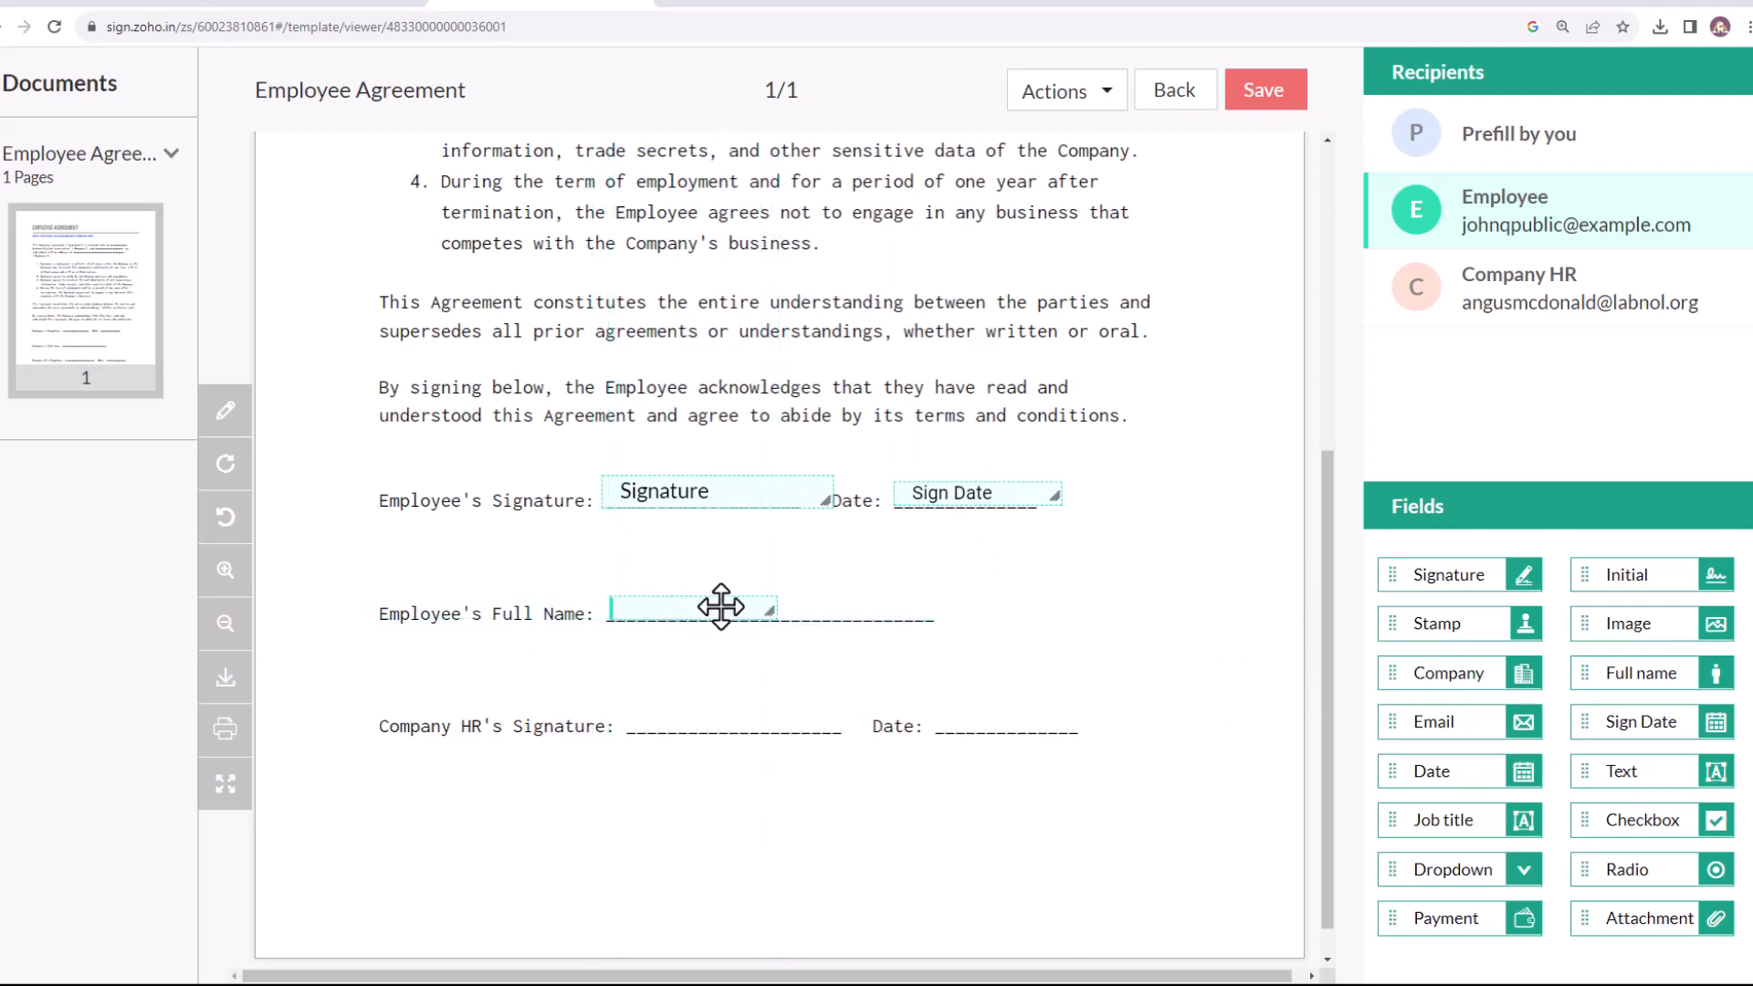
Add an Employee's Name text field on the full-name line and save the template
{"action": "left_click", "coordinate": [690, 608]}
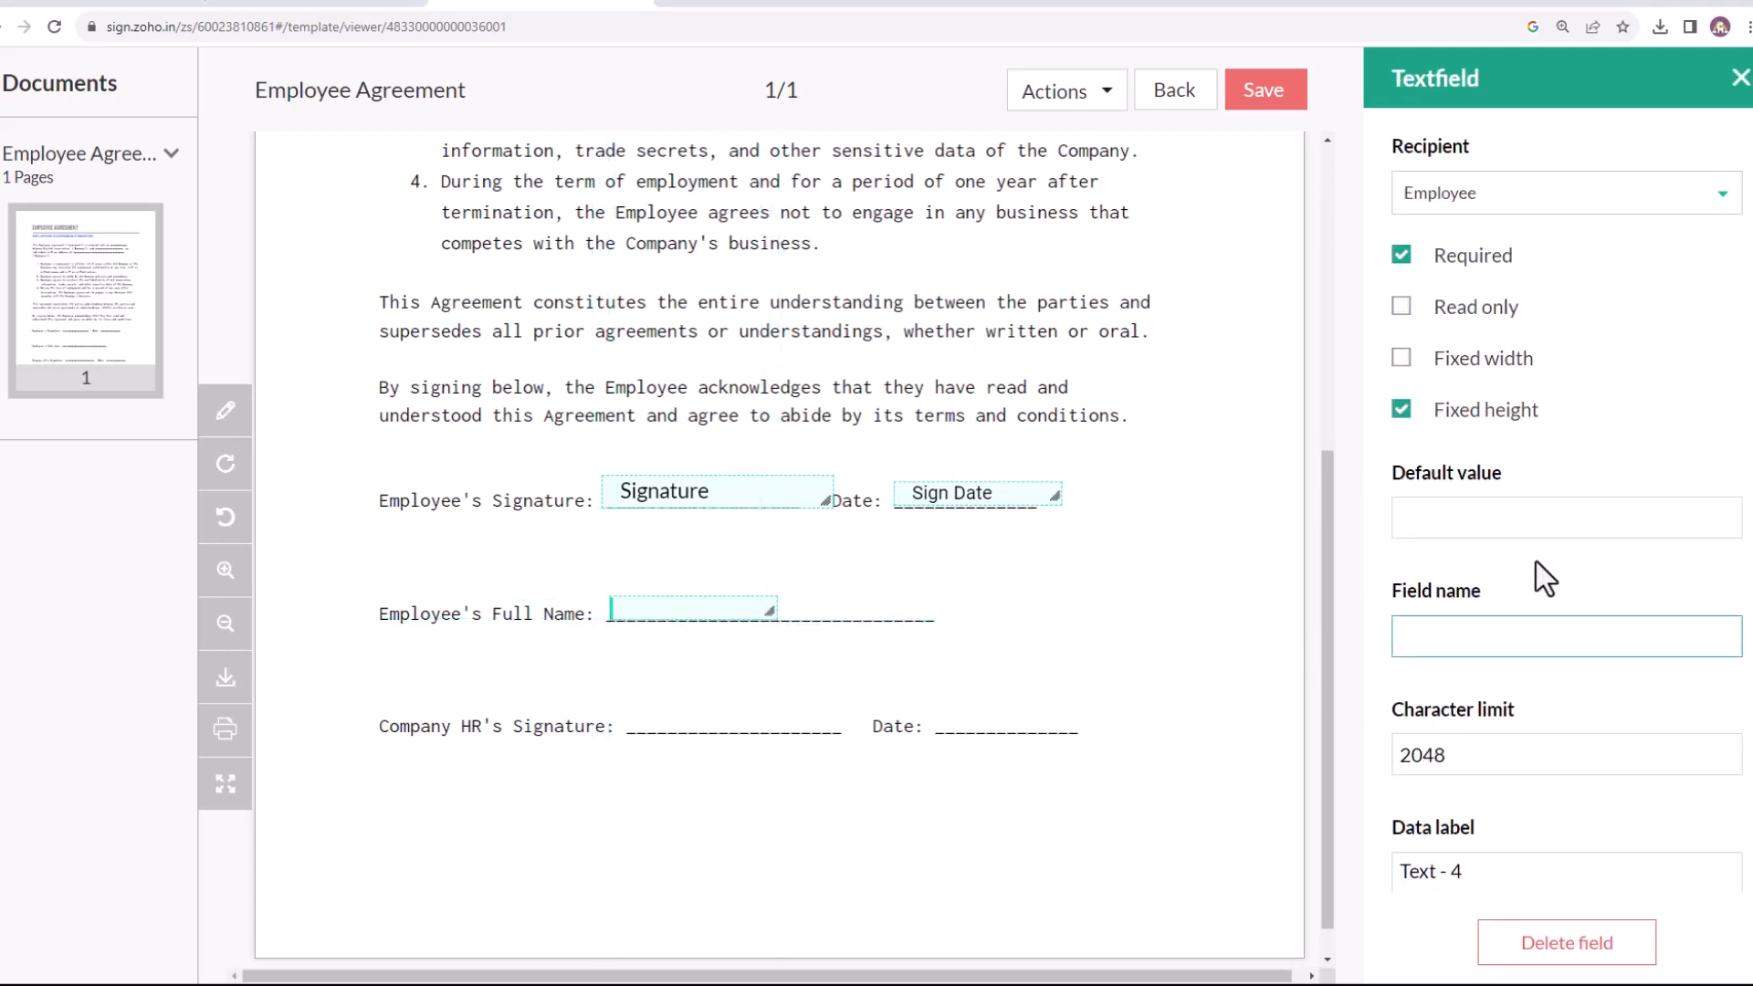
{"action": "type", "text": "Employee's Name"}
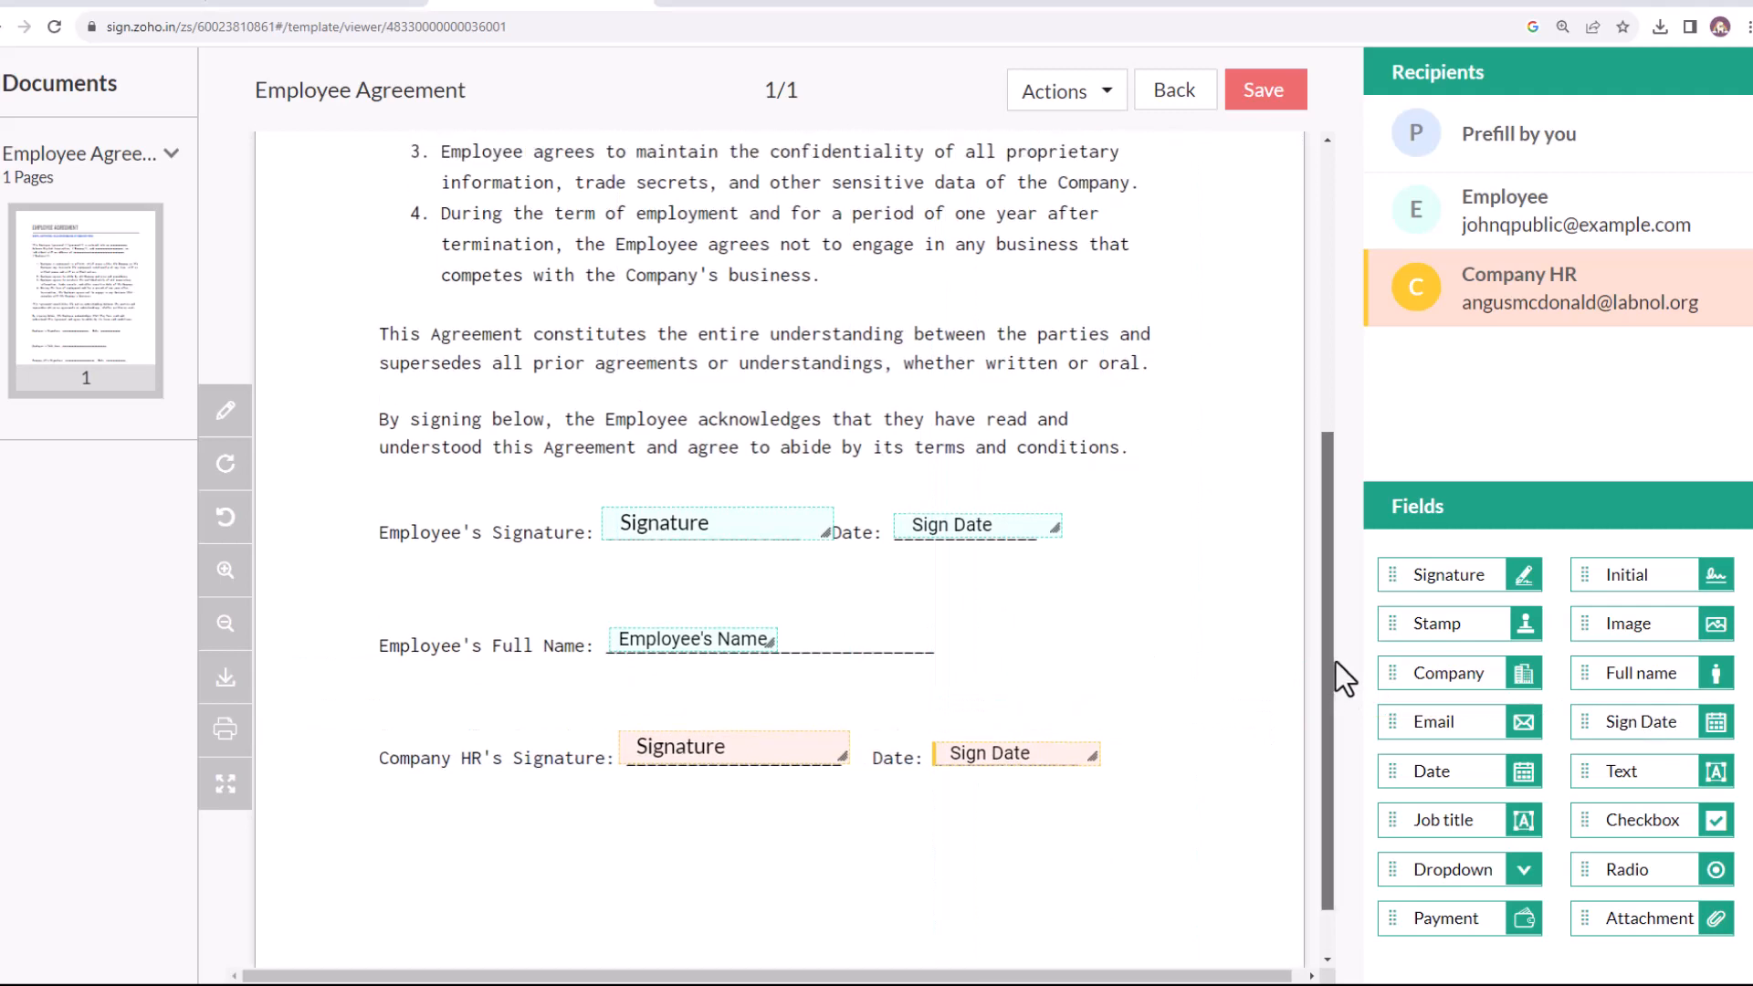
{"action": "scroll", "scroll_direction": "up", "scroll_amount": 3}
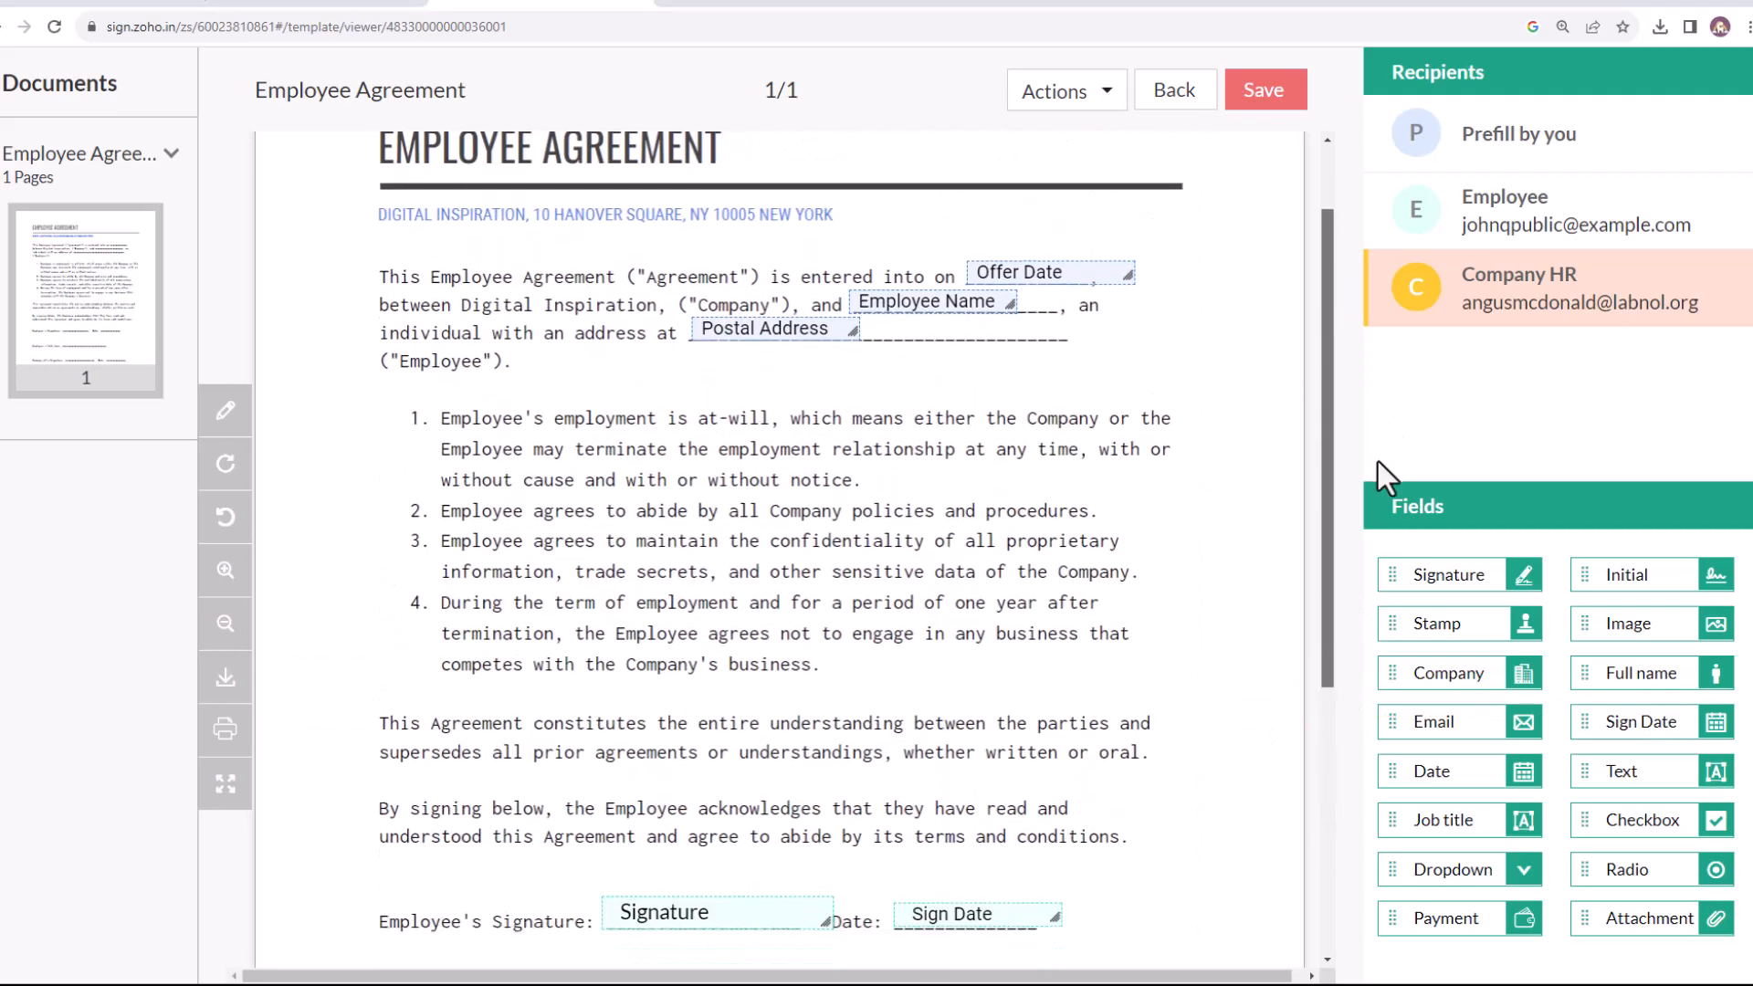
{"action": "left_click", "coordinate": [1263, 89]}
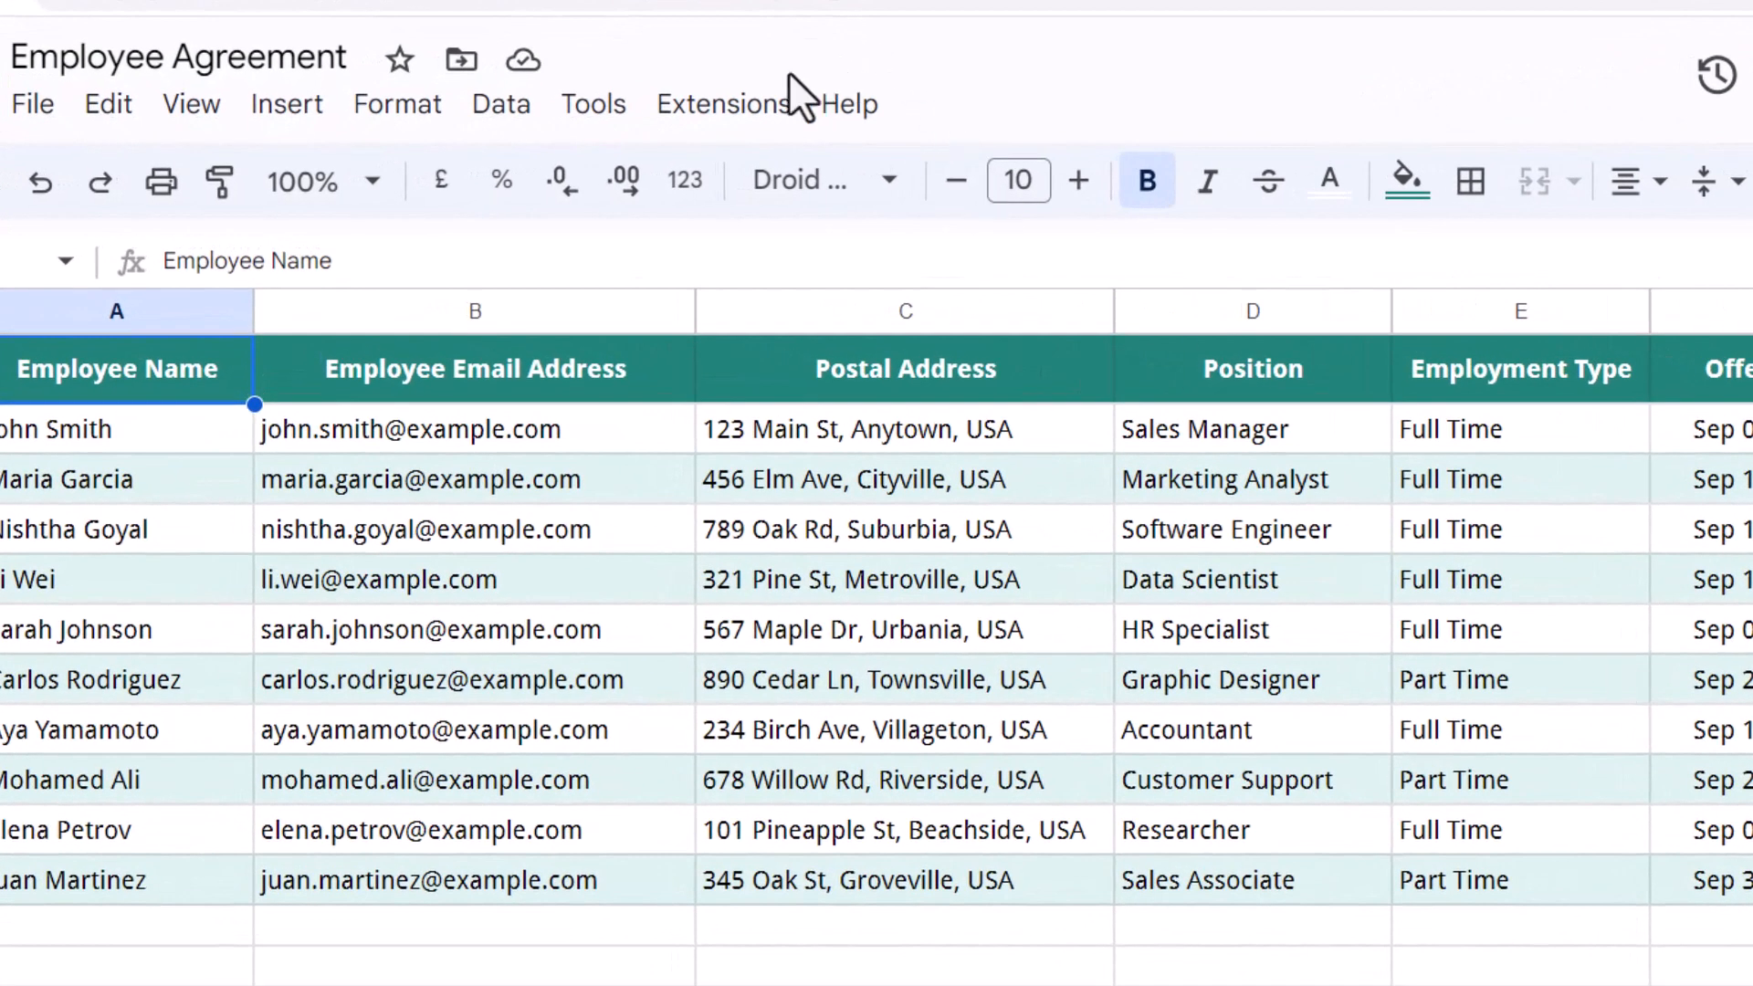
Launch Document Studio from the Extensions menu over the New Hires sheet
{"action": "left_click", "coordinate": [723, 103]}
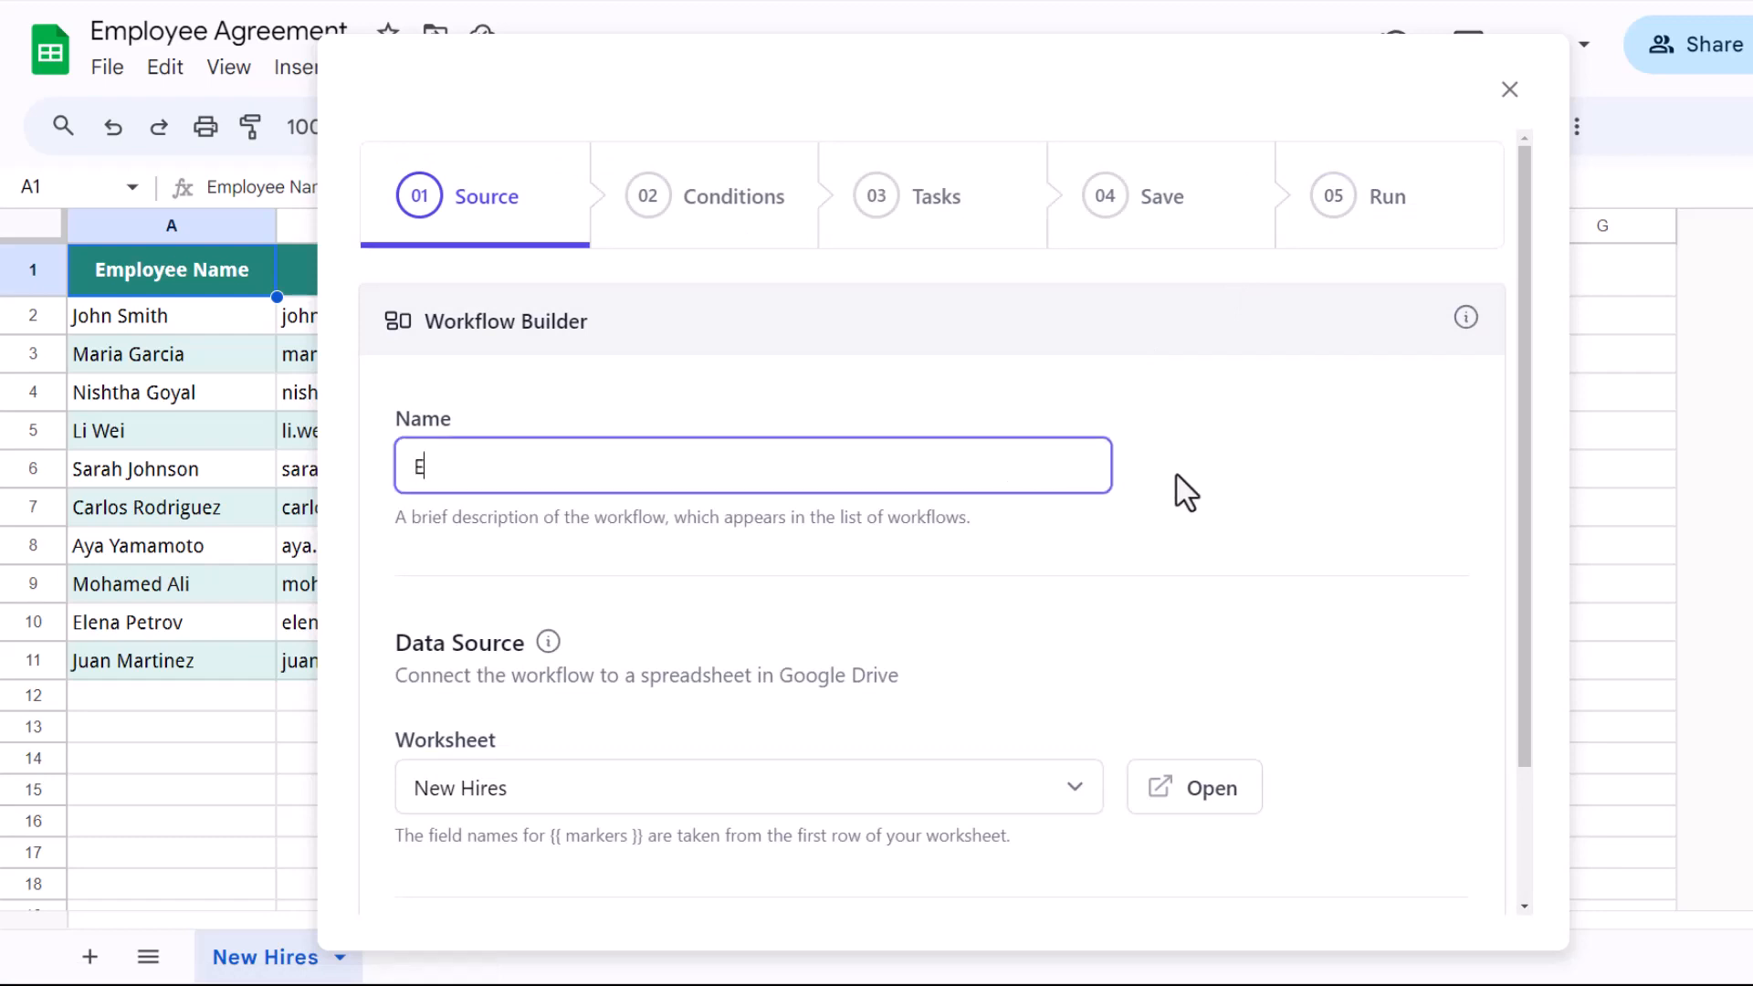
Name the workflow 'Employee Agreement Signatures' and select the New Hires worksheet
{"action": "type", "text": "mployee Agreement"}
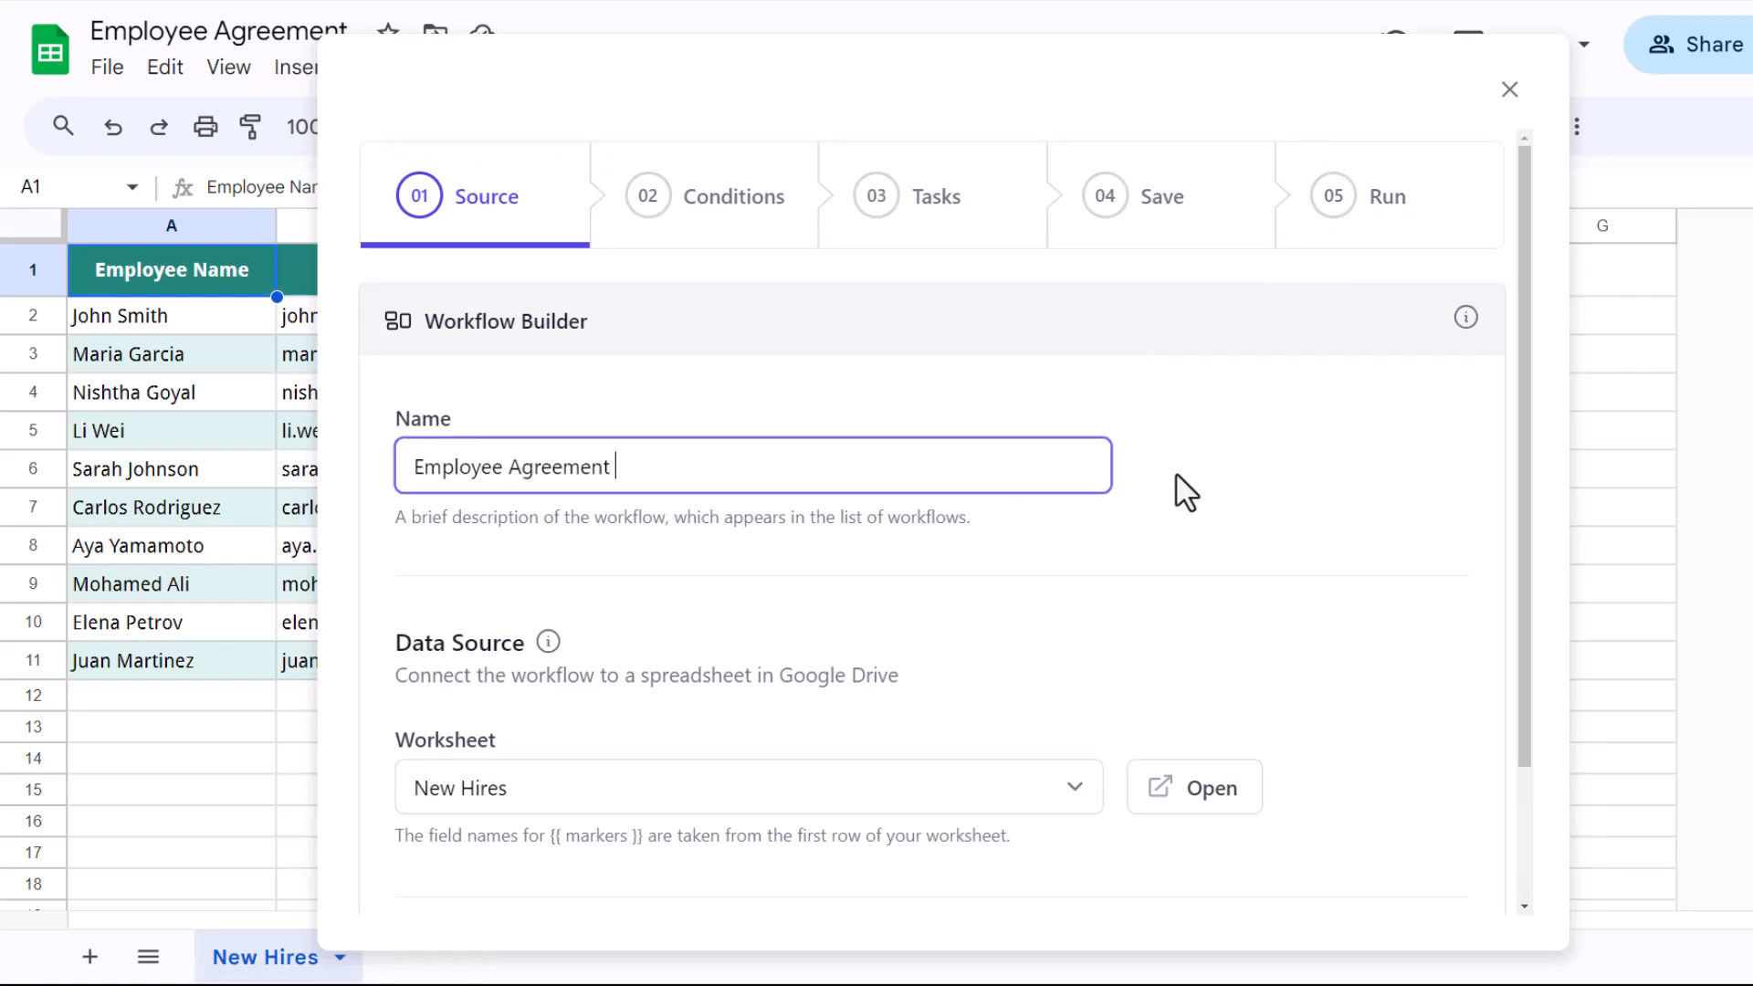
{"action": "type", "text": "Signatures"}
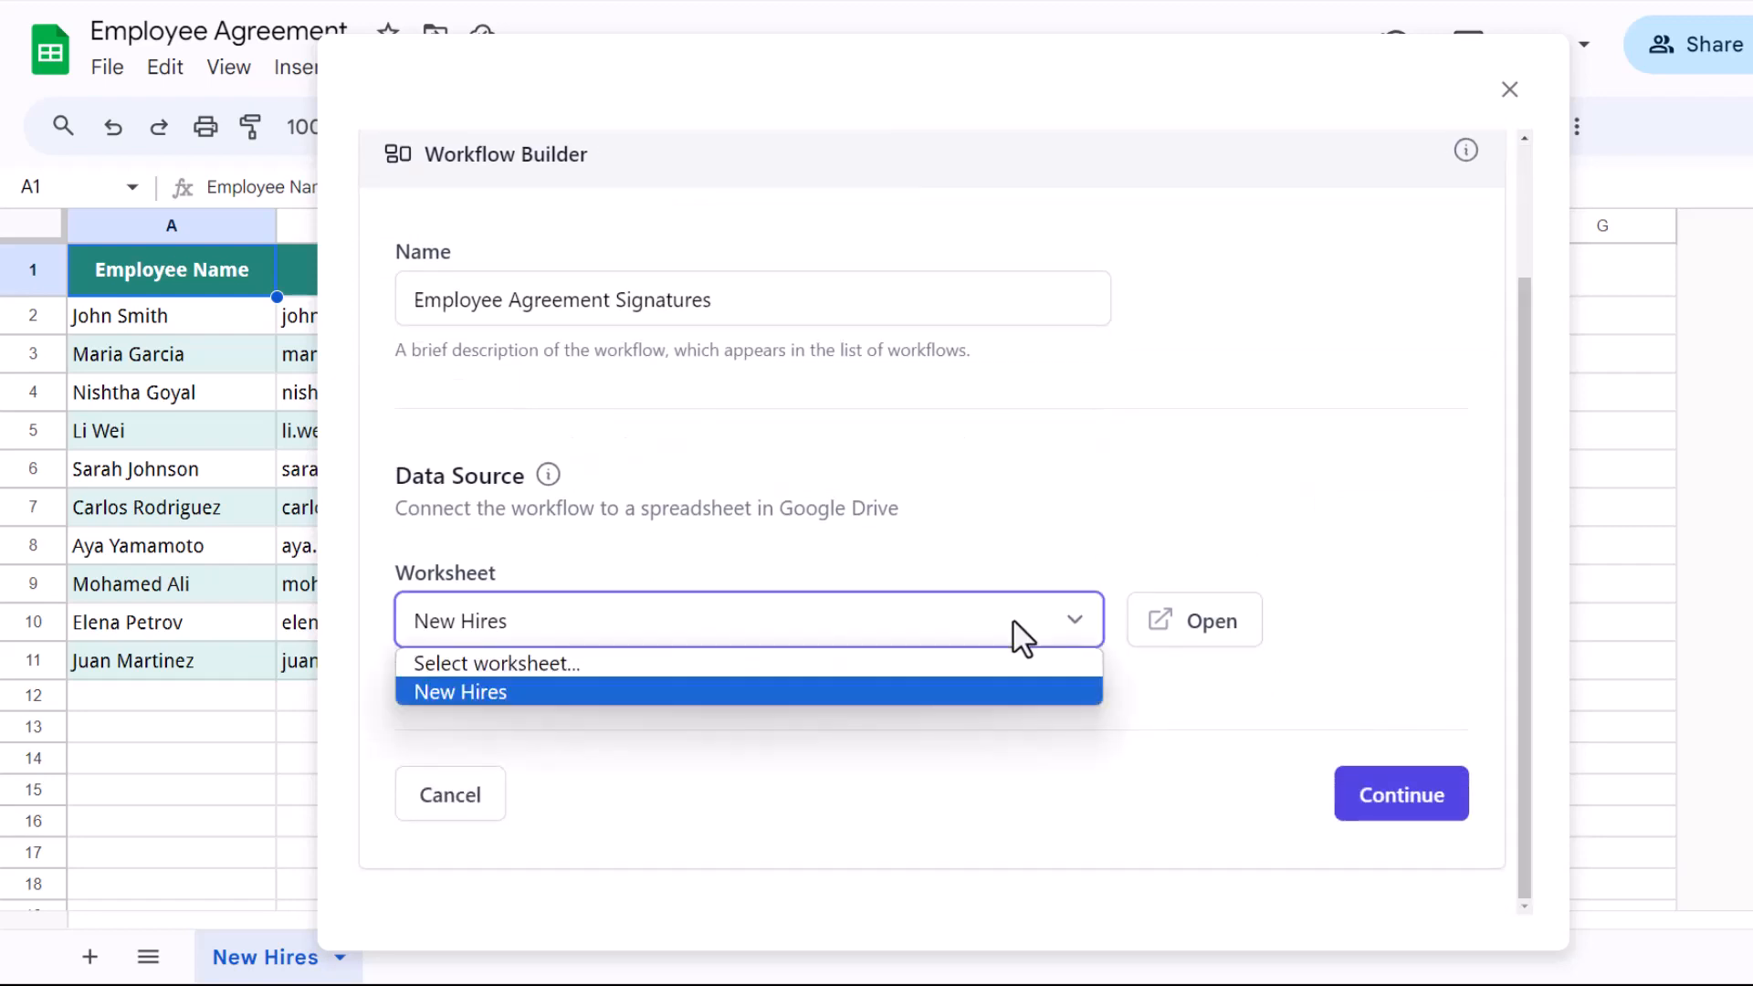
{"action": "left_click", "coordinate": [1399, 793]}
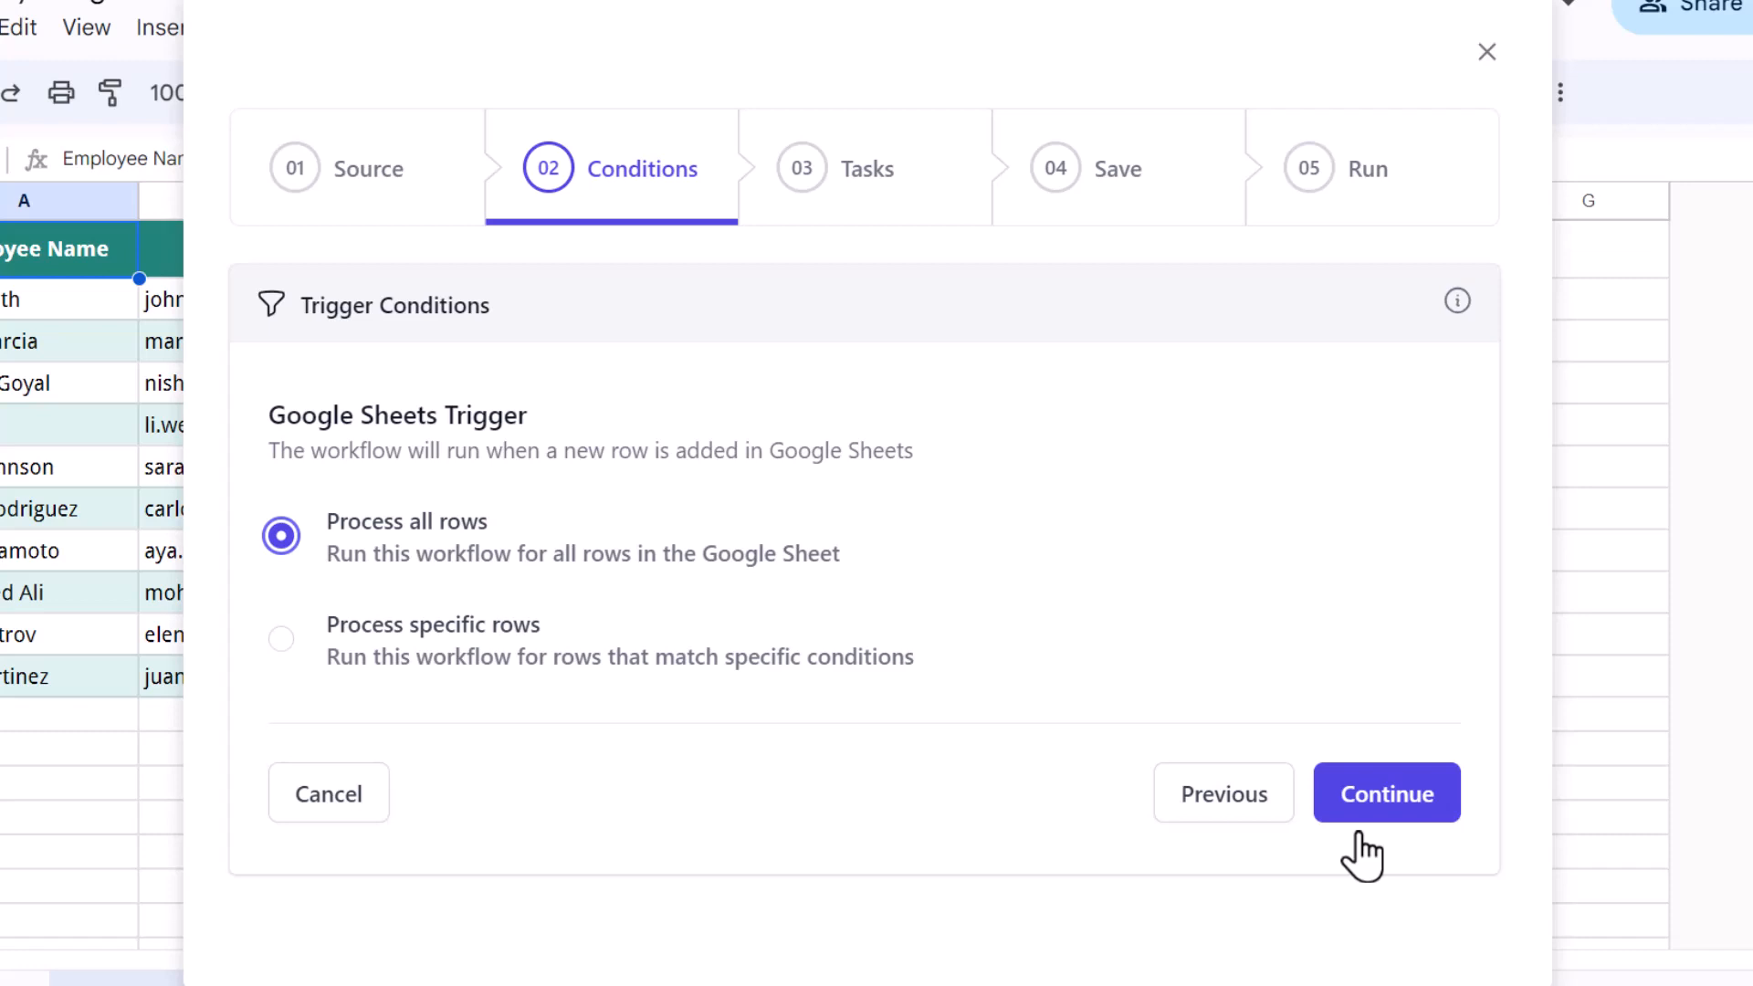
{"action": "mouse_move", "coordinate": [786, 693]}
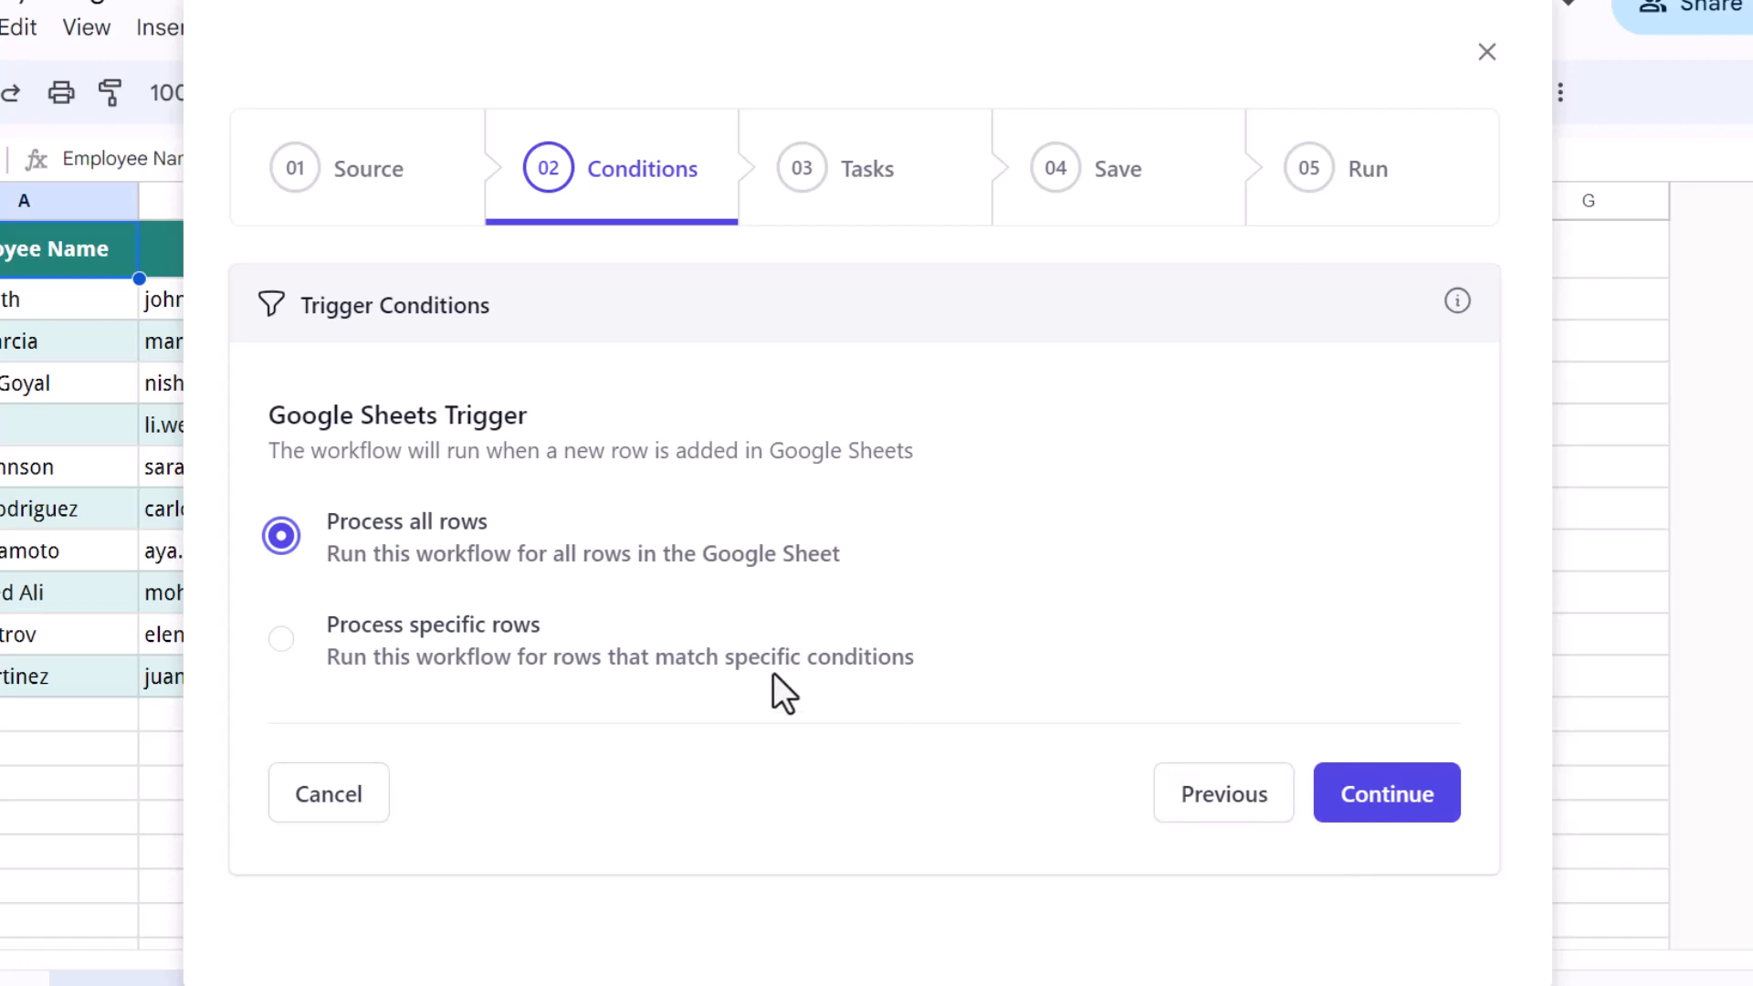
Process only rows whose Employment Type exactly matches 'Full time'
{"action": "left_click", "coordinate": [280, 638]}
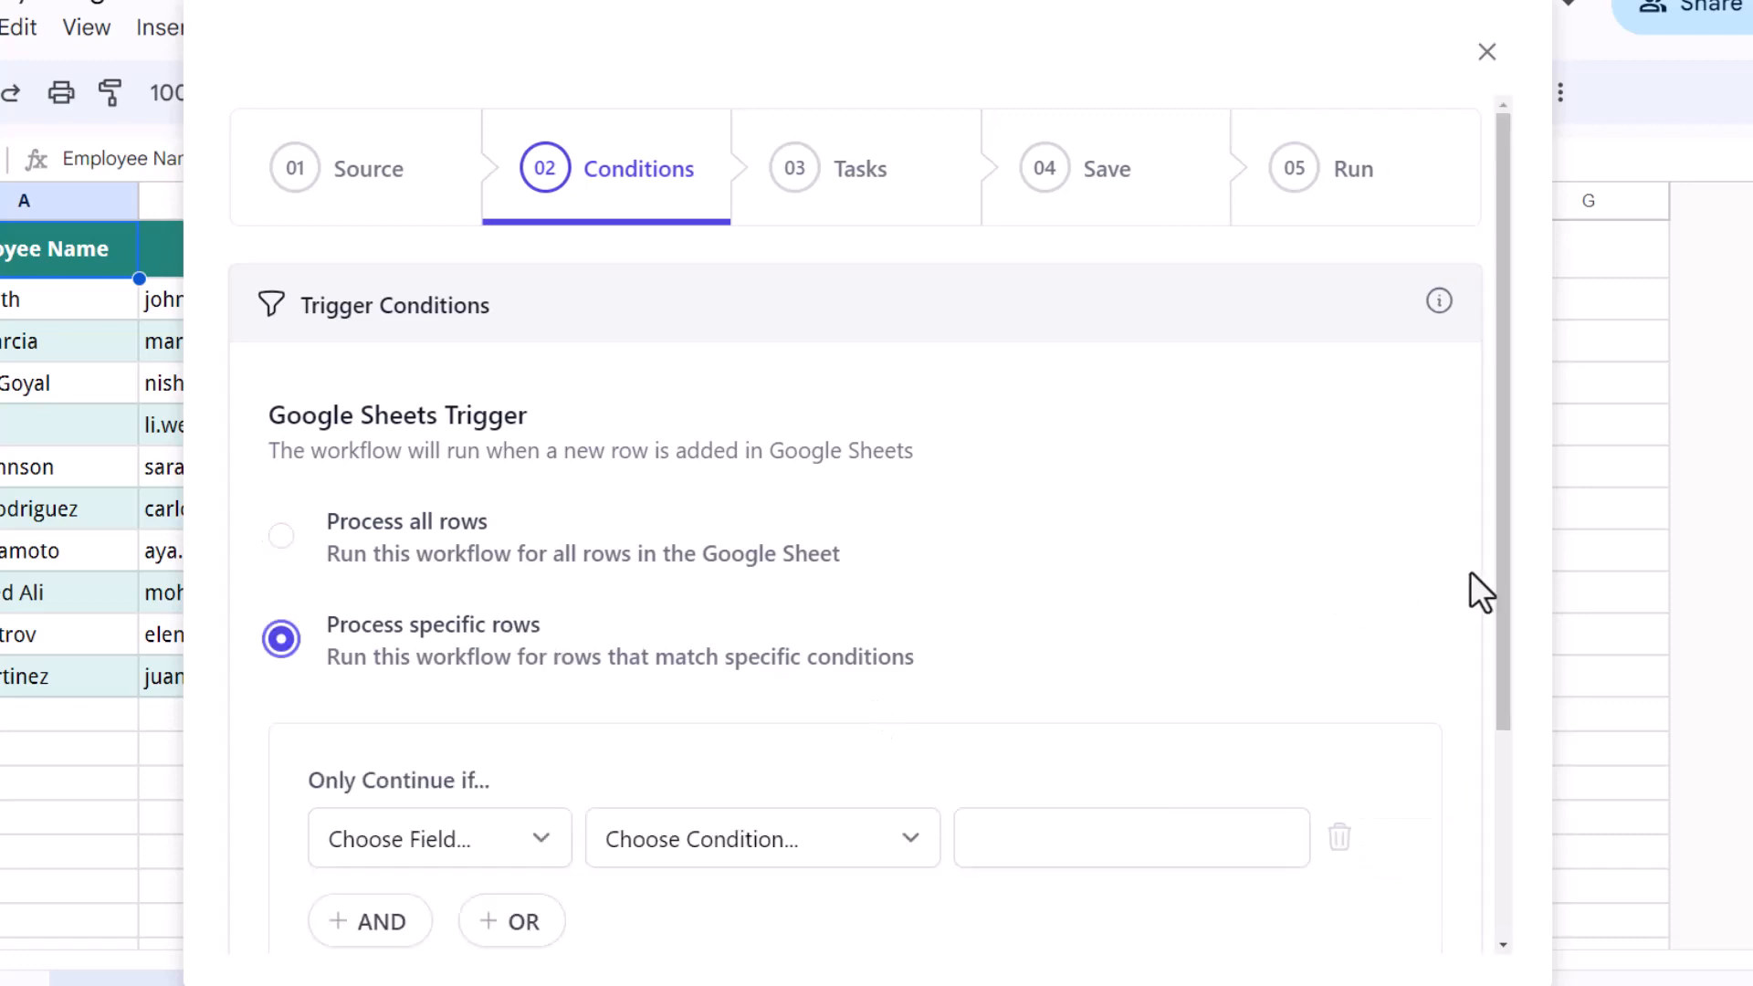
{"action": "scroll", "scroll_direction": "down", "scroll_amount": 3}
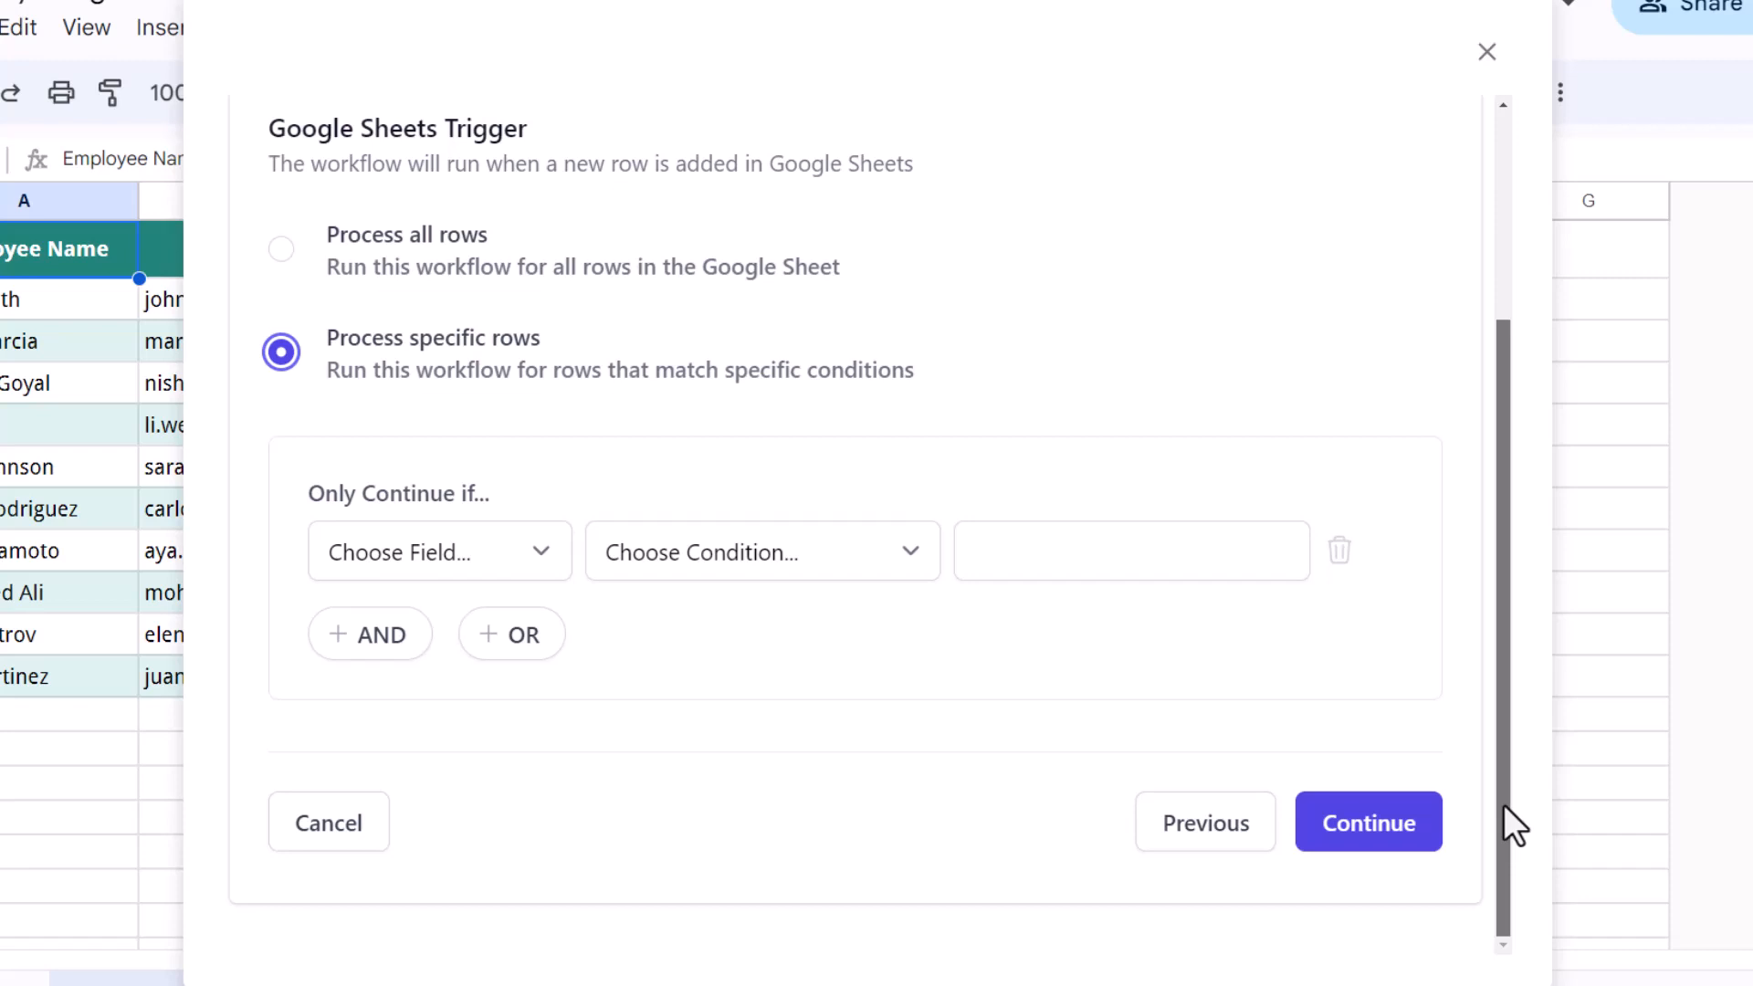
{"action": "mouse_move", "coordinate": [563, 596]}
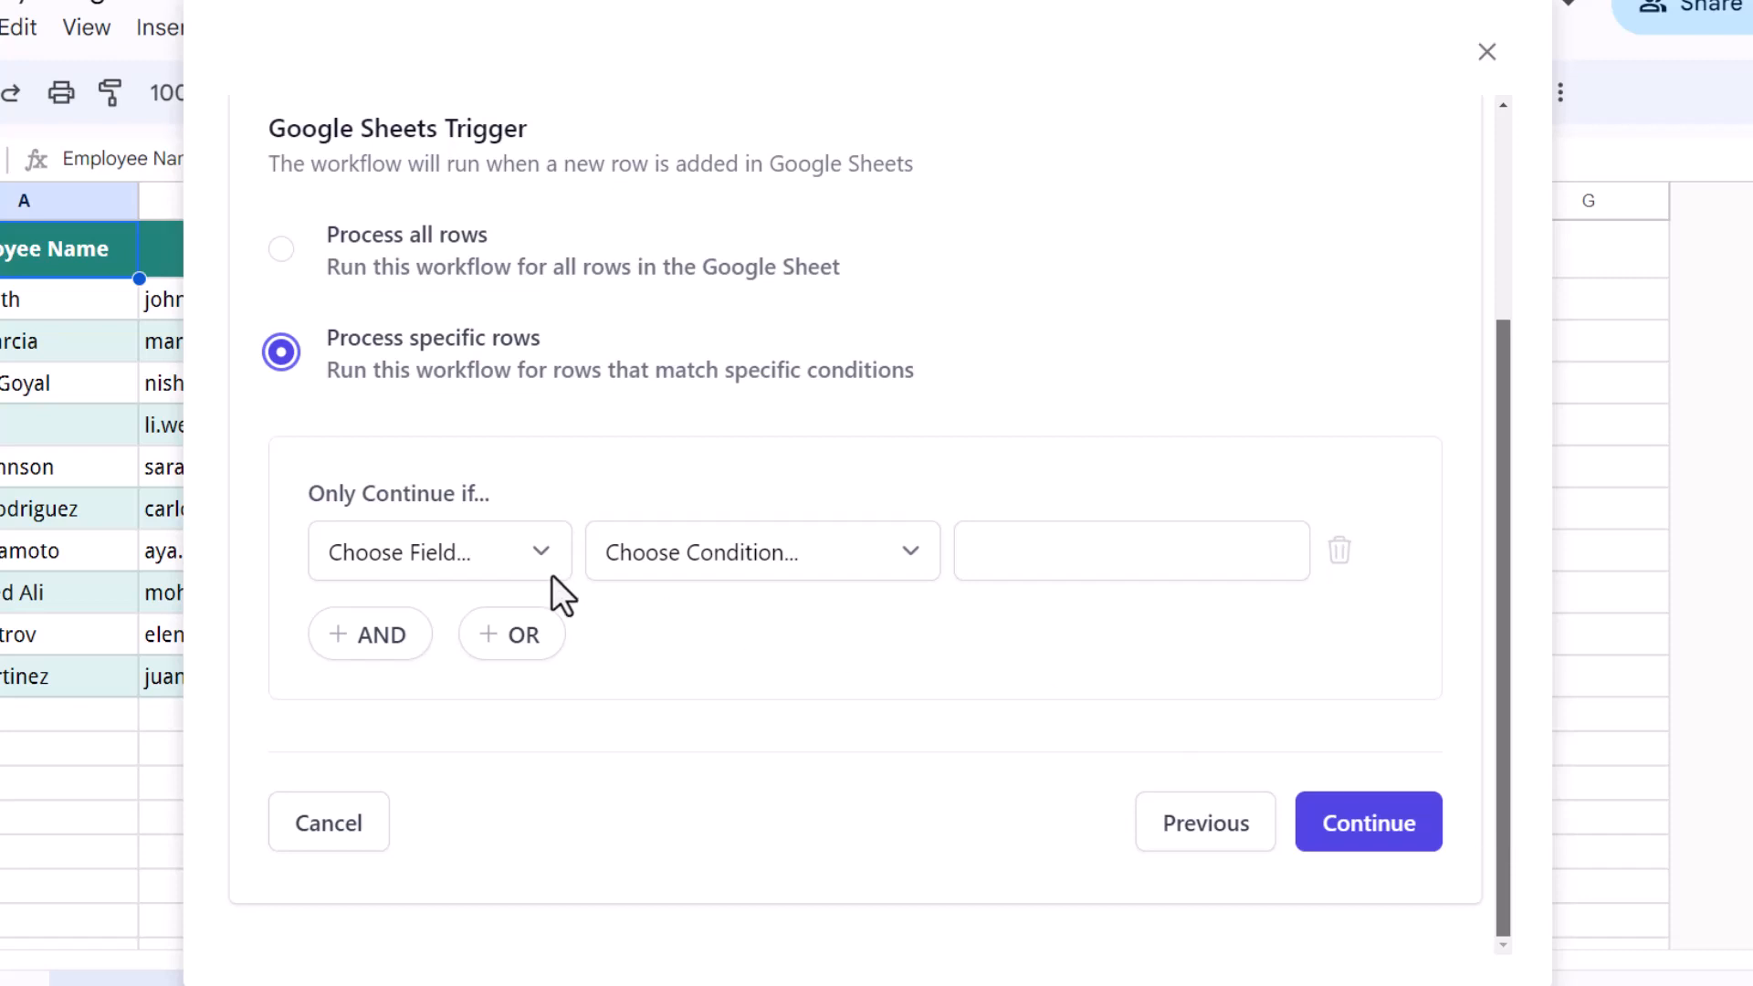
{"action": "left_click", "coordinate": [438, 549]}
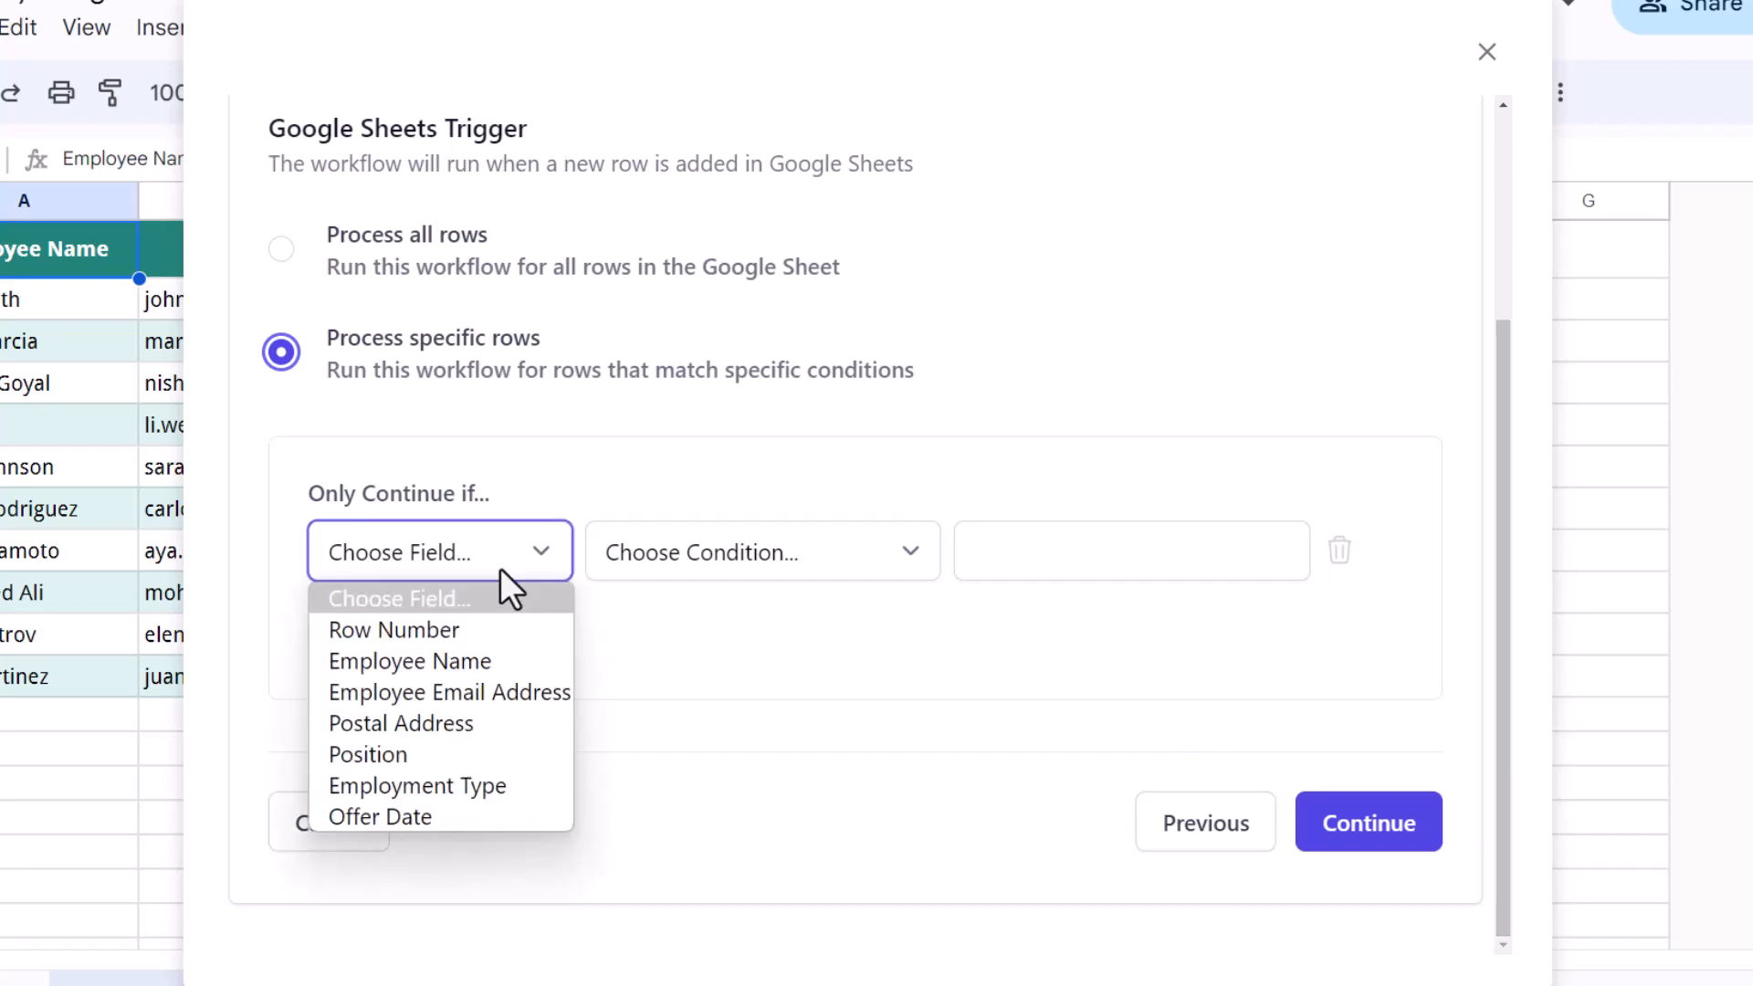
{"action": "left_click", "coordinate": [416, 785]}
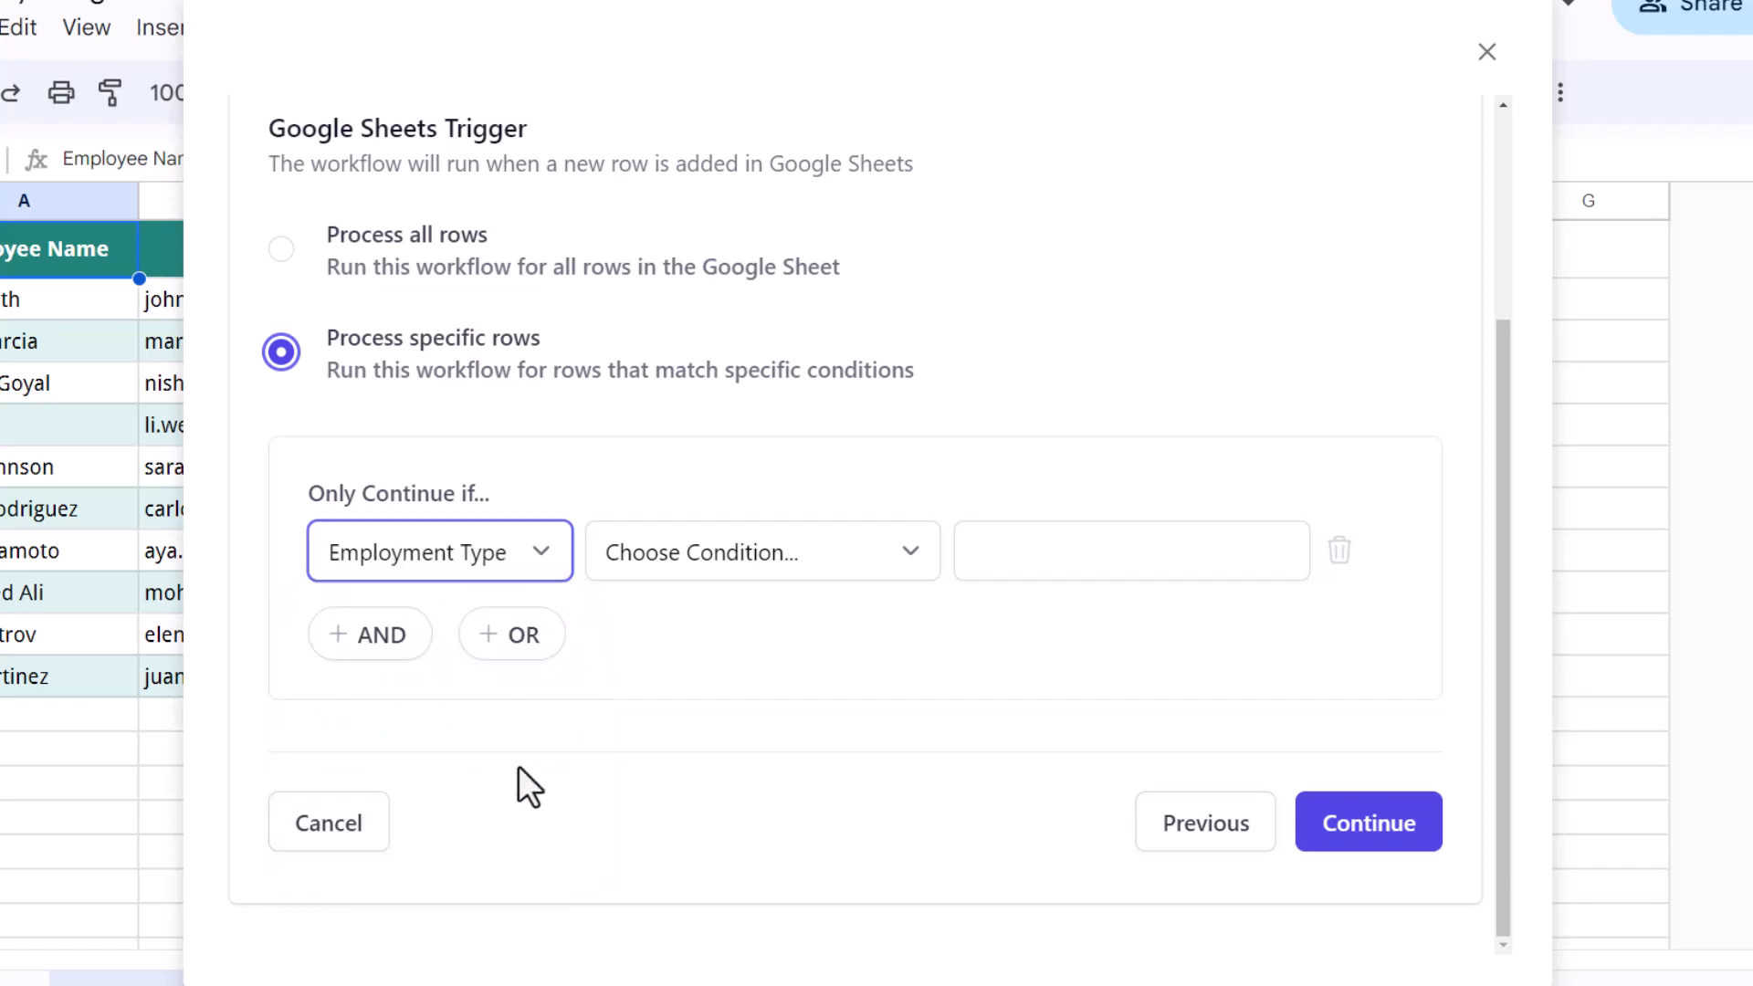
{"action": "left_click", "coordinate": [761, 549]}
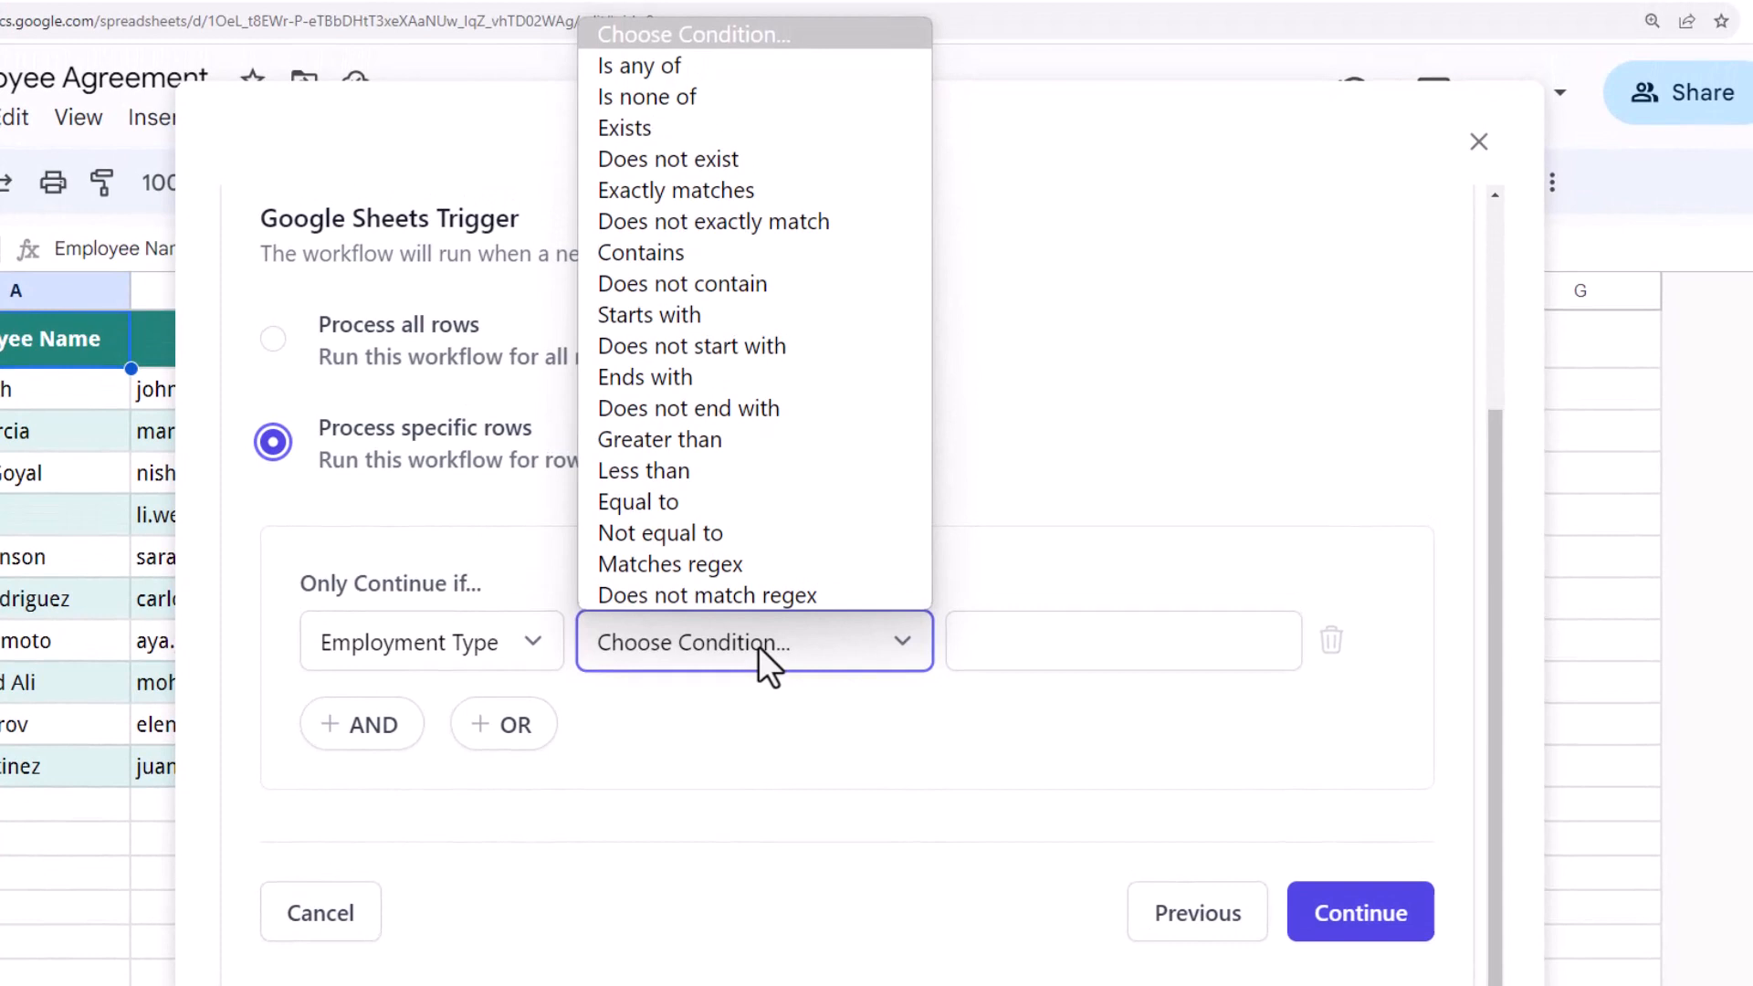
{"action": "left_click", "coordinate": [676, 189]}
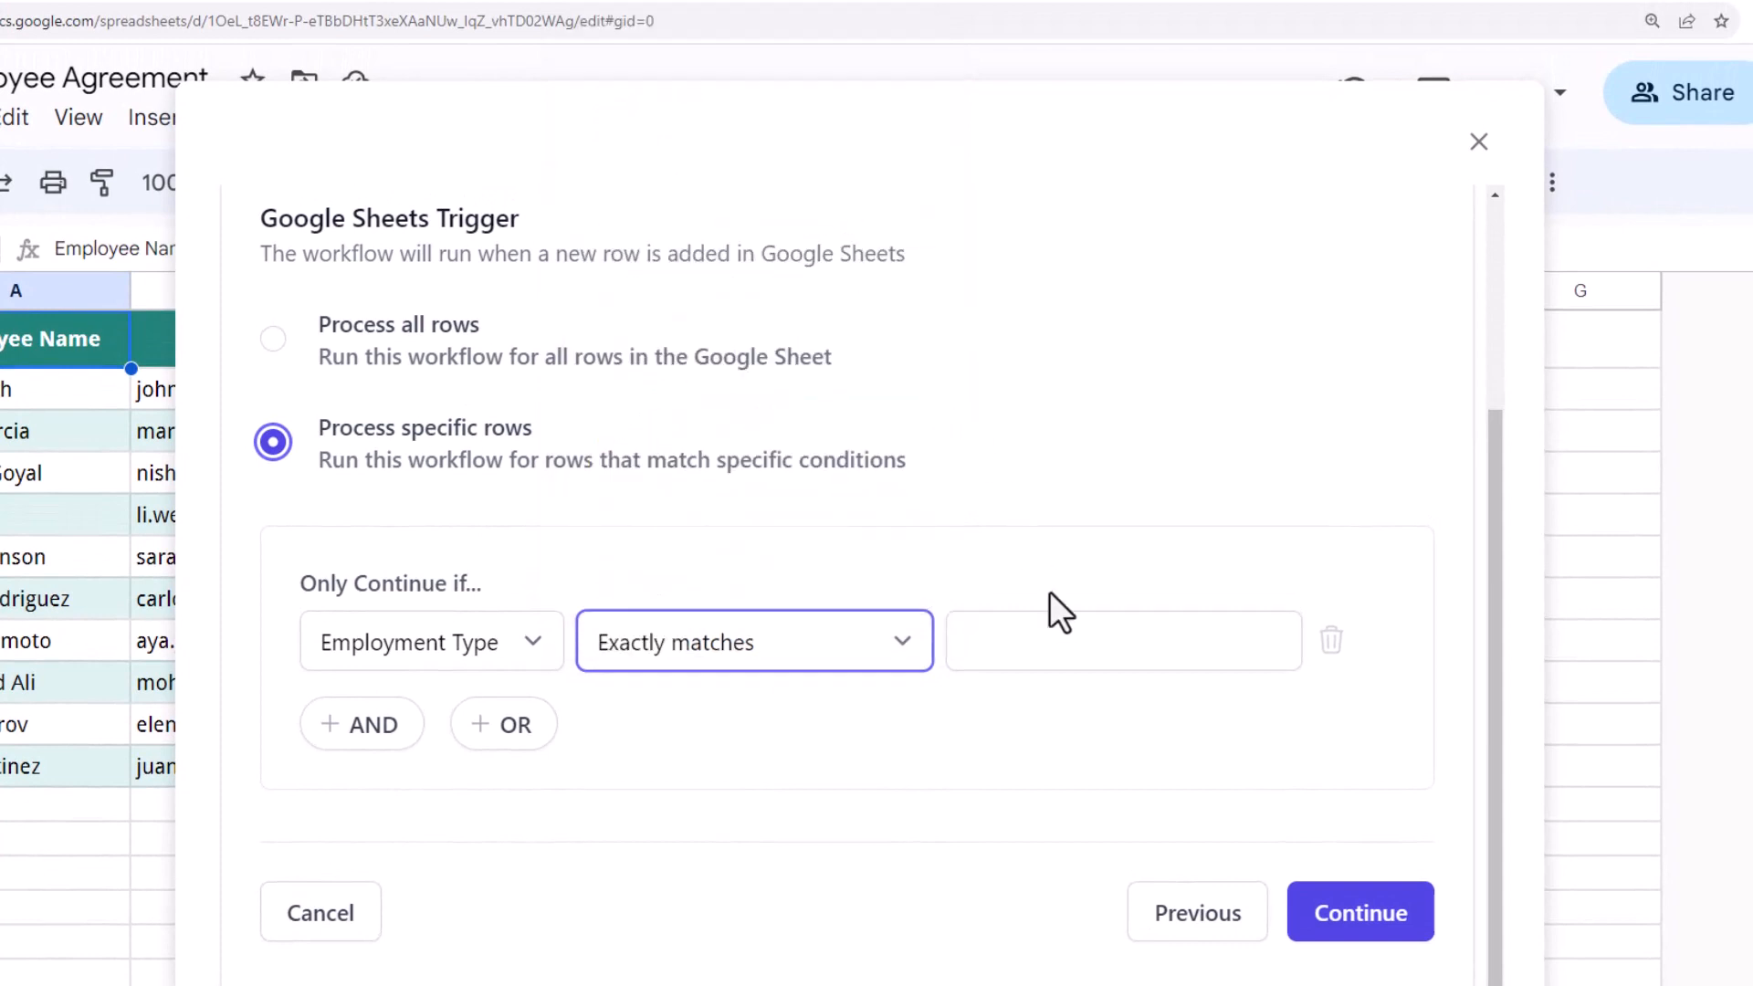
{"action": "type", "text": "Full"}
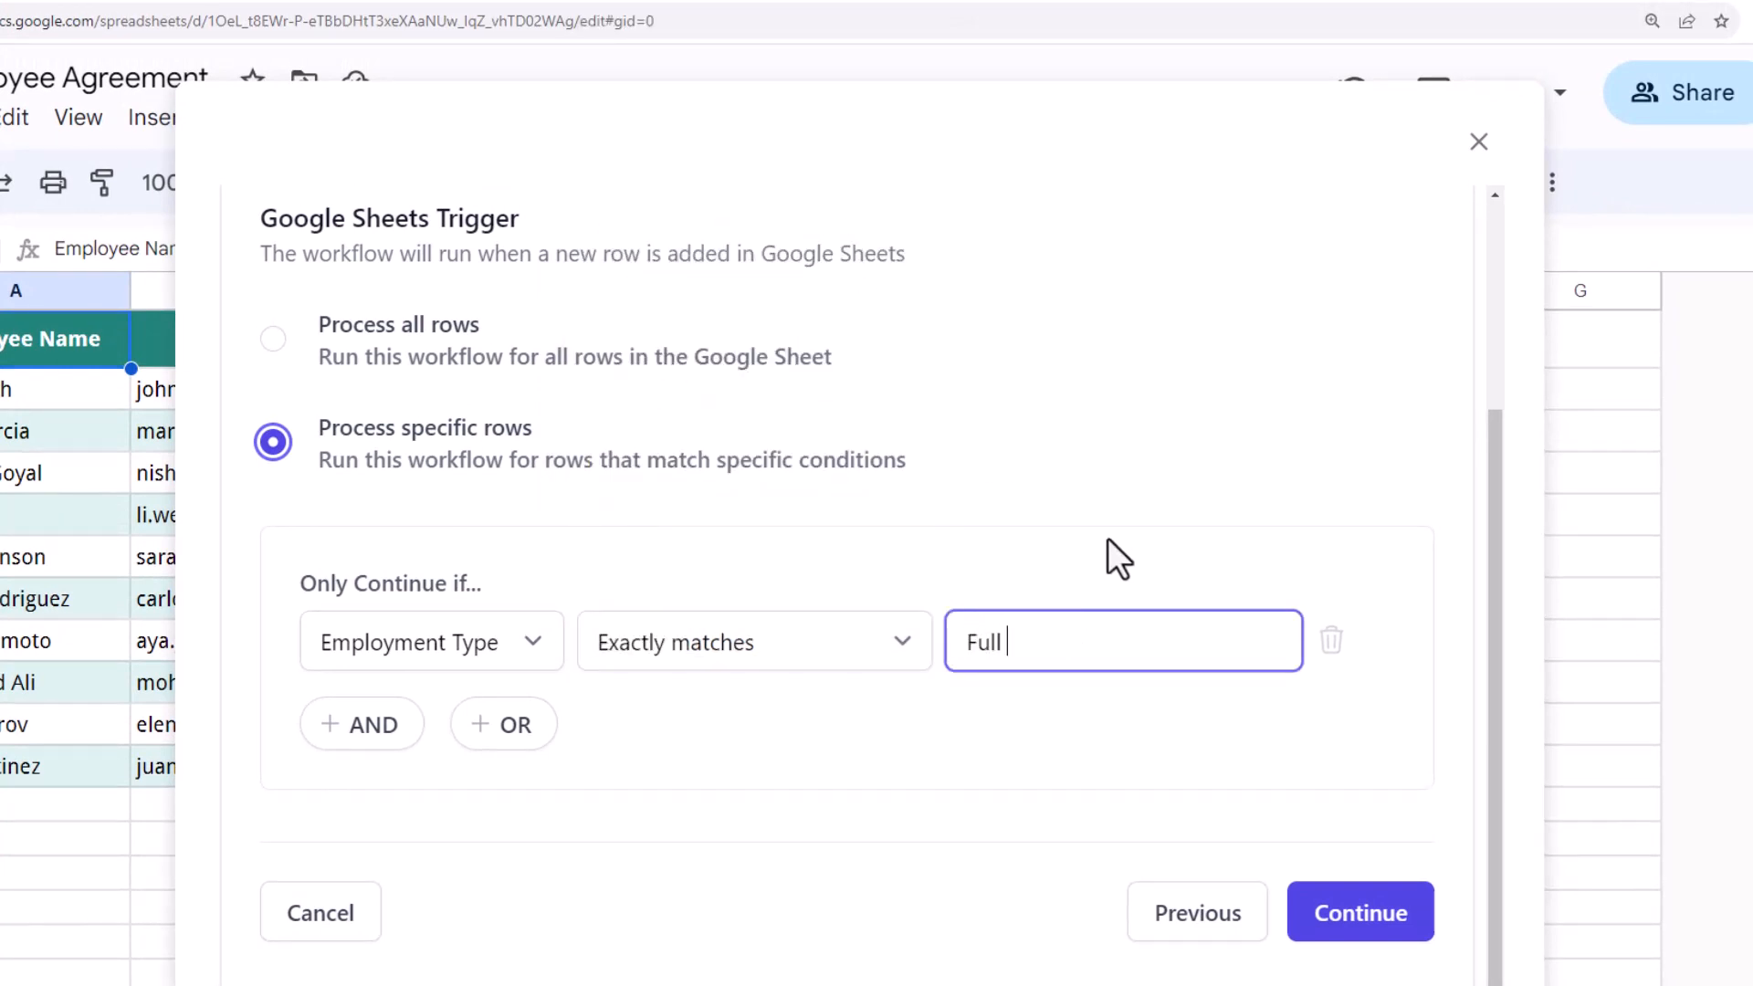
{"action": "type", "text": "time"}
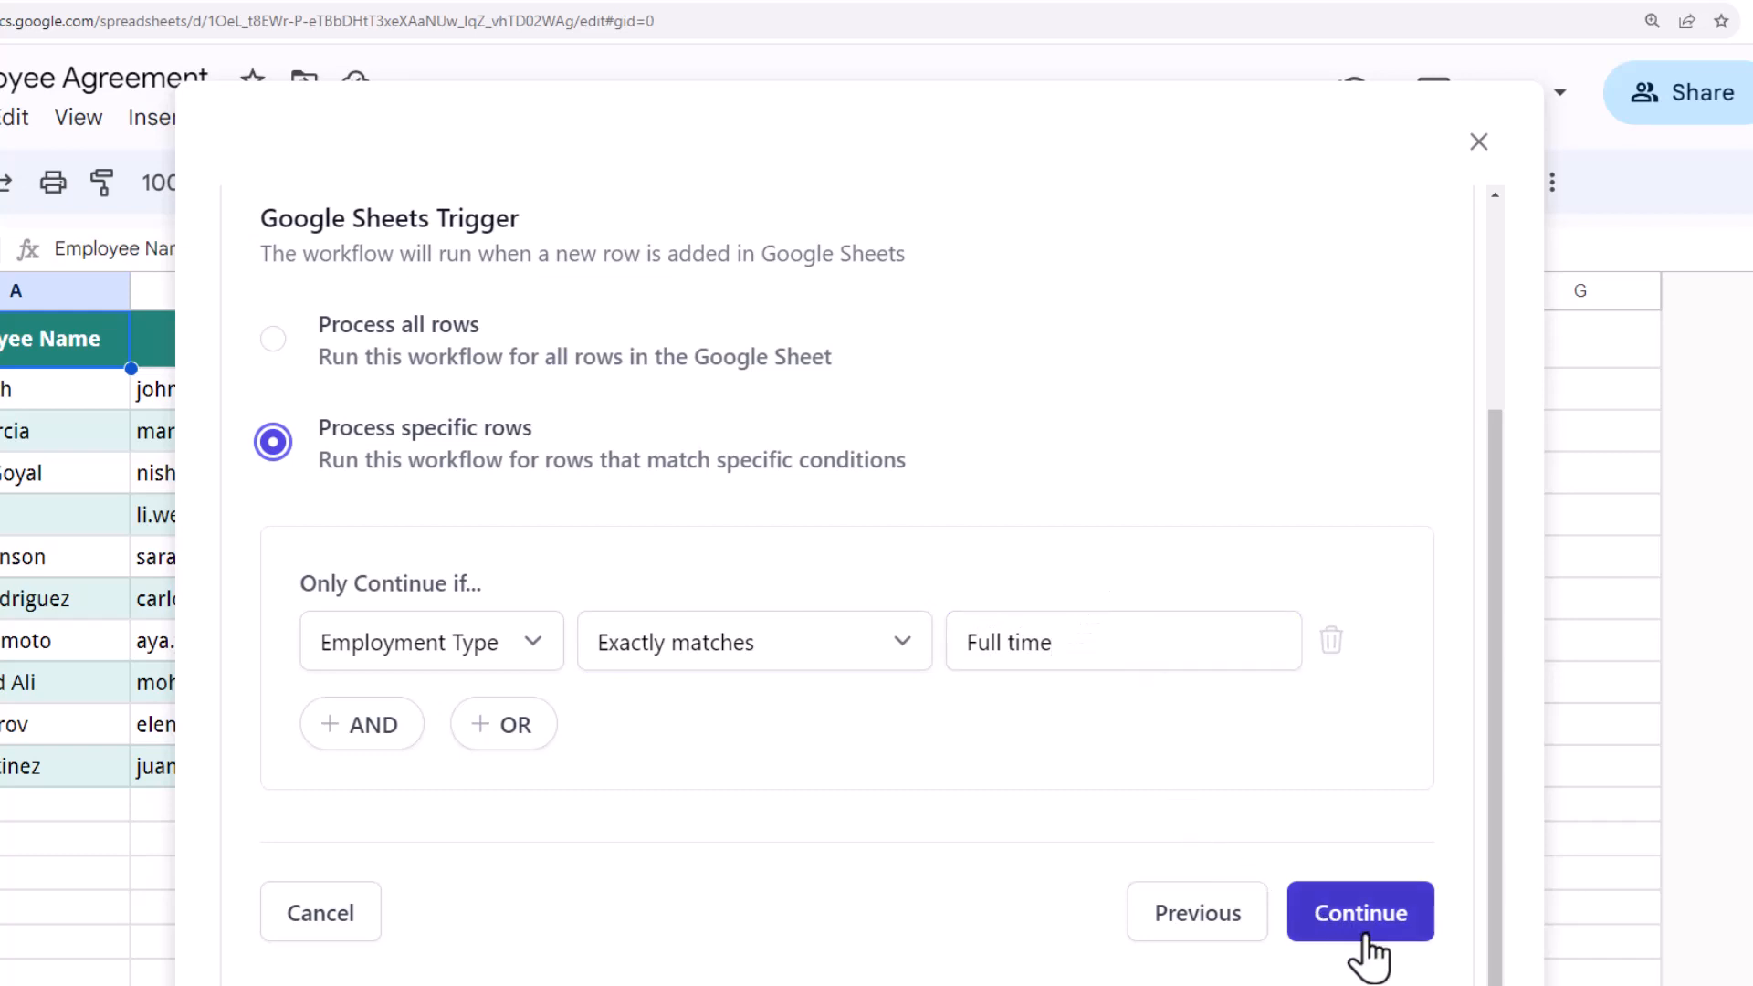
{"action": "left_click", "coordinate": [1359, 911]}
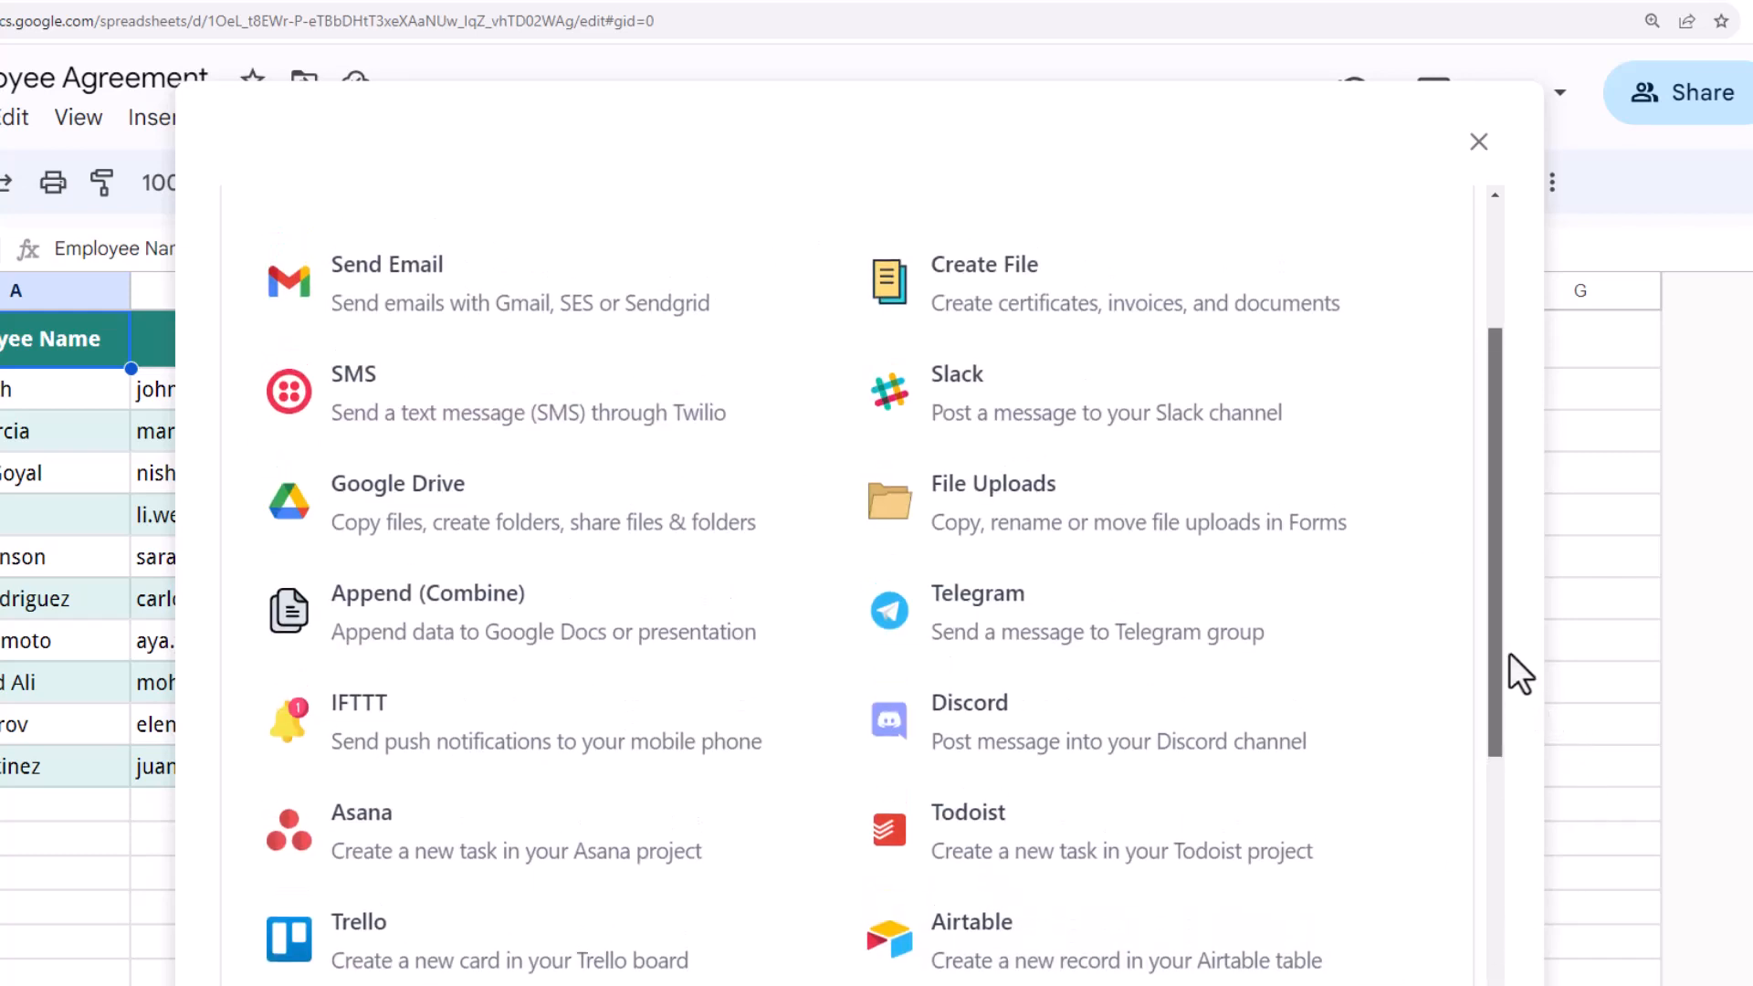
Add a Signatures task using Zoho Sign and begin linking the Zoho Sign account
{"action": "scroll", "scroll_direction": "up", "scroll_amount": 3}
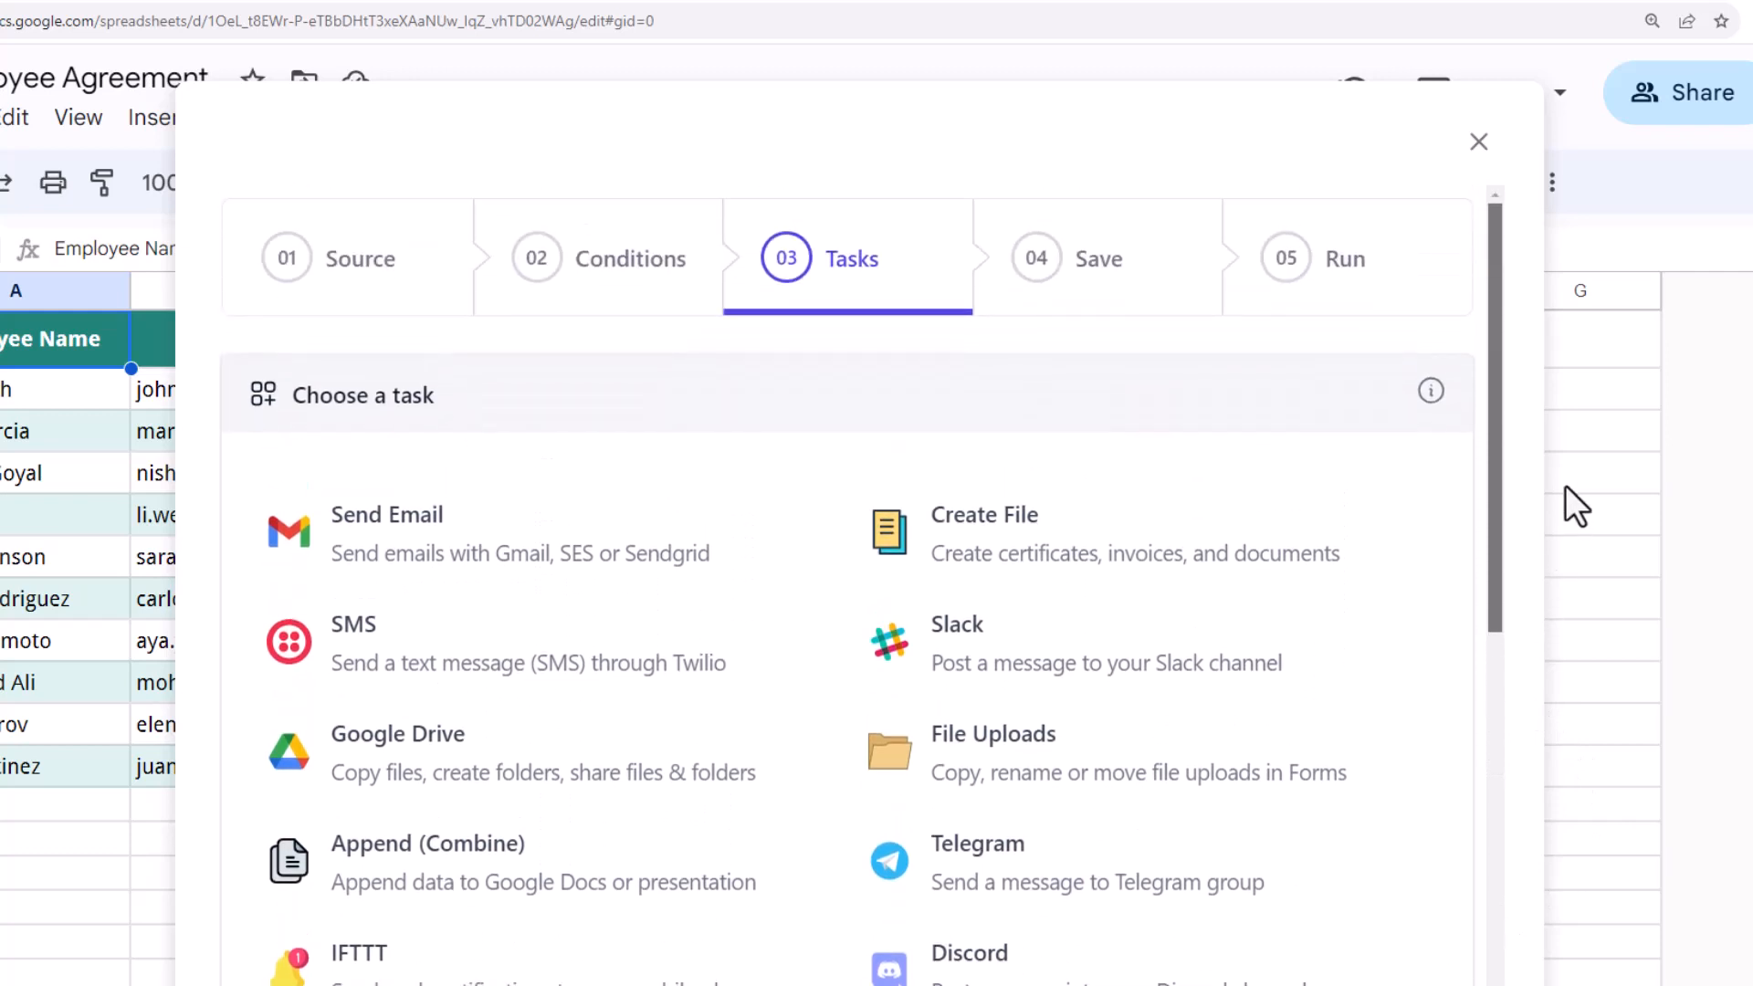
{"action": "mouse_move", "coordinate": [1498, 505]}
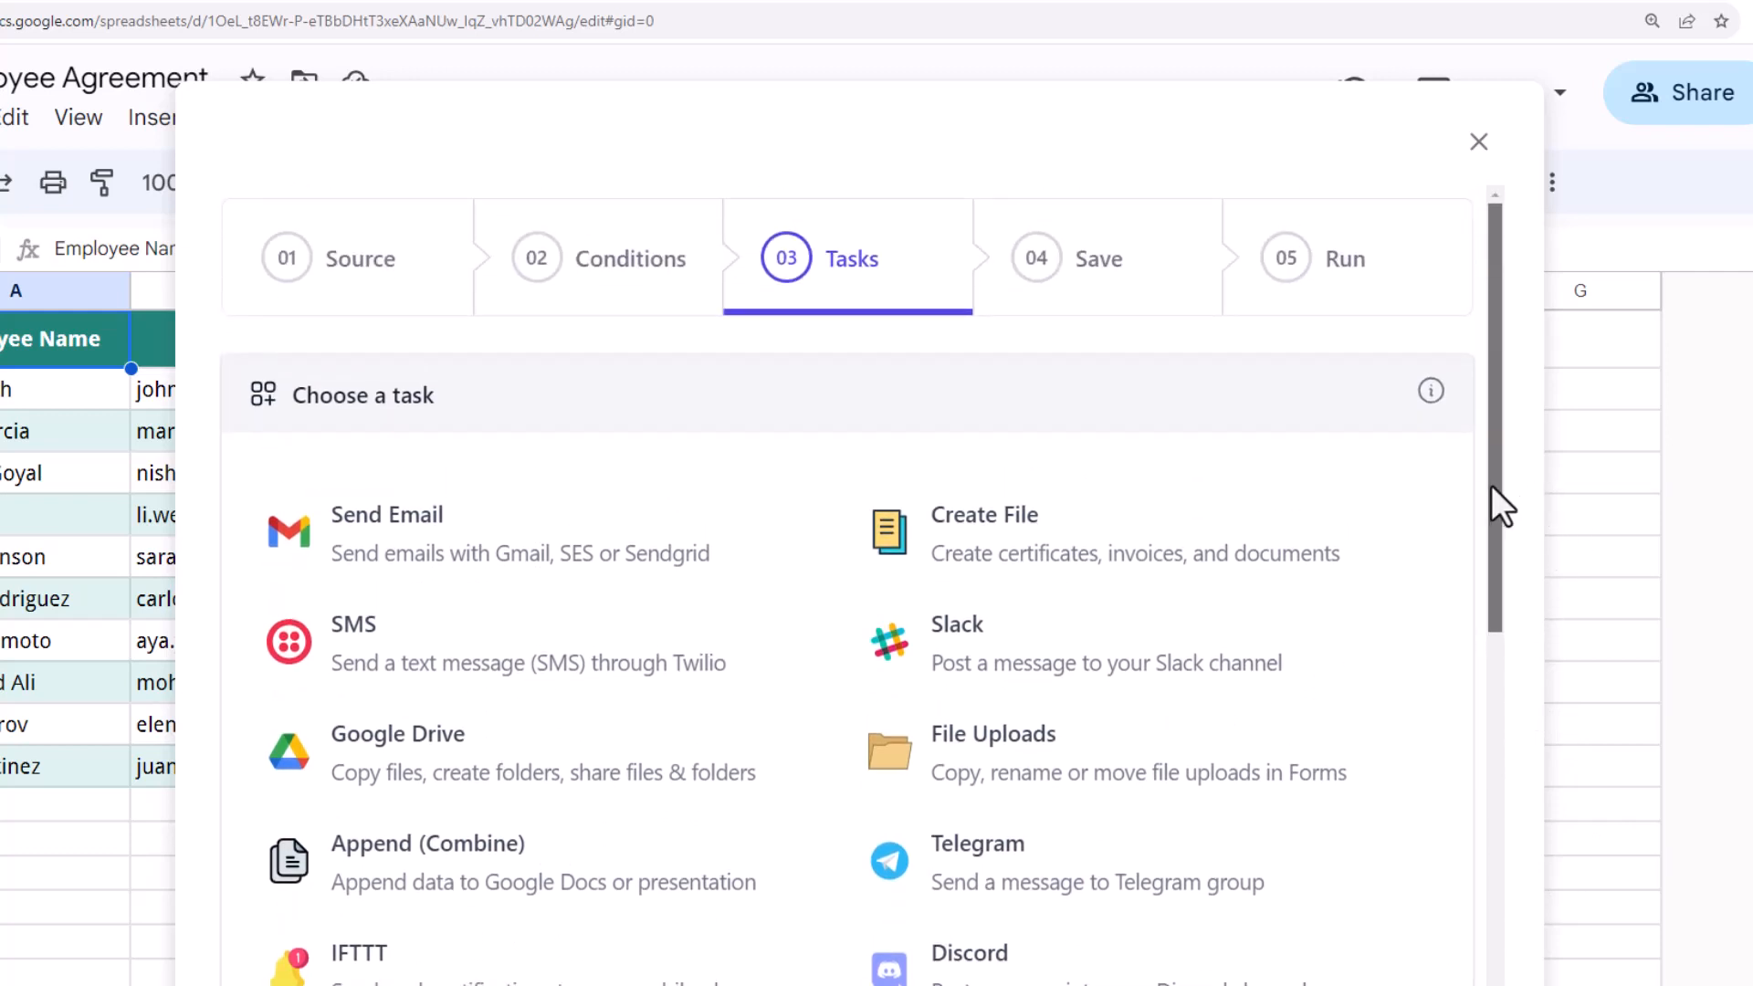
{"action": "scroll", "scroll_direction": "down", "scroll_amount": 3}
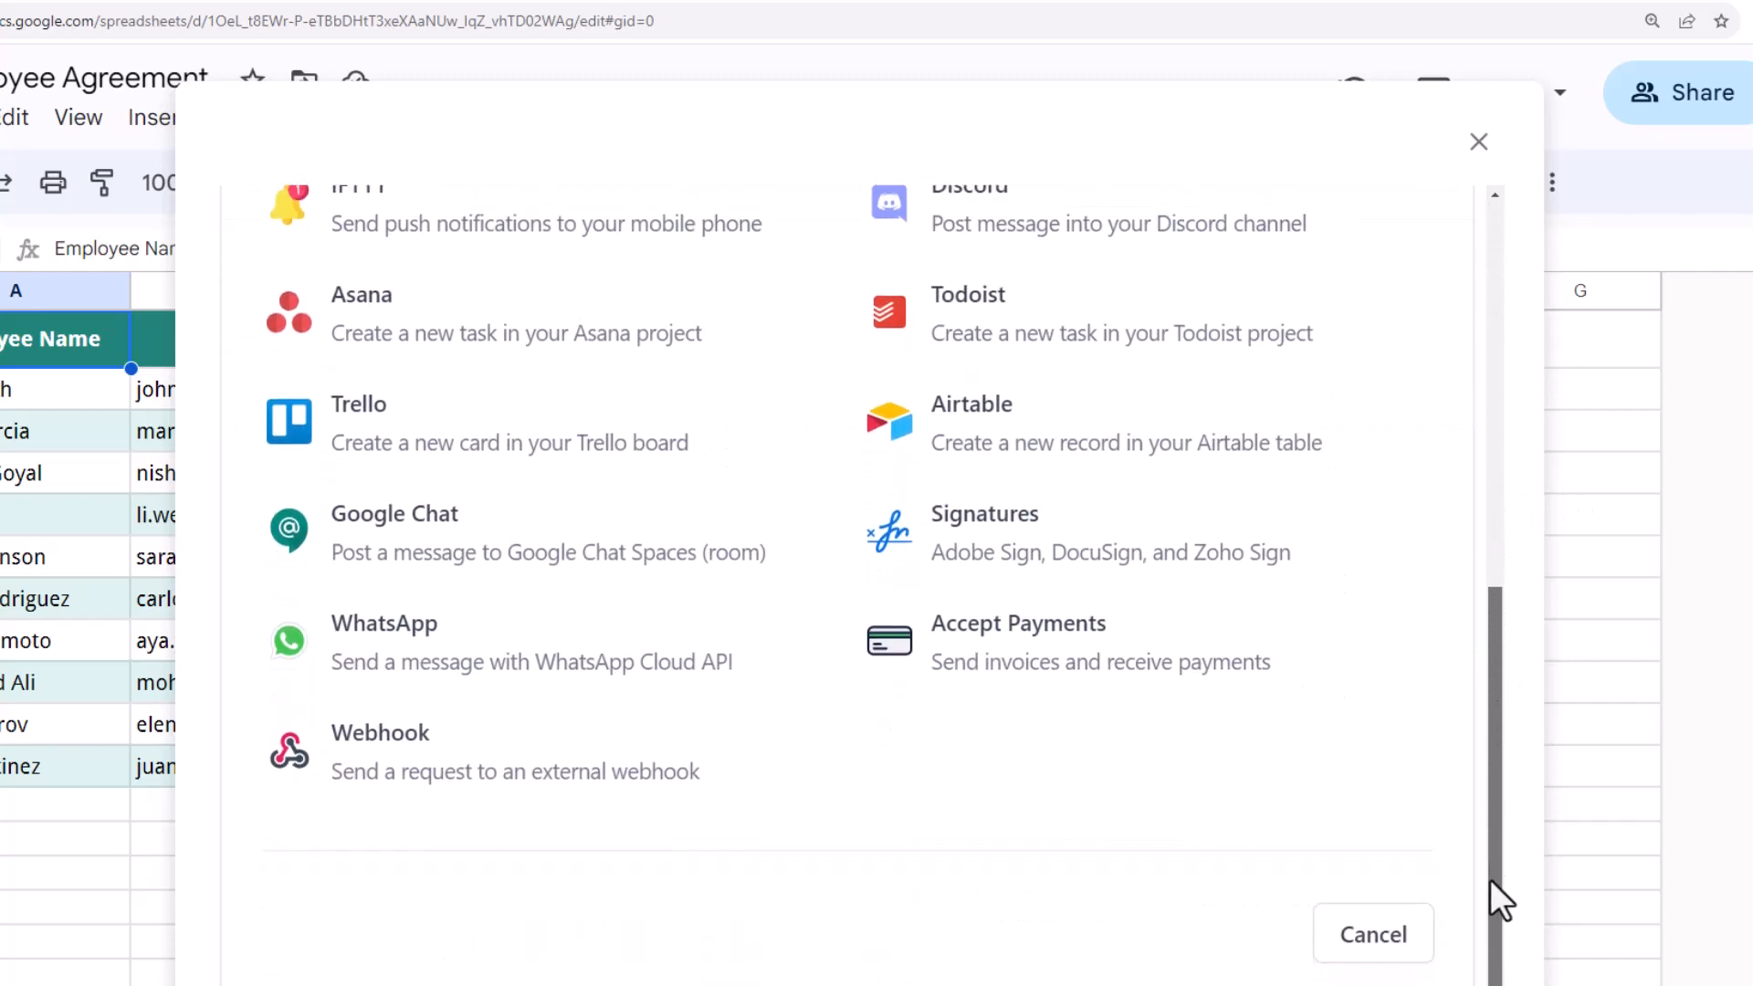
{"action": "scroll", "scroll_direction": "down", "scroll_amount": 3}
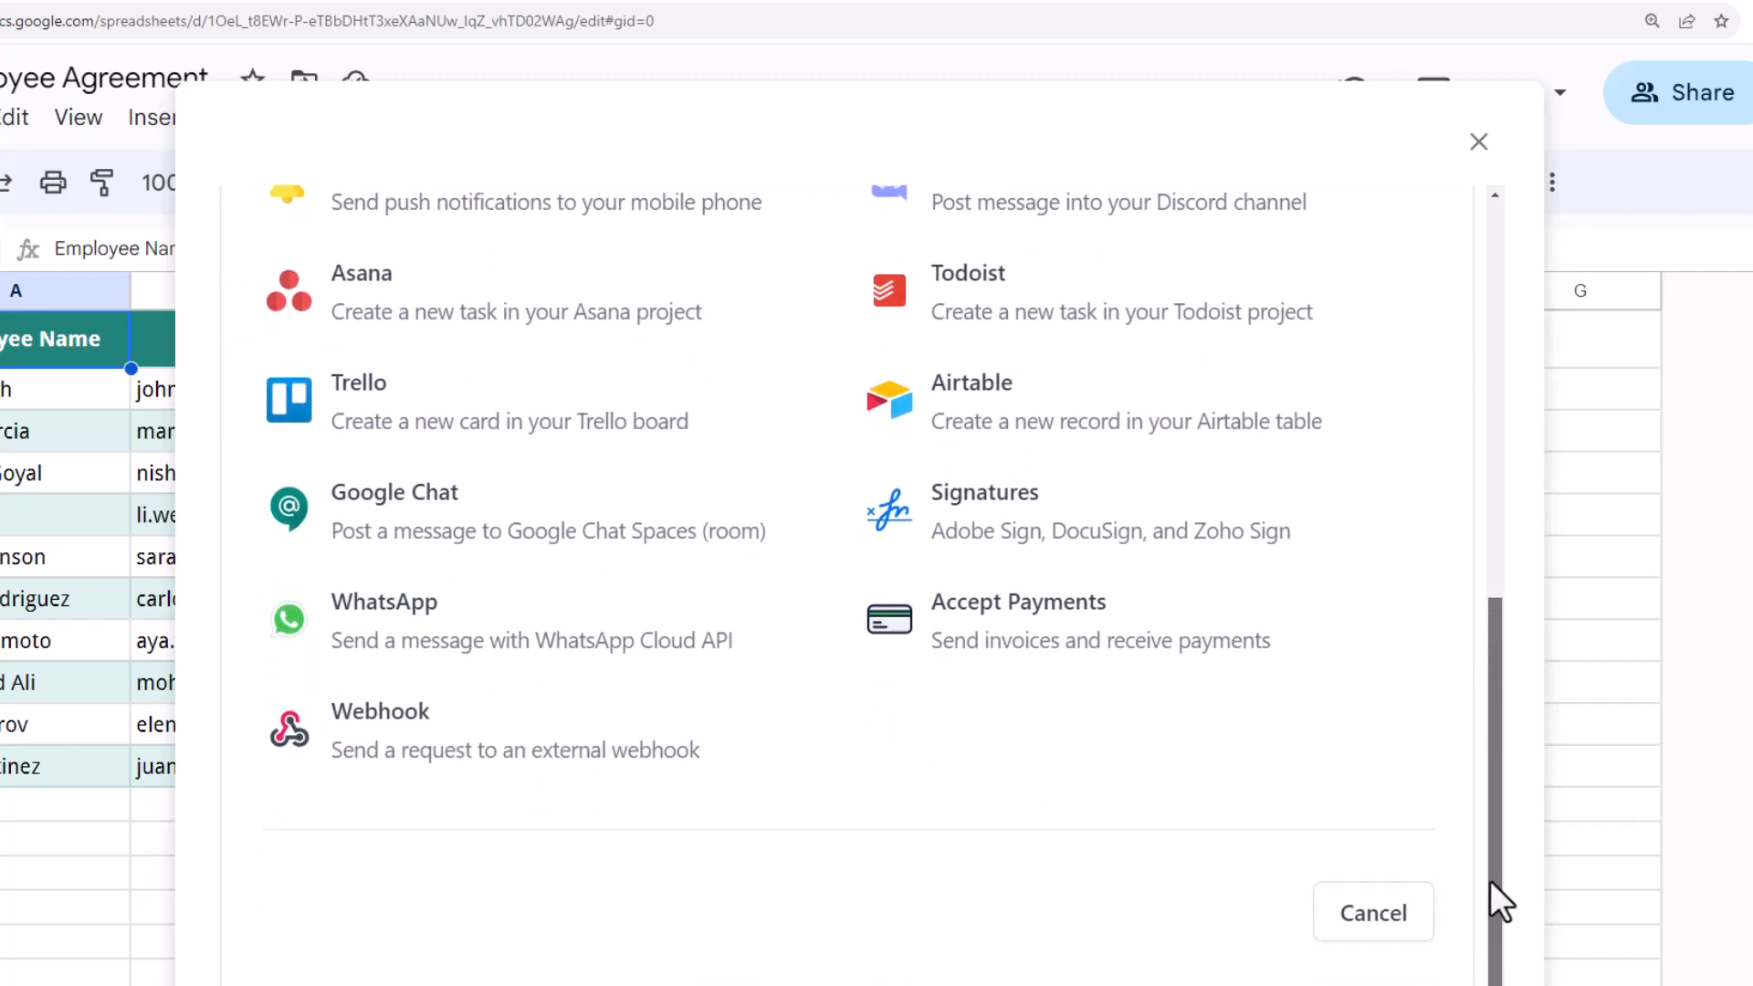
{"action": "mouse_move", "coordinate": [1459, 850]}
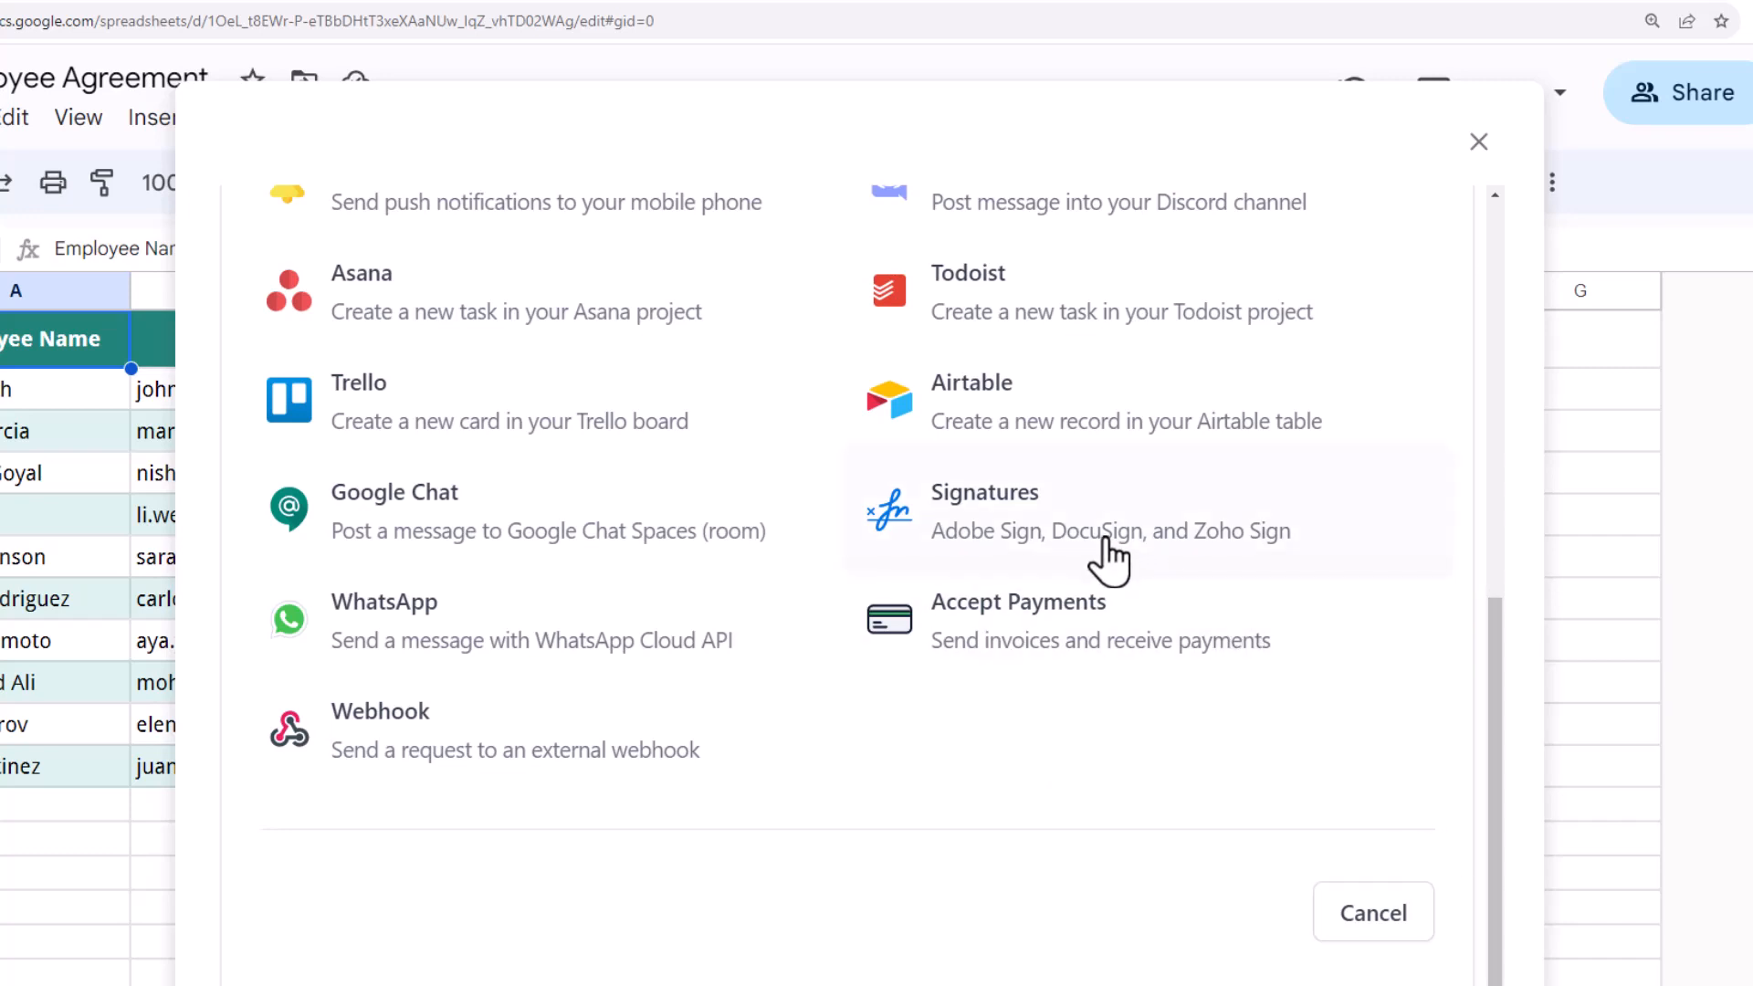
{"action": "left_click", "coordinate": [984, 511]}
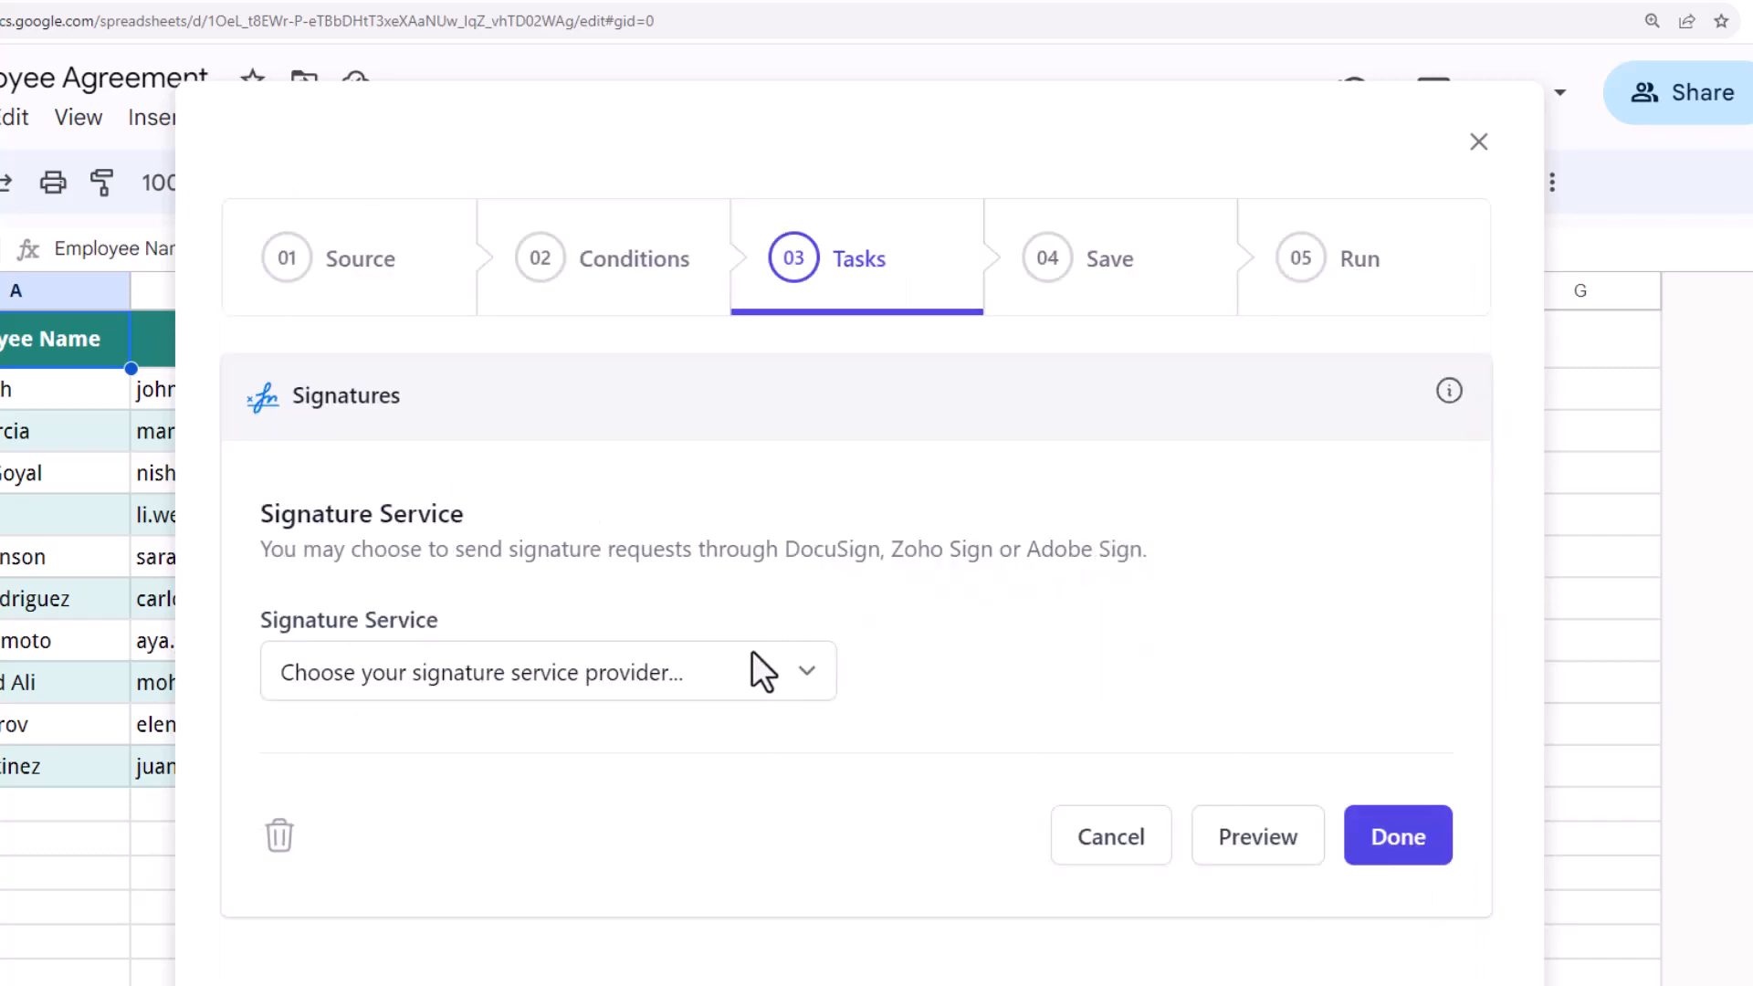
{"action": "left_click", "coordinate": [548, 671]}
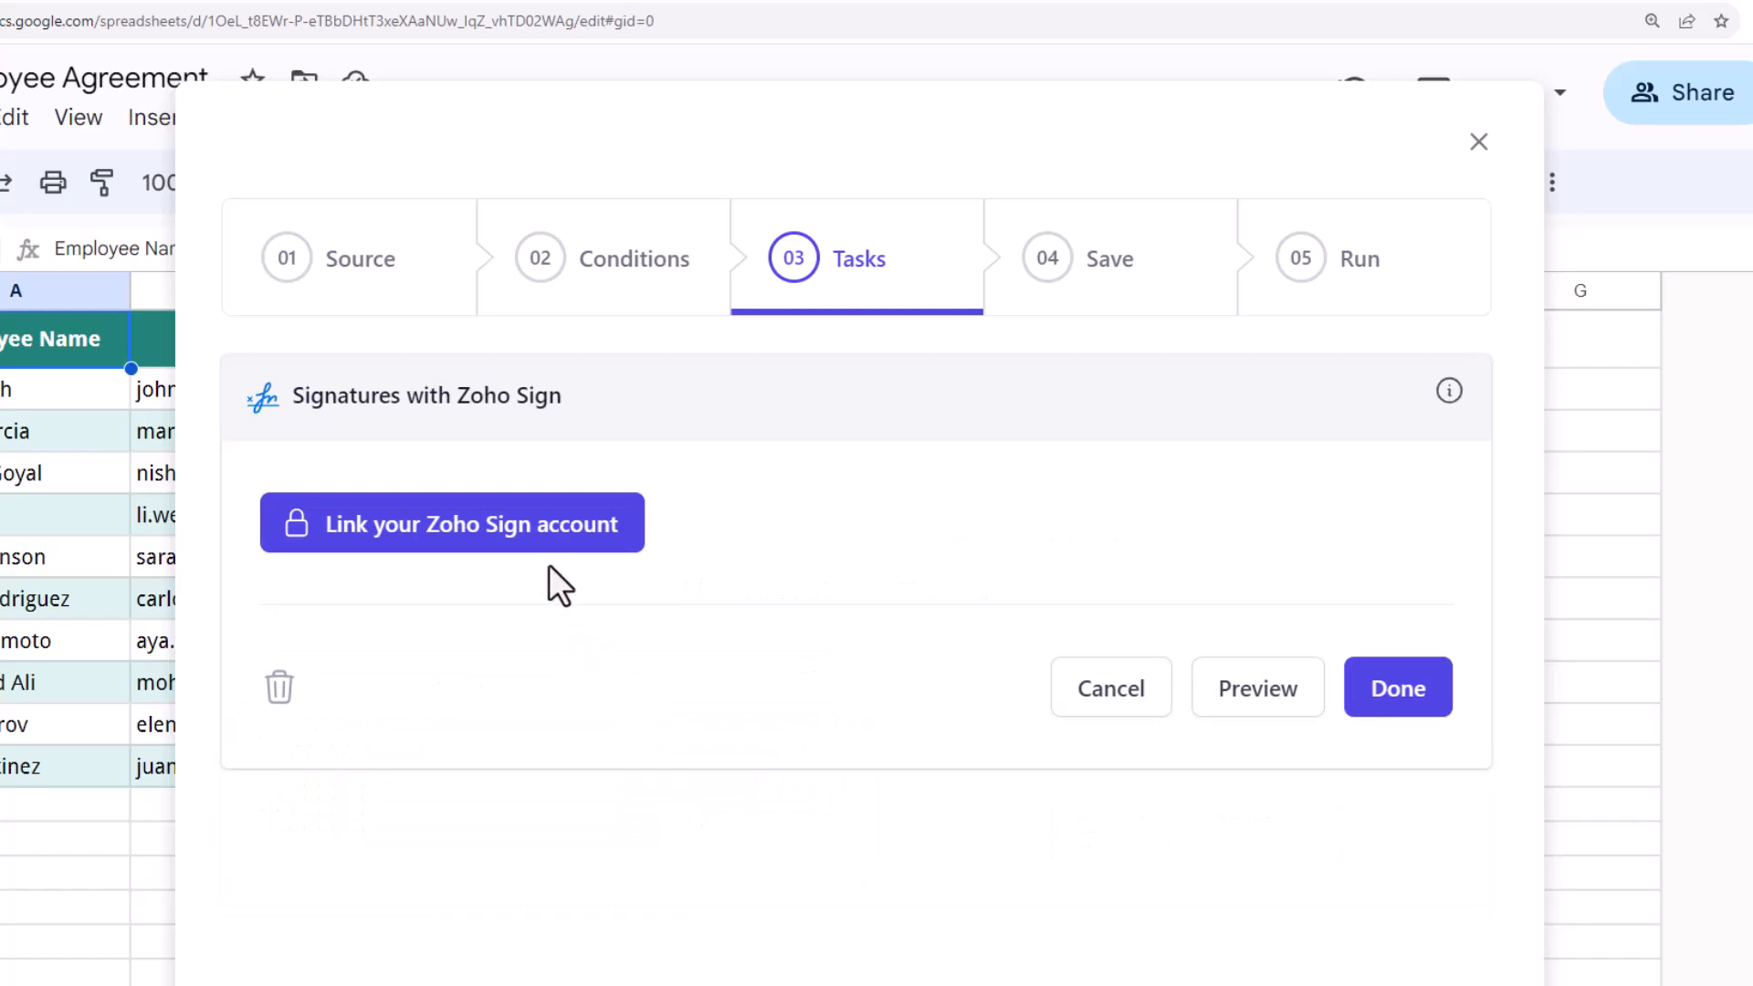
{"action": "left_click", "coordinate": [450, 523]}
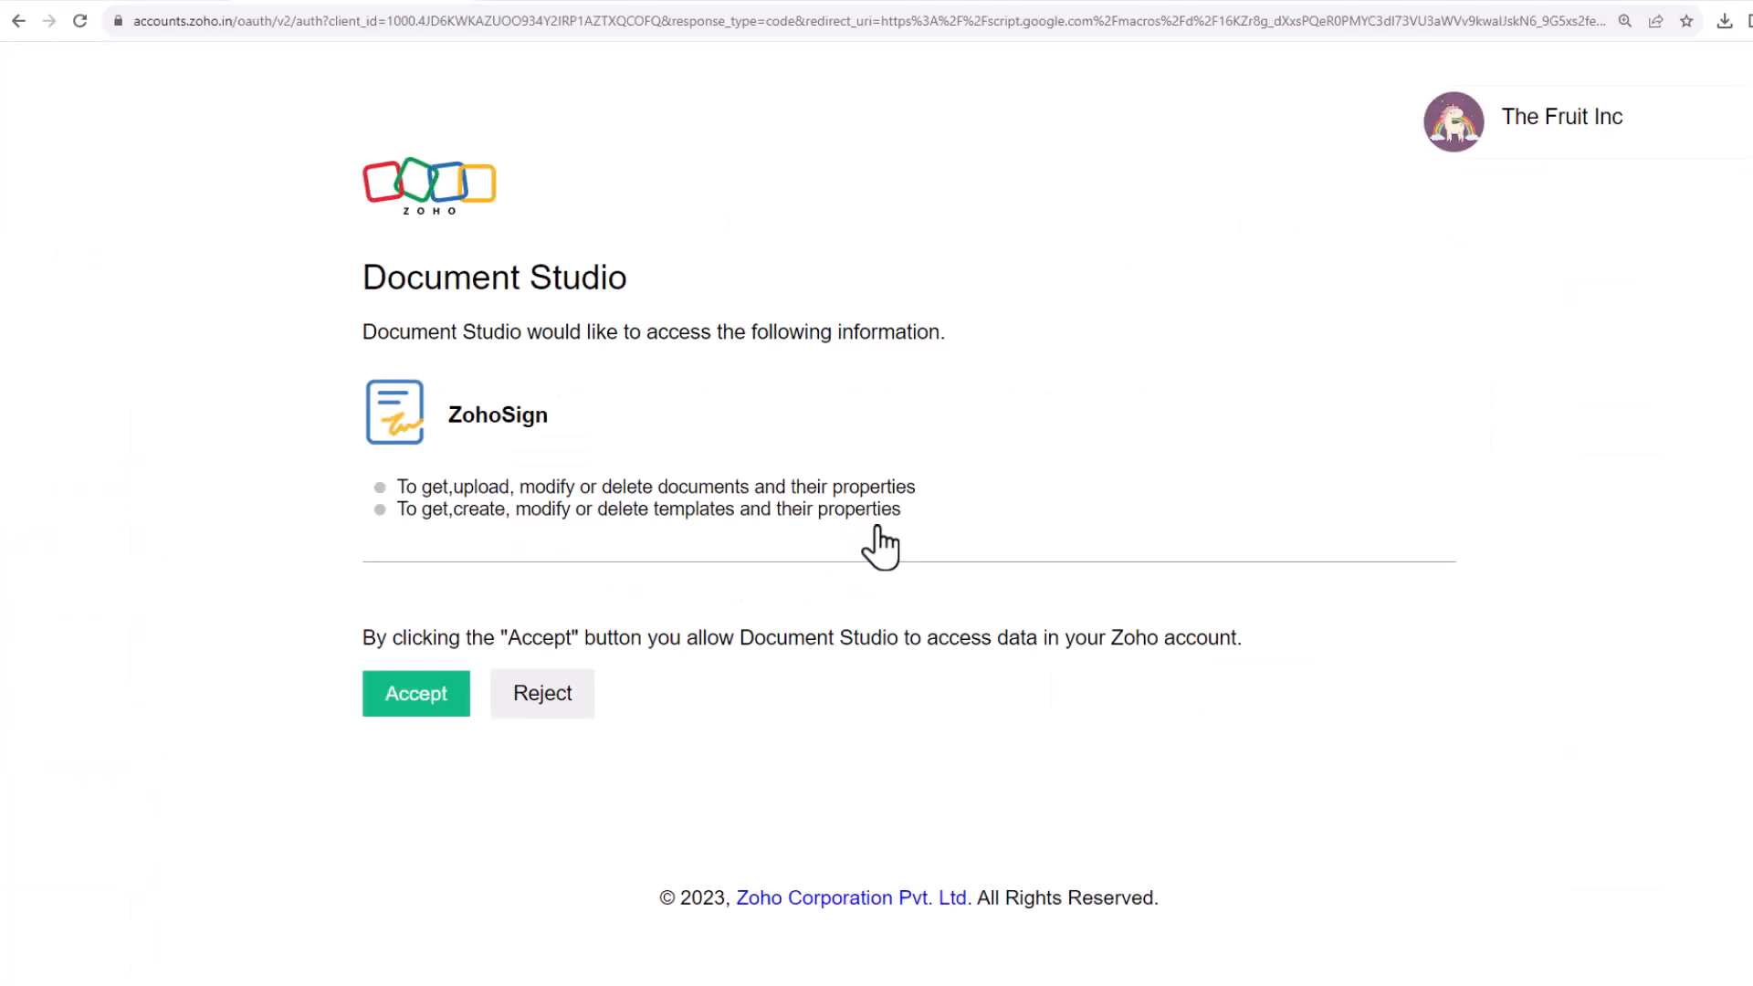
{"action": "mouse_move", "coordinate": [961, 723]}
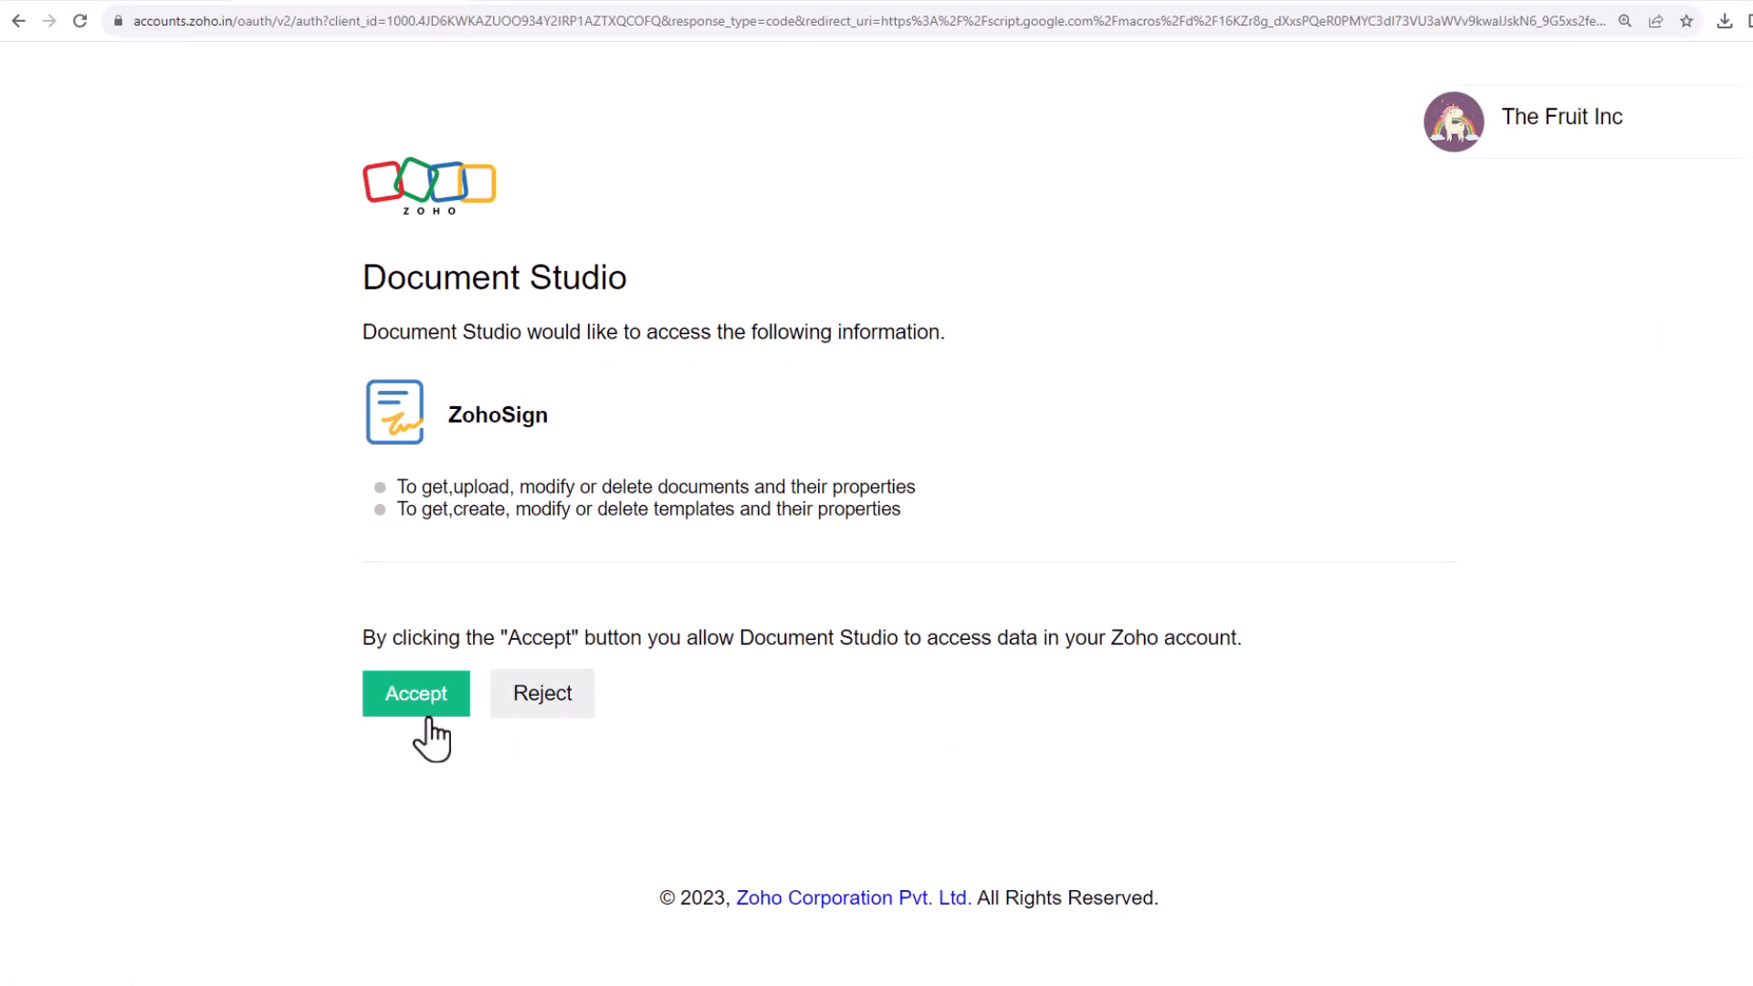
Accept Zoho's request granting Document Studio access to Zoho Sign documents and templates
{"action": "left_click", "coordinate": [414, 693]}
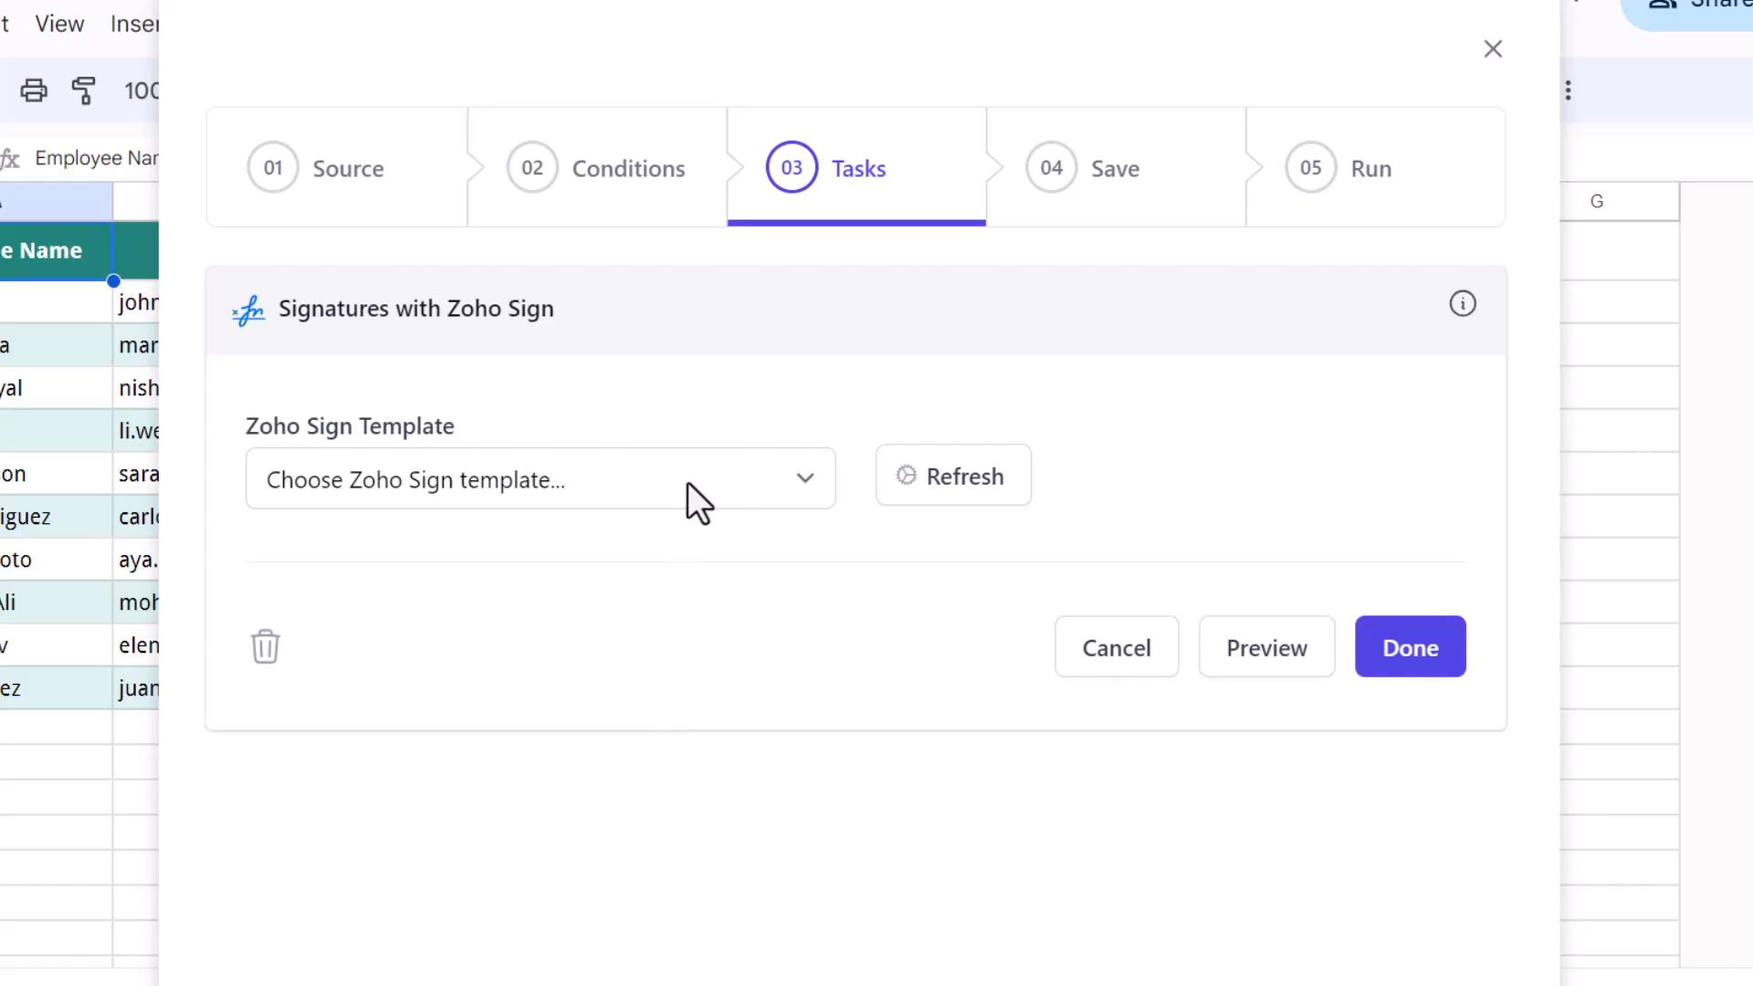
Select the Employee Agreement Zoho Sign template
{"action": "left_click", "coordinate": [526, 479]}
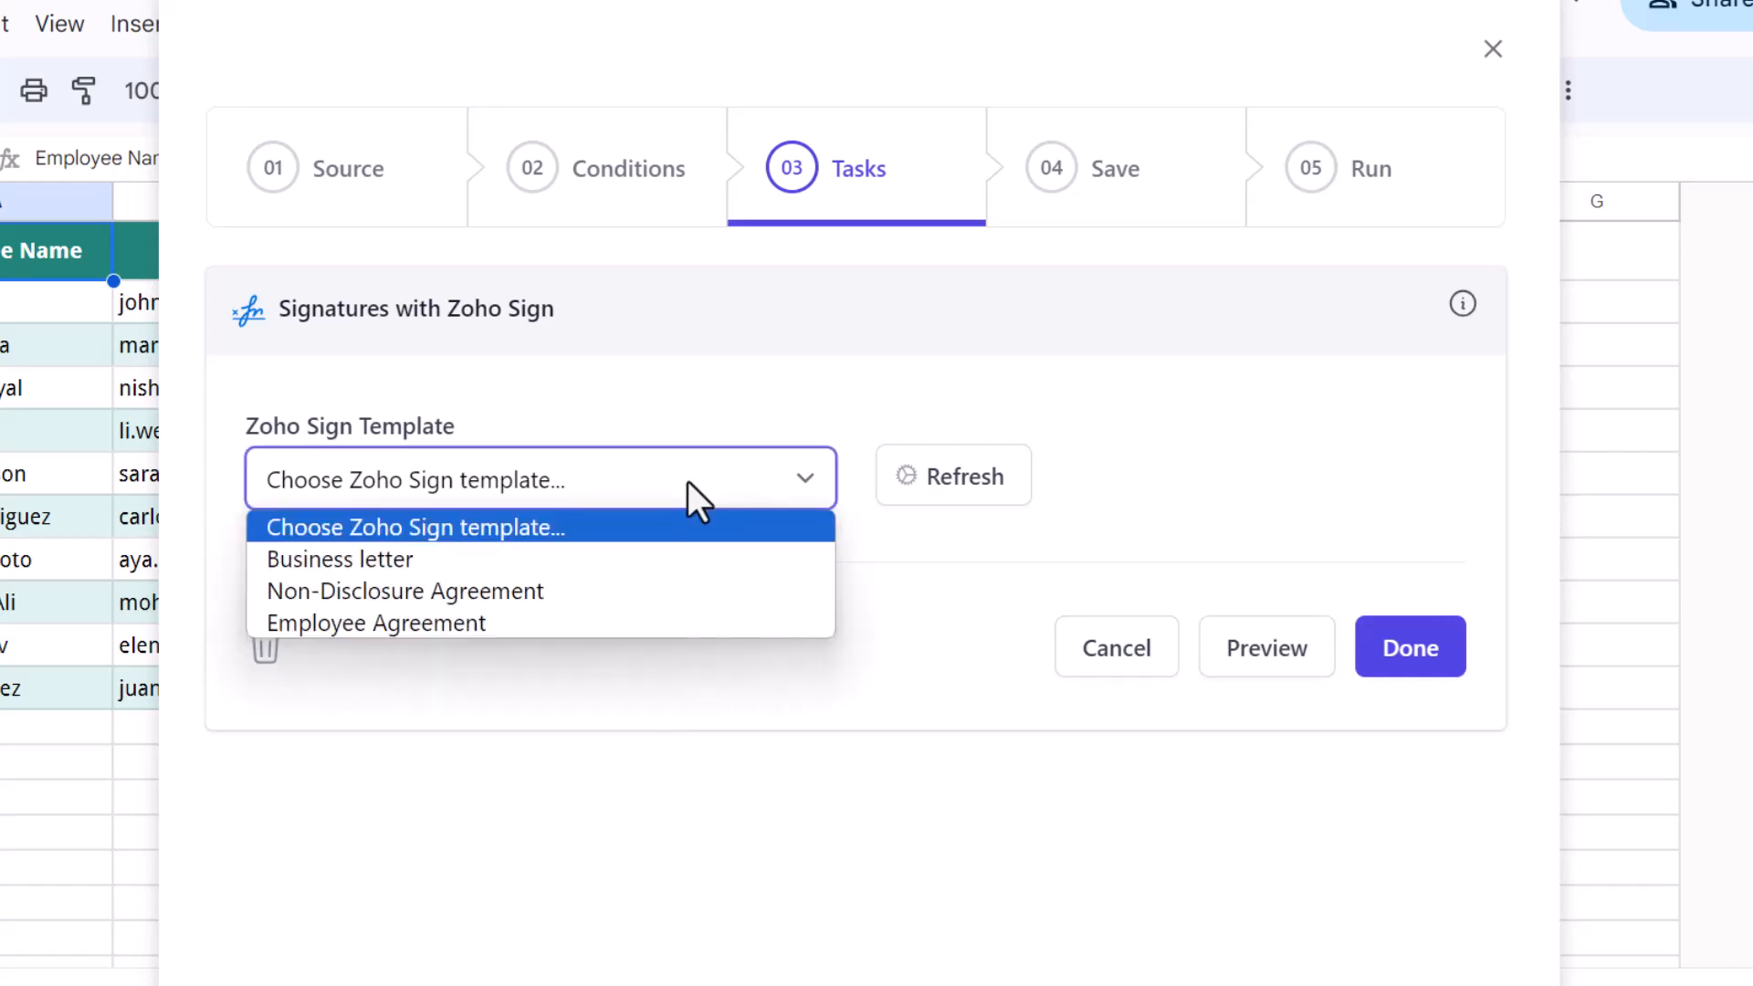
{"action": "mouse_move", "coordinate": [688, 622]}
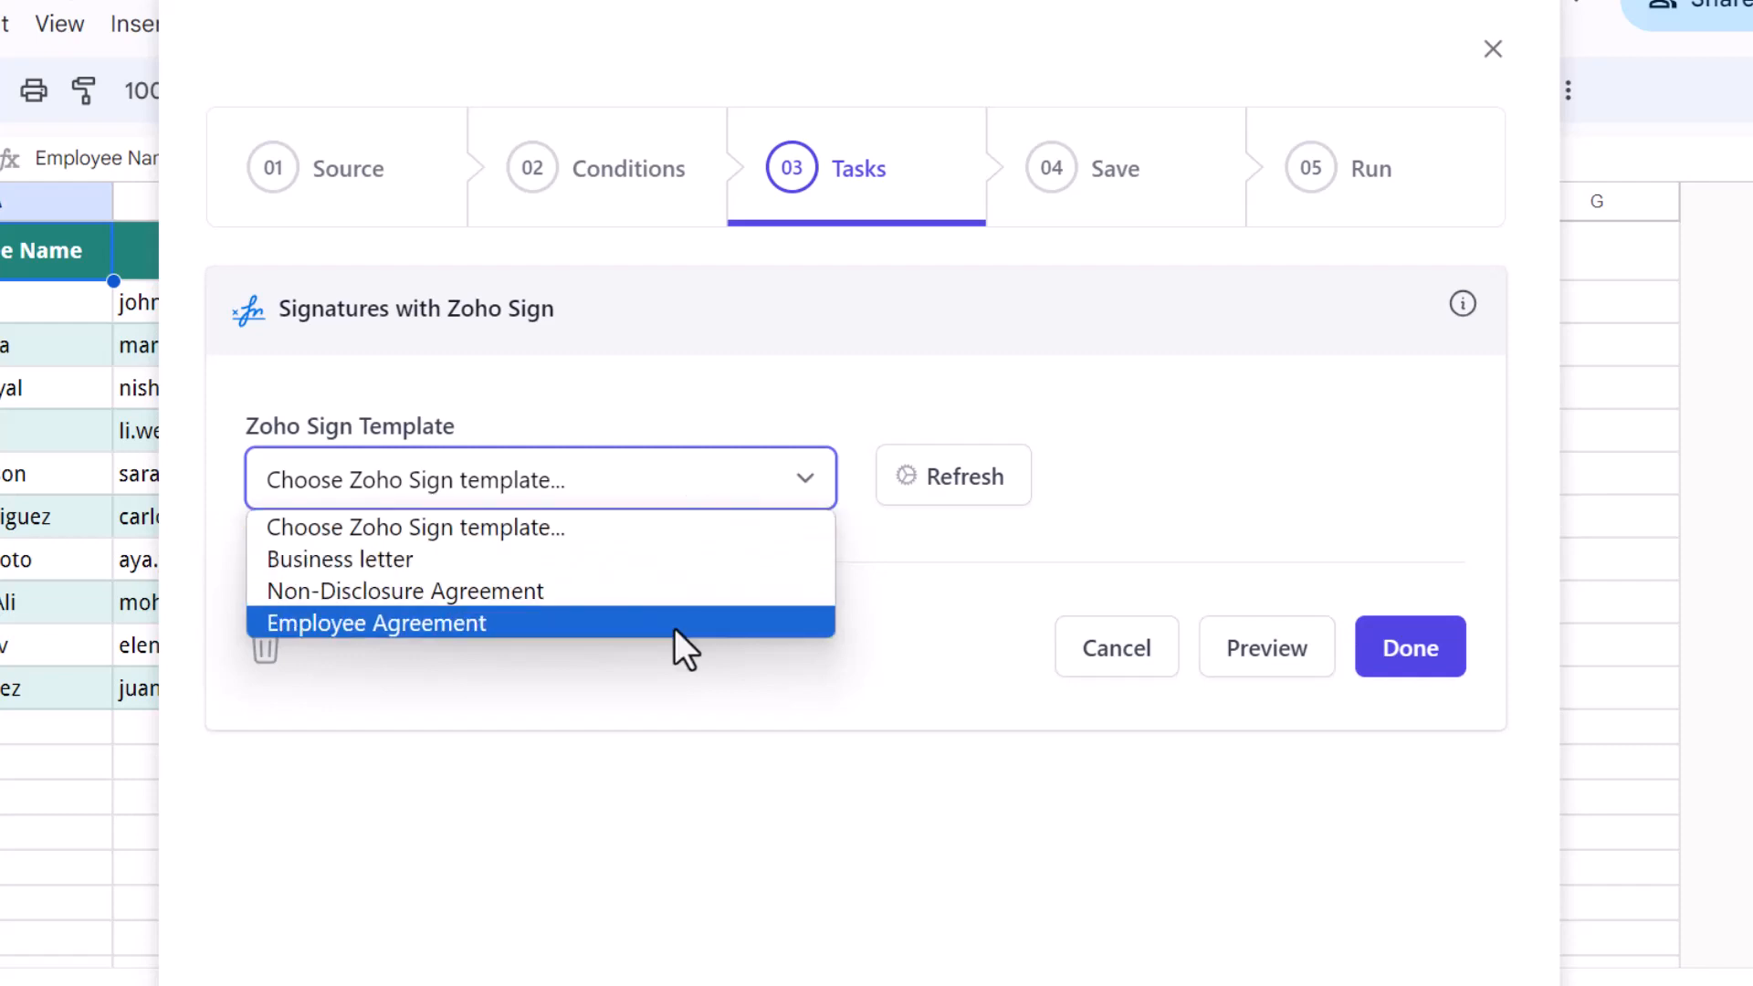
{"action": "left_click", "coordinate": [377, 623]}
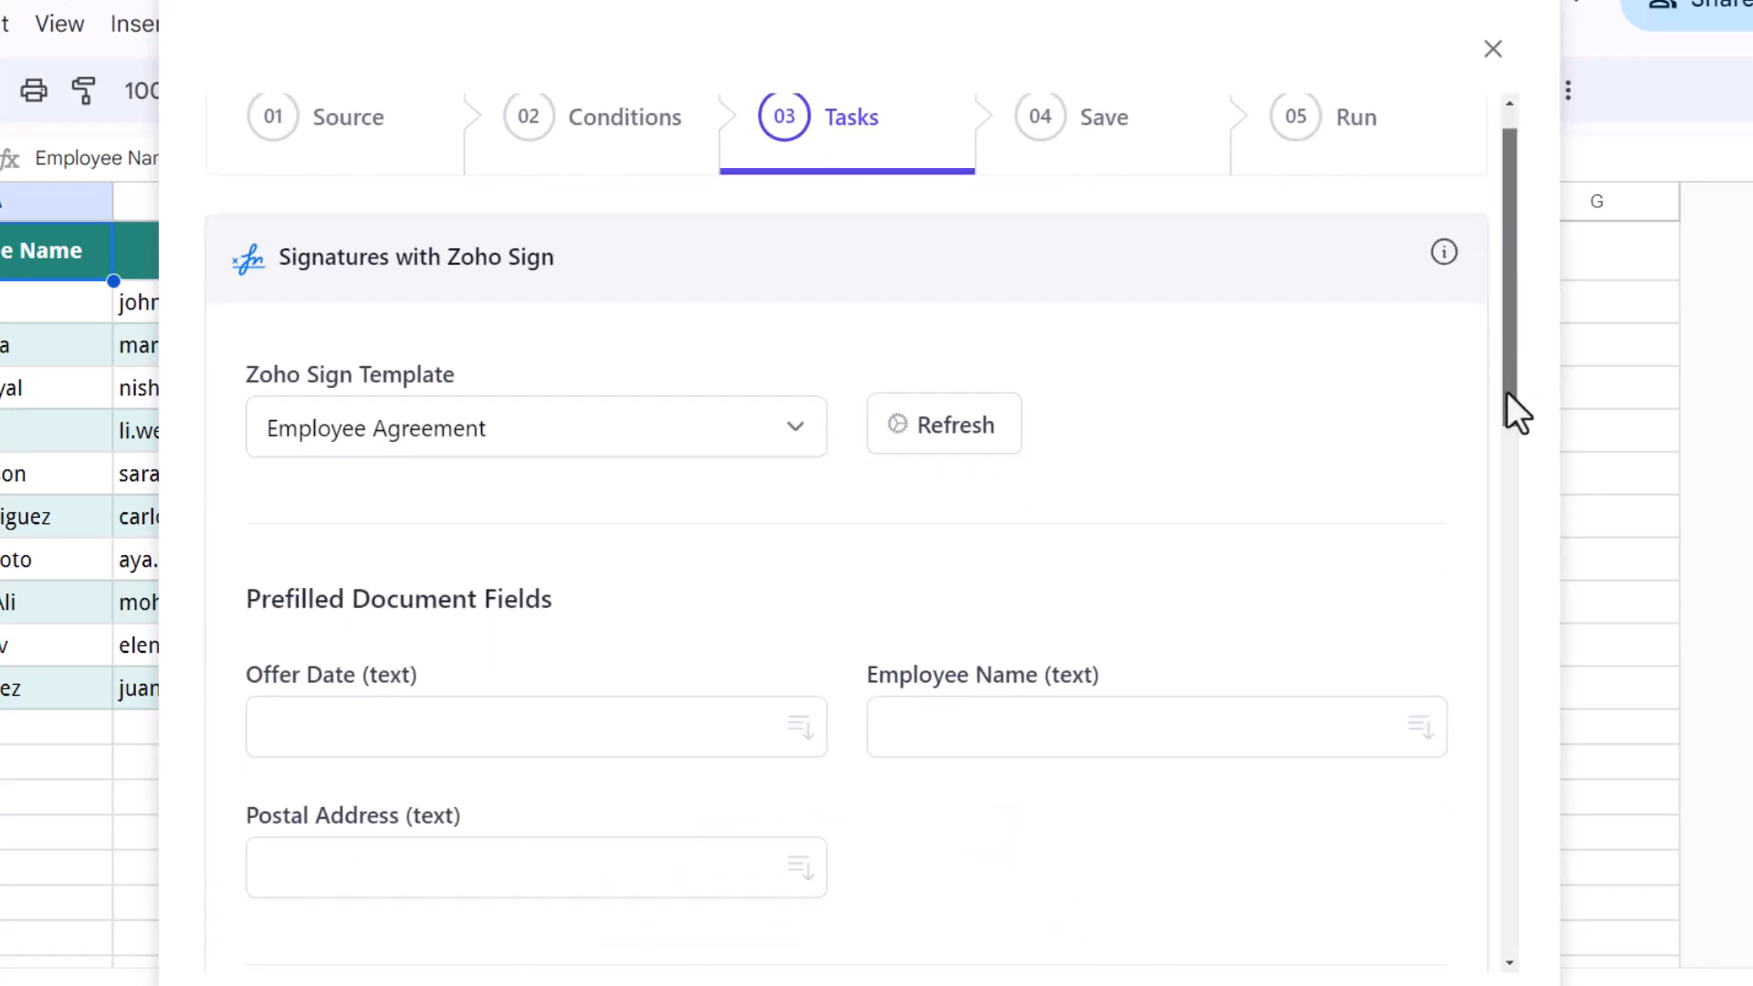
{"action": "scroll", "scroll_direction": "down", "scroll_amount": 3}
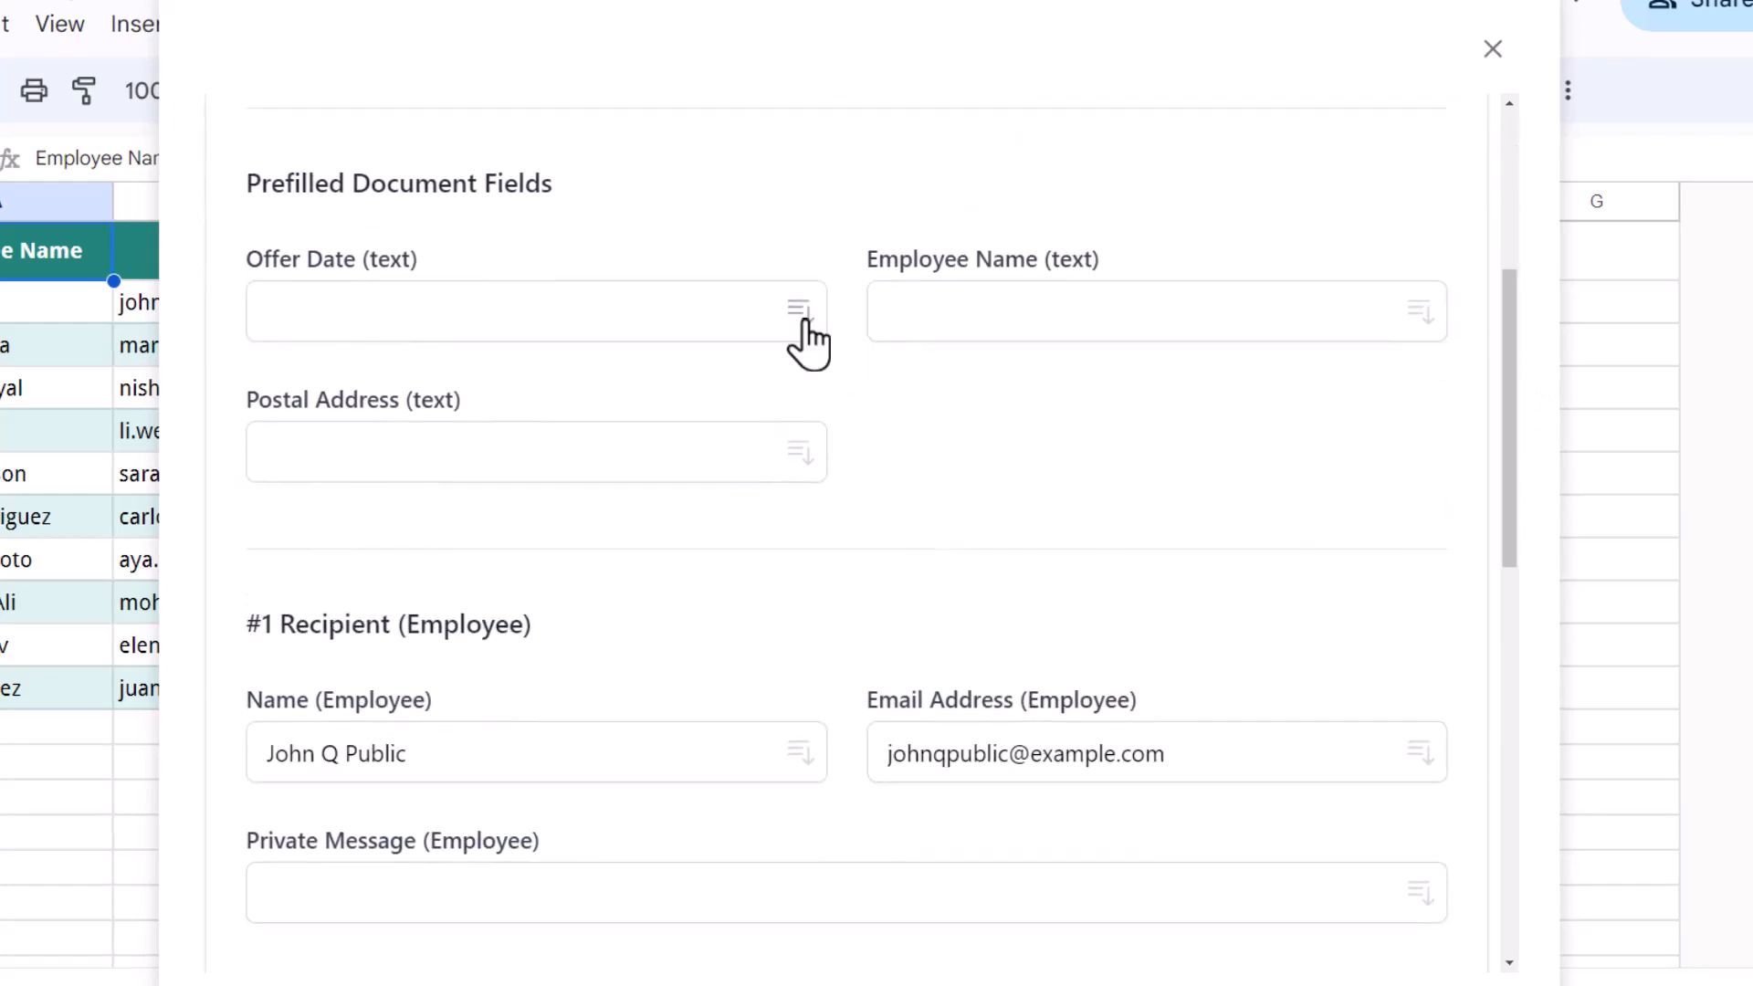
Map the Offer Date, Employee Name and Postal Address fields to their sheet columns
{"action": "left_click", "coordinate": [797, 309]}
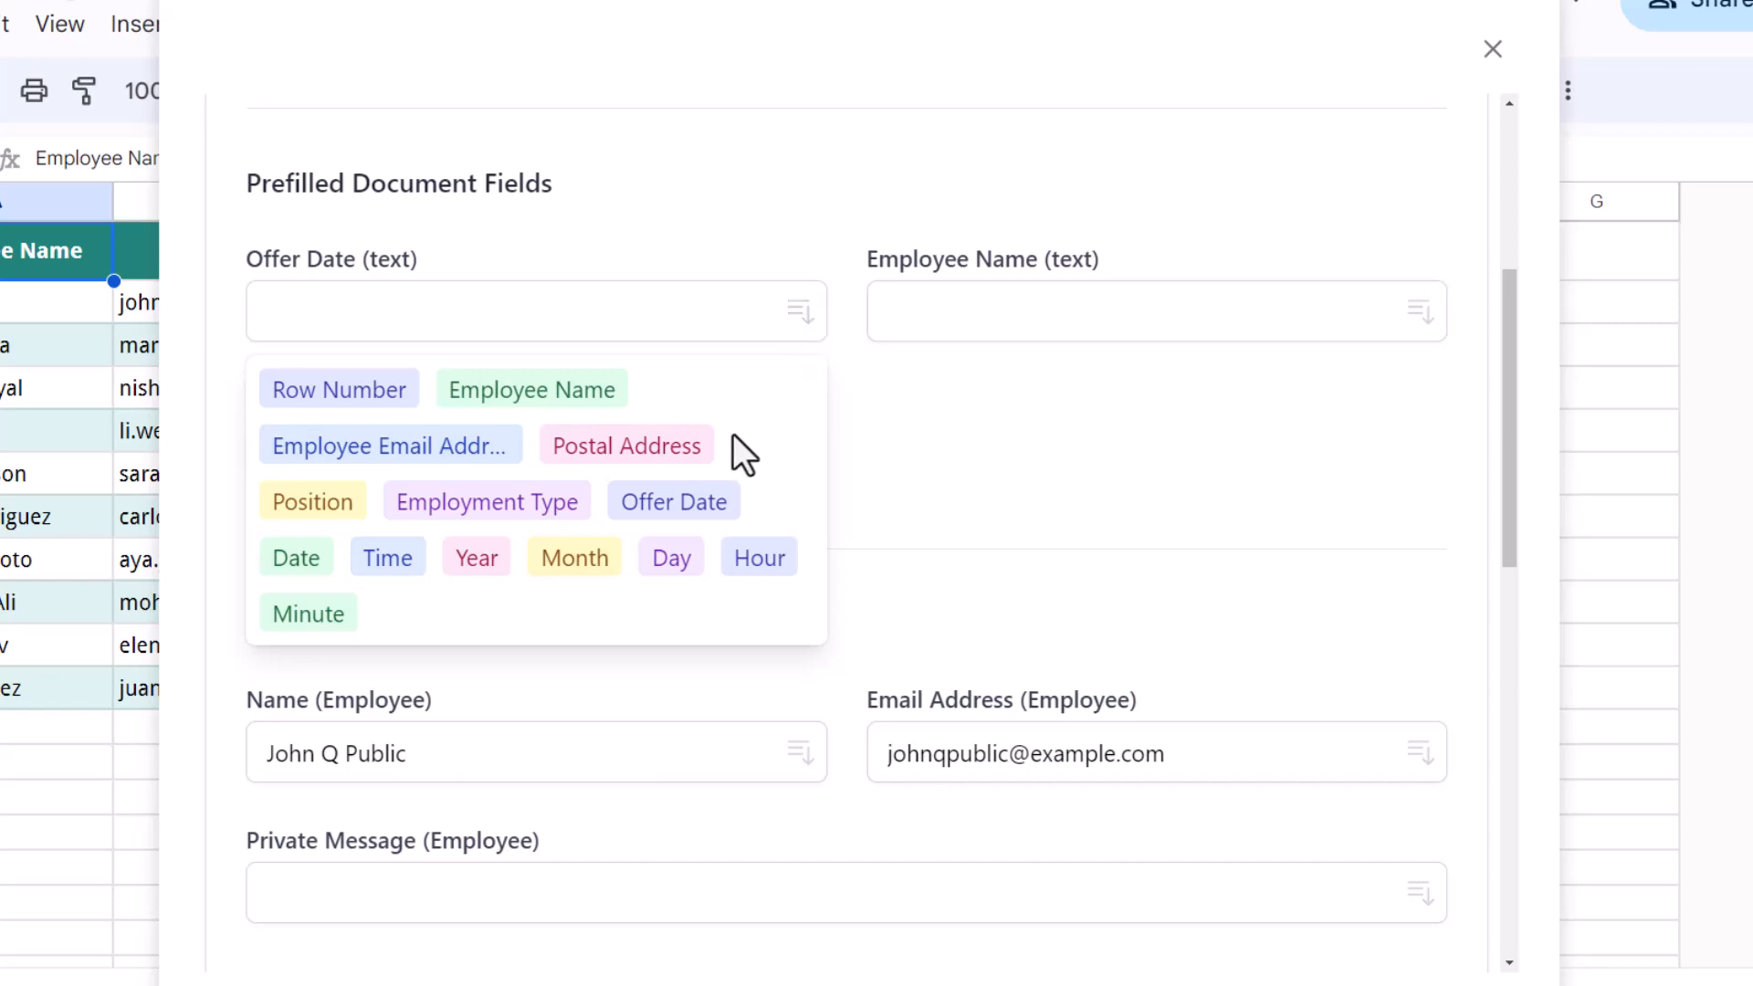
{"action": "left_click", "coordinate": [673, 501]}
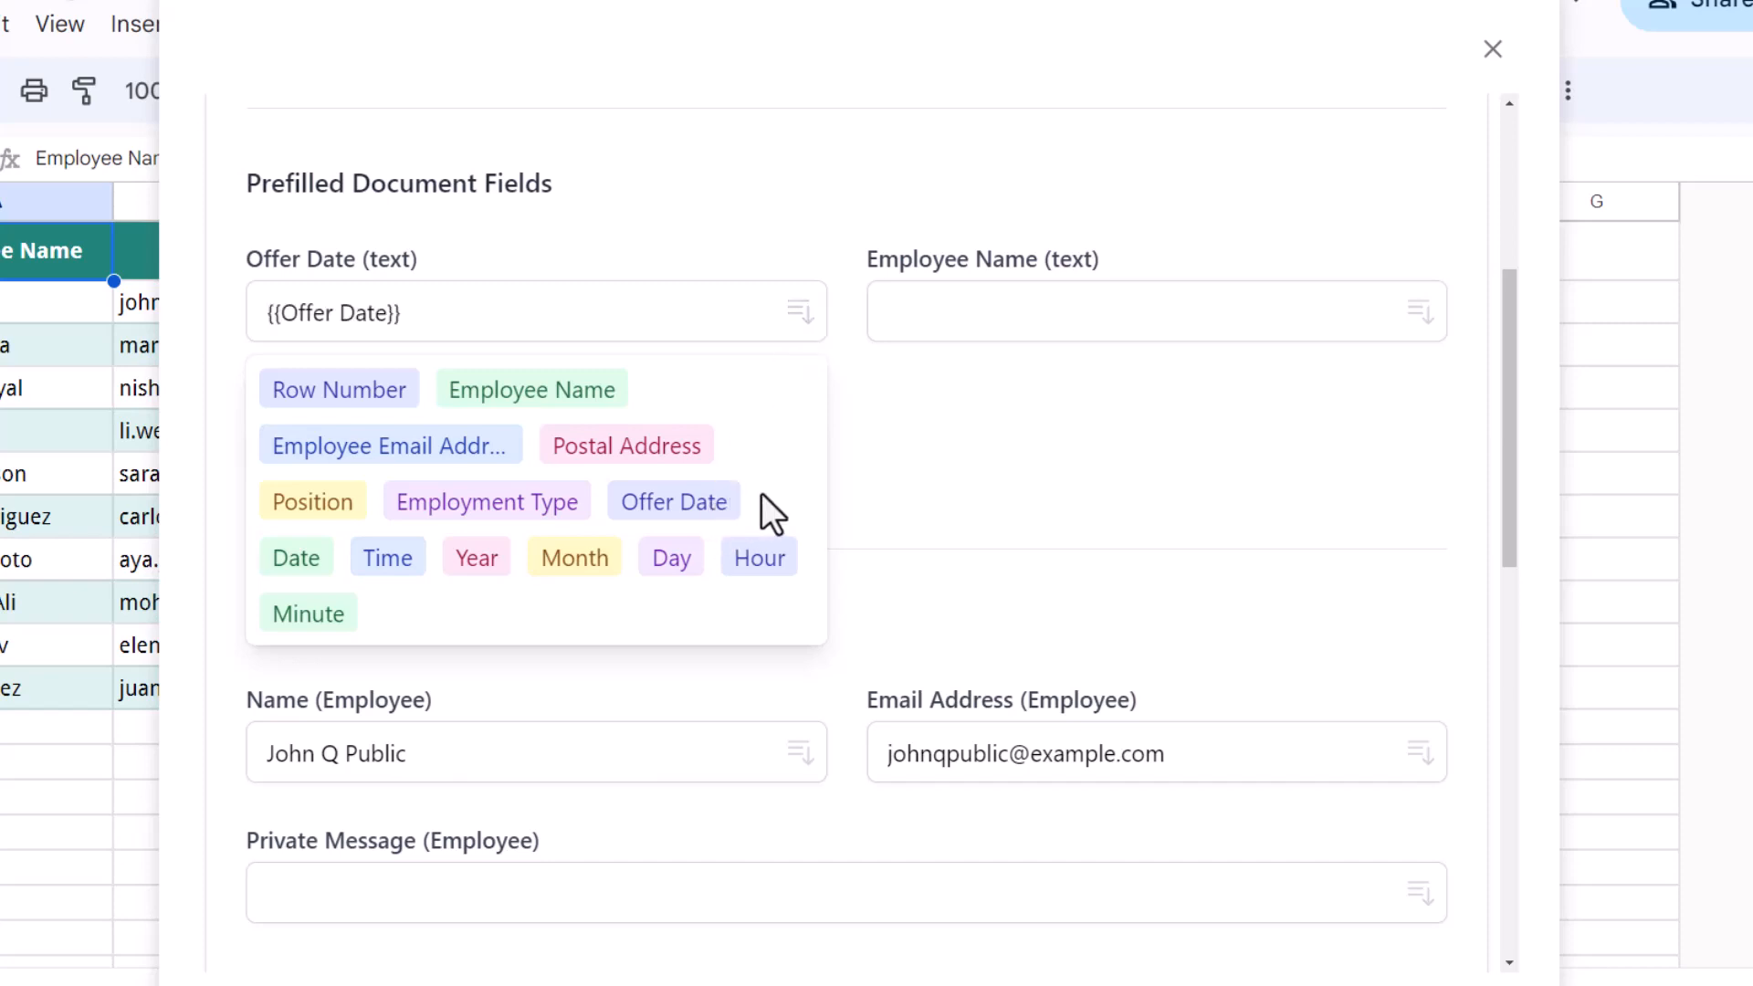
{"action": "left_click", "coordinate": [1418, 311]}
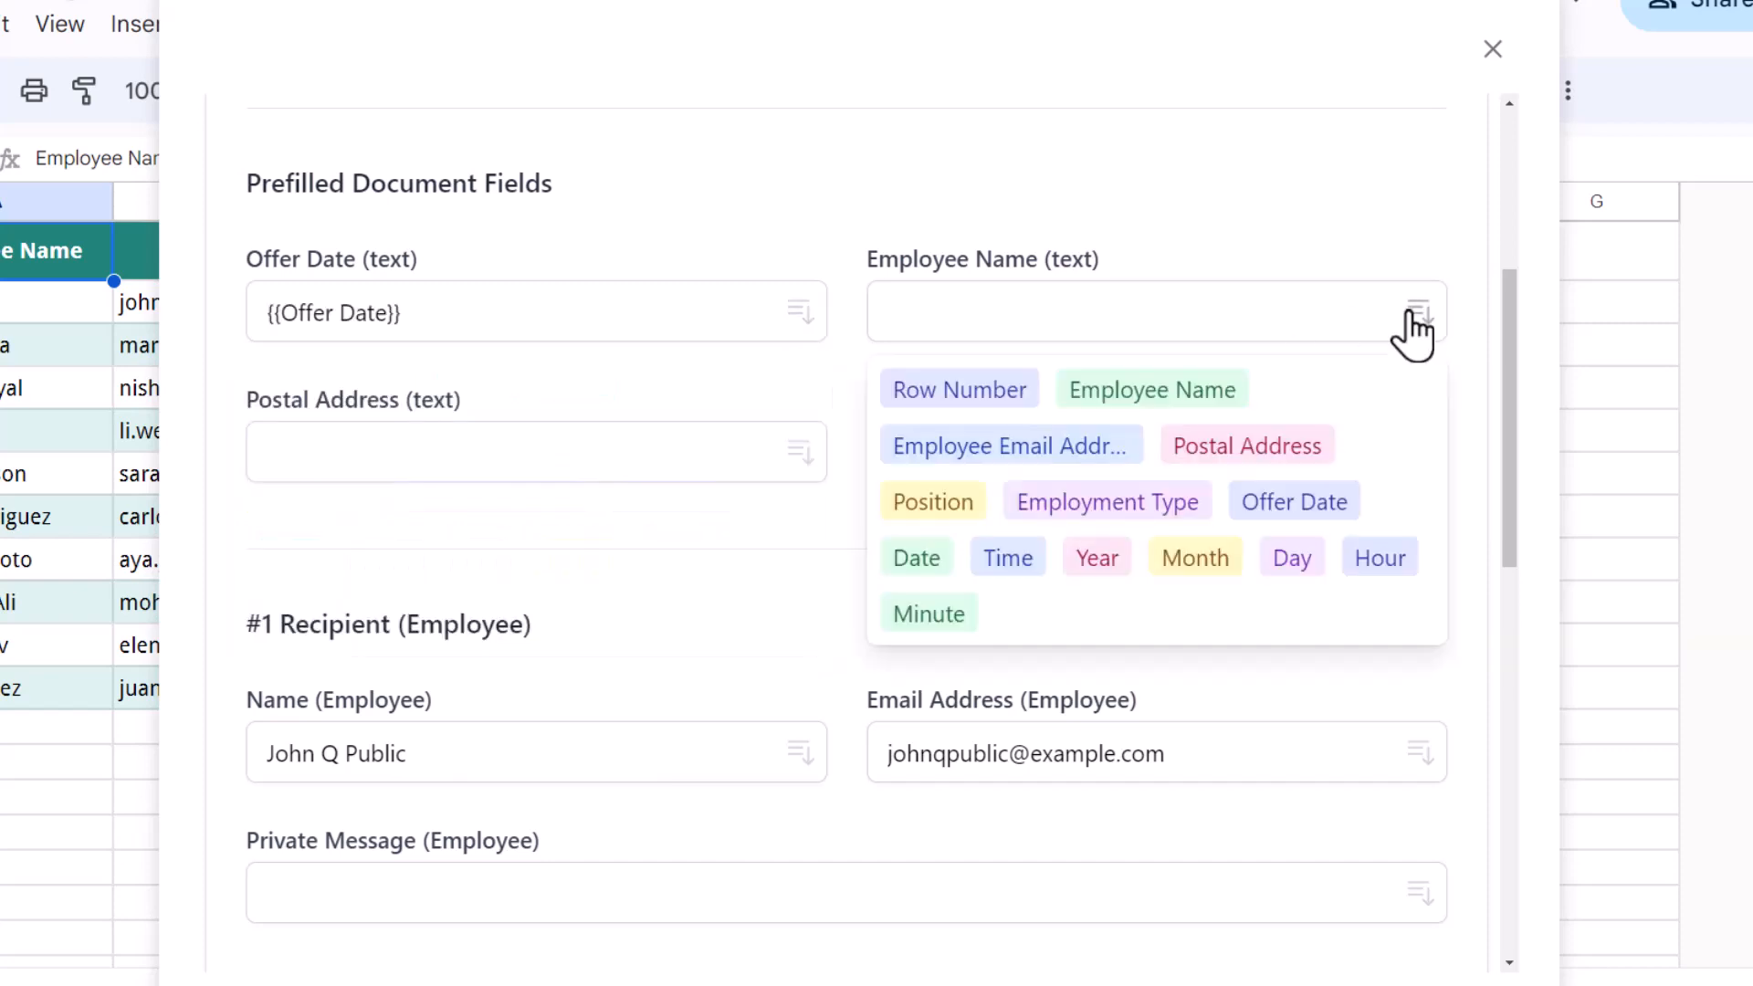
{"action": "left_click", "coordinate": [1151, 389]}
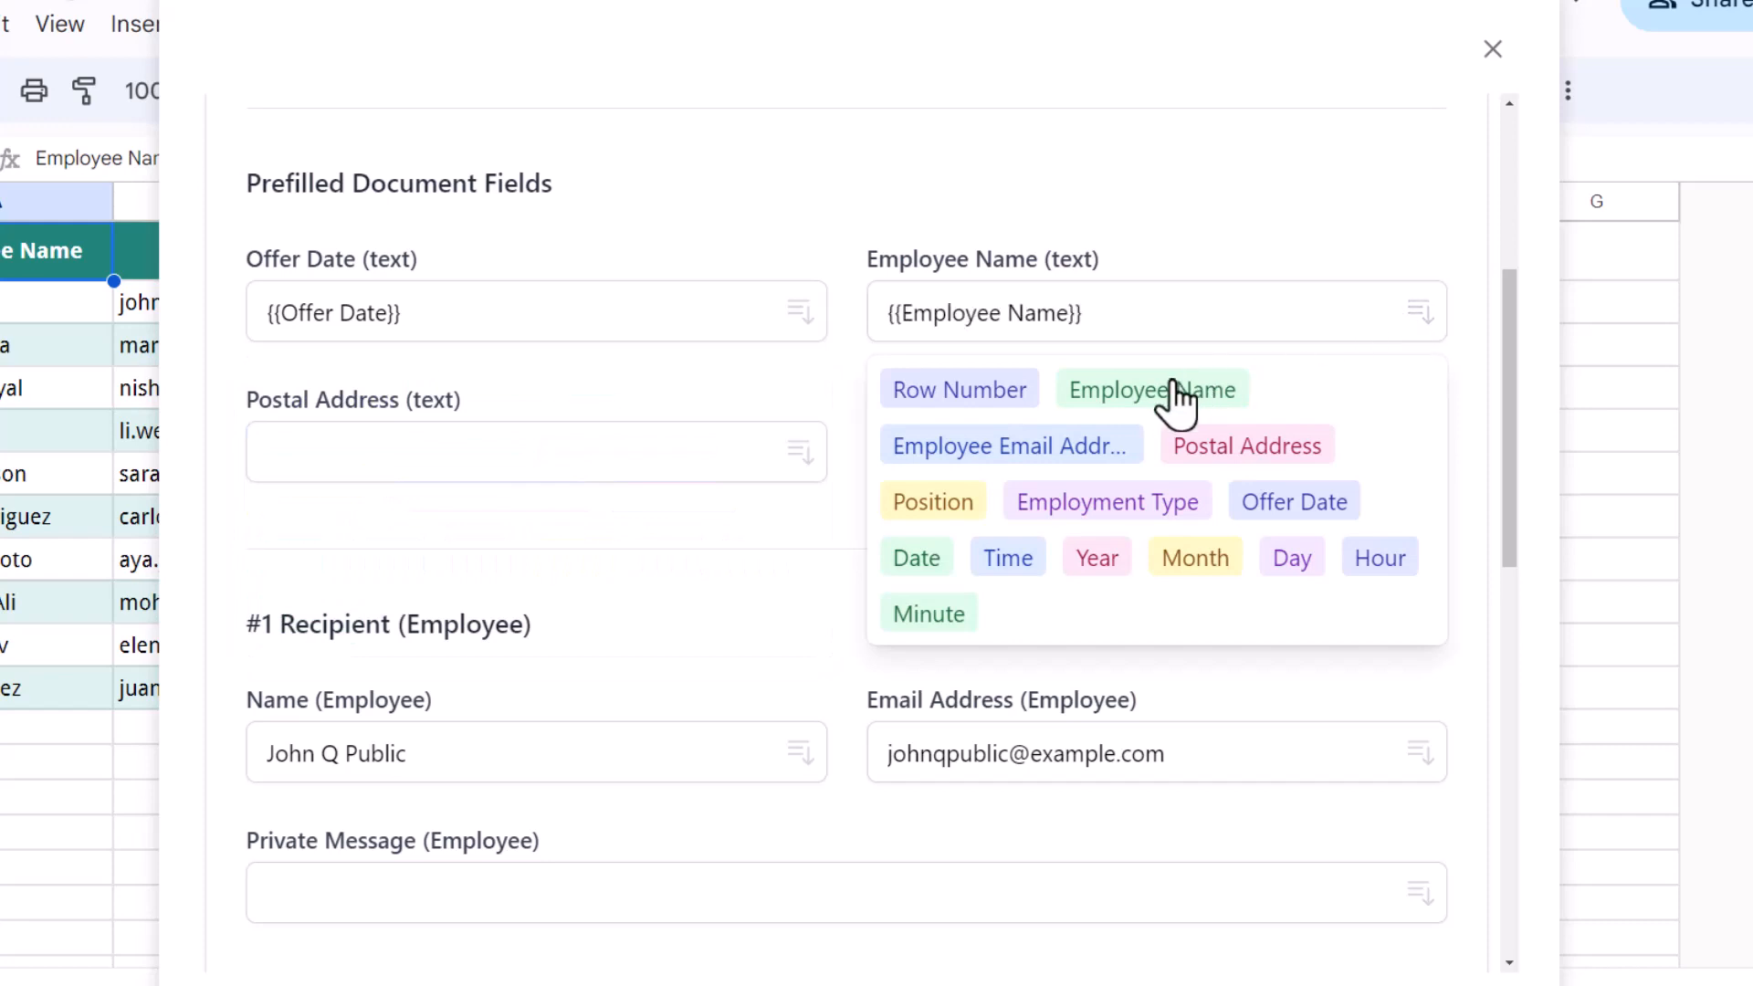
{"action": "left_click", "coordinate": [798, 452]}
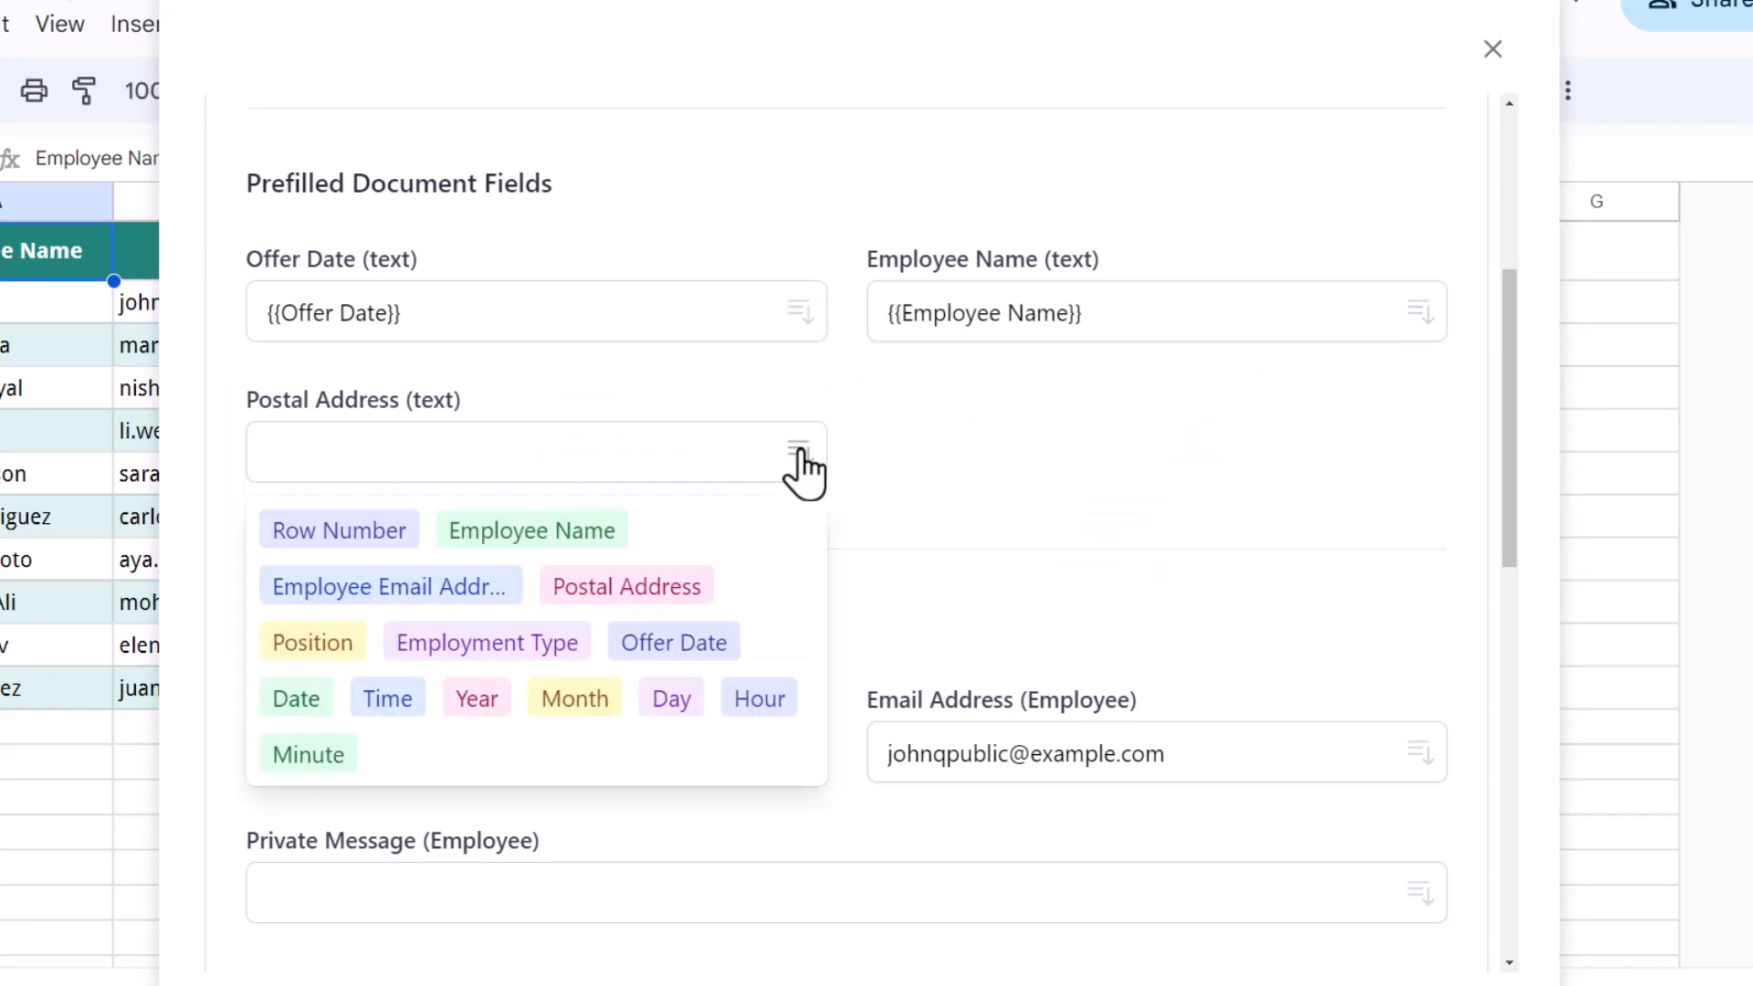
{"action": "left_click", "coordinate": [626, 586]}
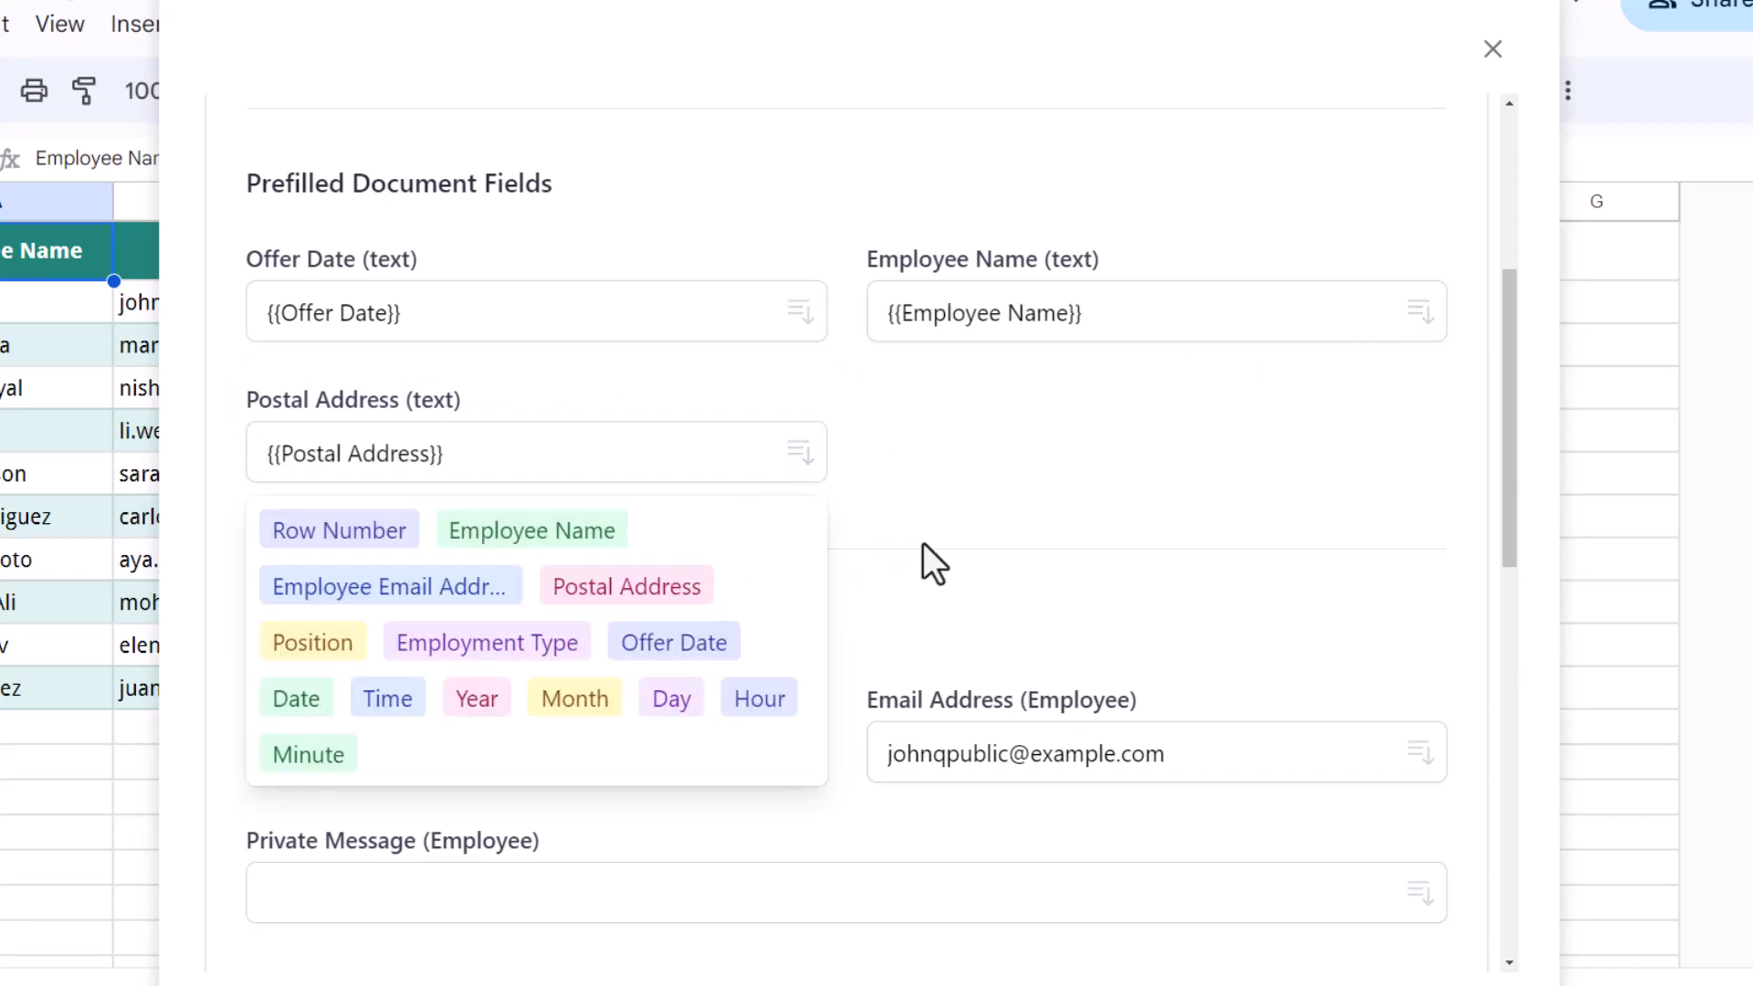
{"action": "scroll", "scroll_direction": "down", "scroll_amount": 3}
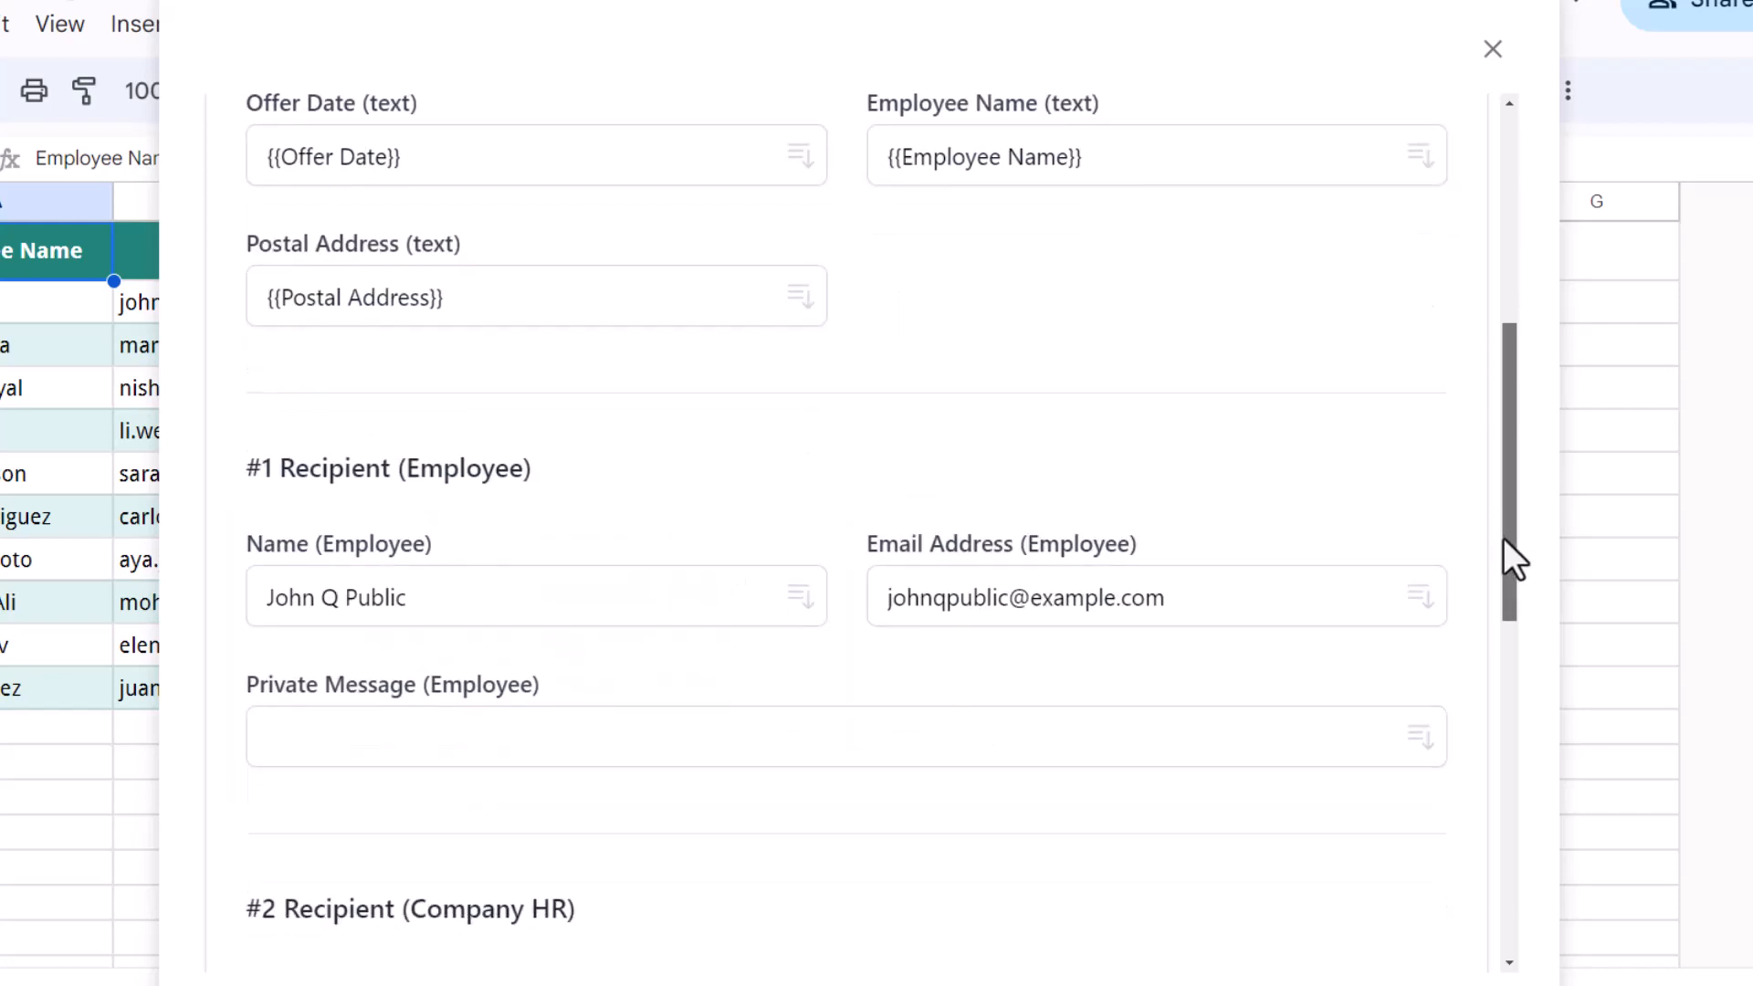
Set the employee recipient to the Employee Name and Employee Email Address columns
{"action": "scroll", "scroll_direction": "down", "scroll_amount": 3}
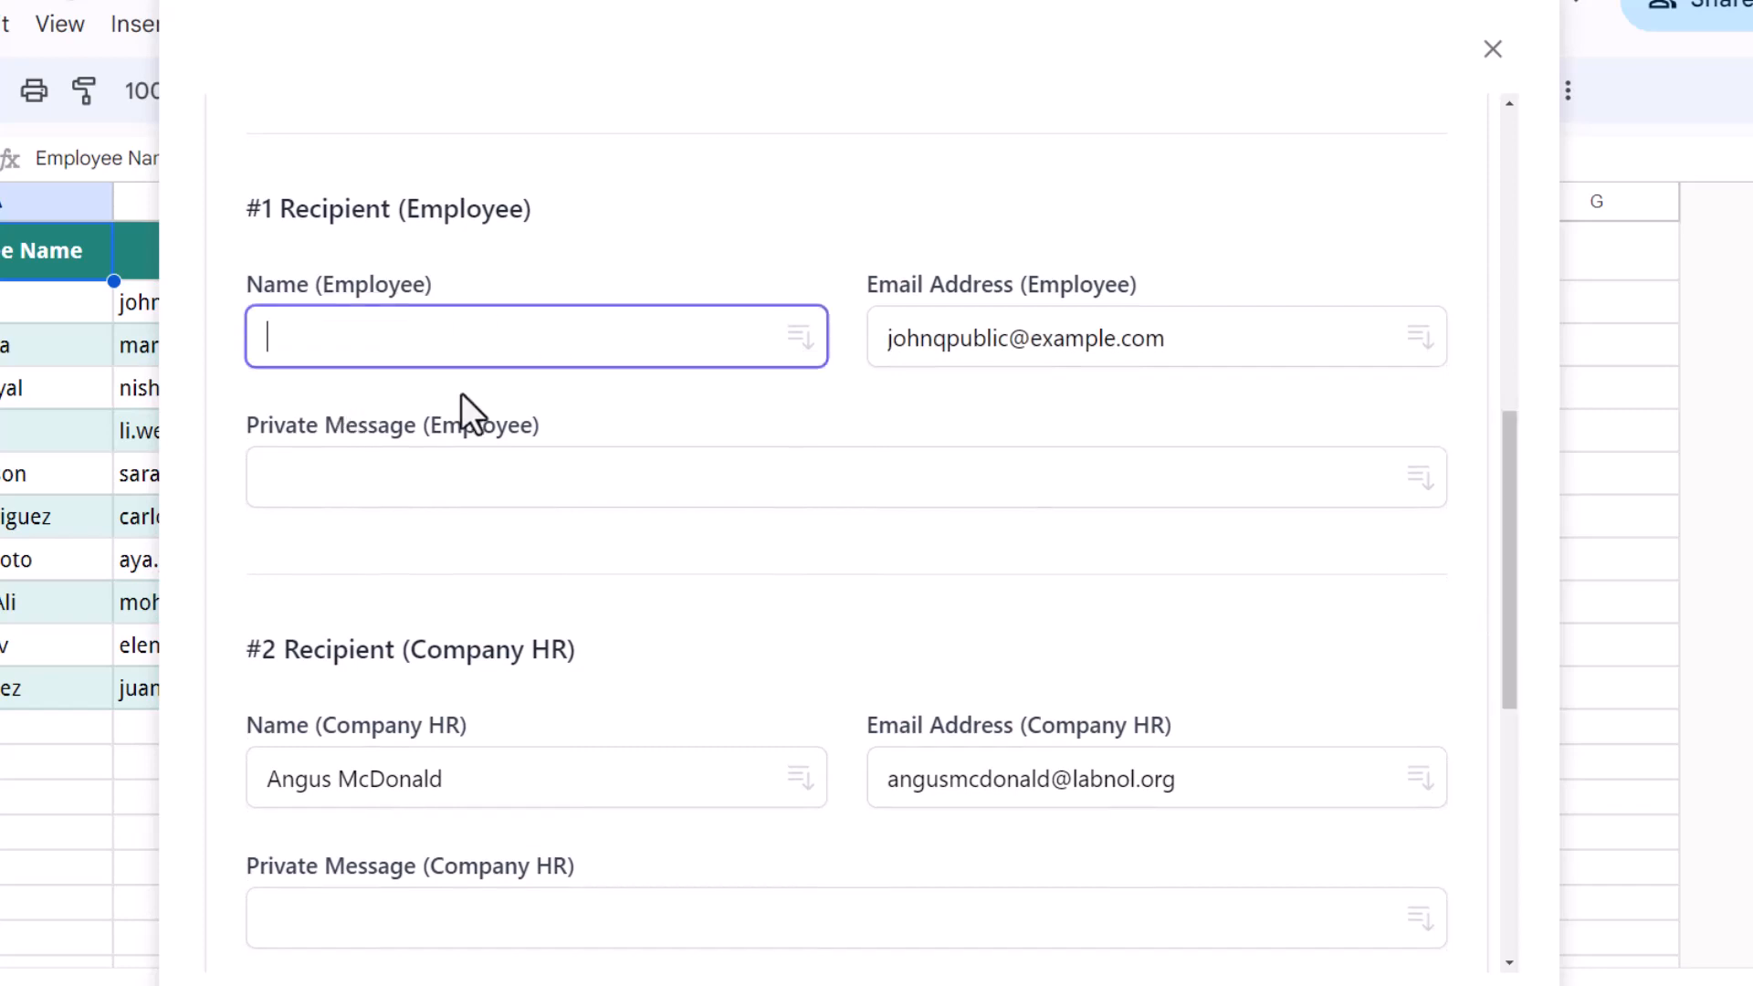
{"action": "left_click", "coordinate": [535, 337]}
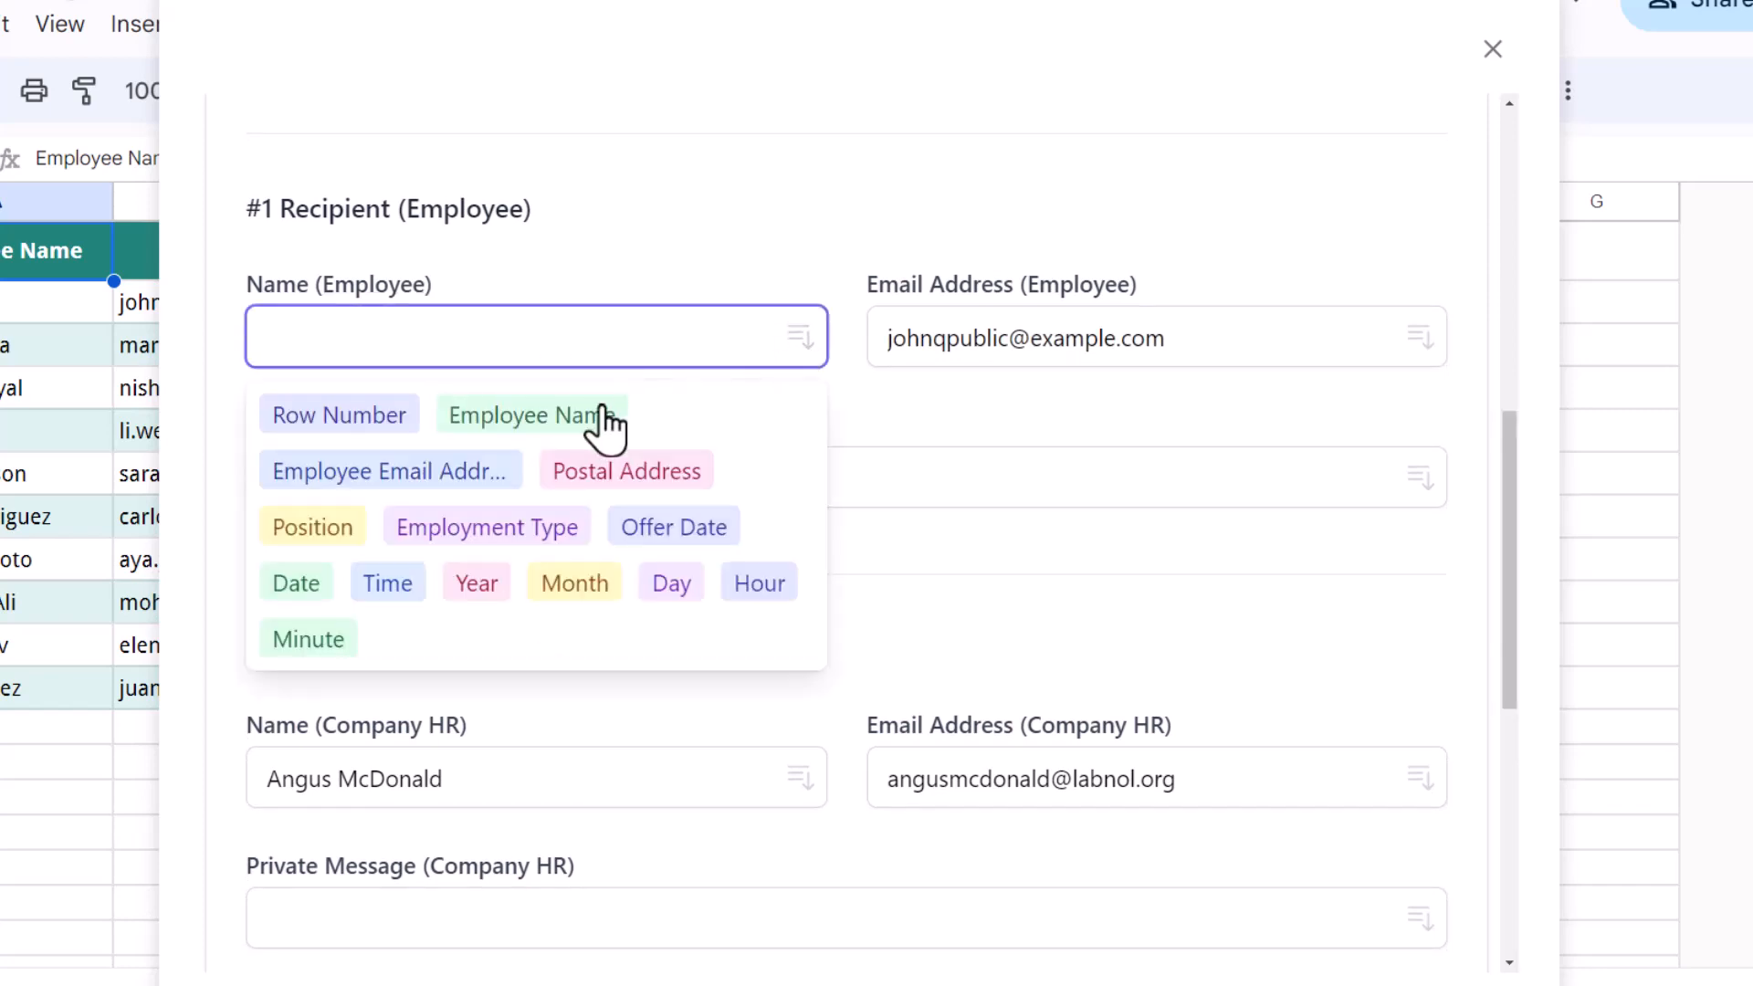
{"action": "left_click", "coordinate": [532, 415]}
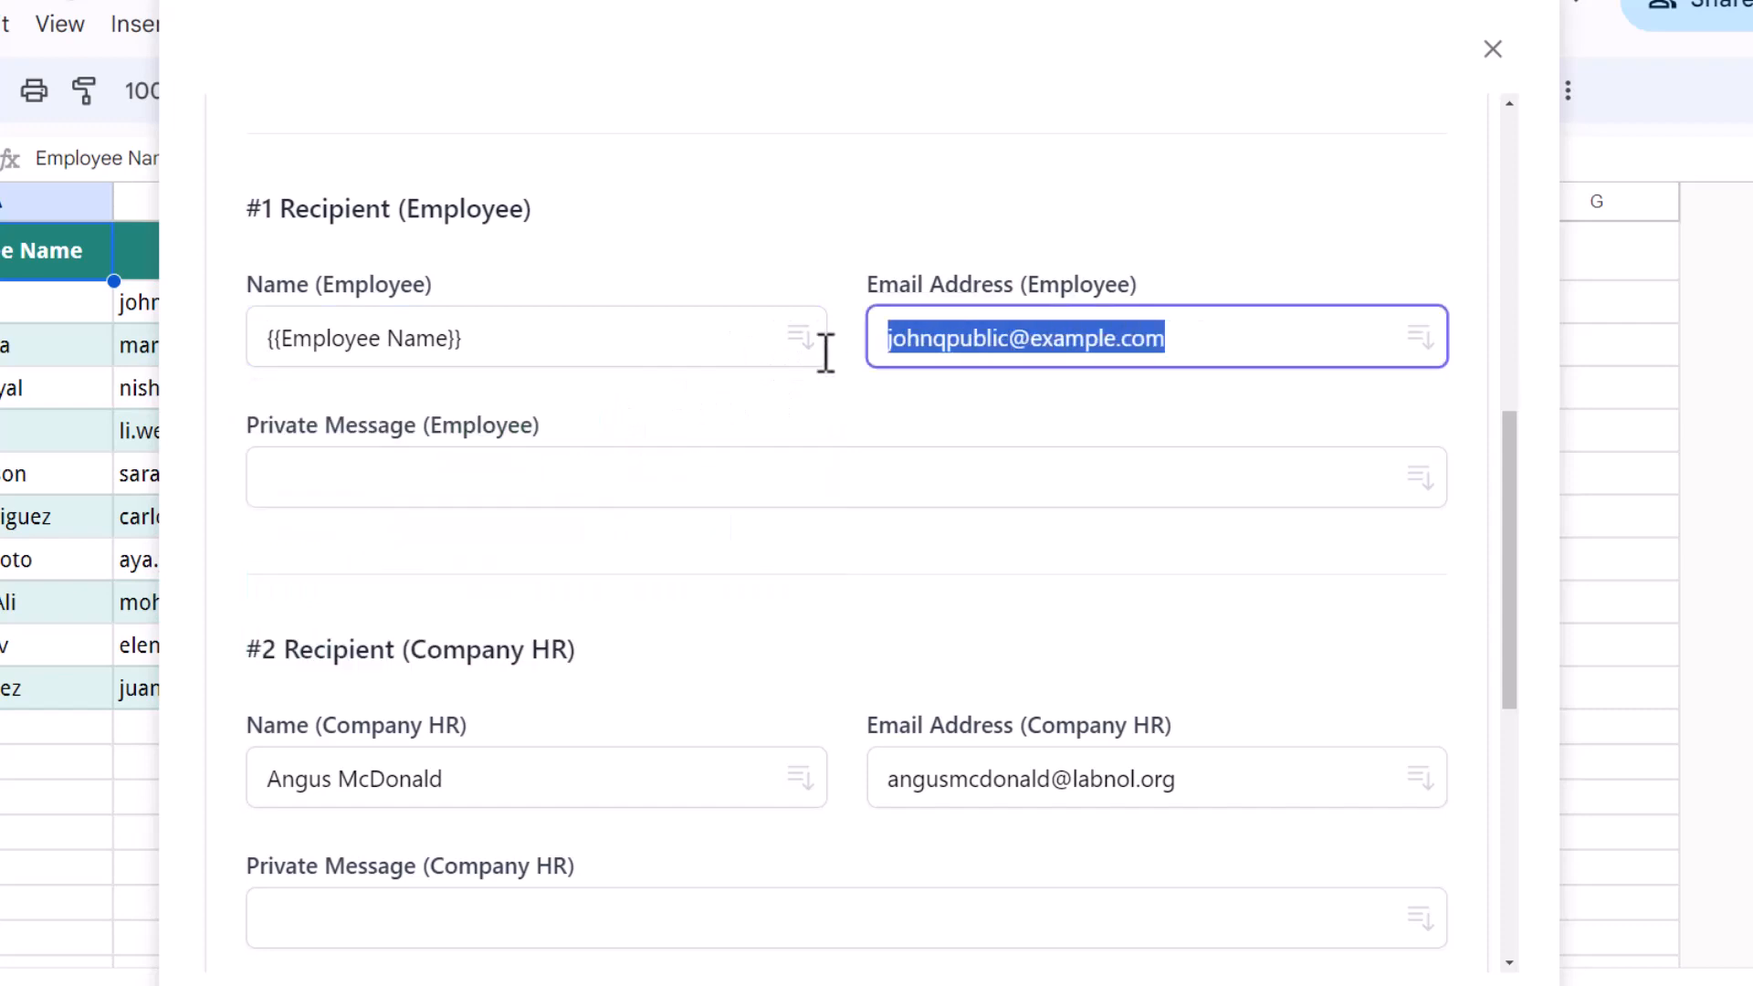
{"action": "left_click", "coordinate": [1421, 338]}
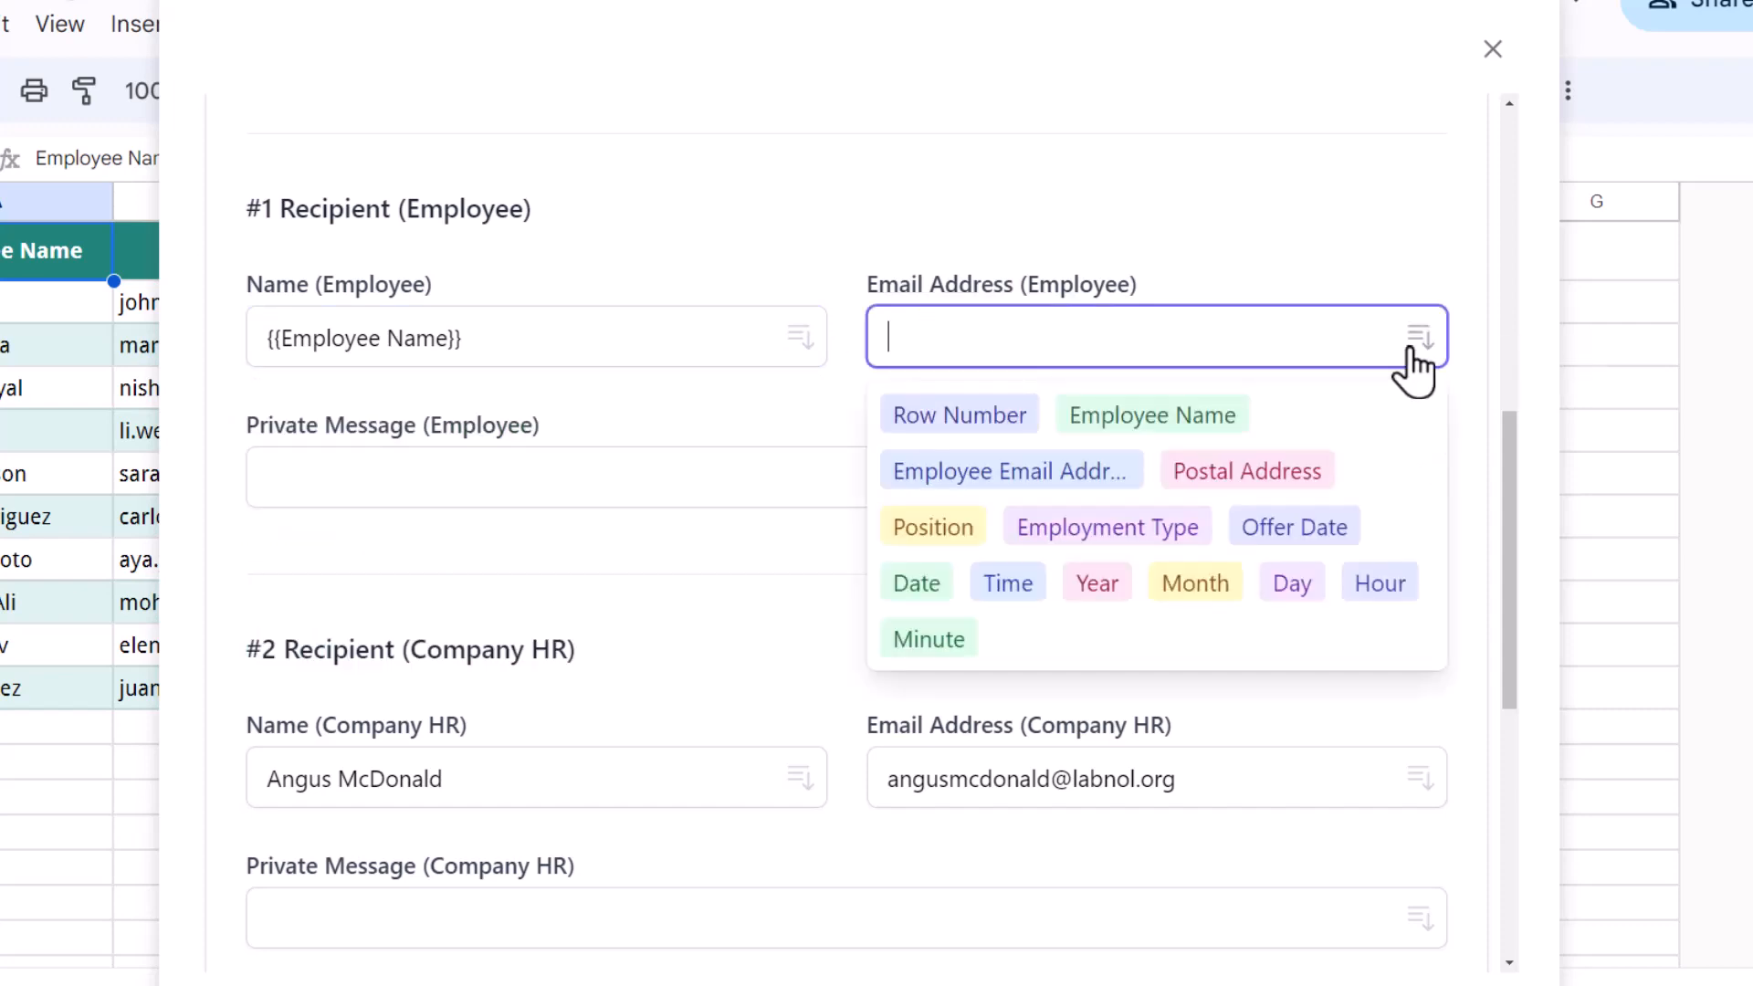
{"action": "left_click", "coordinate": [1009, 469]}
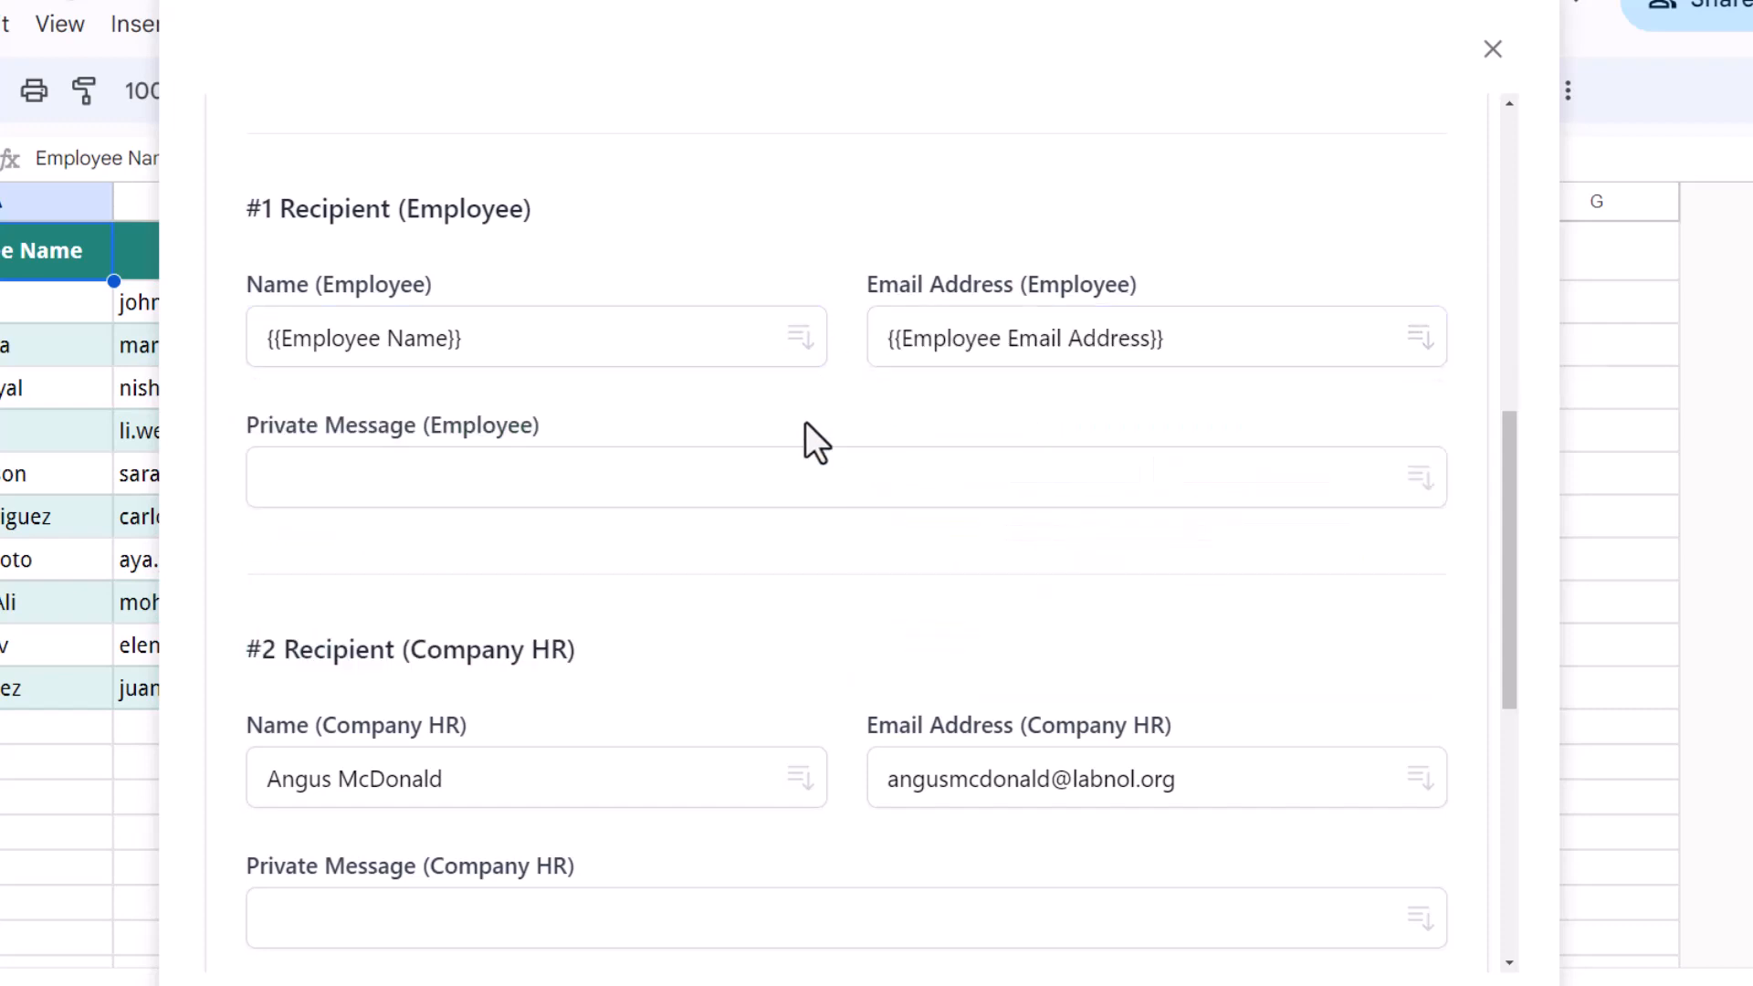
Type the private message 'You are requested to sign the agreement within 5 business days'
{"action": "type", "text": "You"}
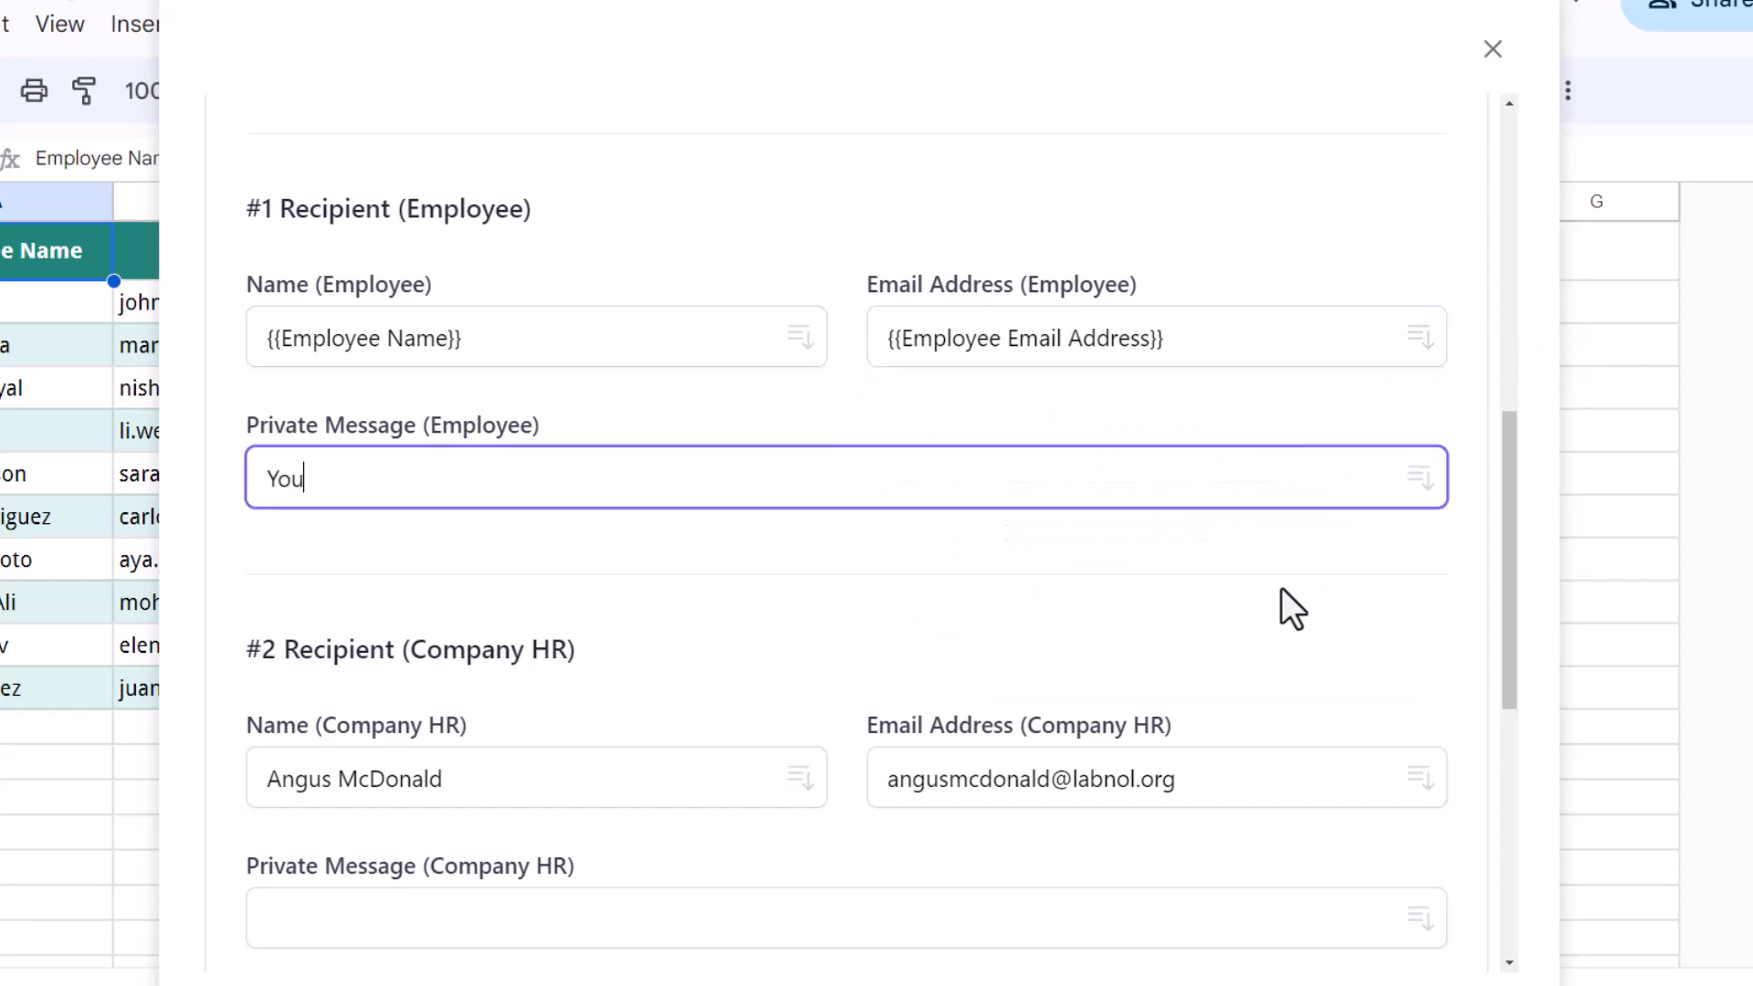
{"action": "type", "text": "are requested to si"}
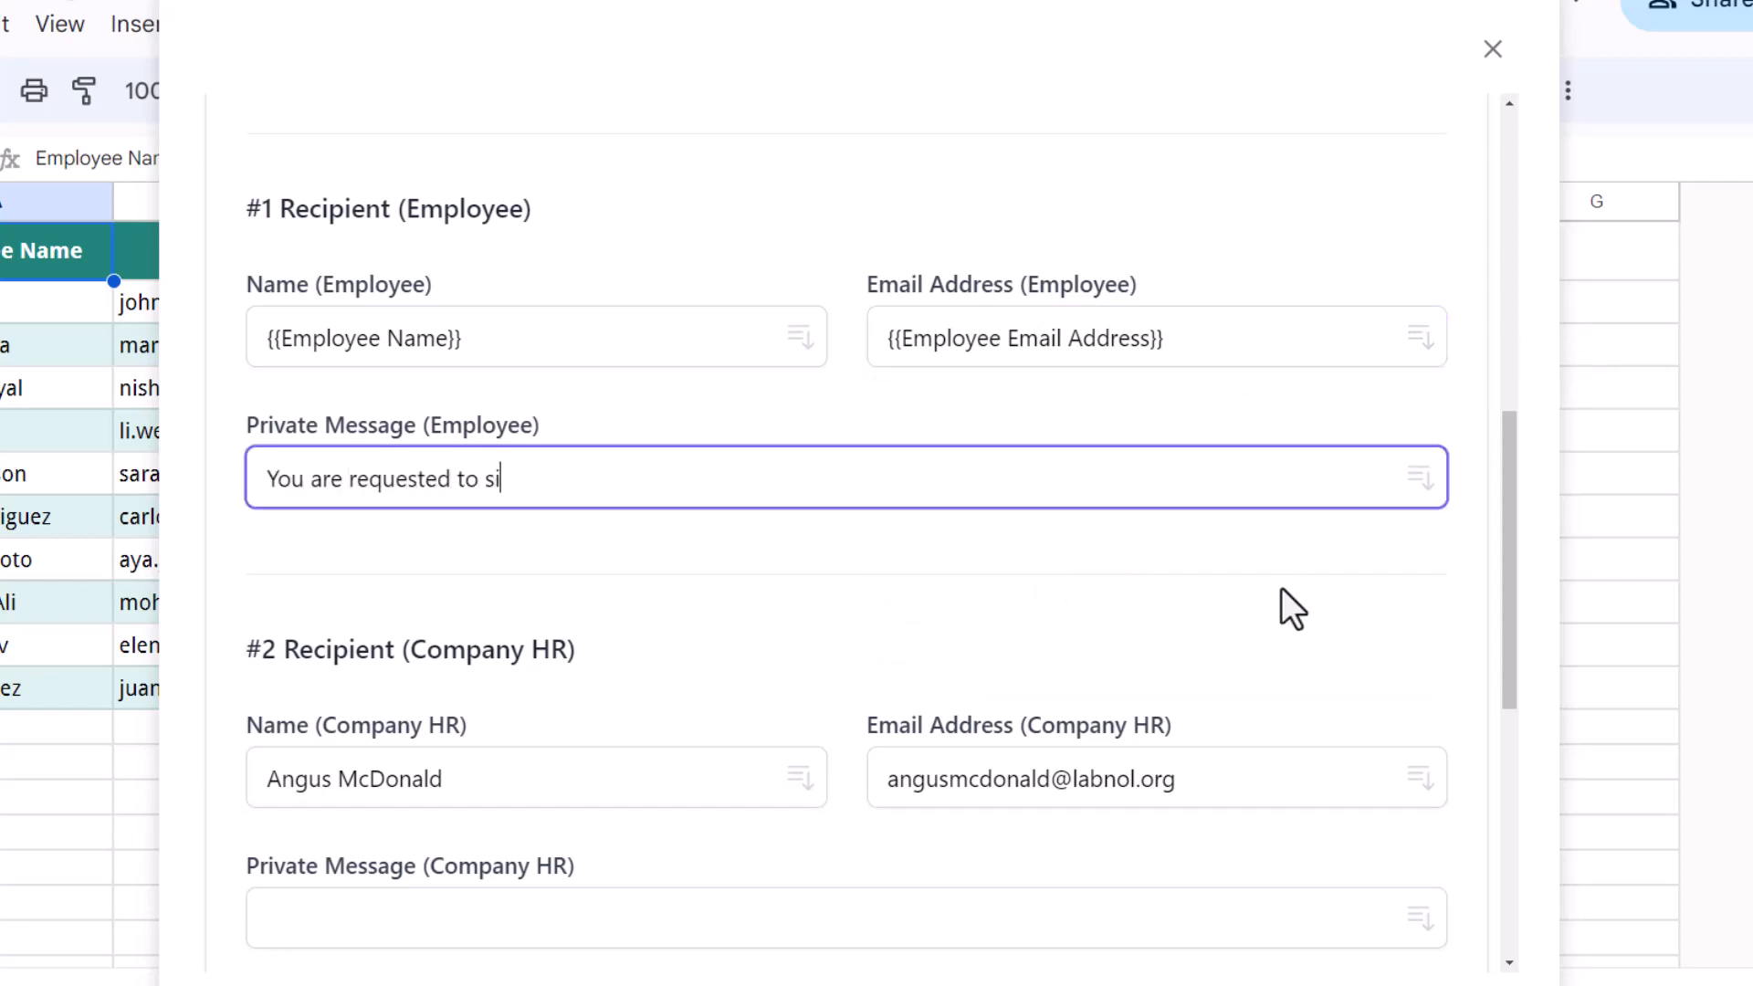
{"action": "type", "text": "gn the agreement"}
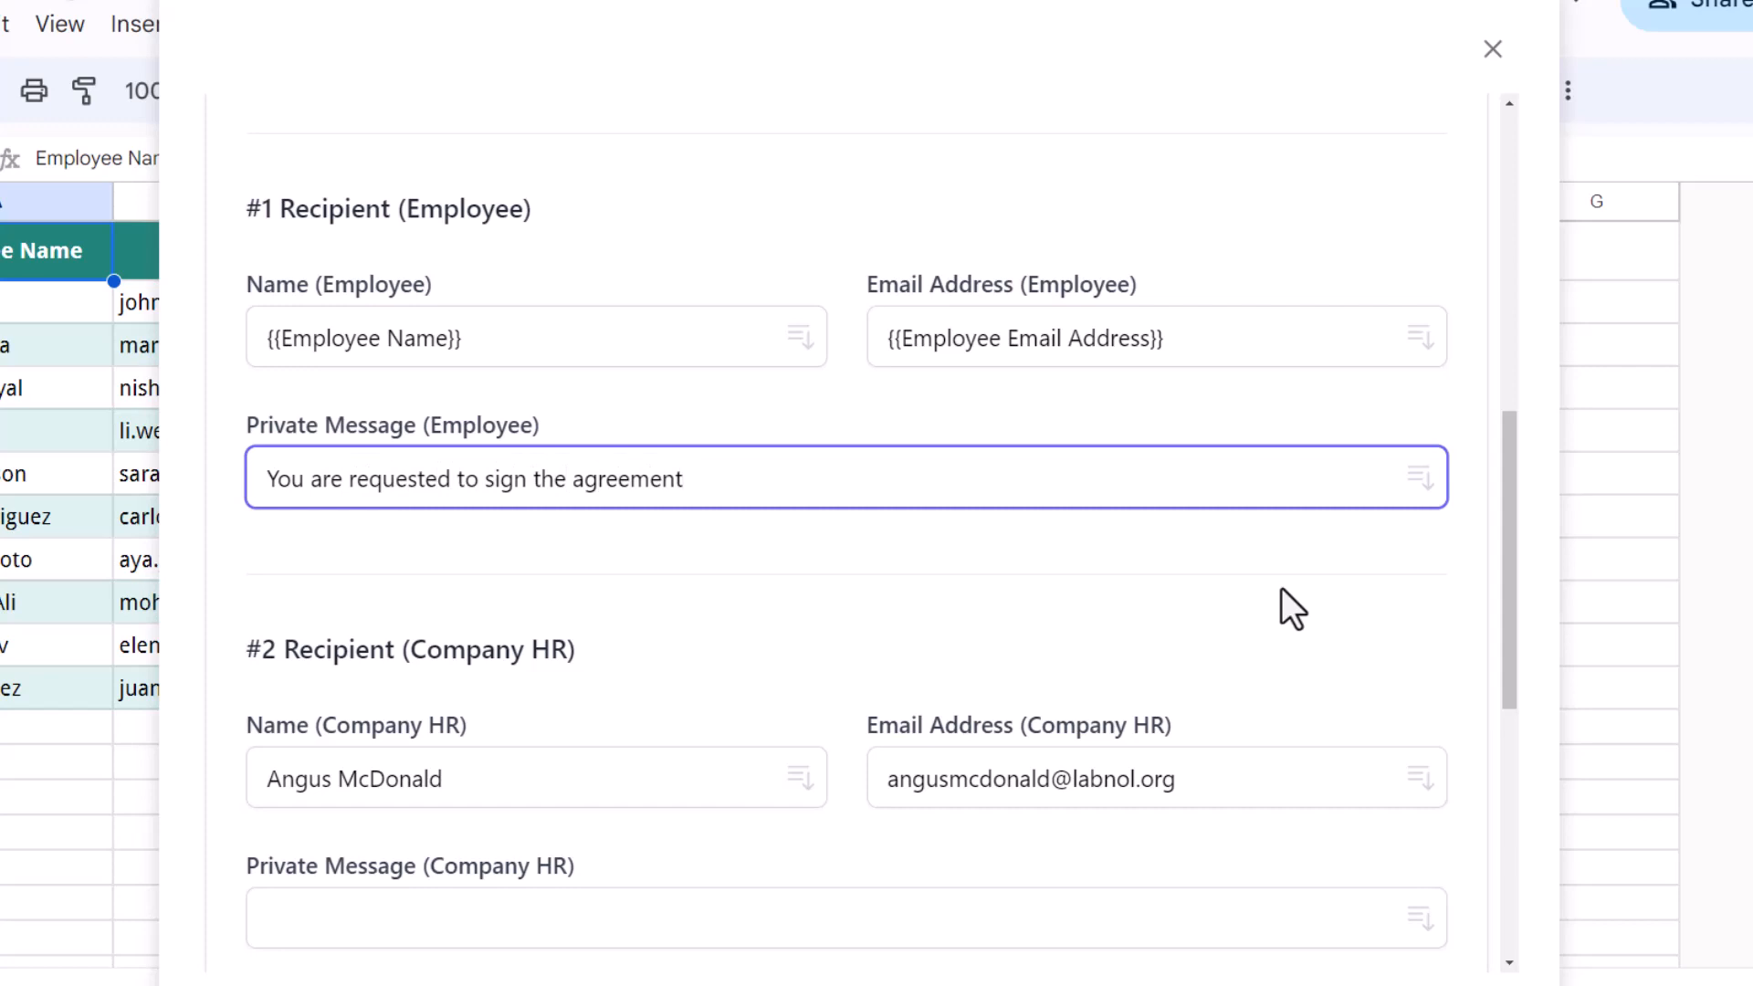
{"action": "type", "text": "within 5 business days."}
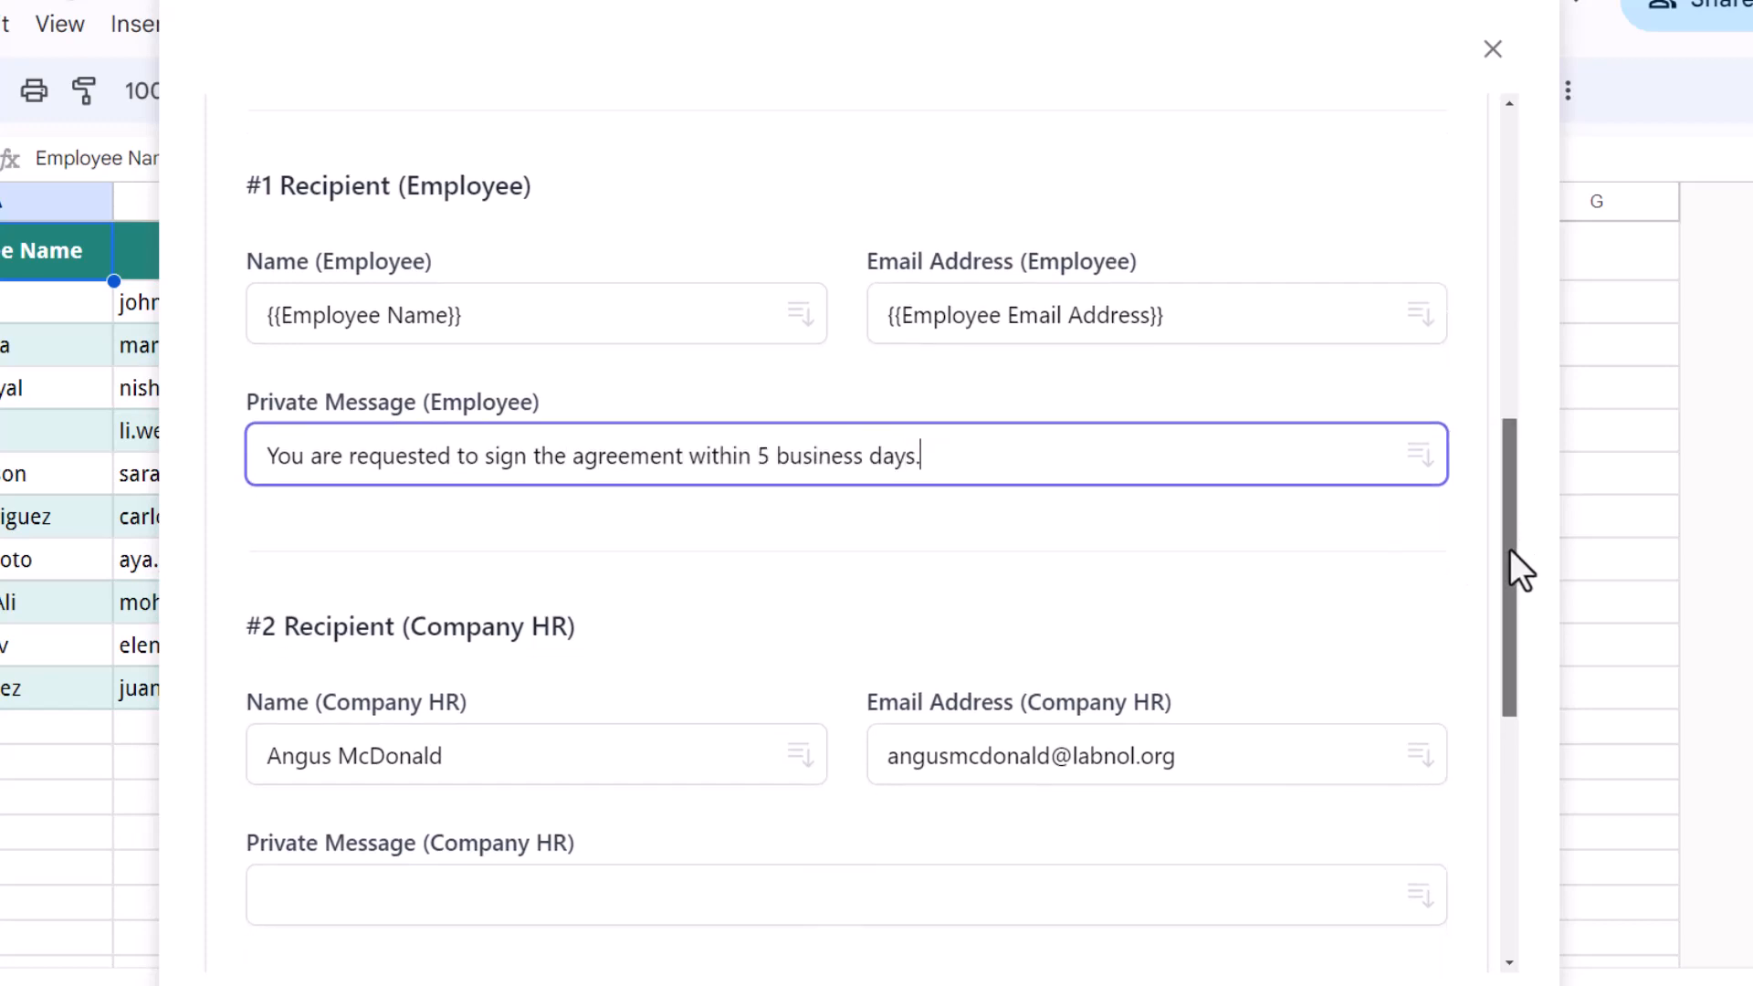
Write the Company HR message 'This is the Employee Agreement document for {{Employee Name}}.'
{"action": "scroll", "scroll_direction": "down", "scroll_amount": 3}
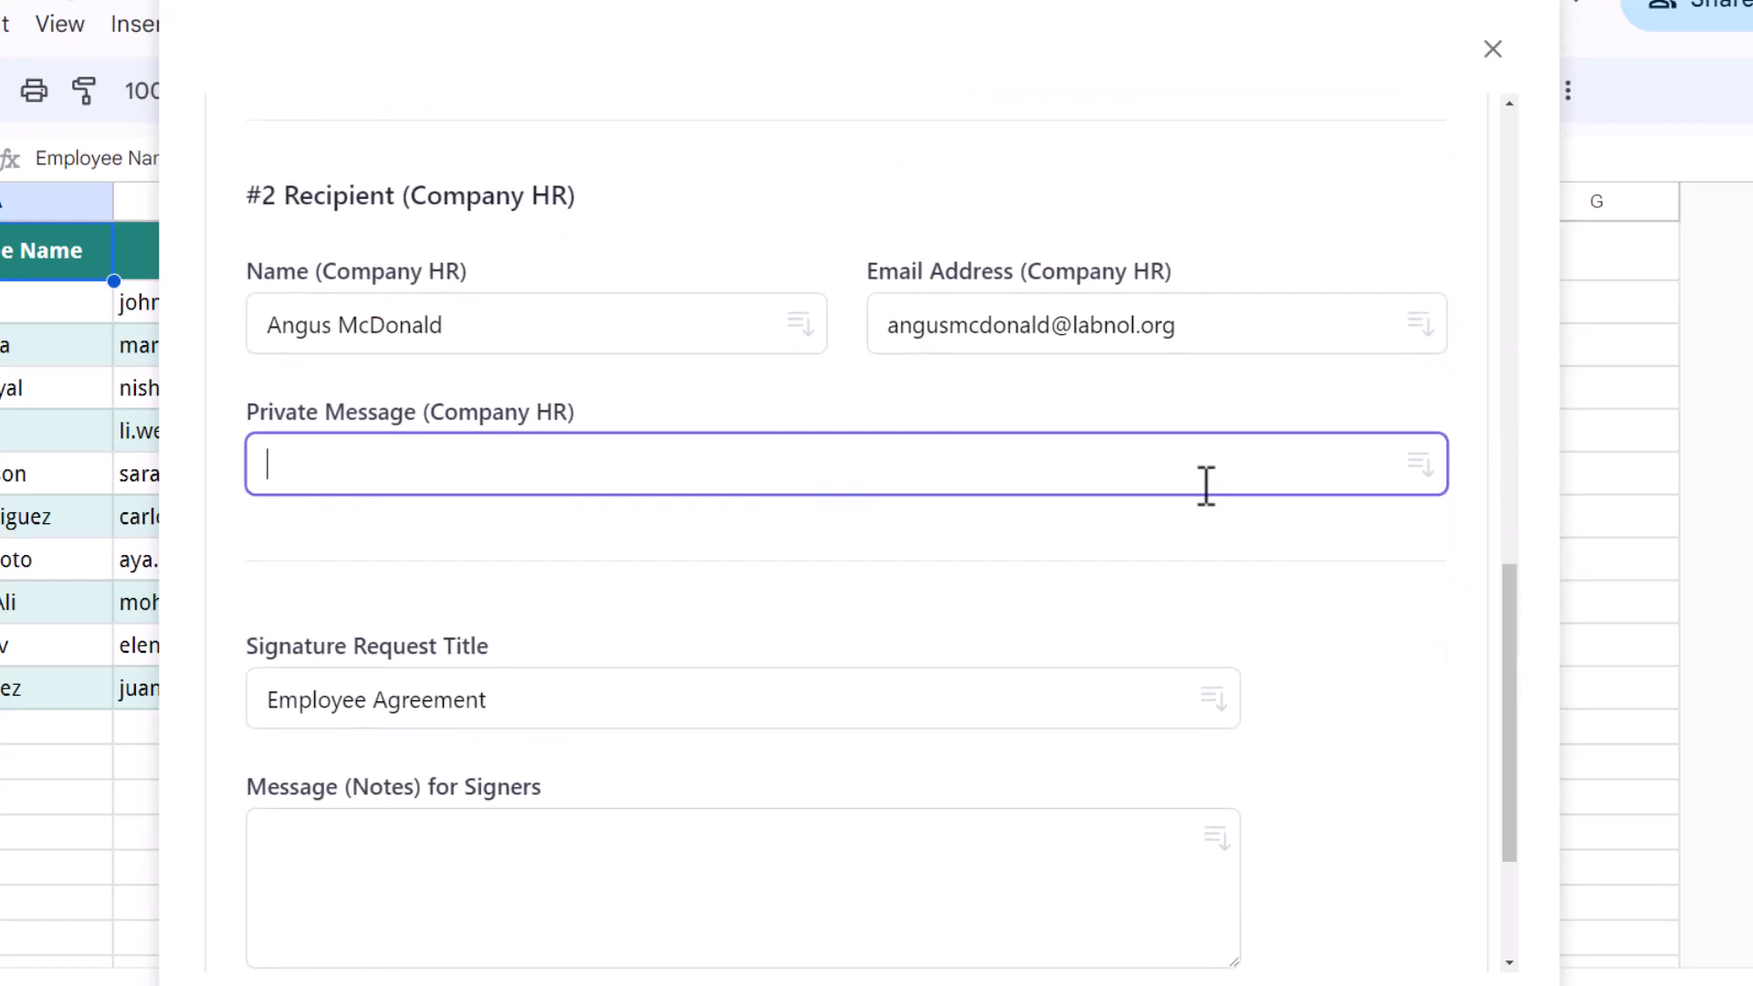
{"action": "type", "text": "This is"}
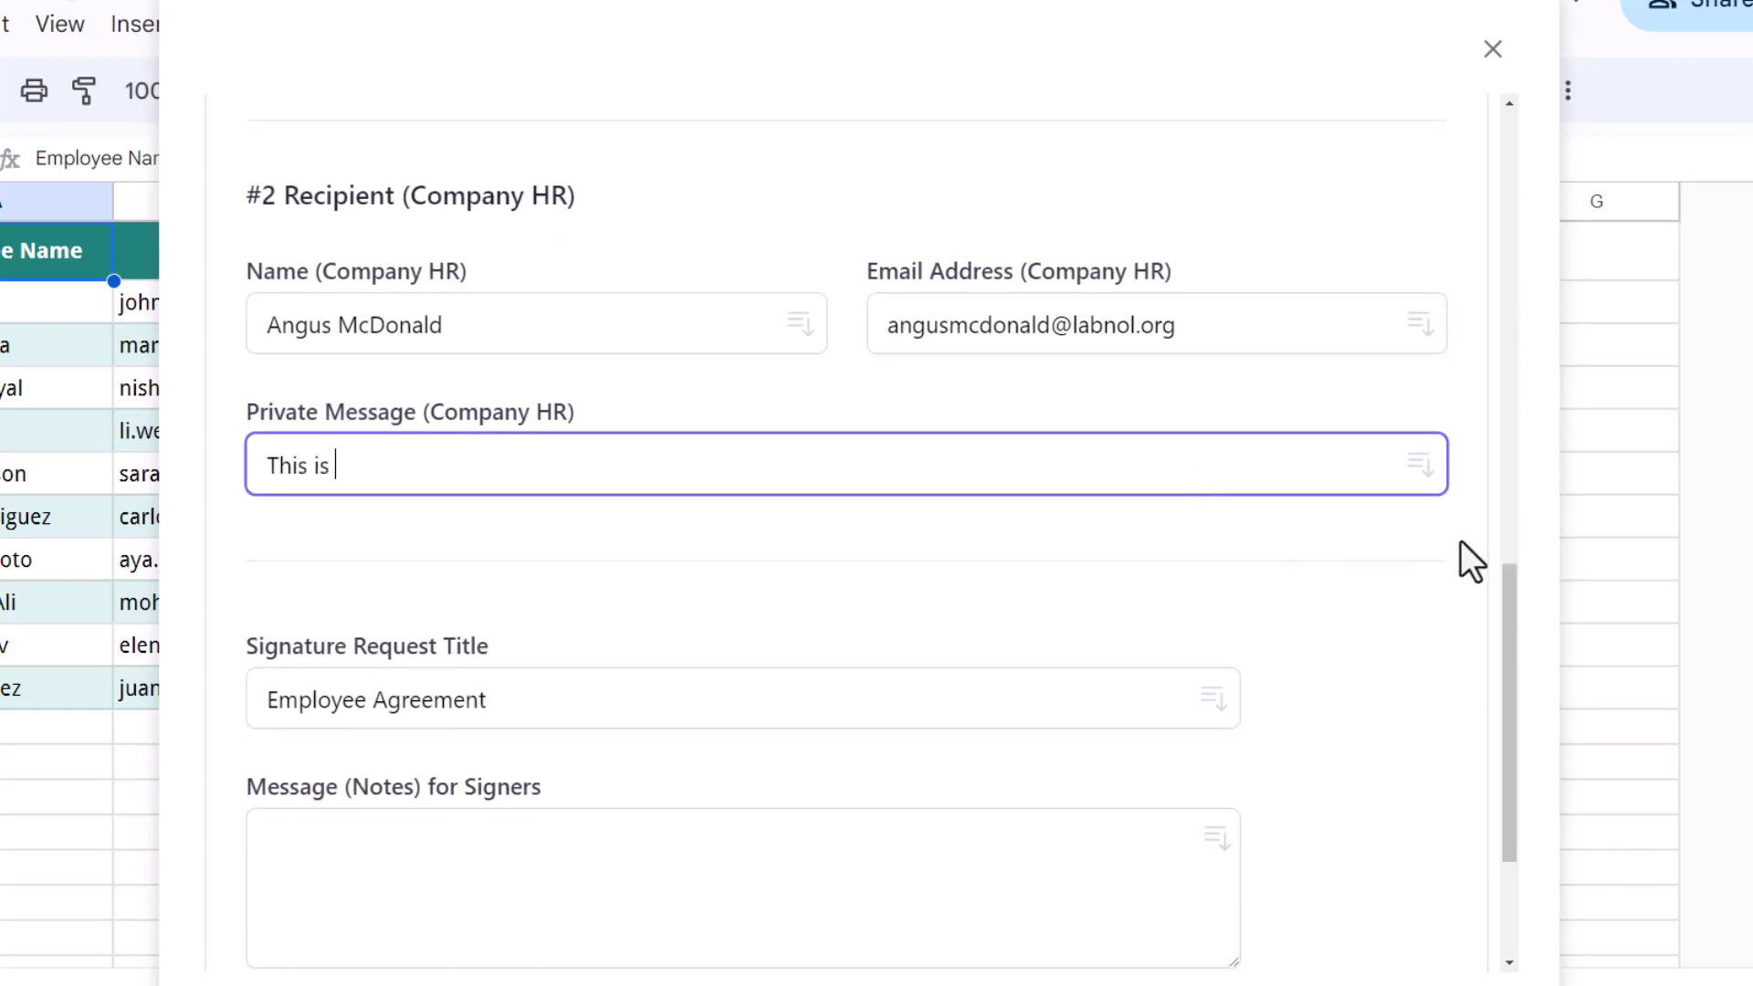
{"action": "type", "text": "the Employee Agr"}
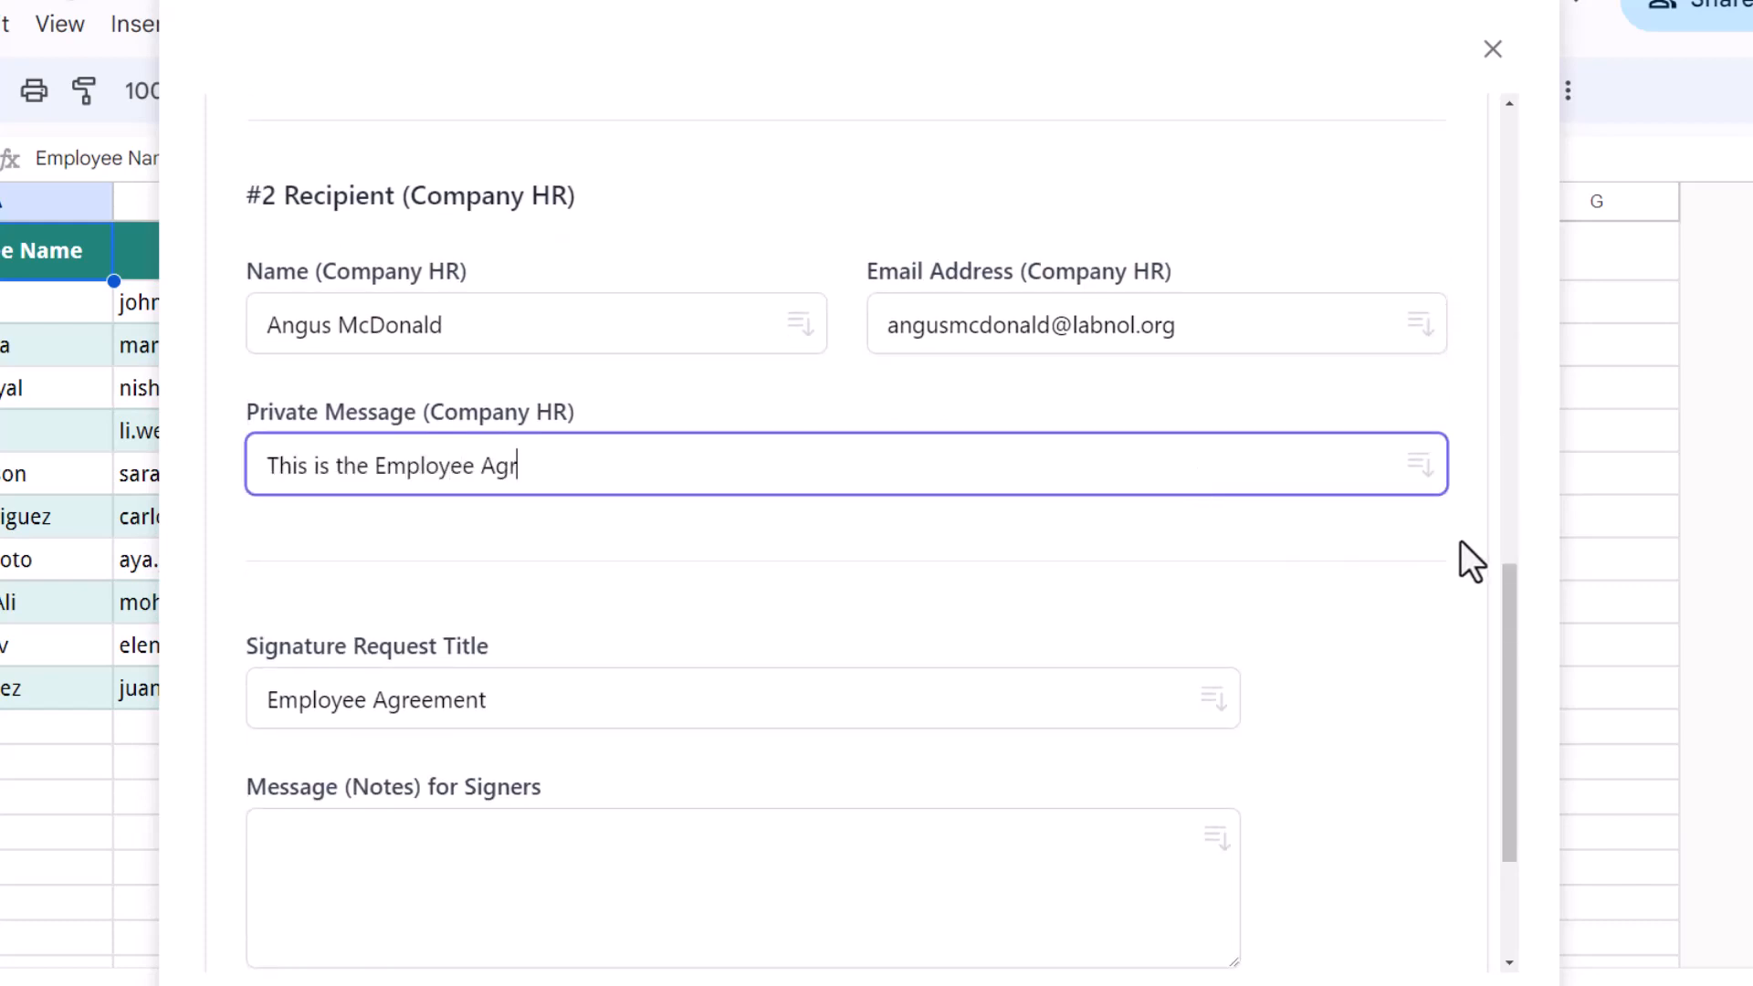
{"action": "type", "text": "eement document for"}
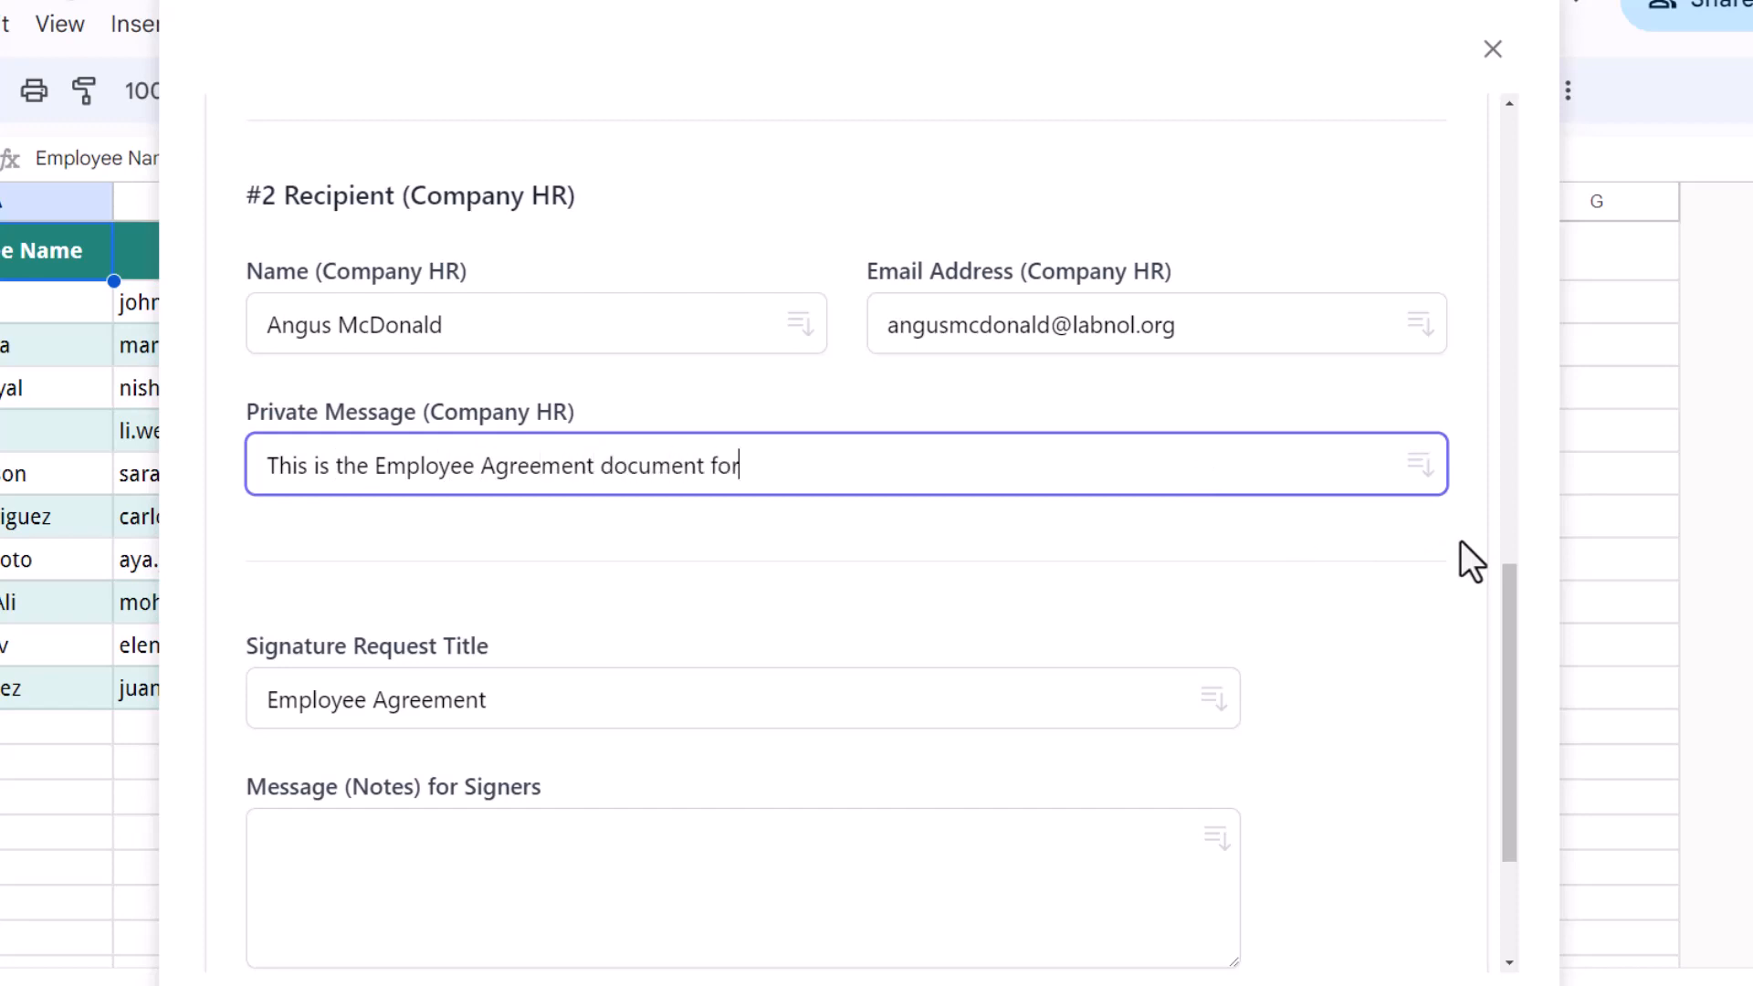
{"action": "type", "text": "{{Employee Name}}"}
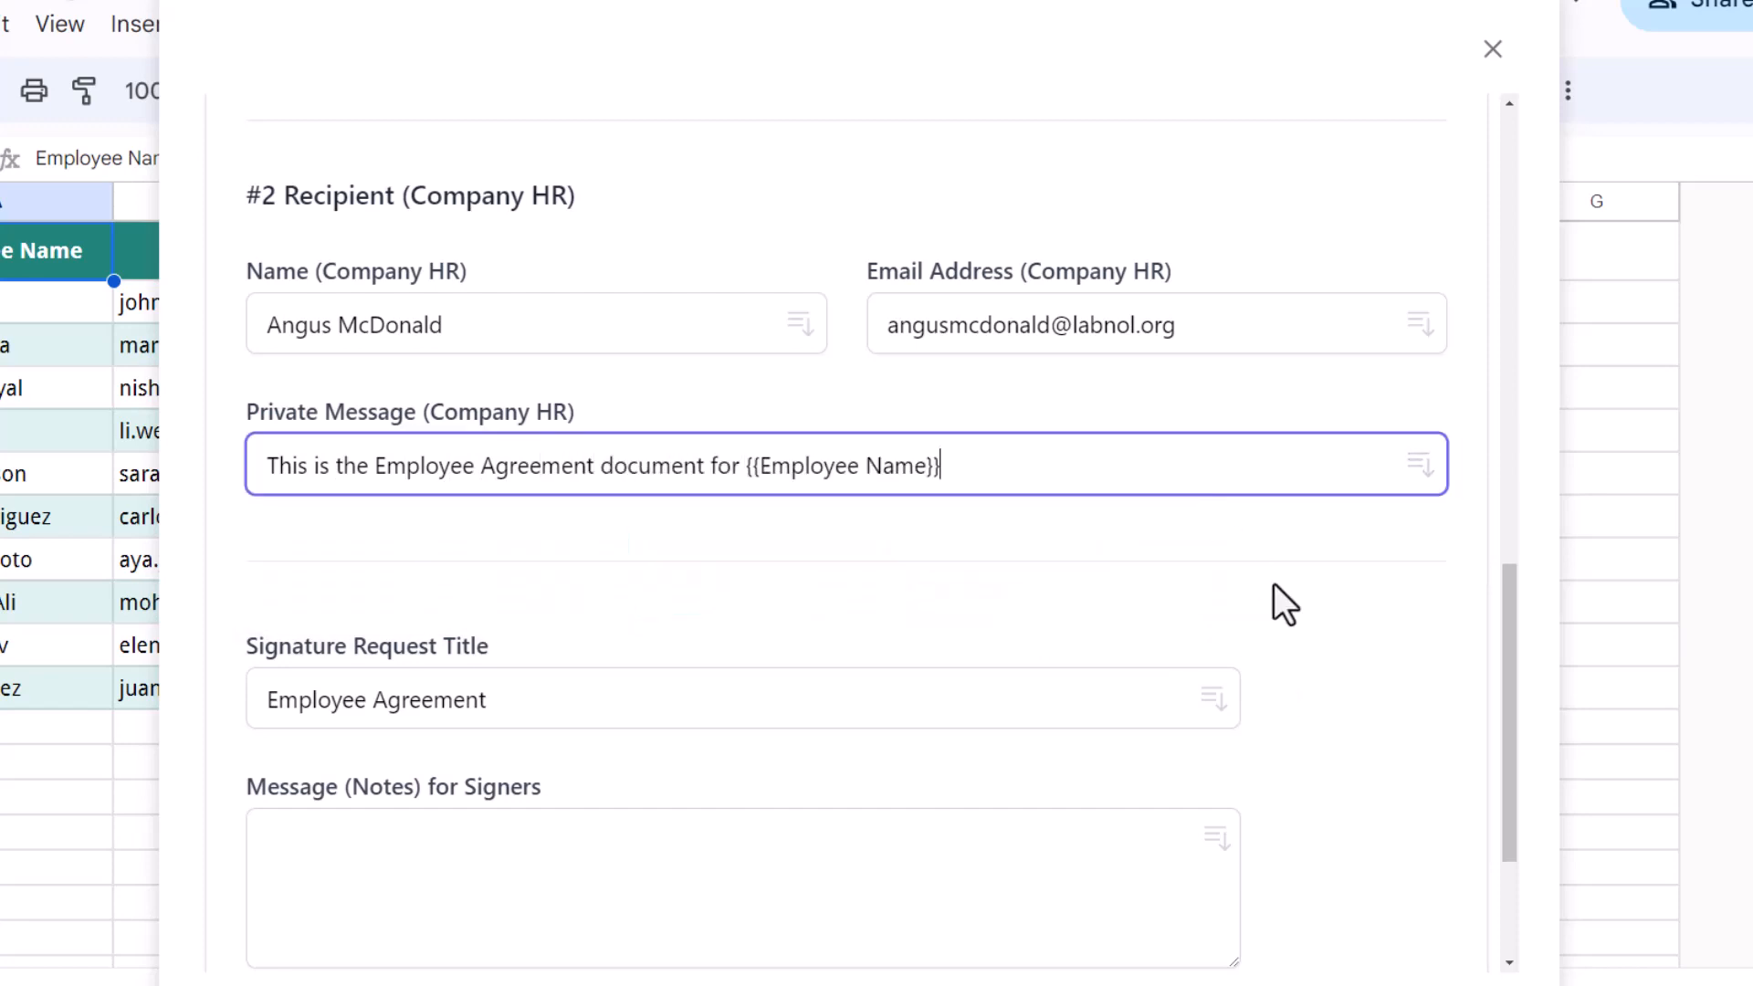
{"action": "type", "text": "."}
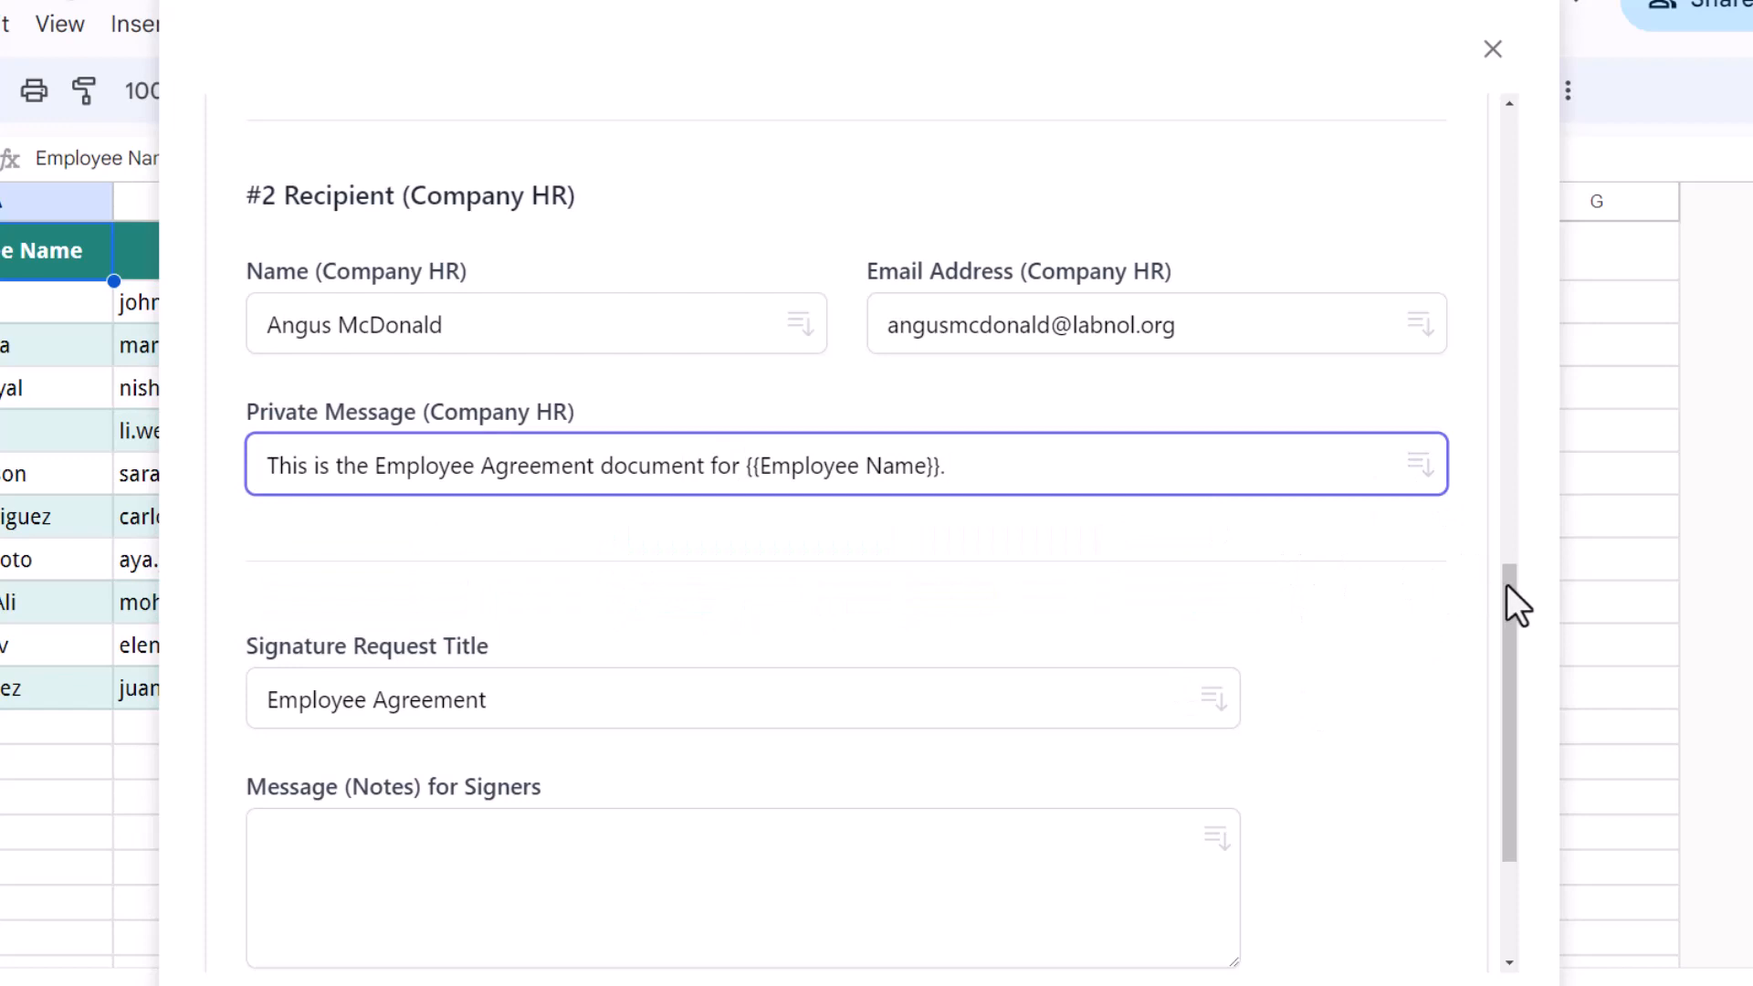
{"action": "scroll", "scroll_direction": "down", "scroll_amount": 3}
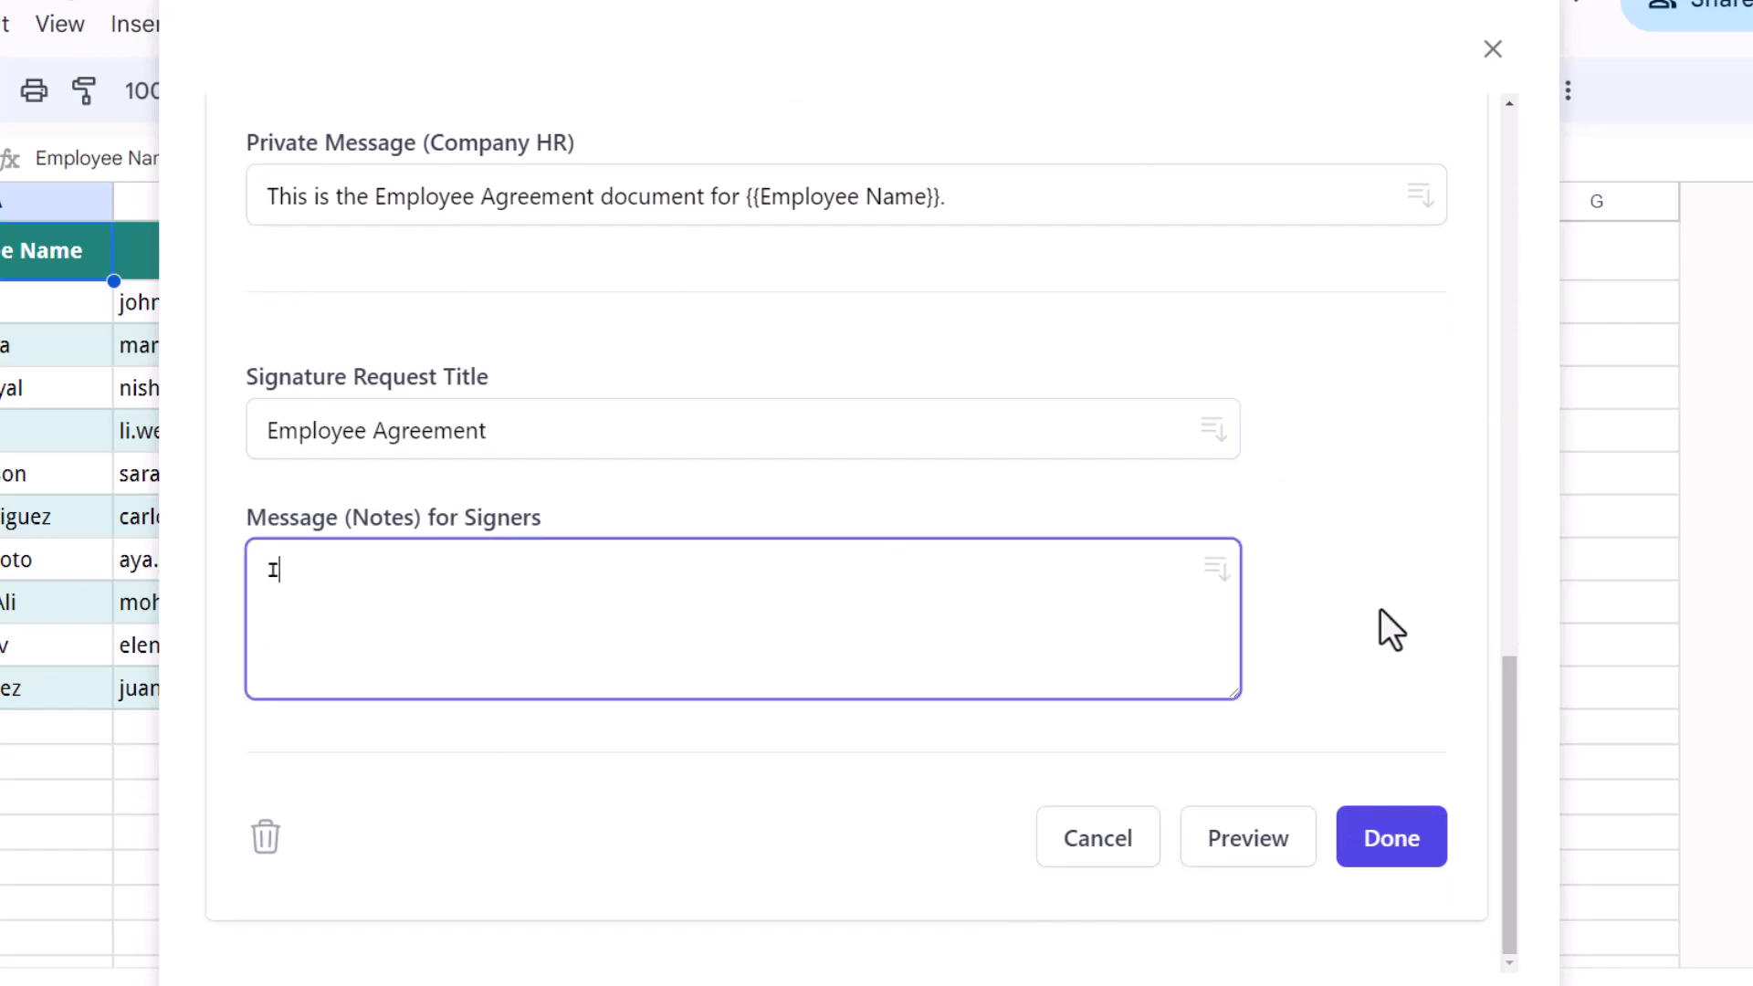
{"action": "type", "text": "If you have any concerns o"}
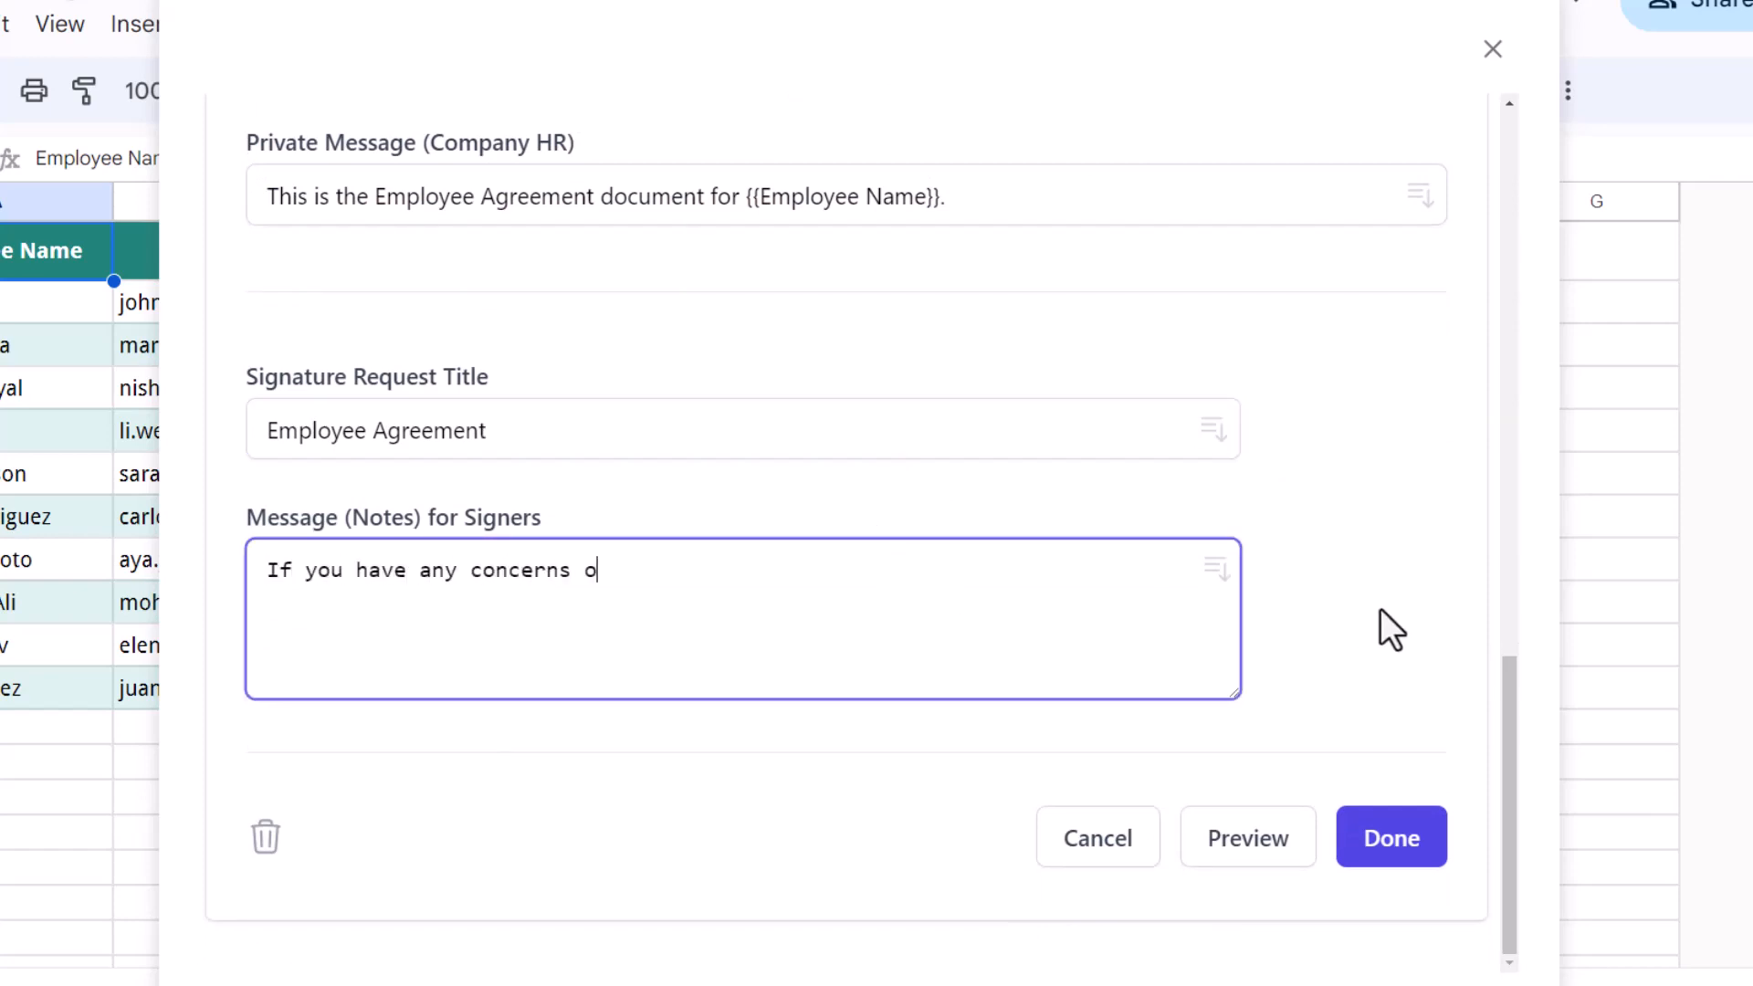
{"action": "type", "text": "r queries, please contact us a"}
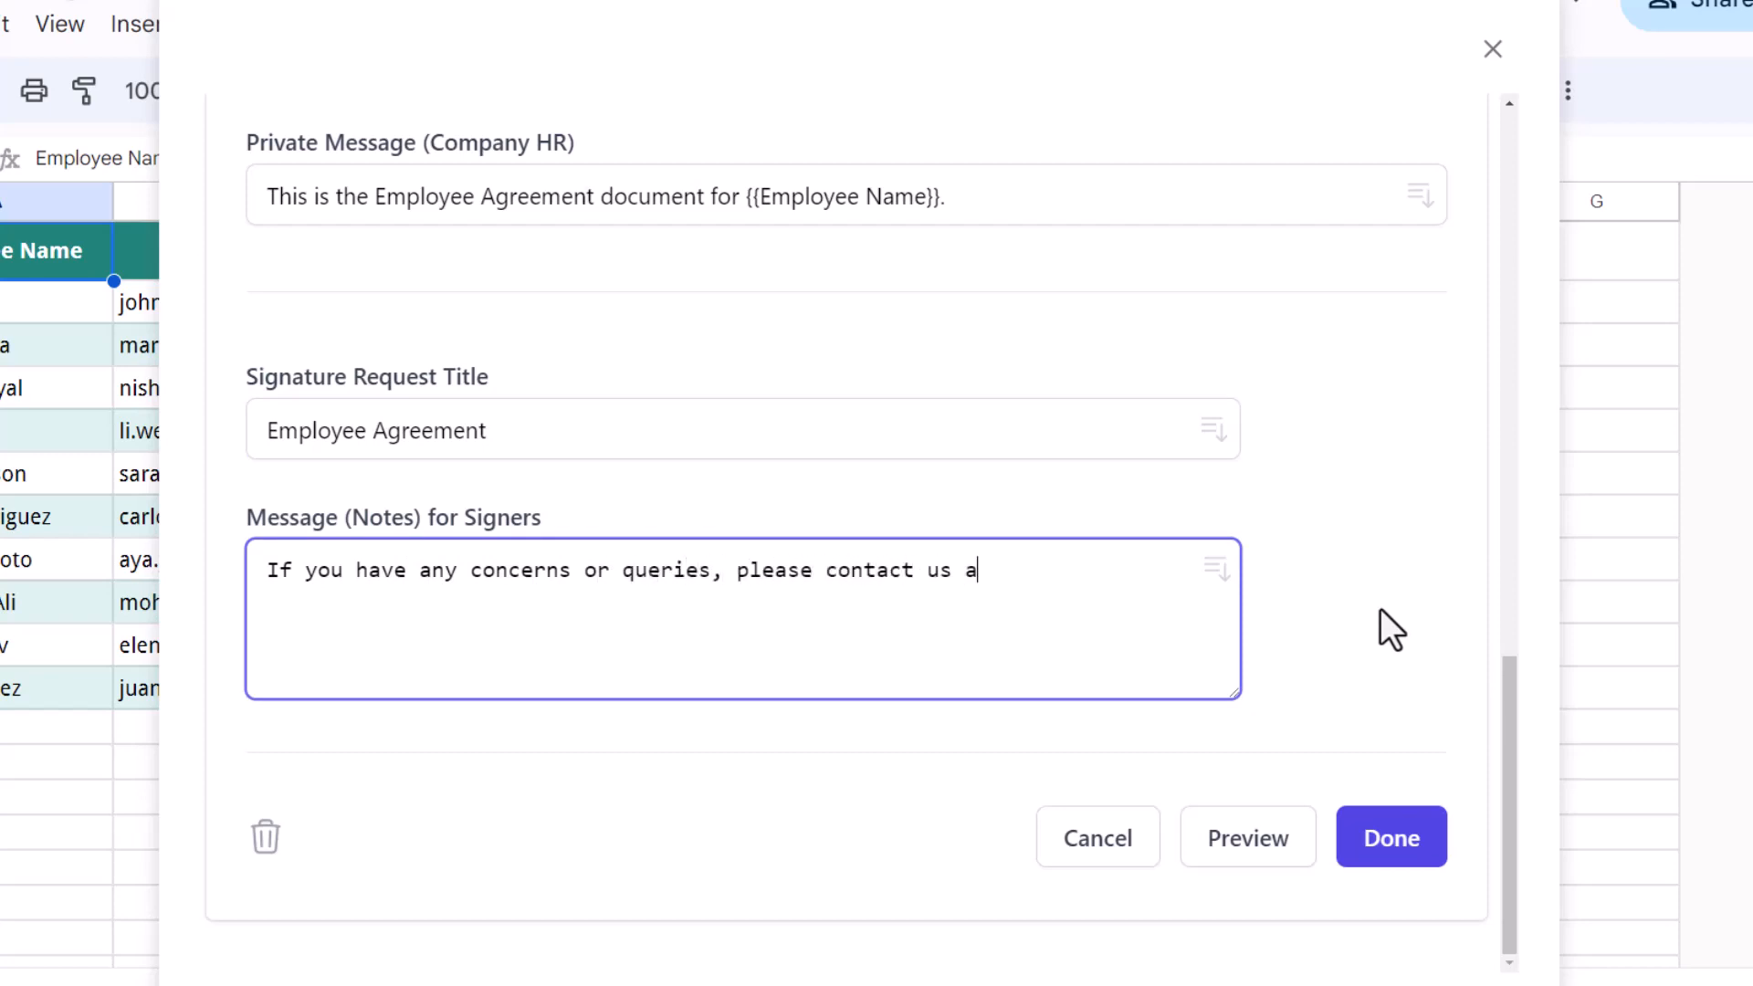
{"action": "type", "text": "t hr@example.com"}
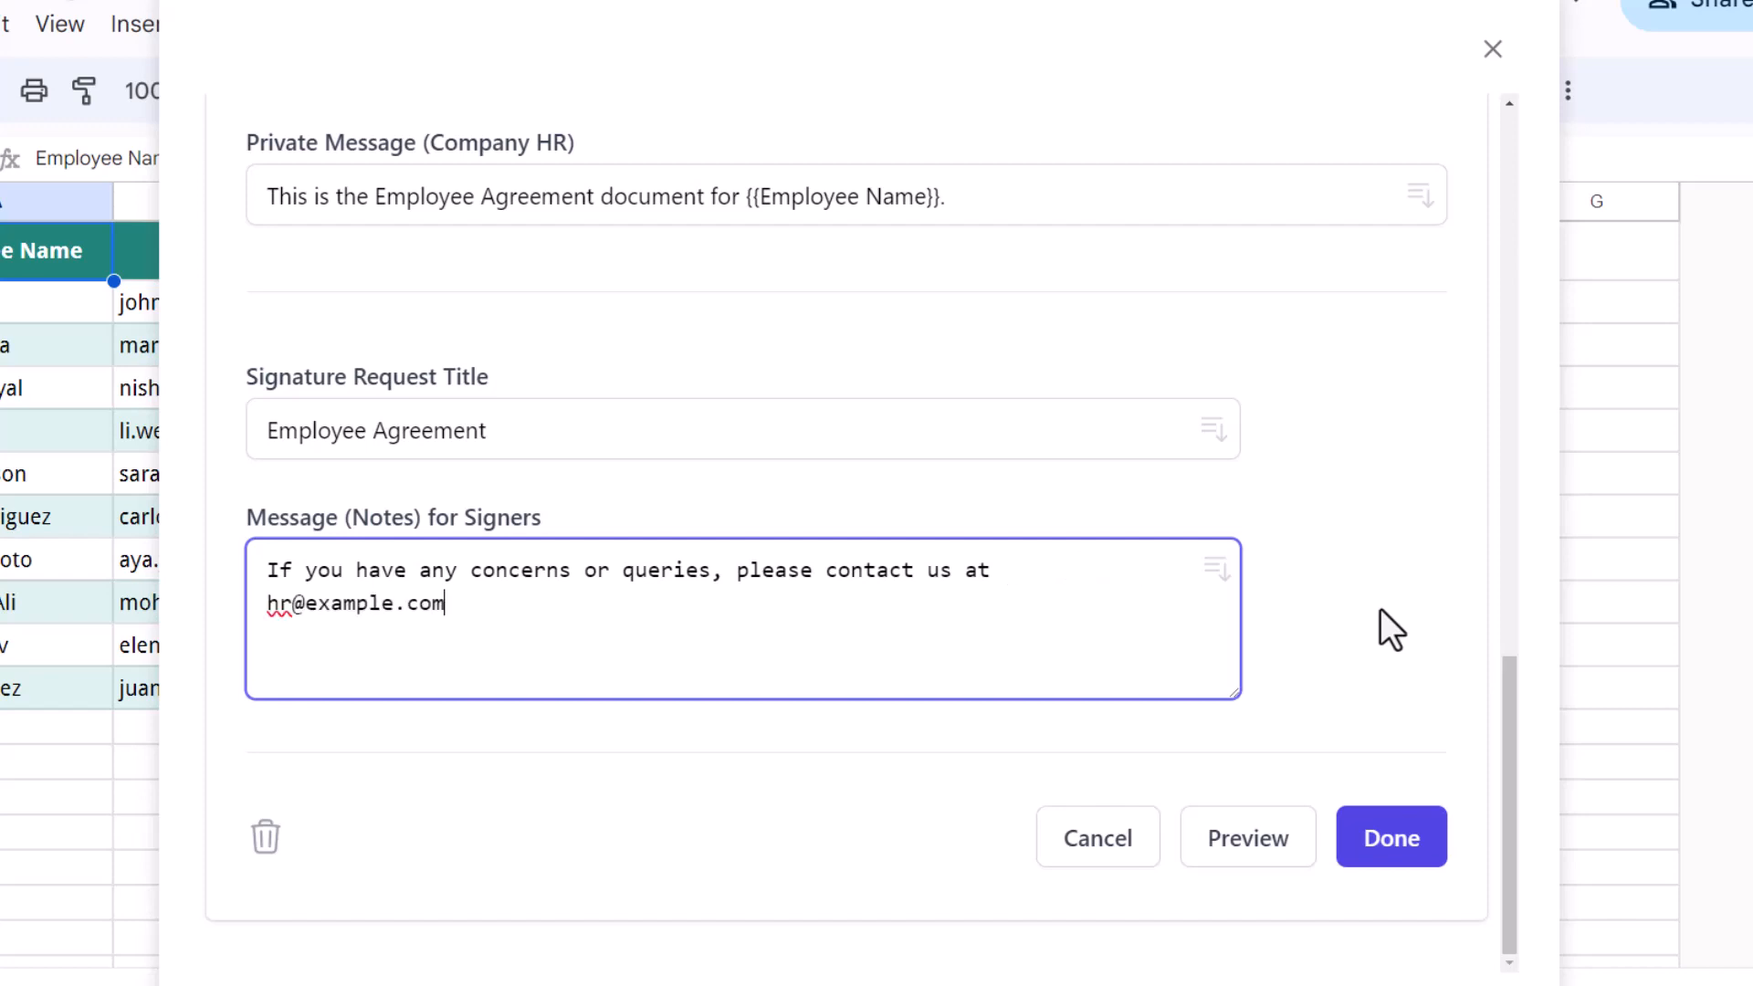
{"action": "type", "text": "."}
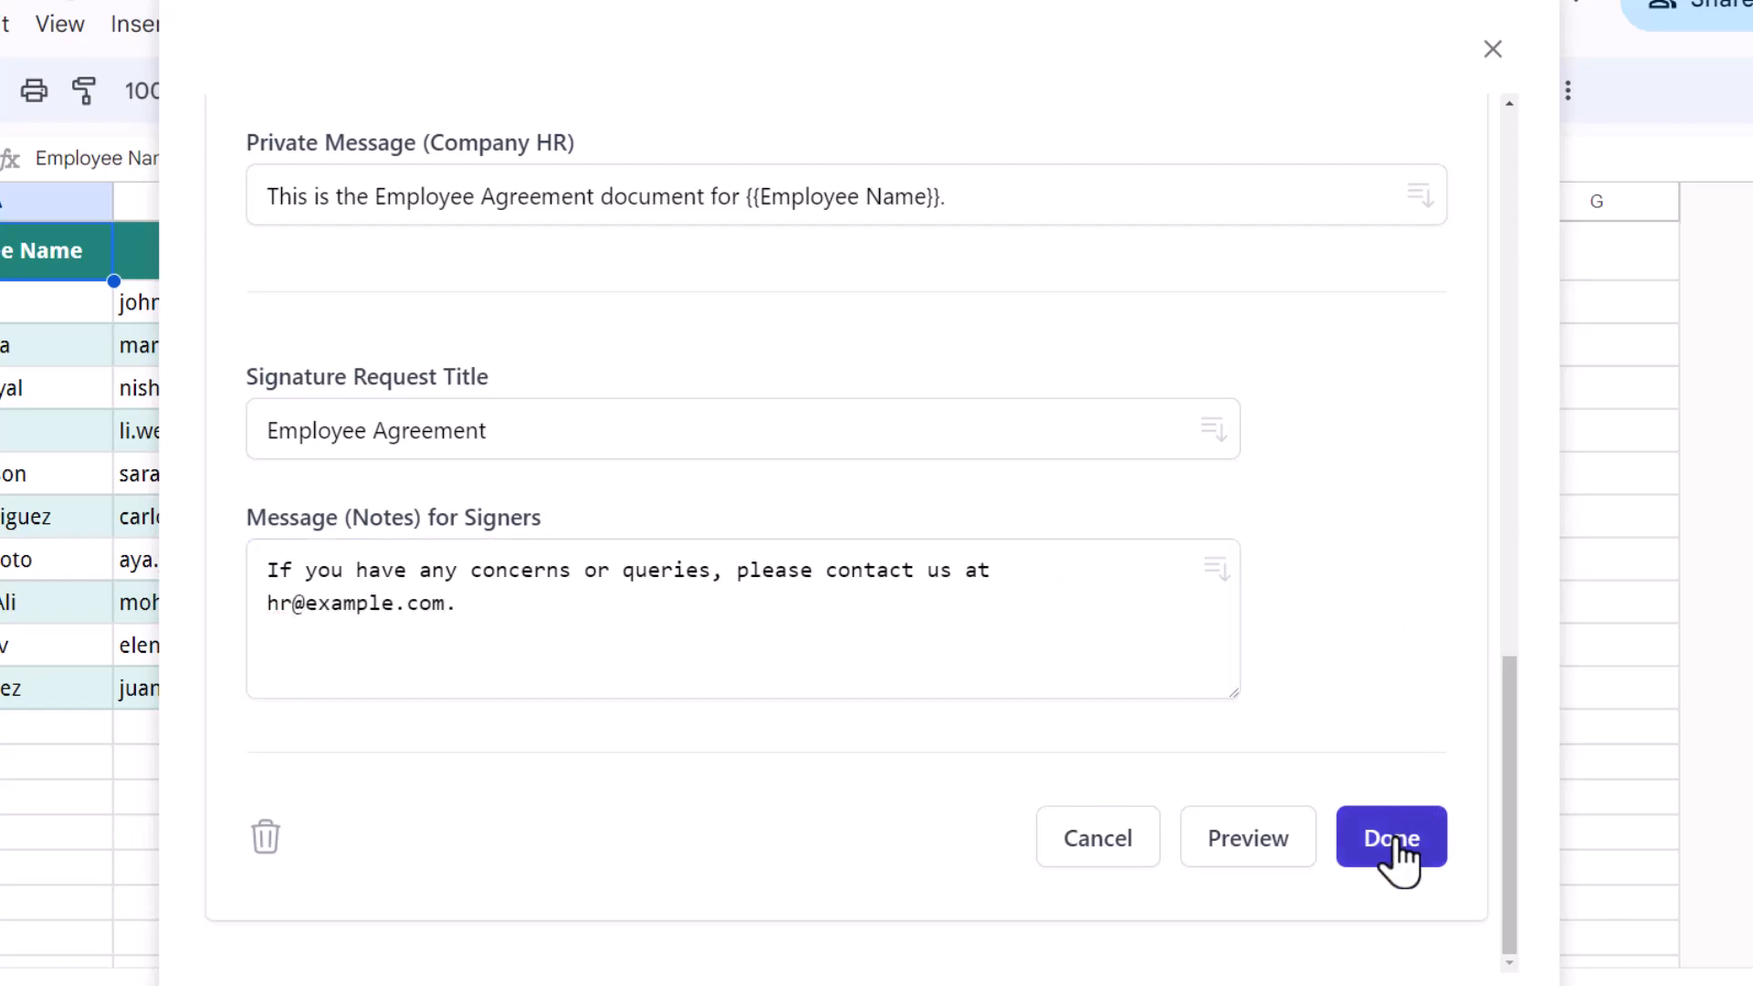
{"action": "left_click", "coordinate": [1390, 837]}
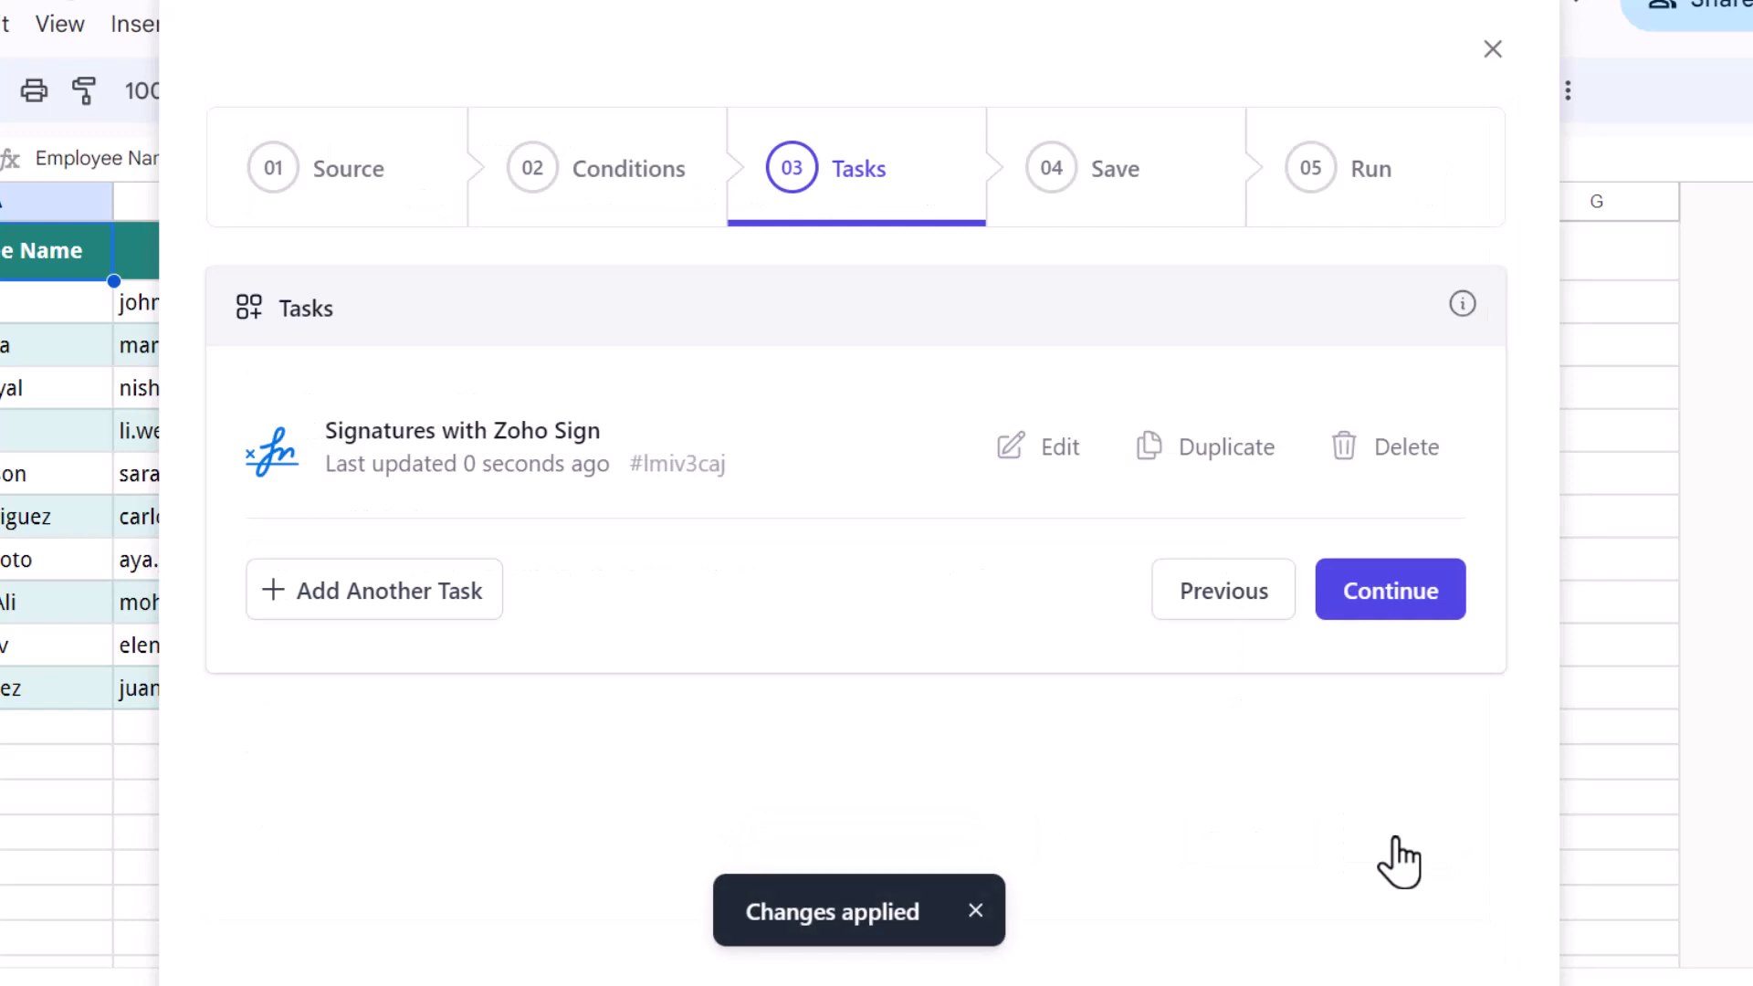
{"action": "mouse_move", "coordinate": [1406, 856]}
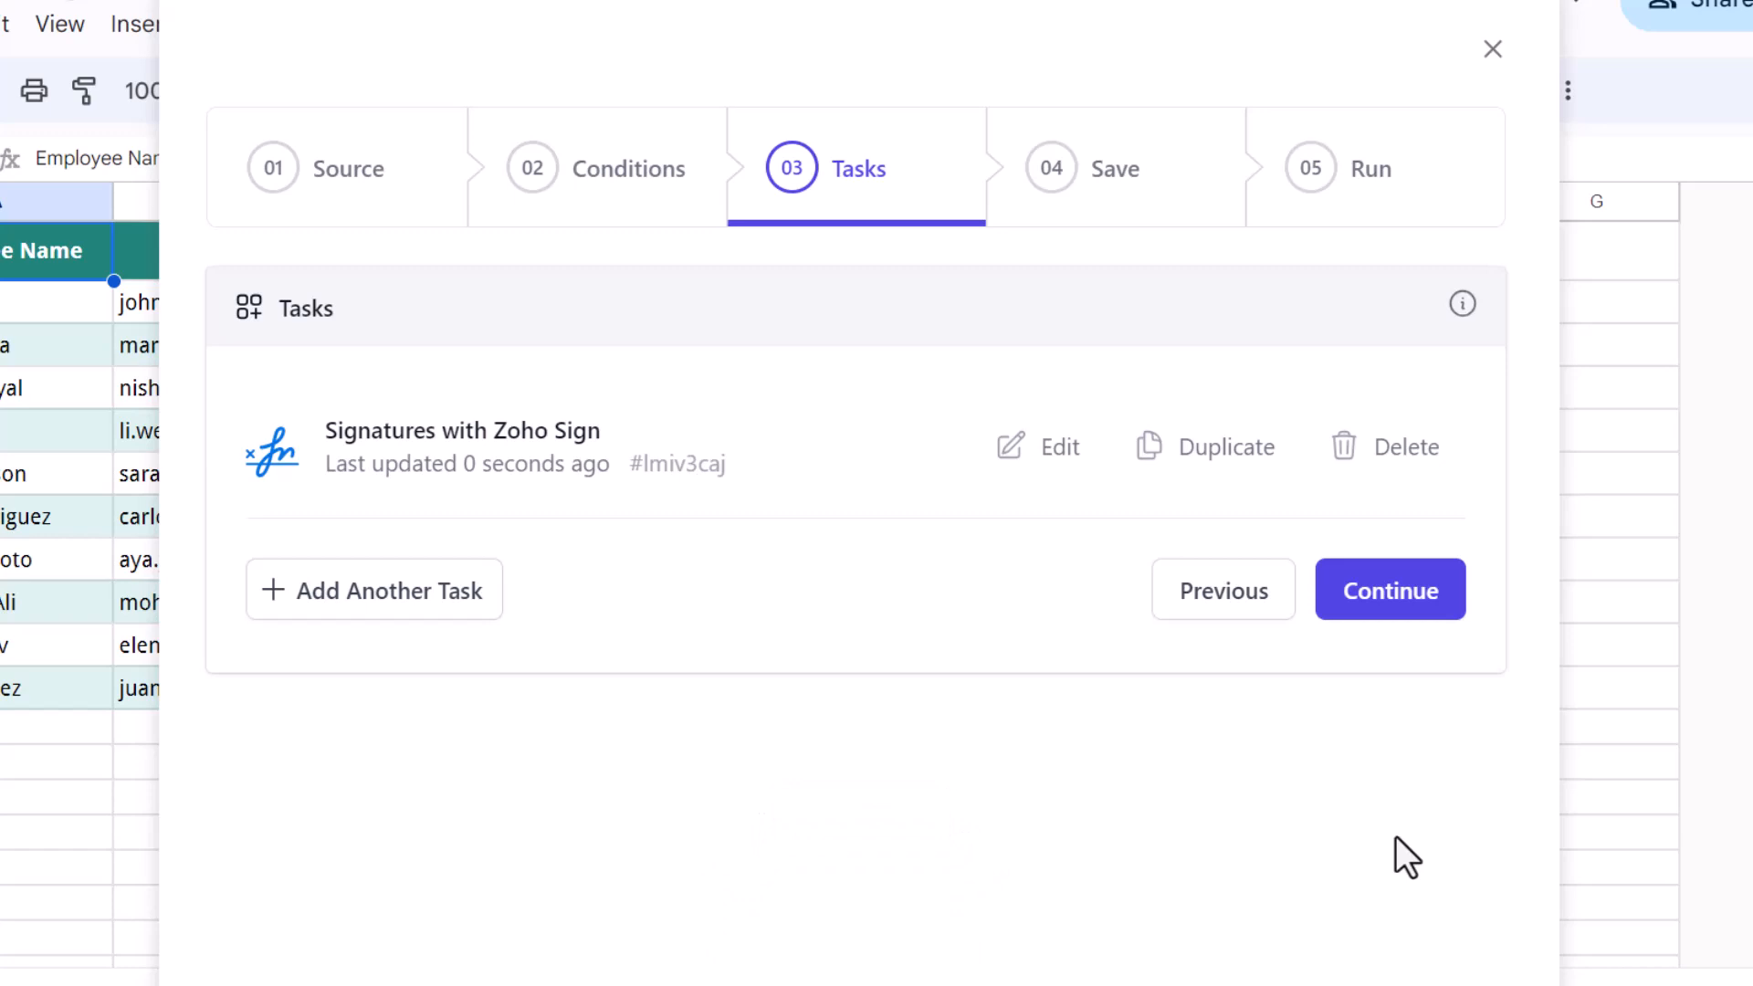
Continue from the Tasks step to the workflow's Save step
{"action": "left_click", "coordinate": [1389, 589]}
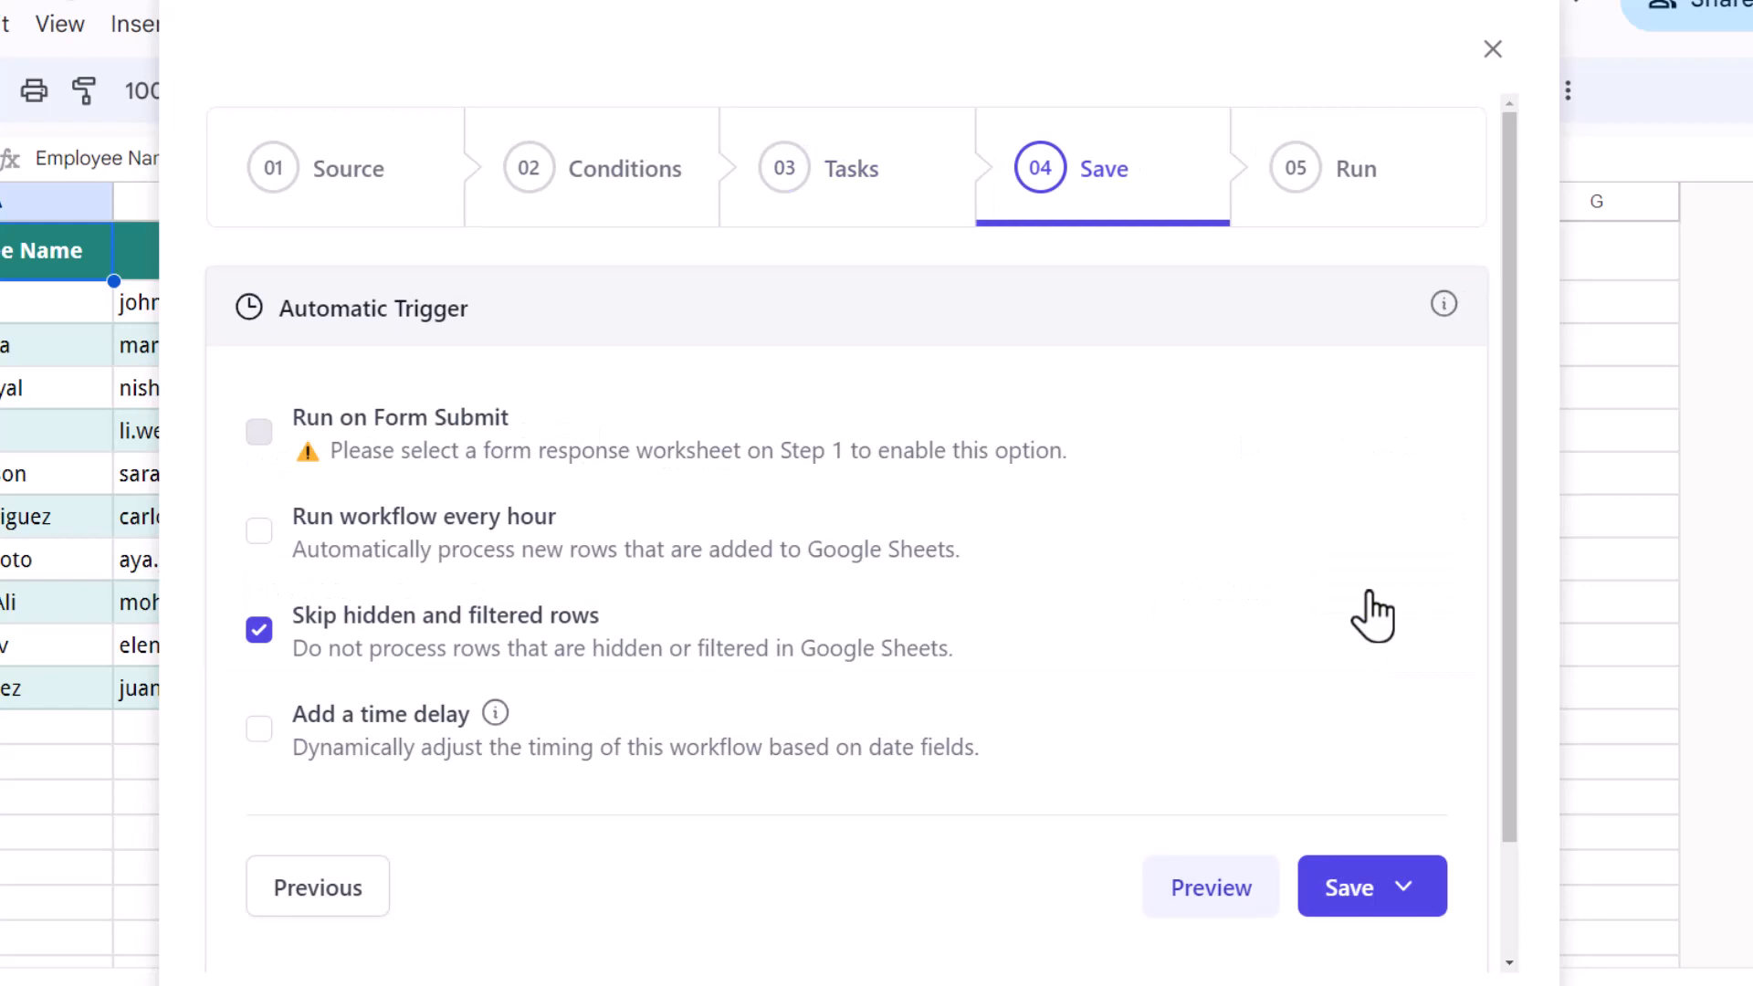
{"action": "mouse_move", "coordinate": [402, 542]}
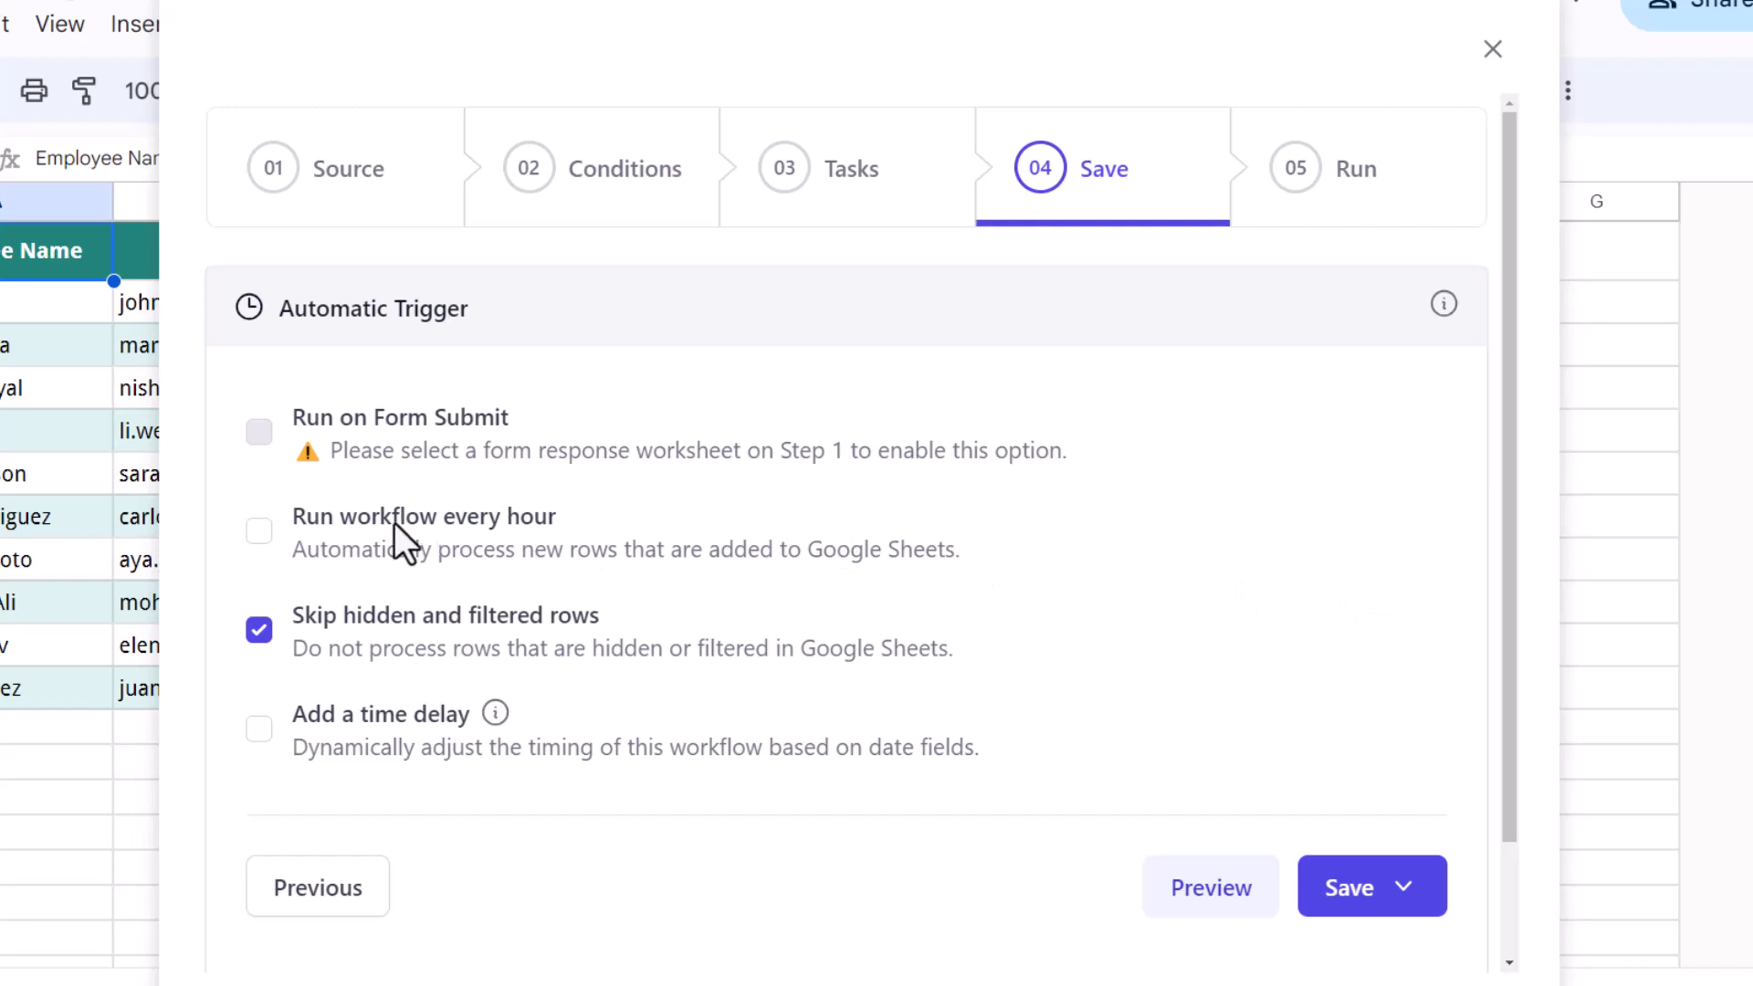
Choose Save and Run from the Save dropdown
{"action": "scroll", "scroll_direction": "down", "scroll_amount": 3}
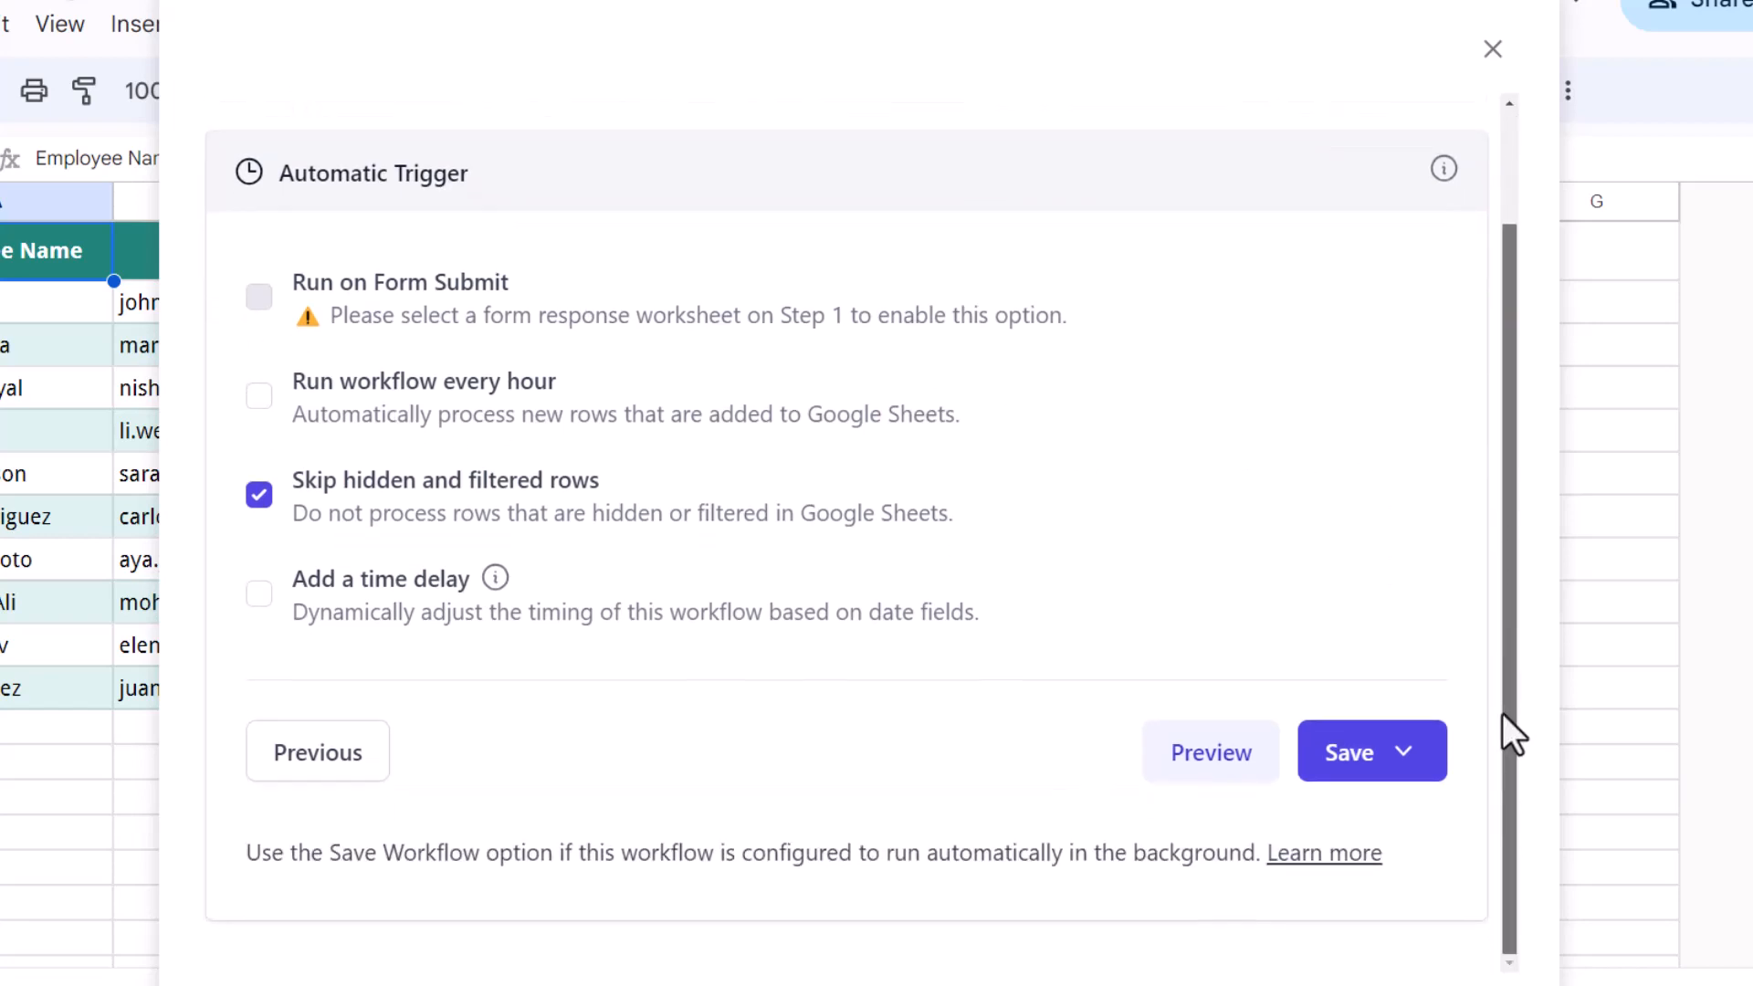
{"action": "left_click", "coordinate": [1413, 750]}
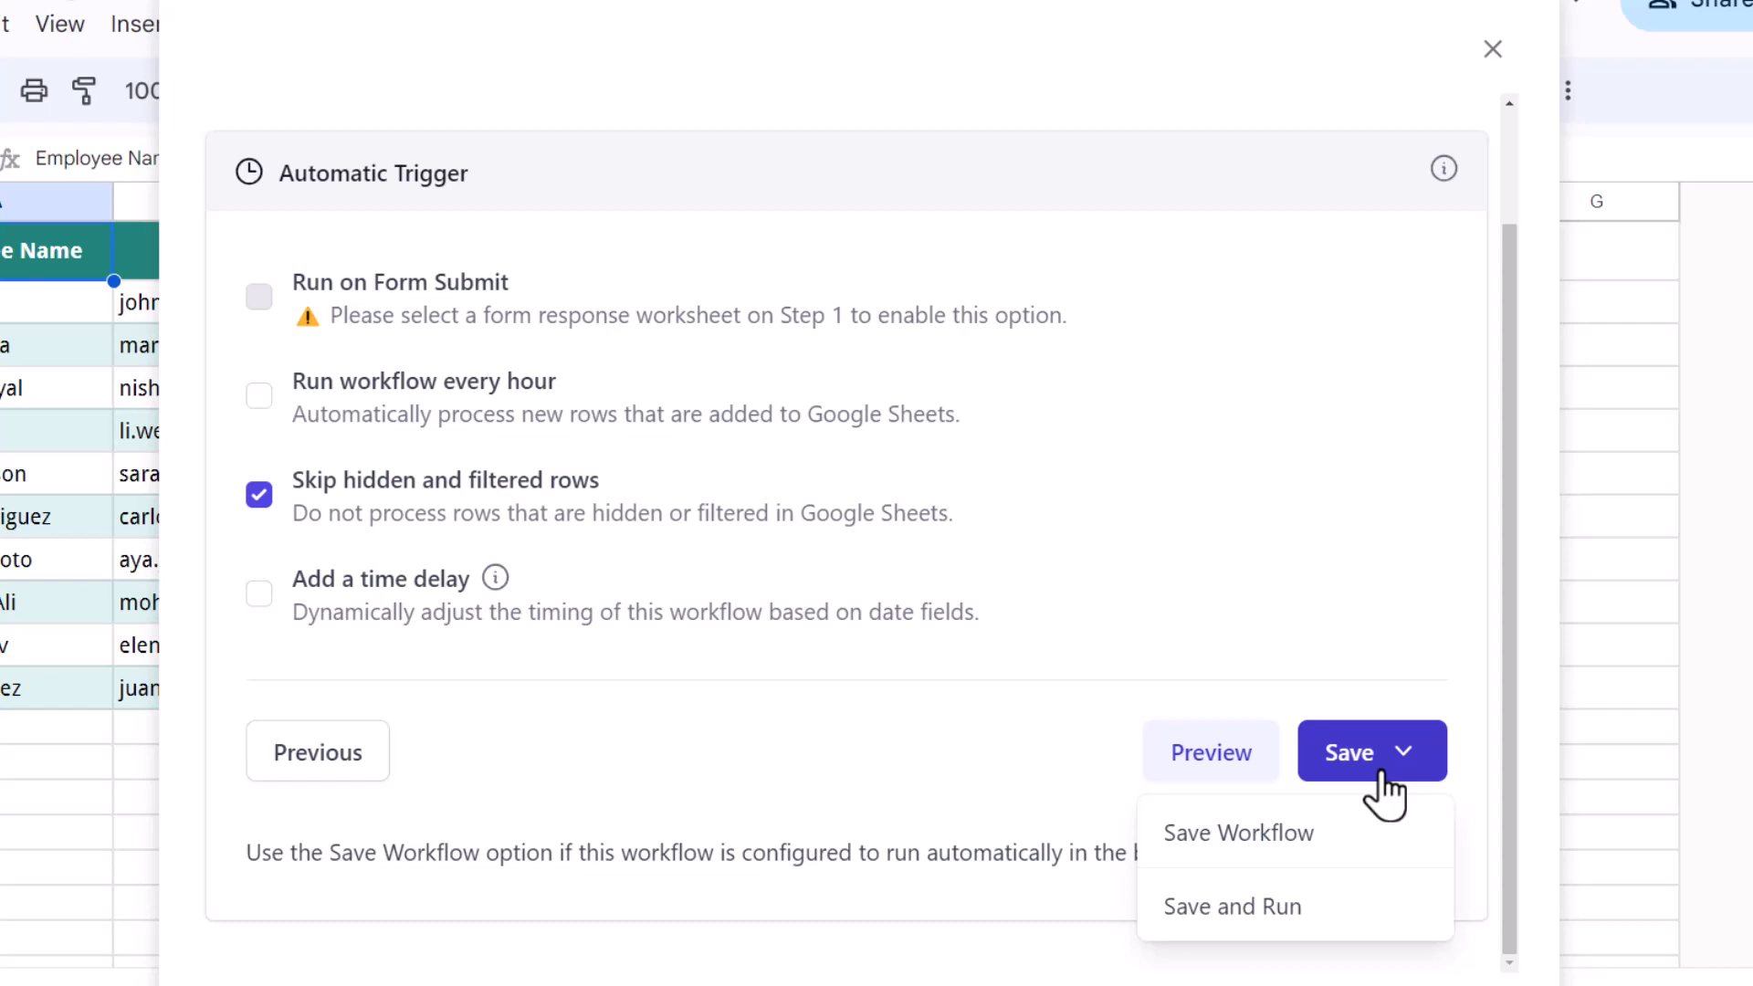
{"action": "mouse_move", "coordinate": [1395, 937]}
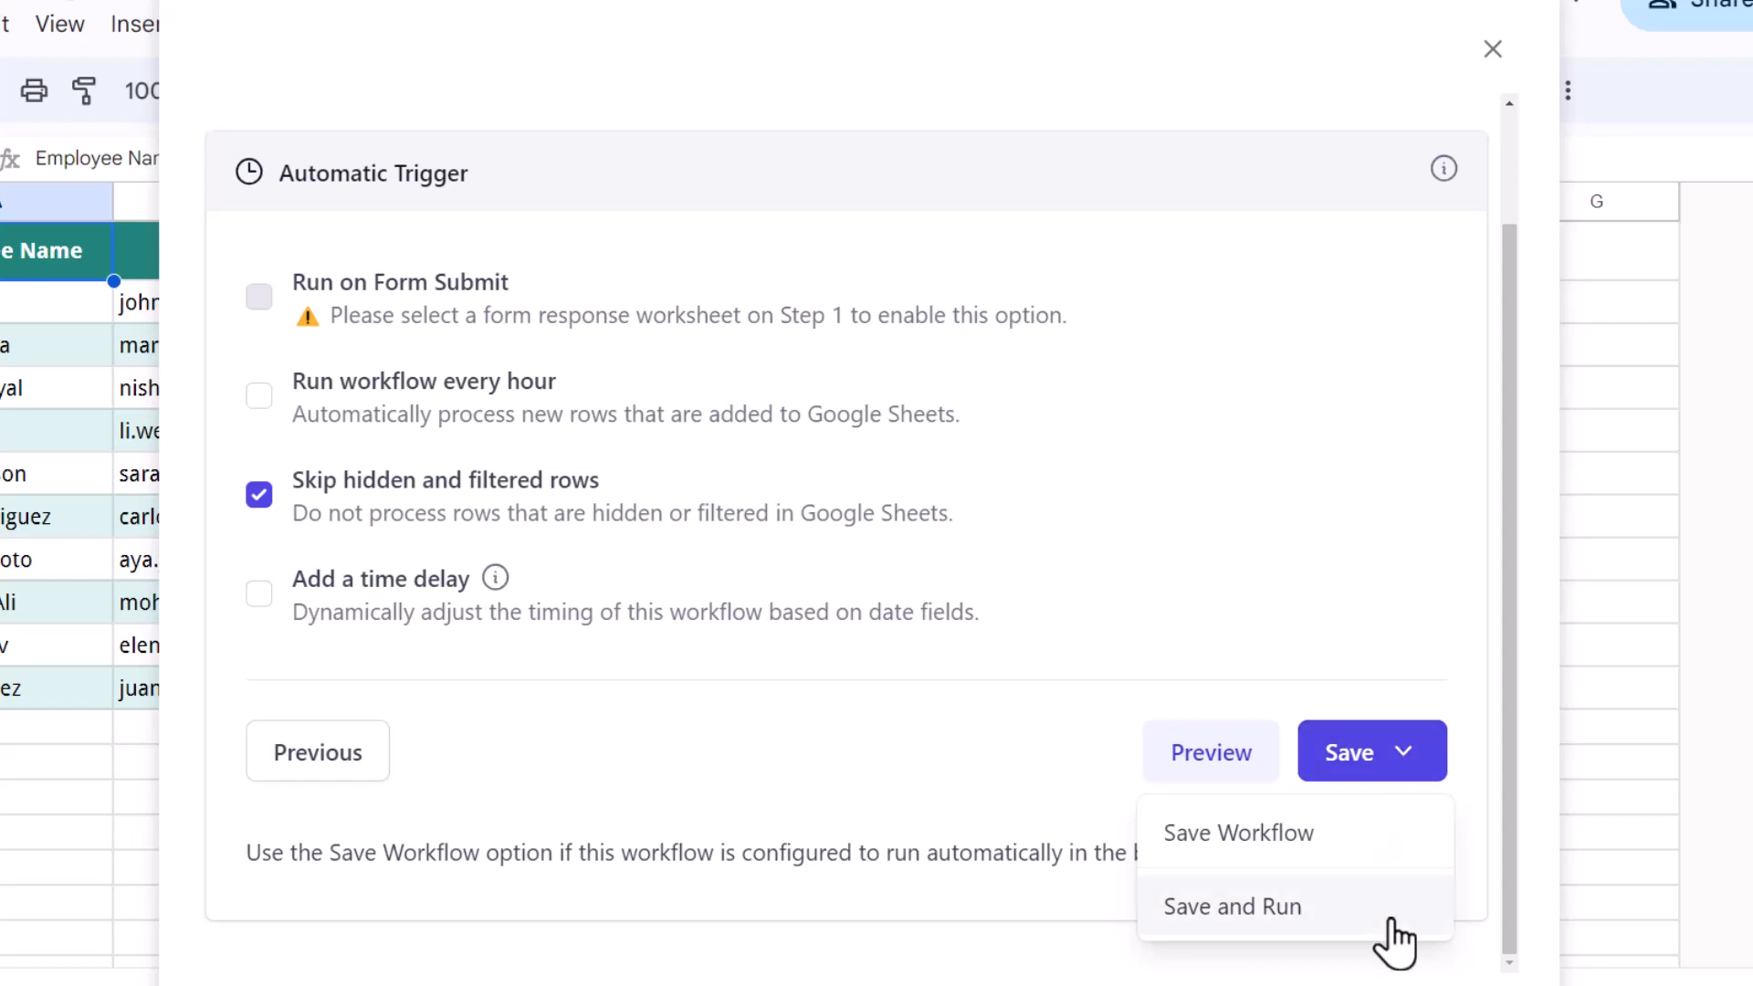
{"action": "left_click", "coordinate": [1231, 906]}
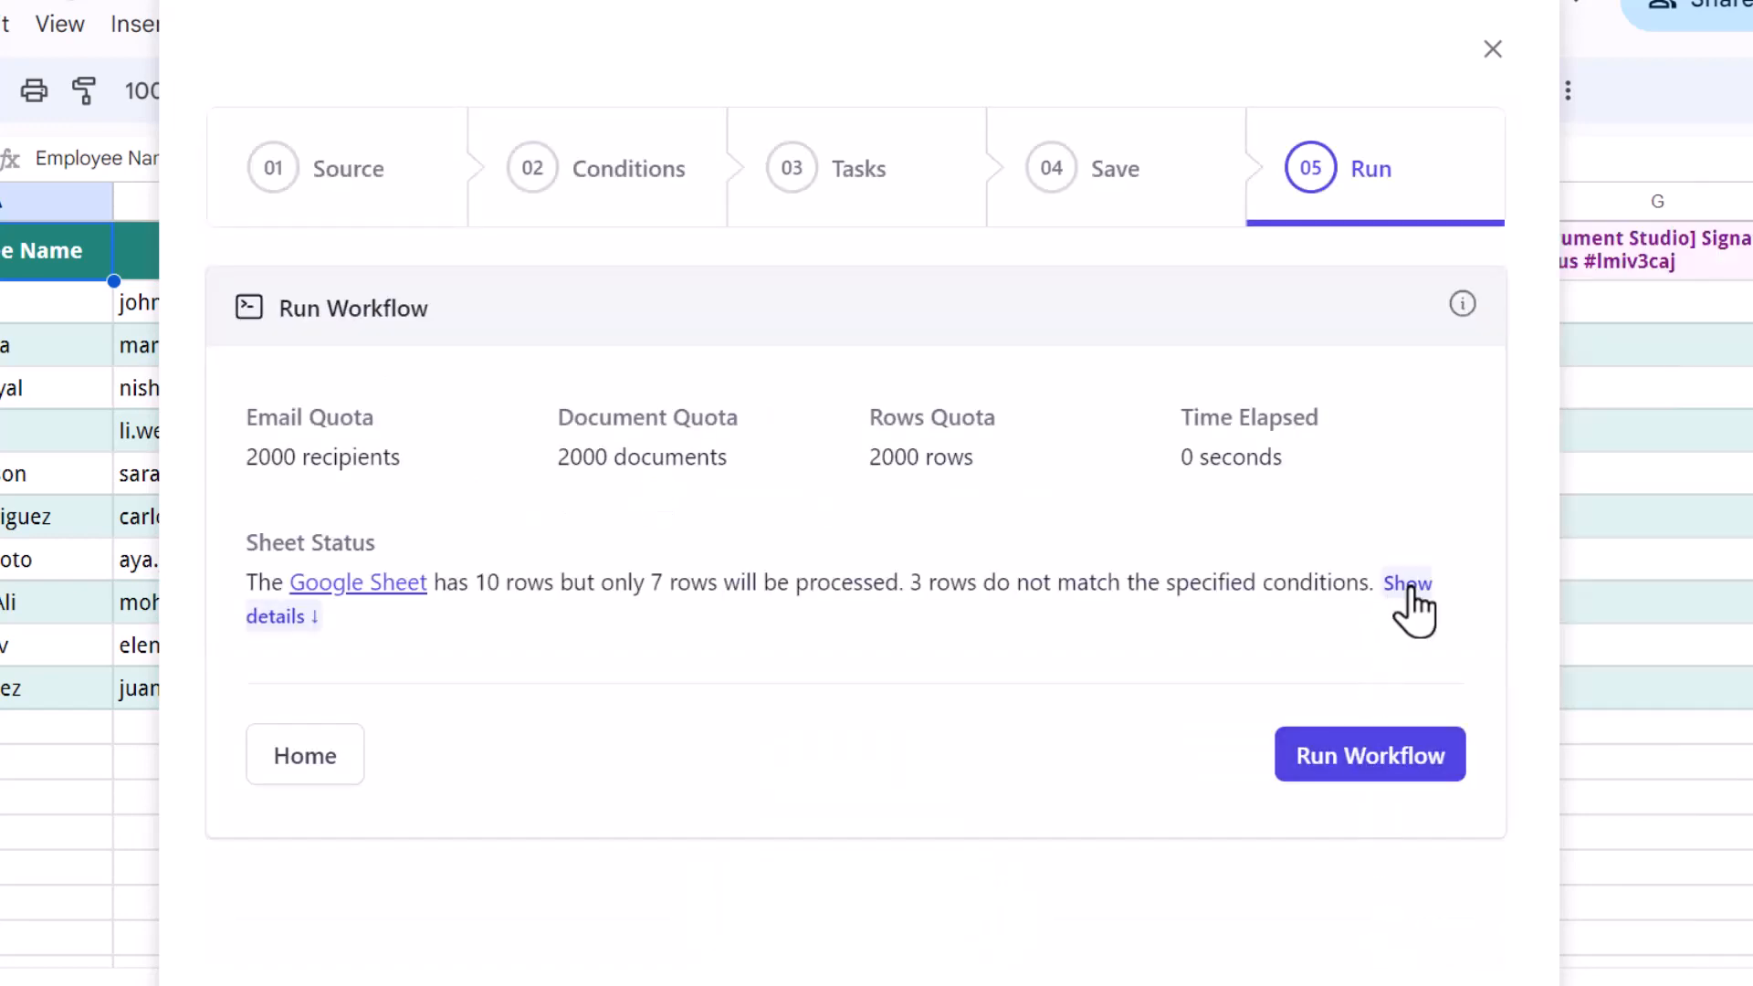
Review the queued and skipped row details, then run the workflow on the queued rows
{"action": "left_click", "coordinate": [1406, 582]}
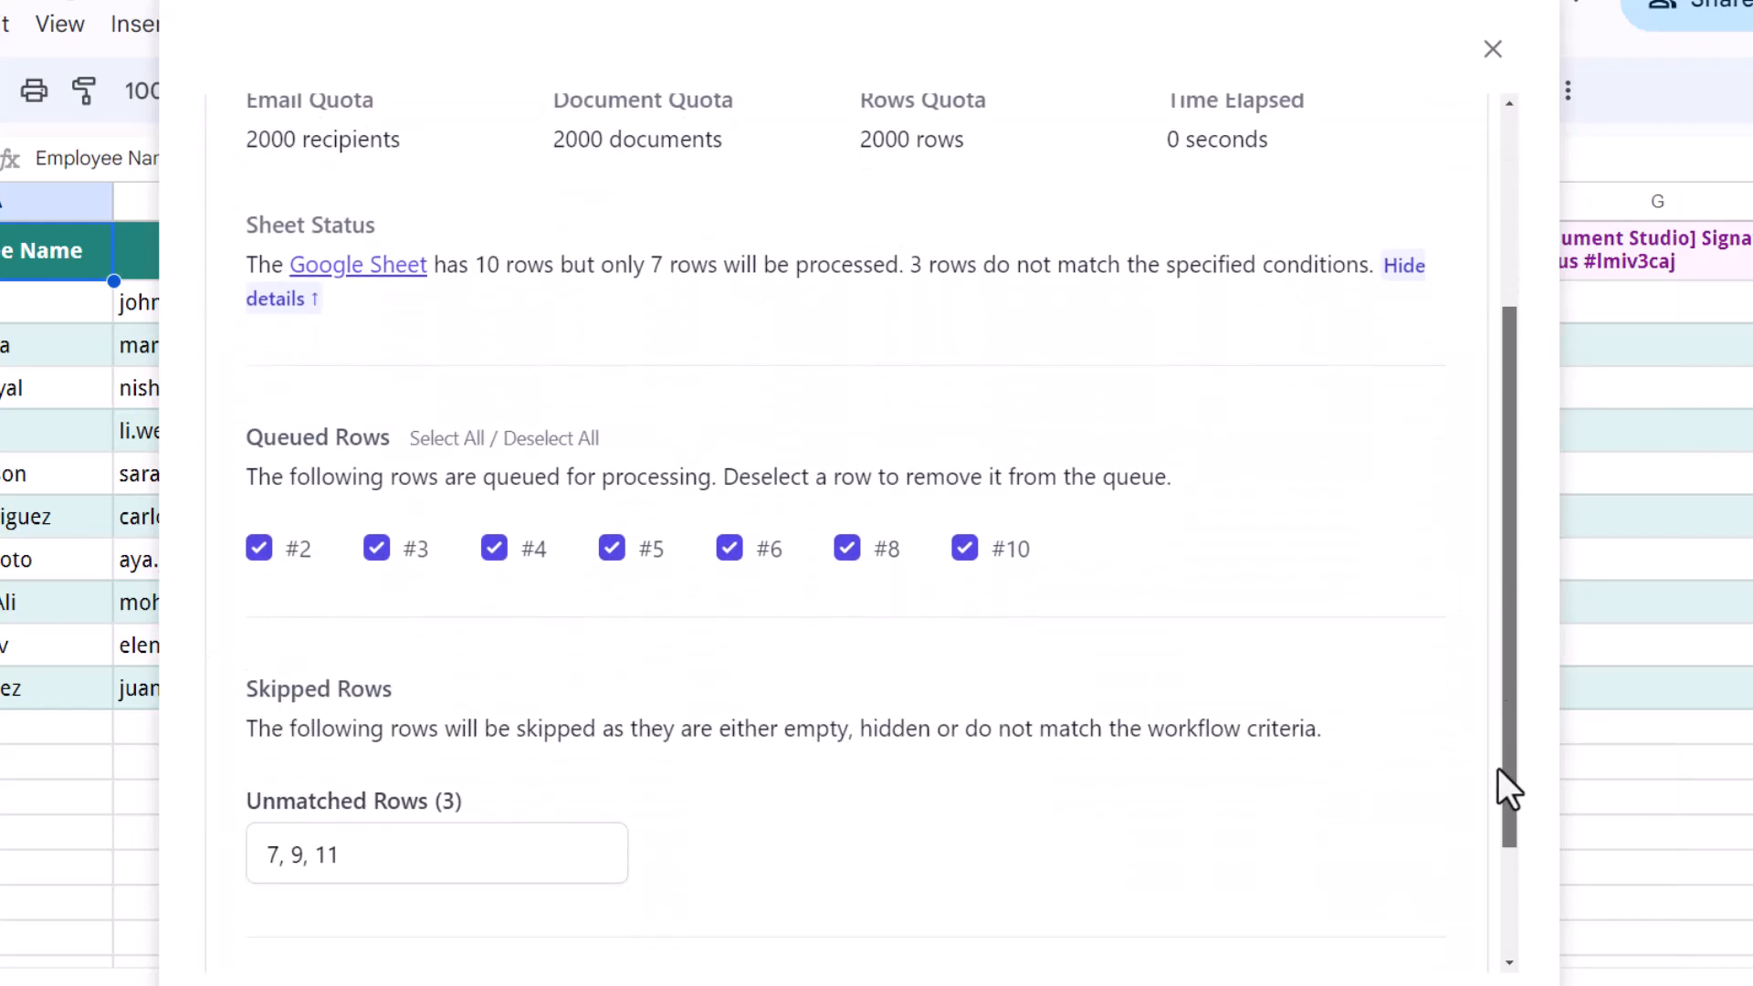
{"action": "scroll", "scroll_direction": "down", "scroll_amount": 3}
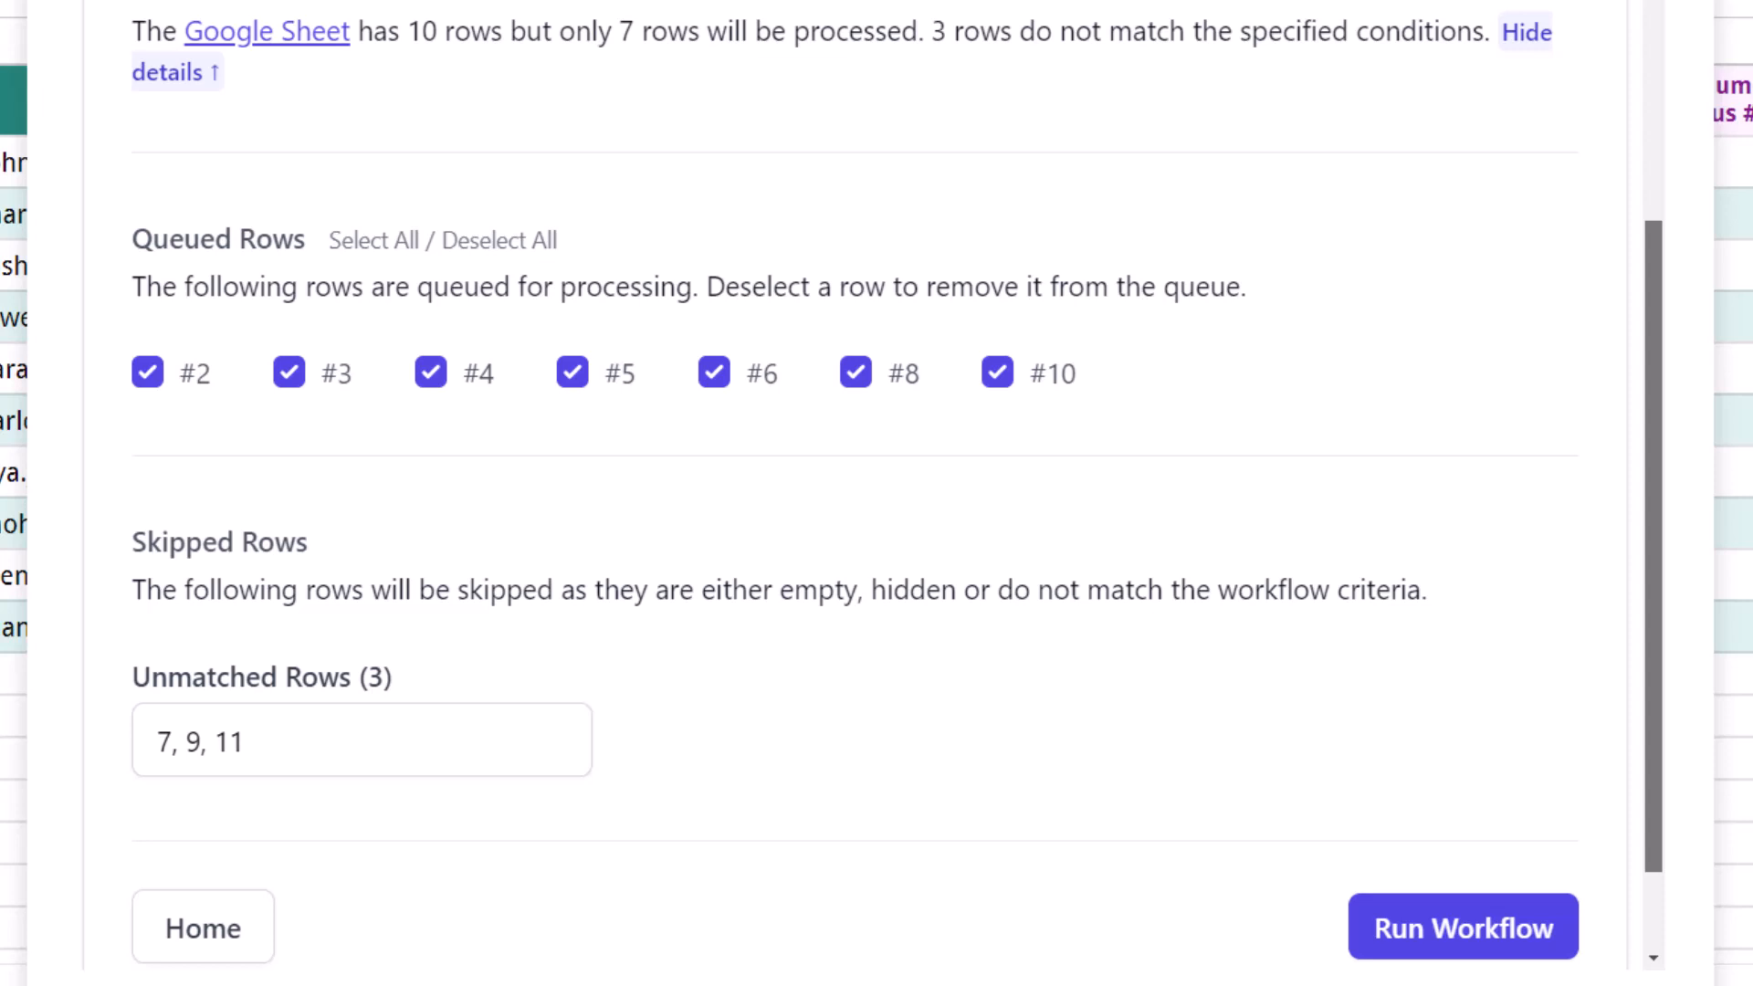
{"action": "scroll", "scroll_direction": "down", "scroll_amount": 3}
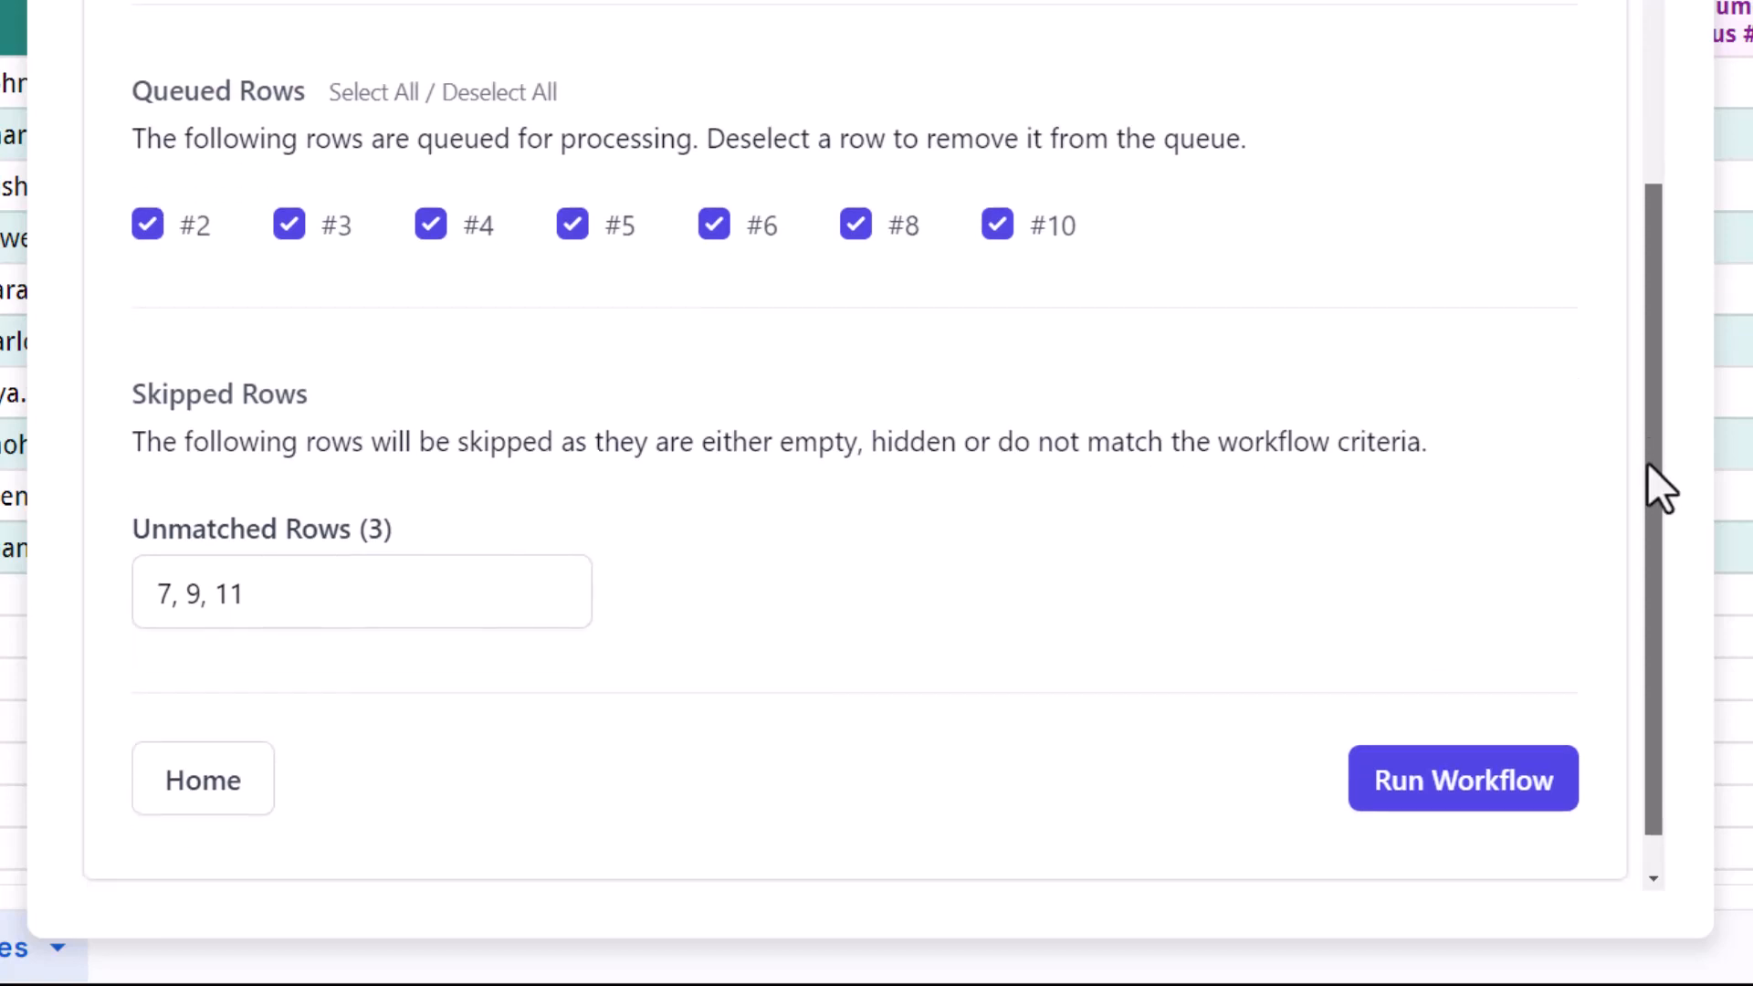
{"action": "left_click", "coordinate": [1461, 777]}
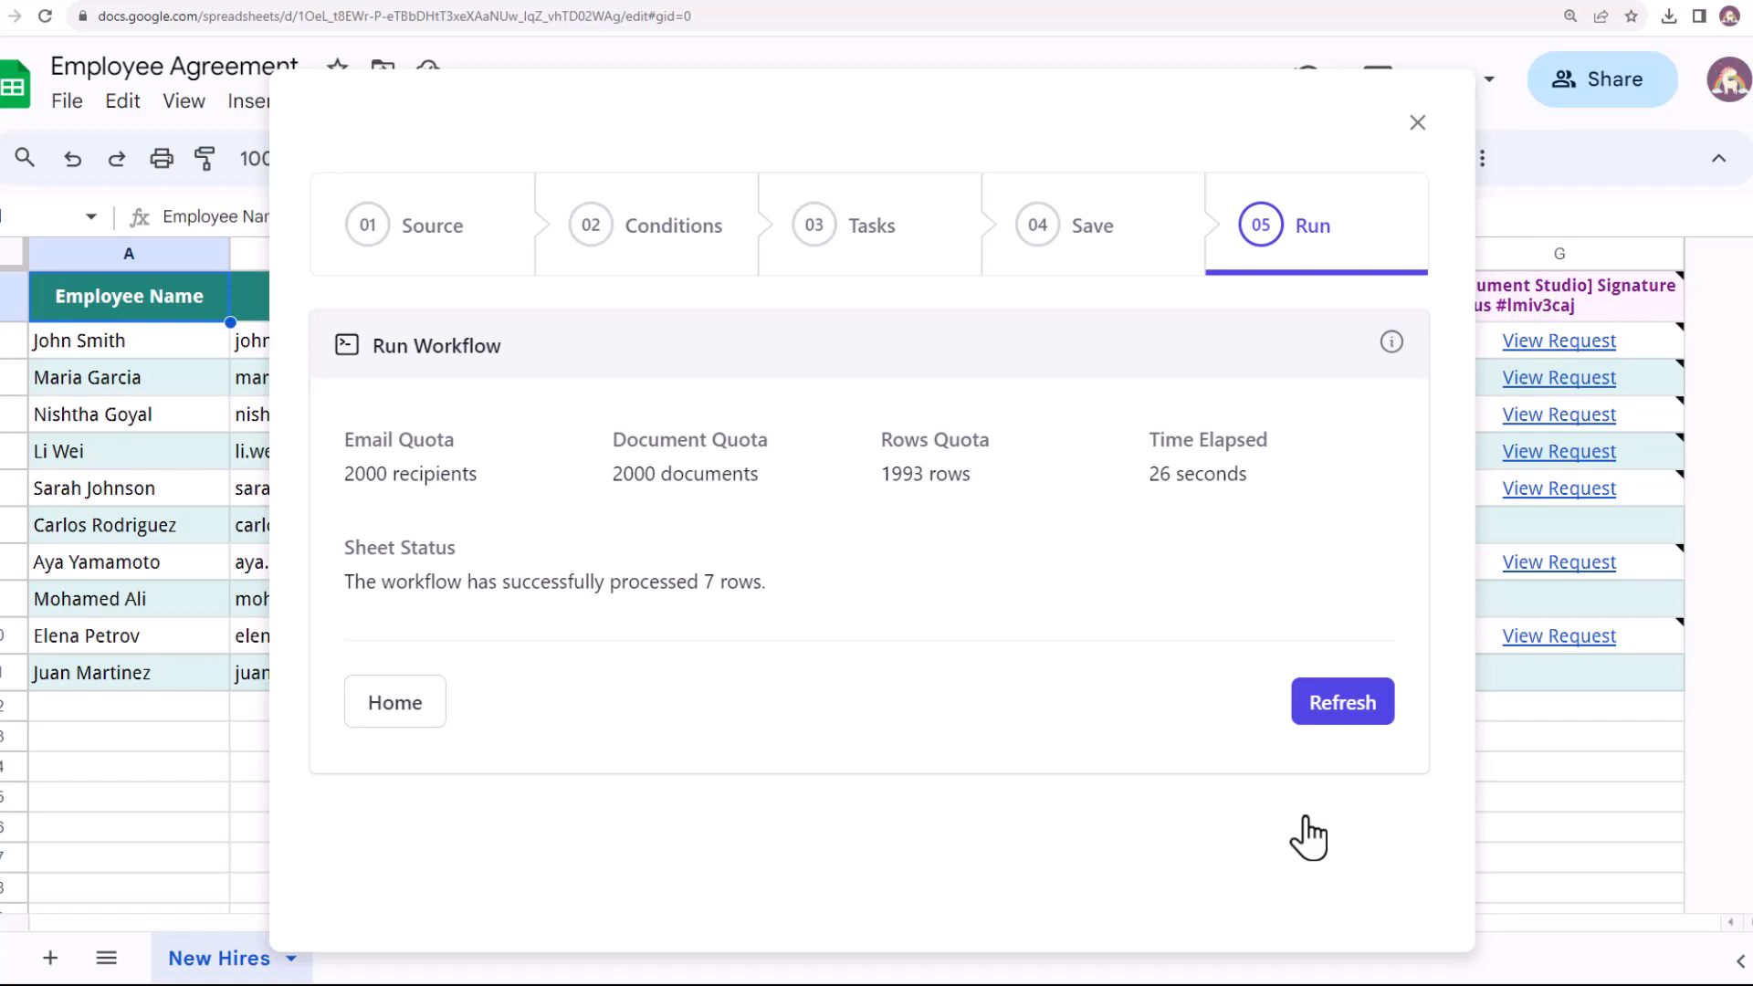
{"action": "mouse_move", "coordinate": [1317, 833]}
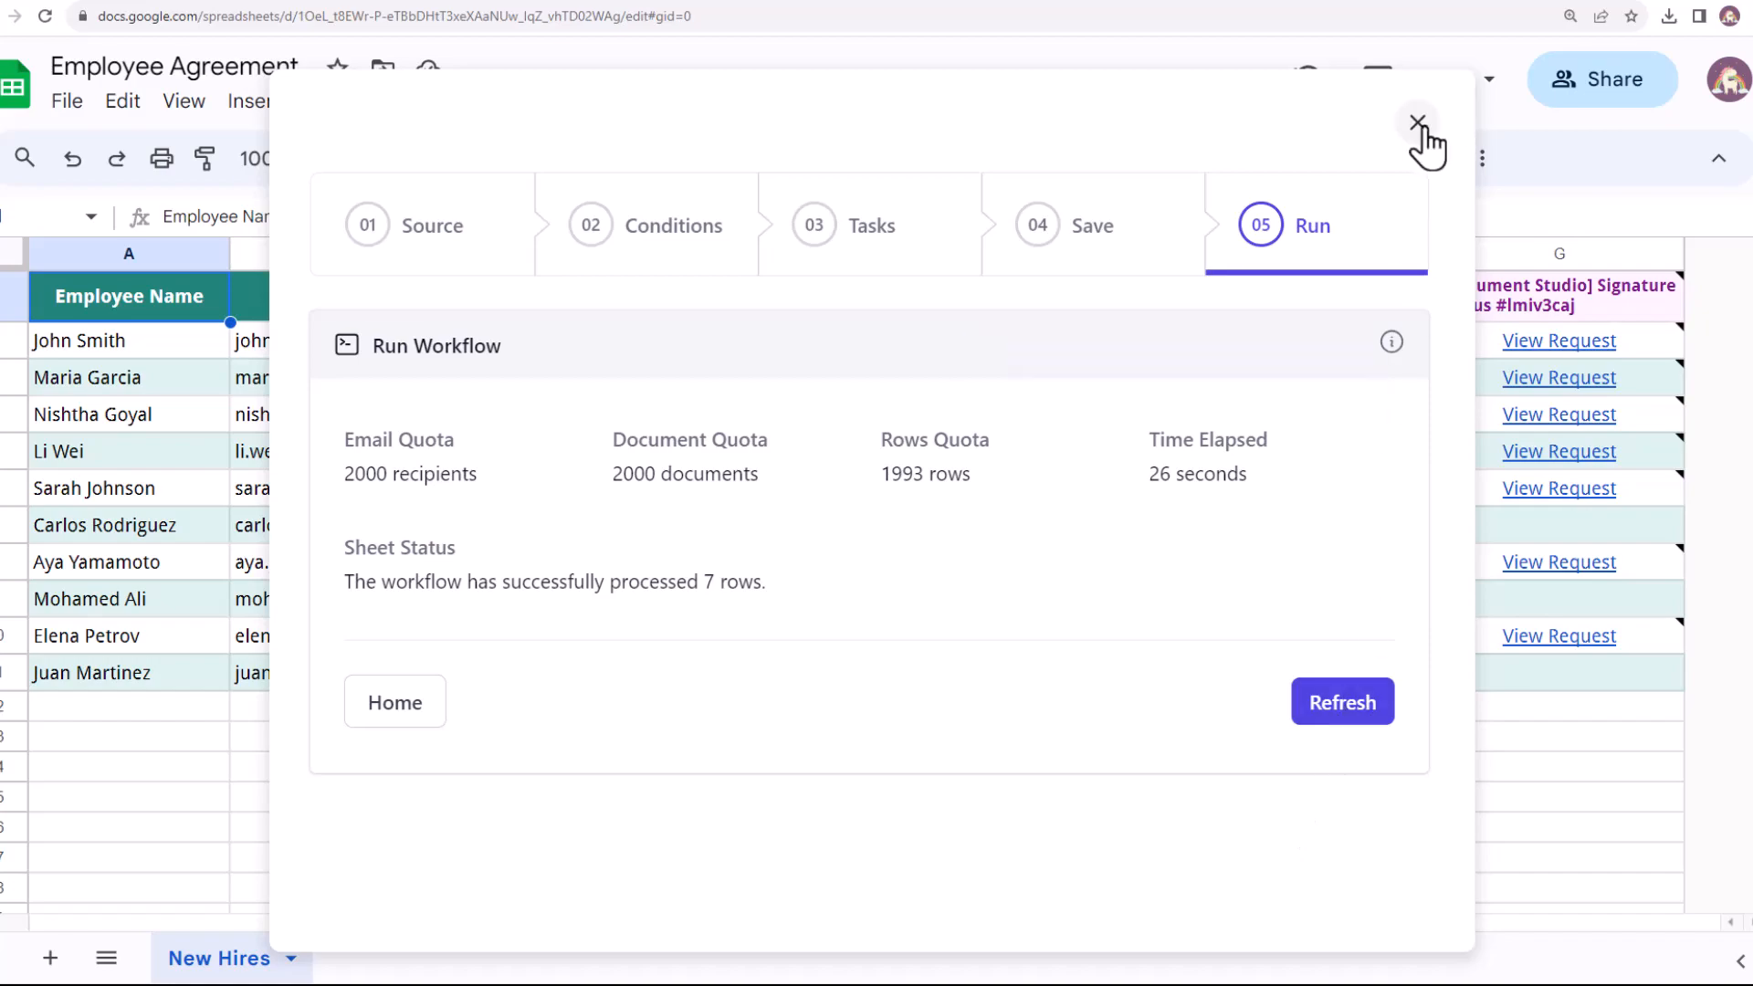
Close the finished Document Studio dialog to reveal the sheet's View Request links
{"action": "left_click", "coordinate": [1420, 120]}
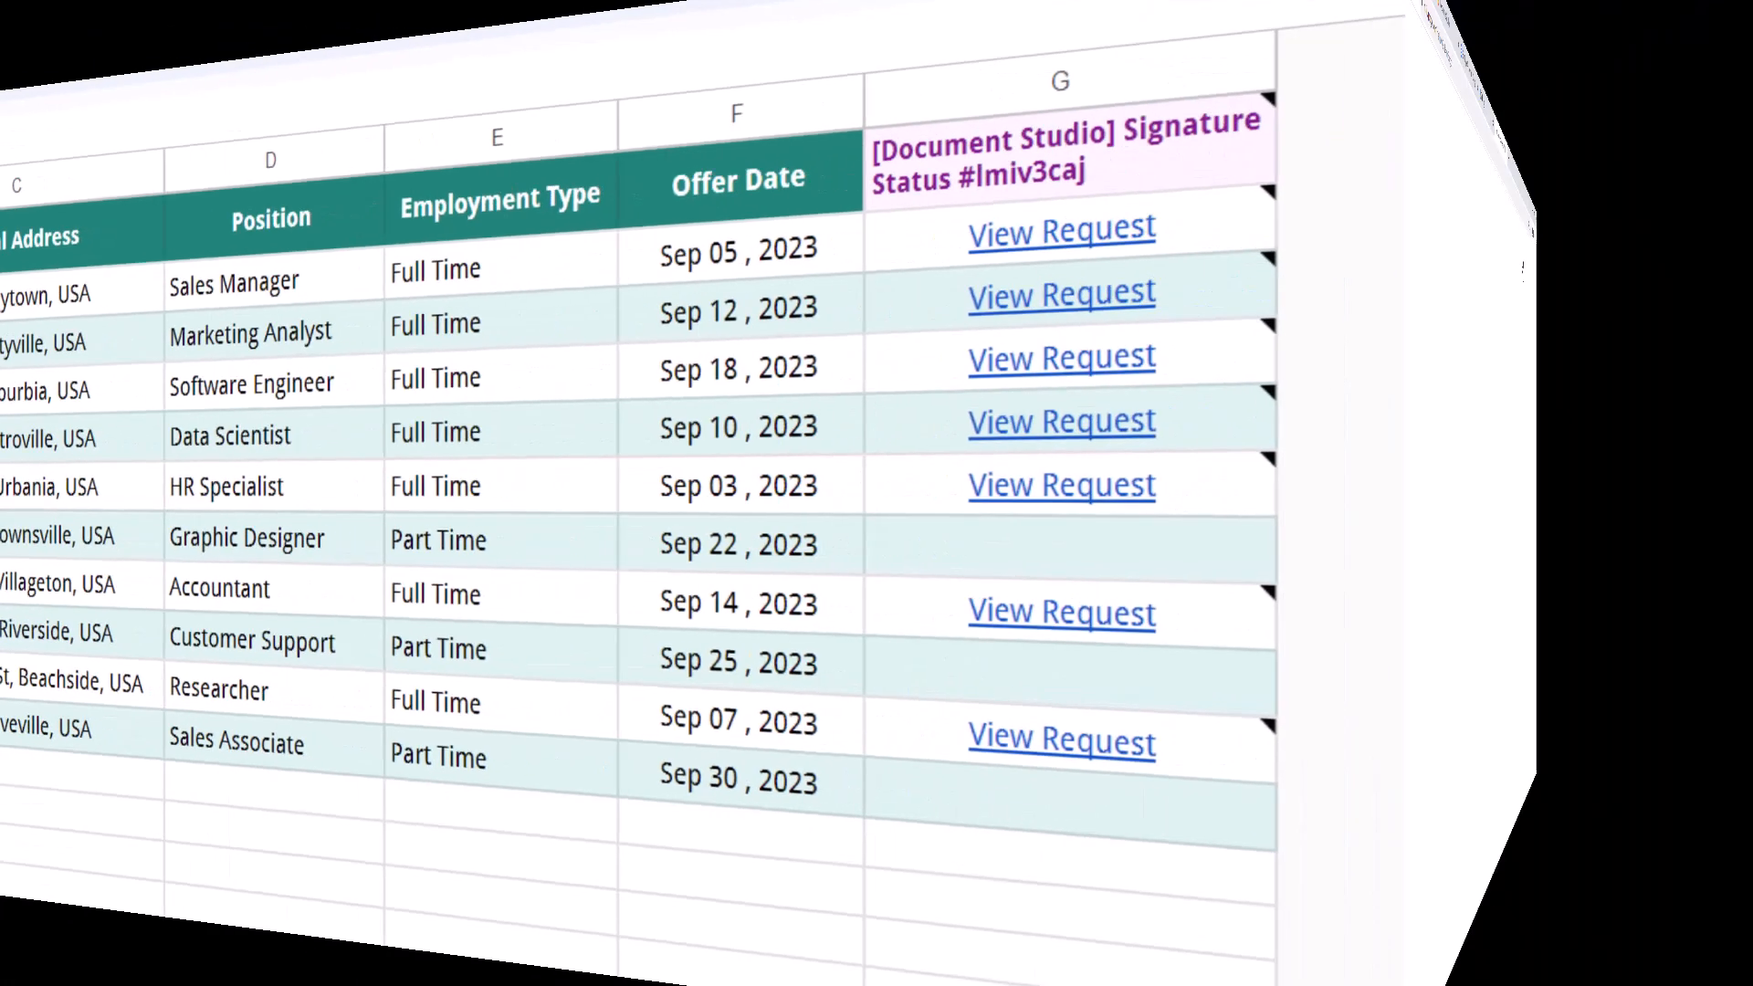
Open the Zoho Sign 'Employee Agreement' email in Gmail and start signing
{"action": "left_click", "coordinate": [988, 14]}
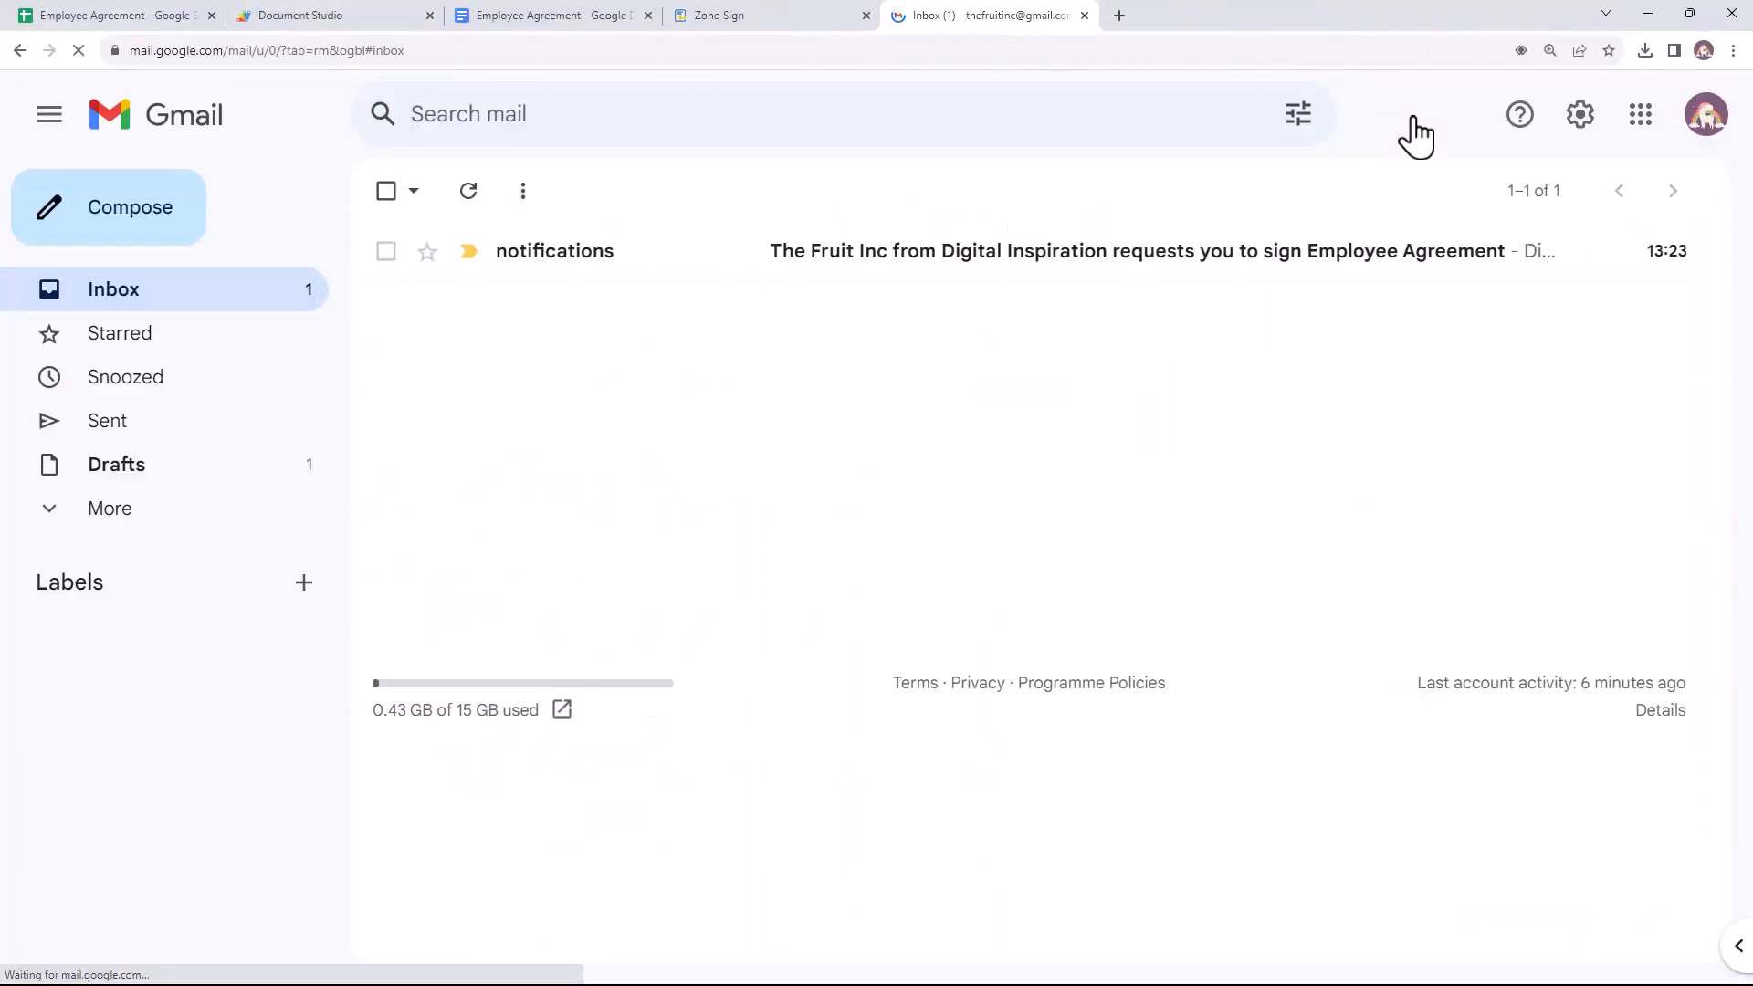
{"action": "mouse_move", "coordinate": [747, 279]}
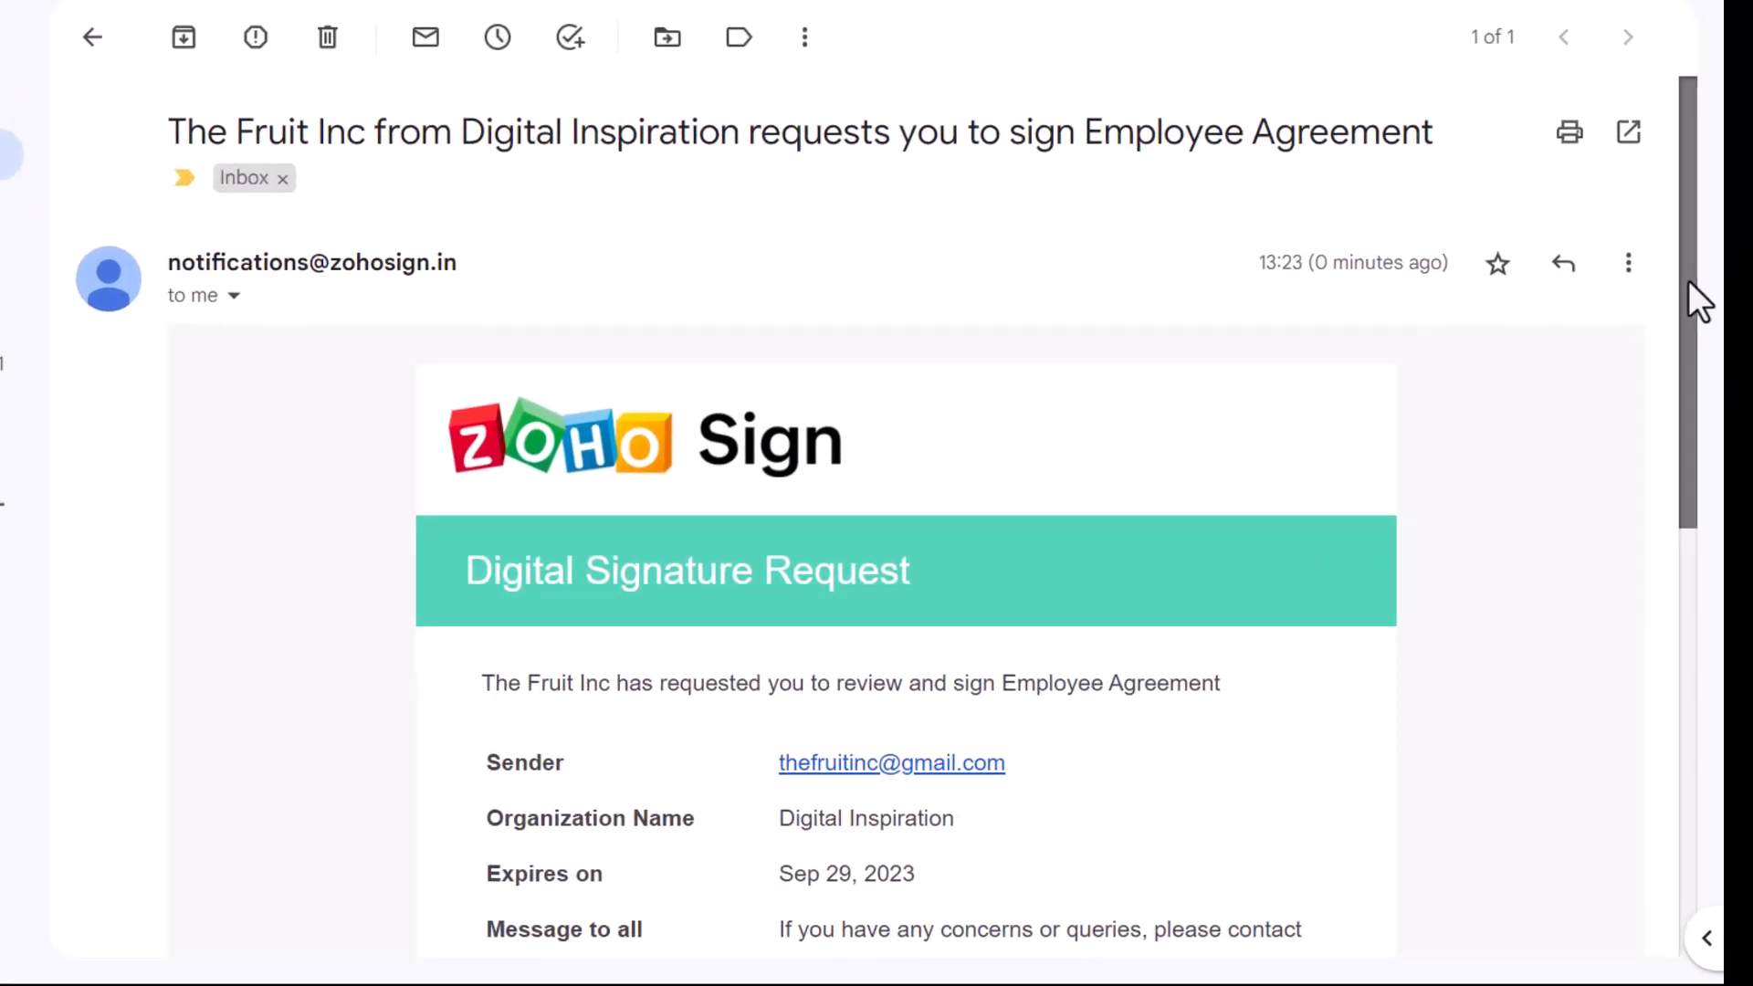
{"action": "scroll", "scroll_direction": "down", "scroll_amount": 3}
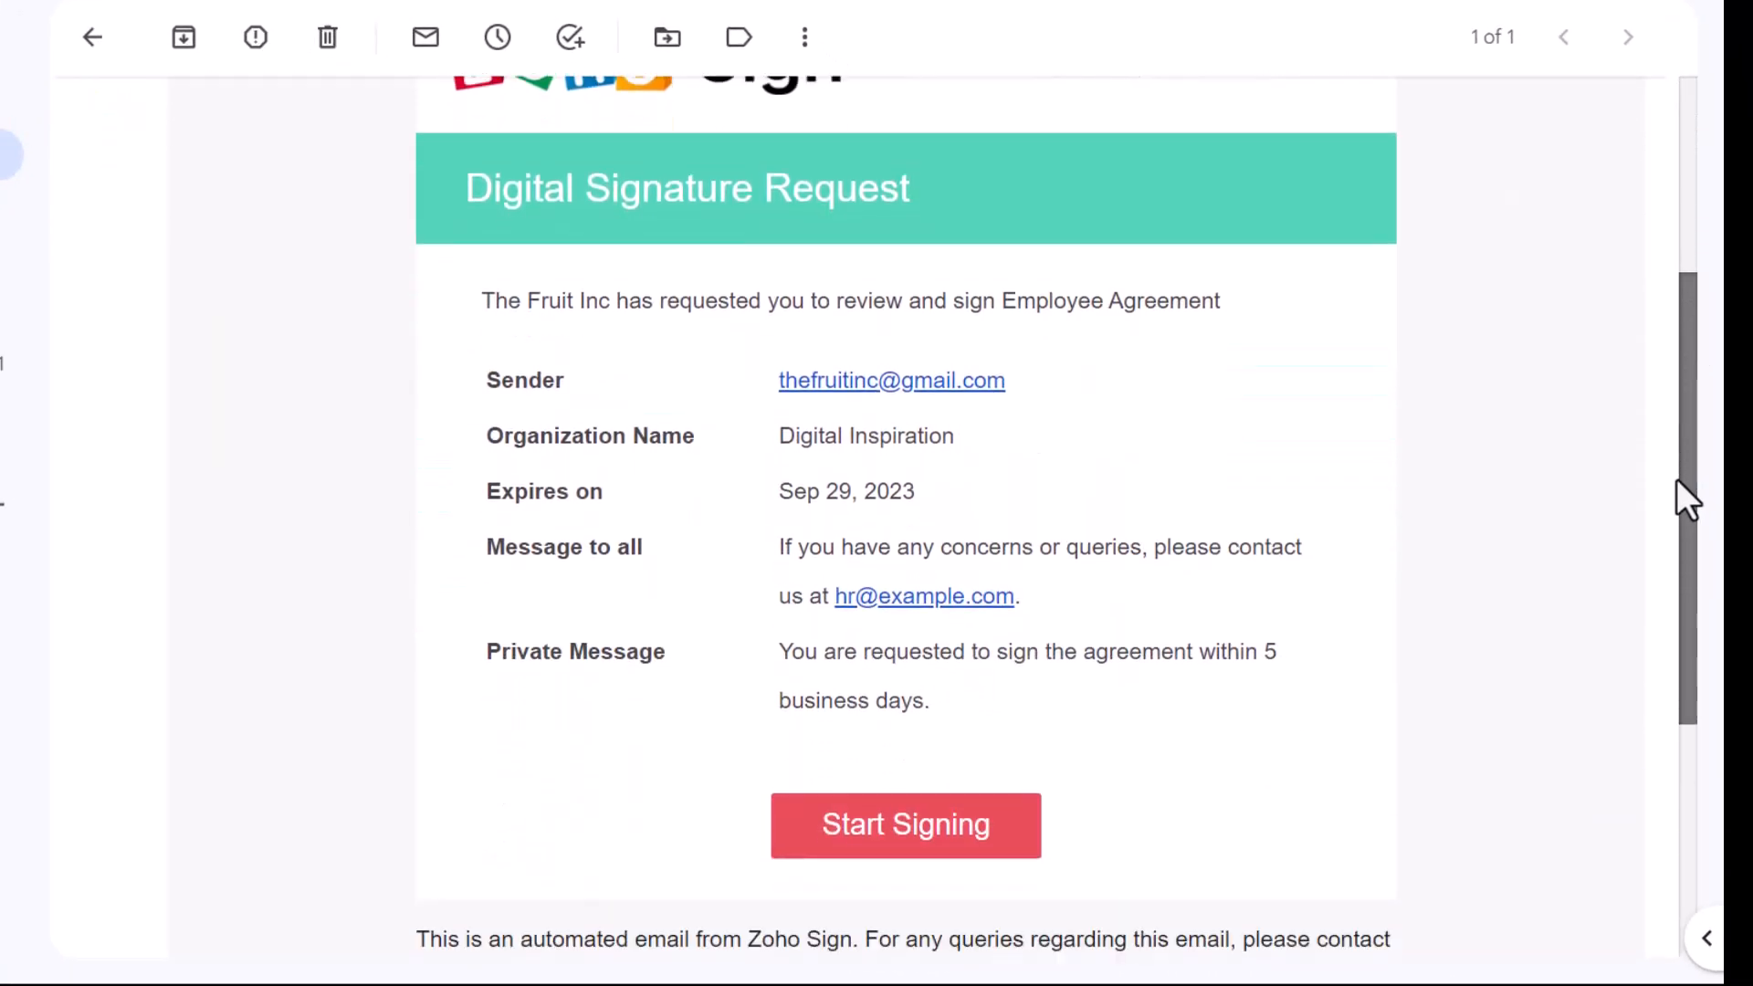
{"action": "scroll", "scroll_direction": "down", "scroll_amount": 3}
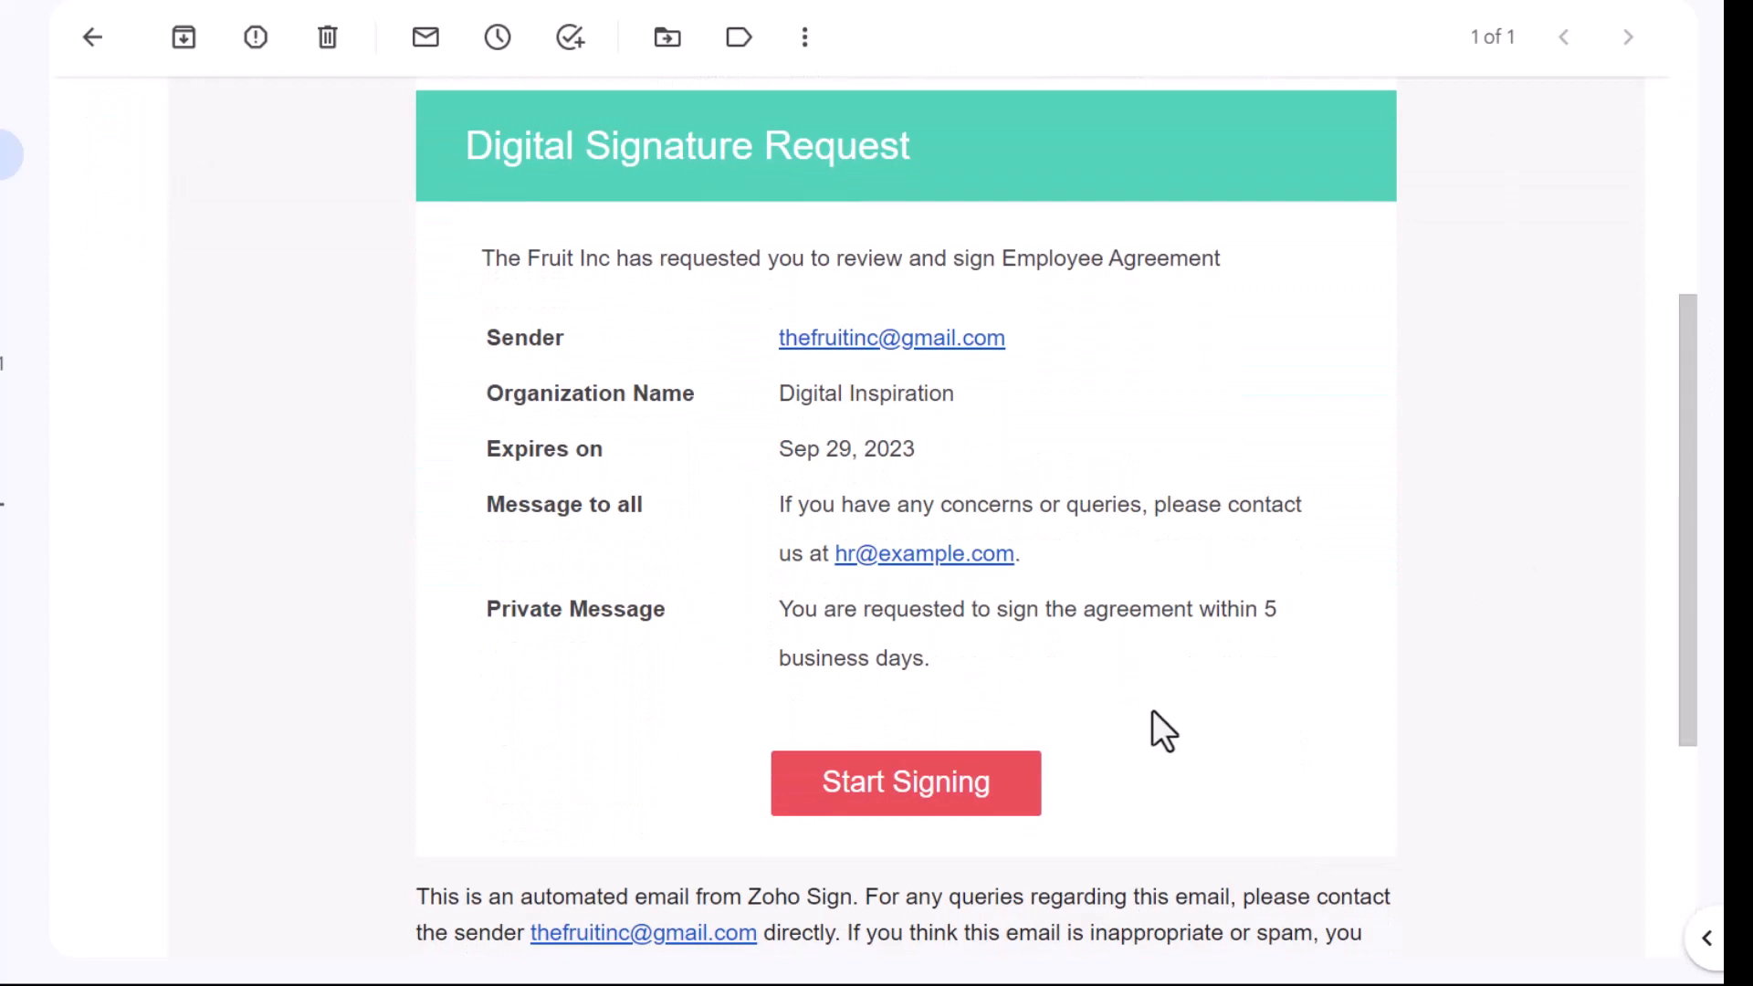
{"action": "left_click", "coordinate": [905, 782]}
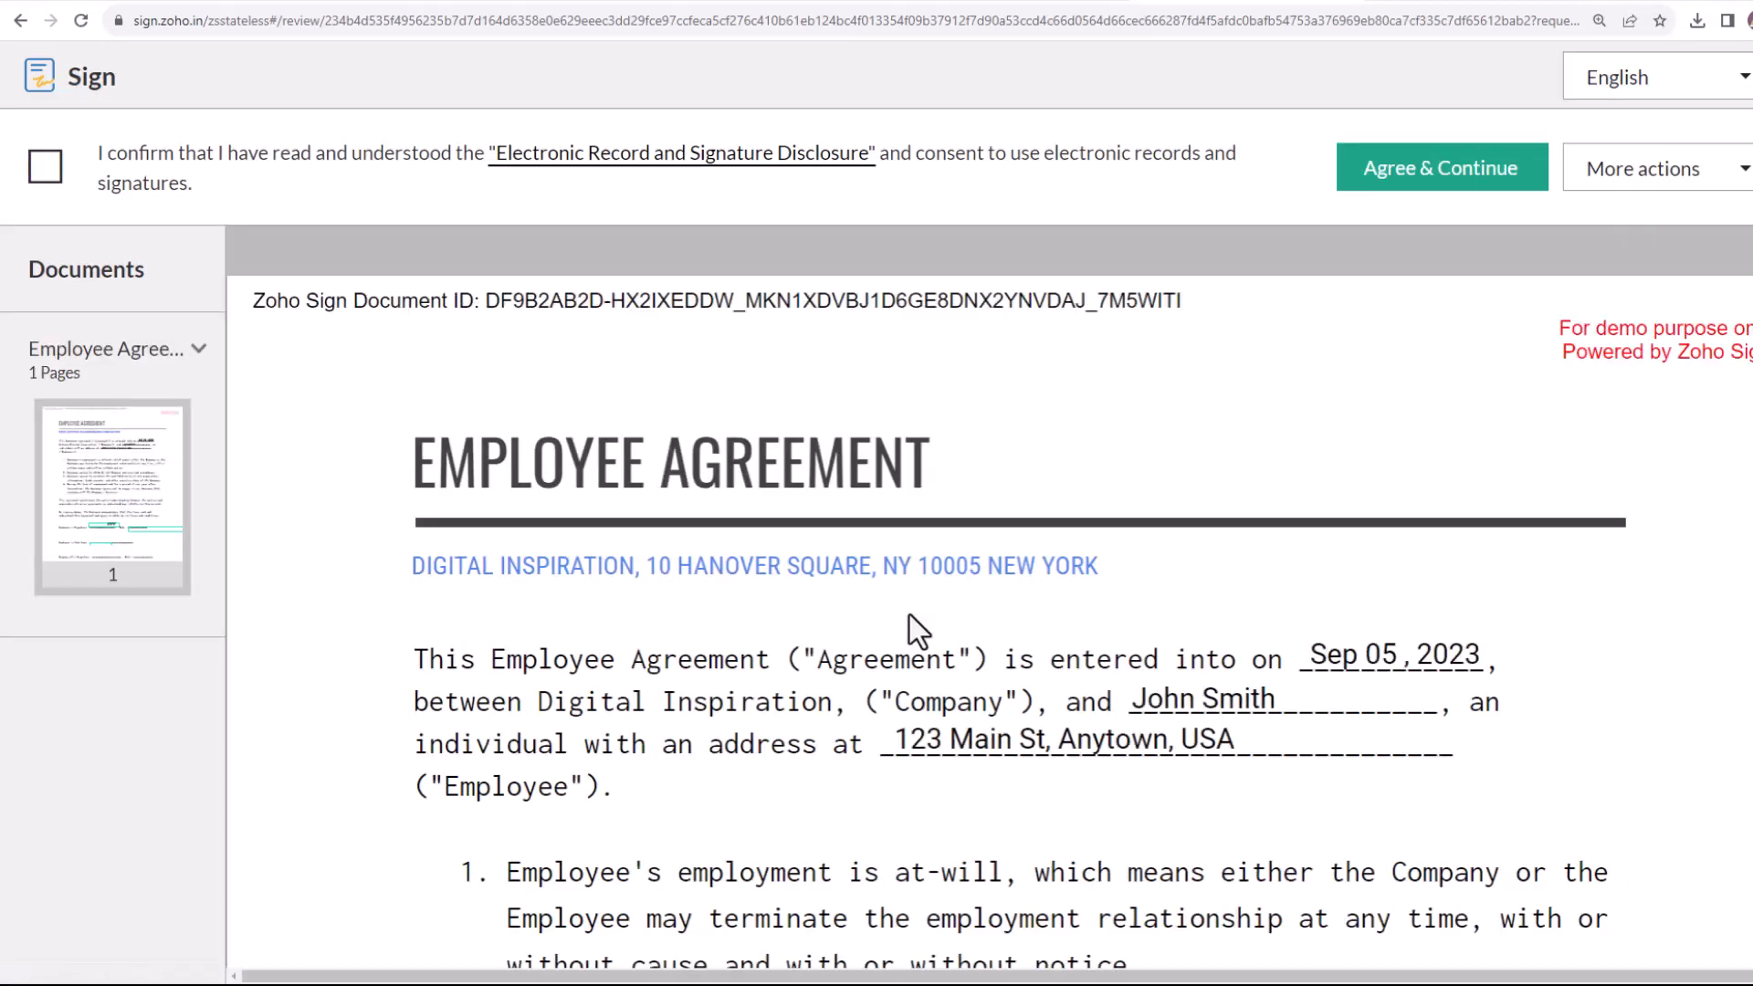
{"action": "mouse_move", "coordinate": [45, 166]}
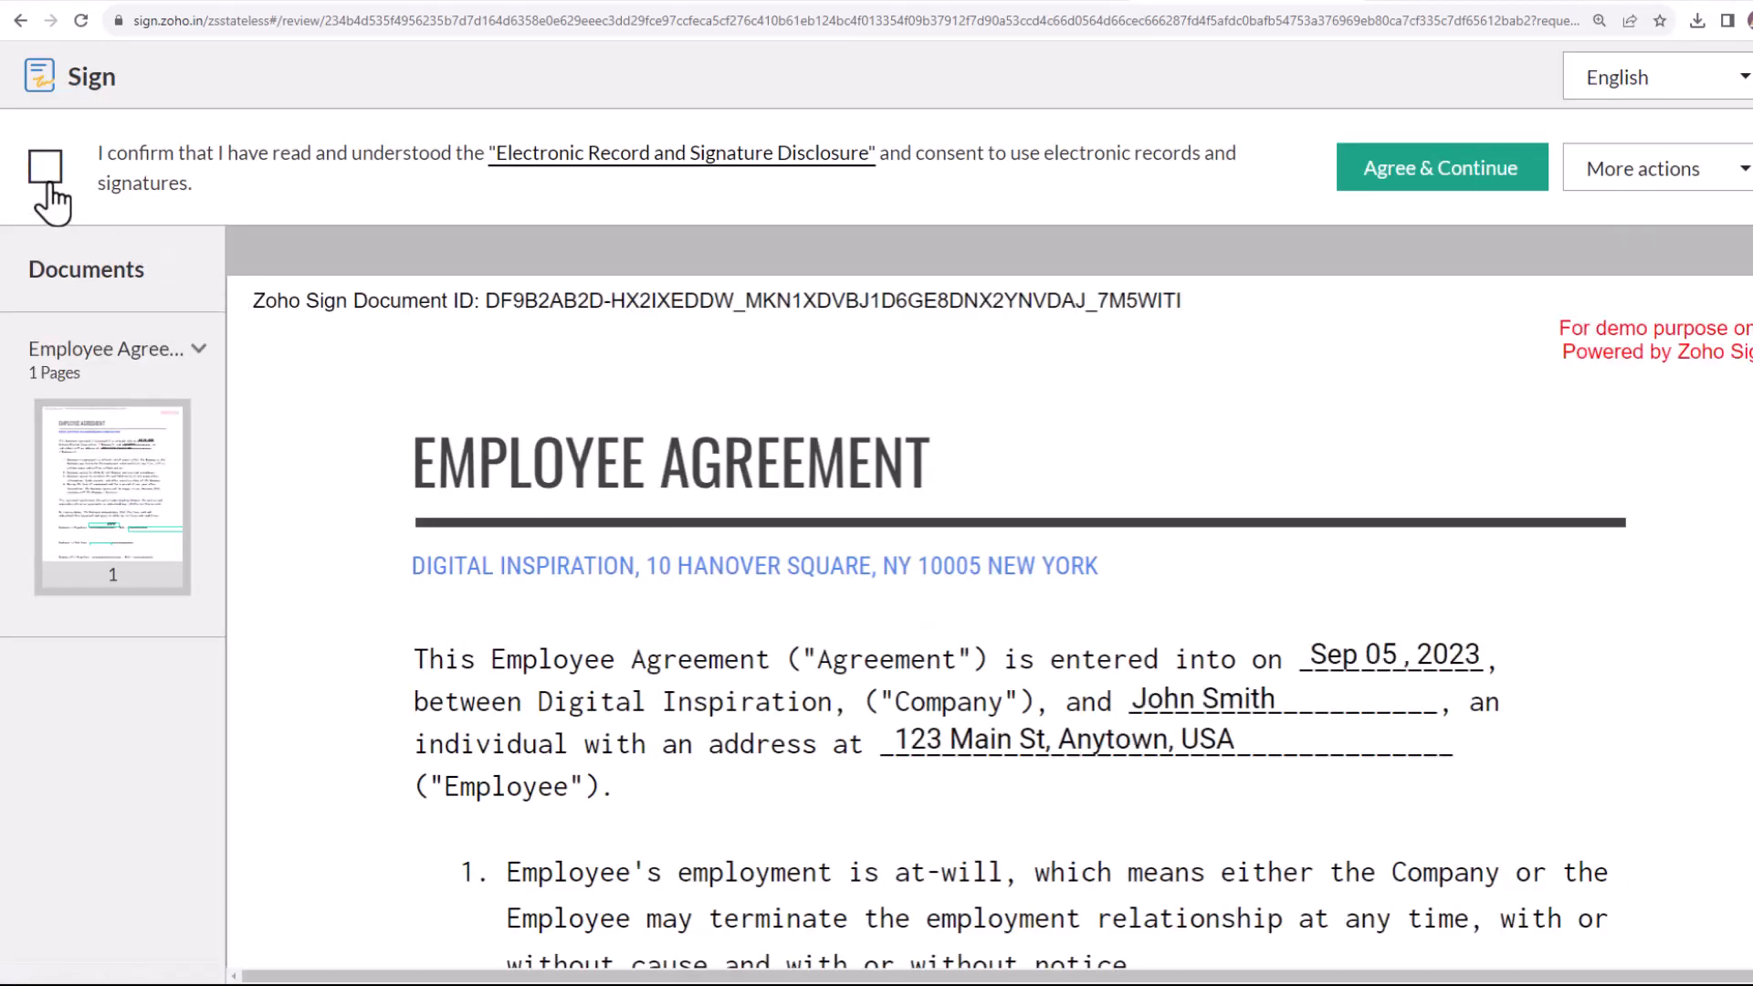
Consent to electronic records and signatures, then agree and continue to the document
{"action": "left_click", "coordinate": [45, 167]}
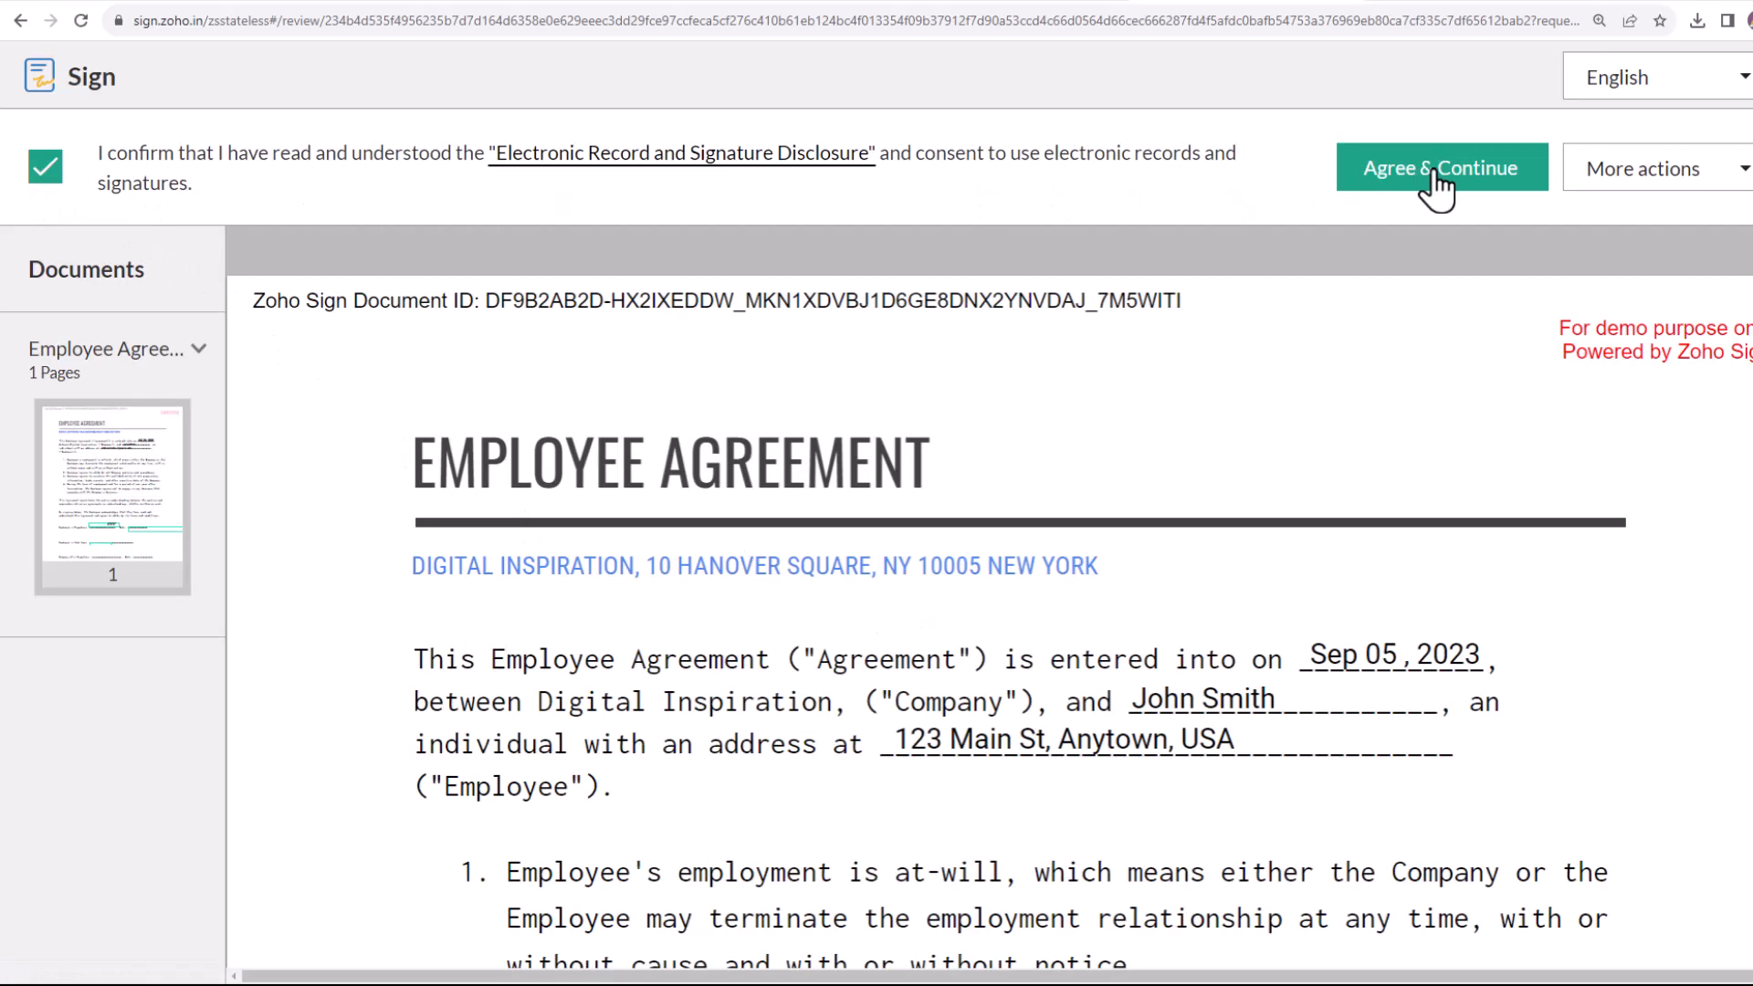
{"action": "left_click", "coordinate": [1440, 168]}
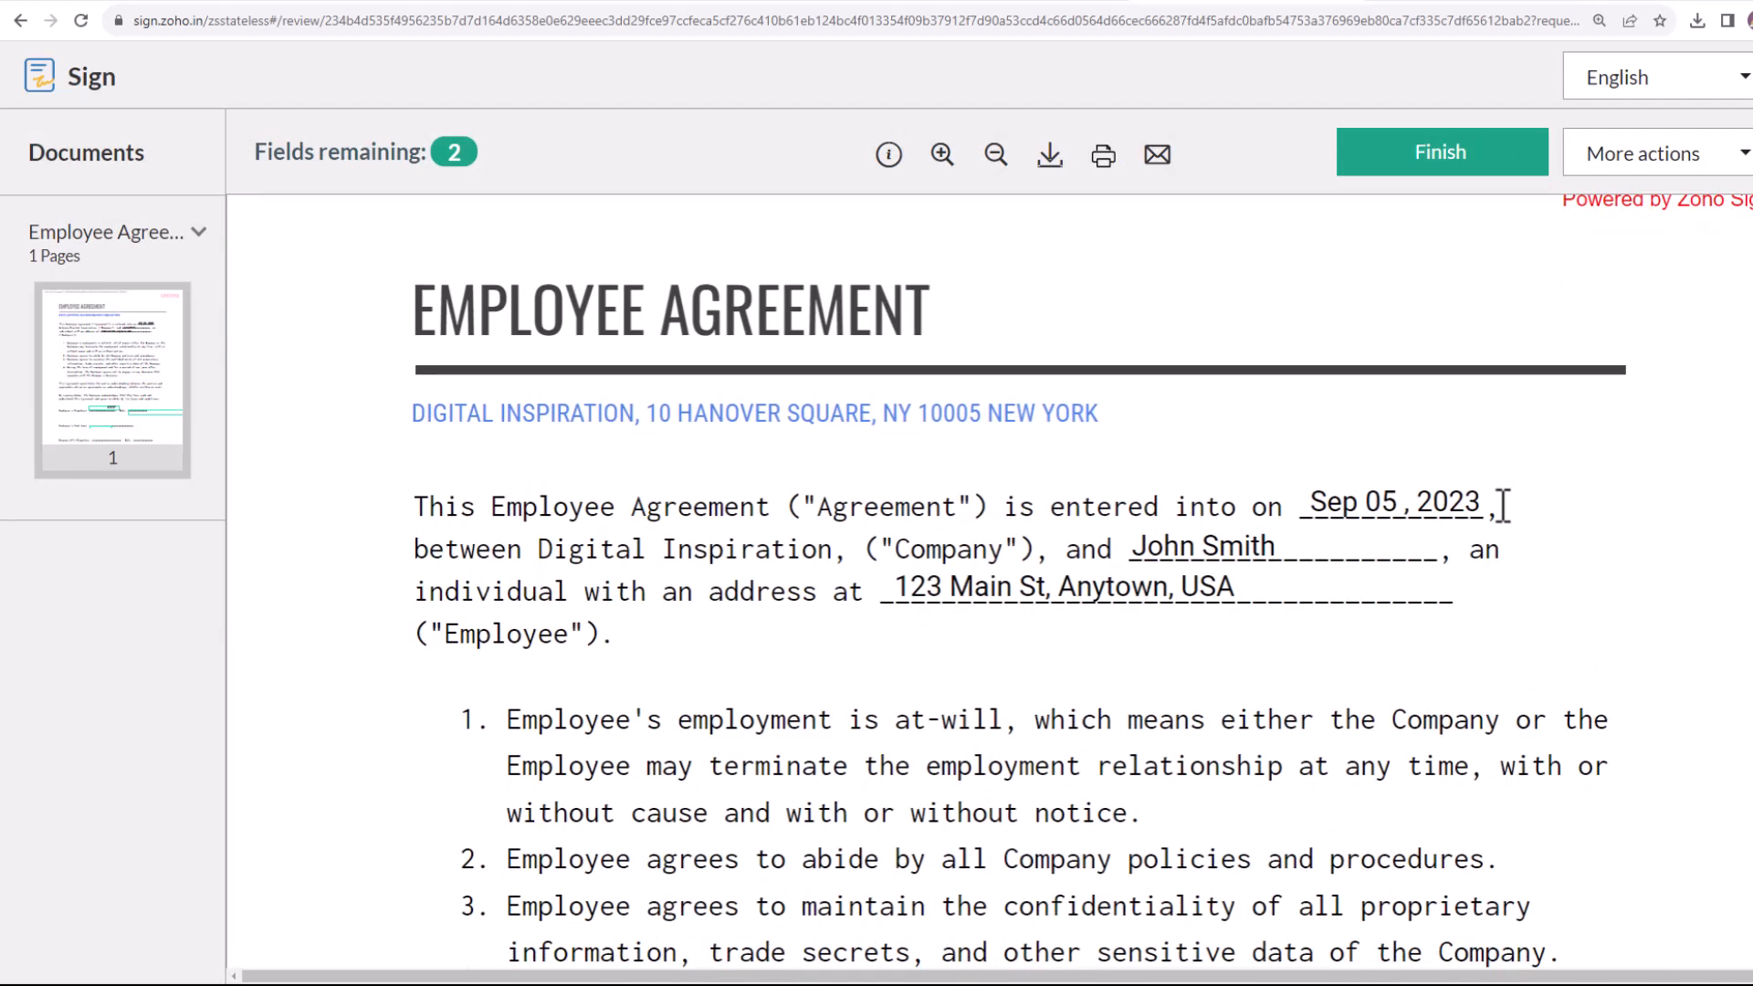
{"action": "mouse_move", "coordinate": [1643, 514]}
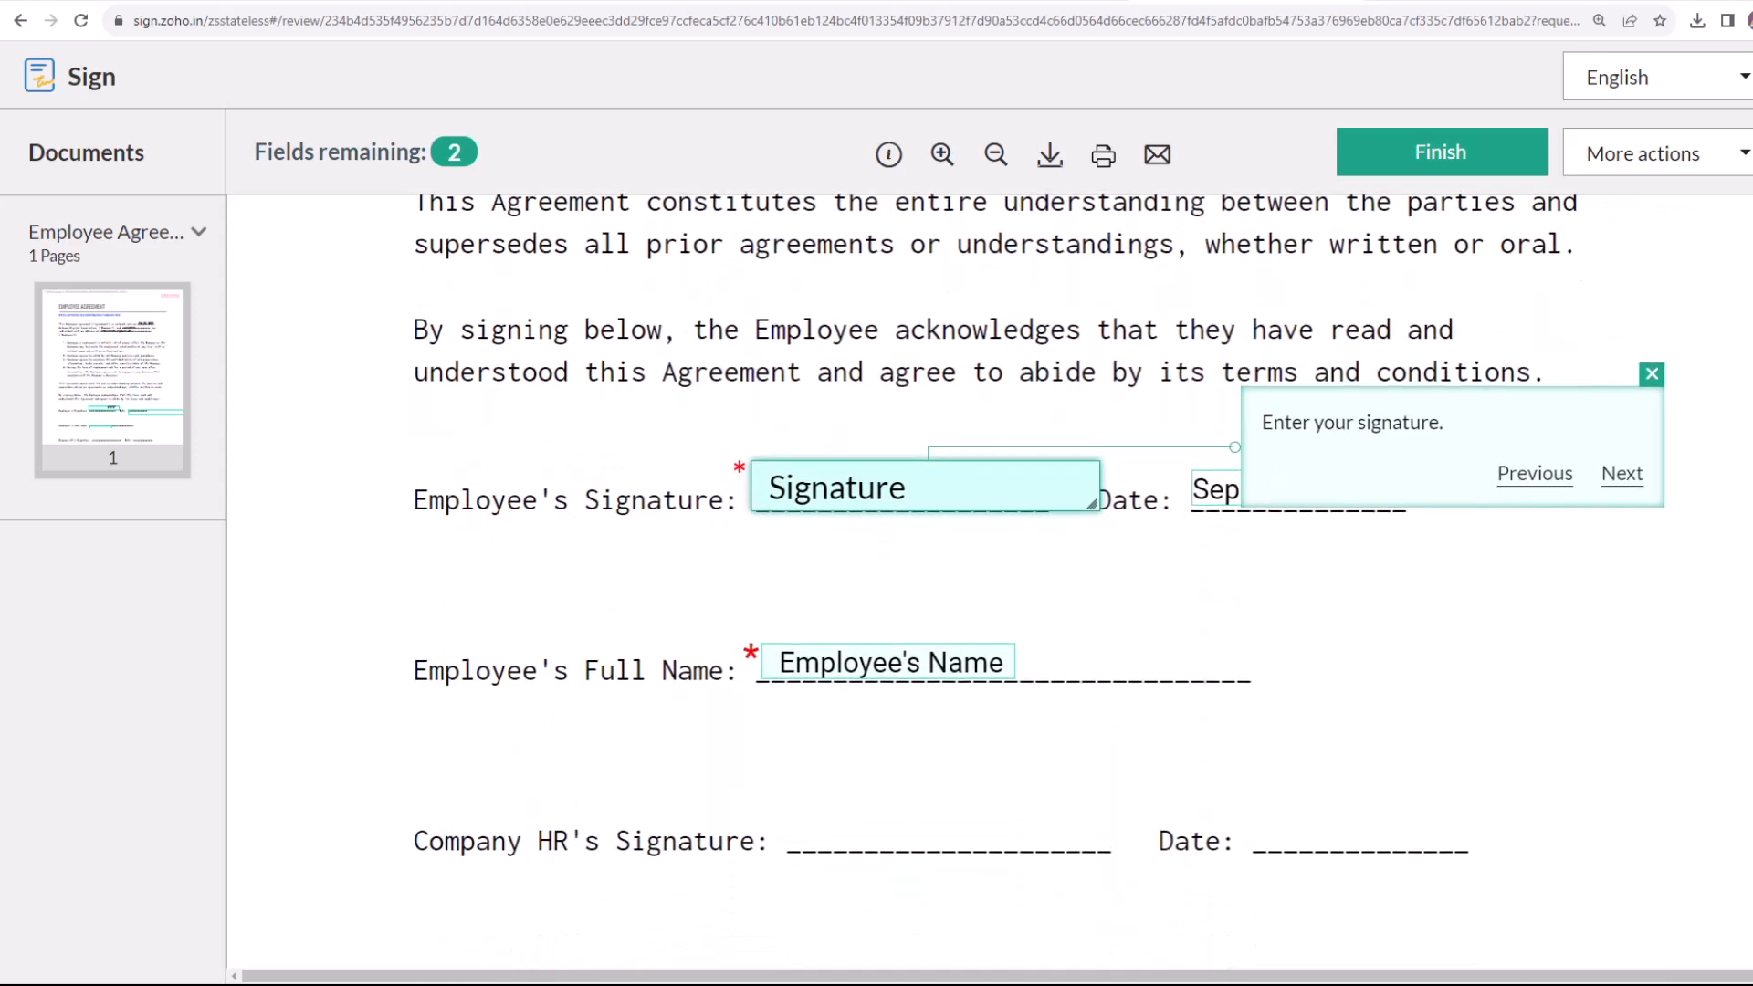
Sign with the first handwriting style and finish John Smith's agreement
{"action": "scroll", "scroll_direction": "down", "scroll_amount": 3}
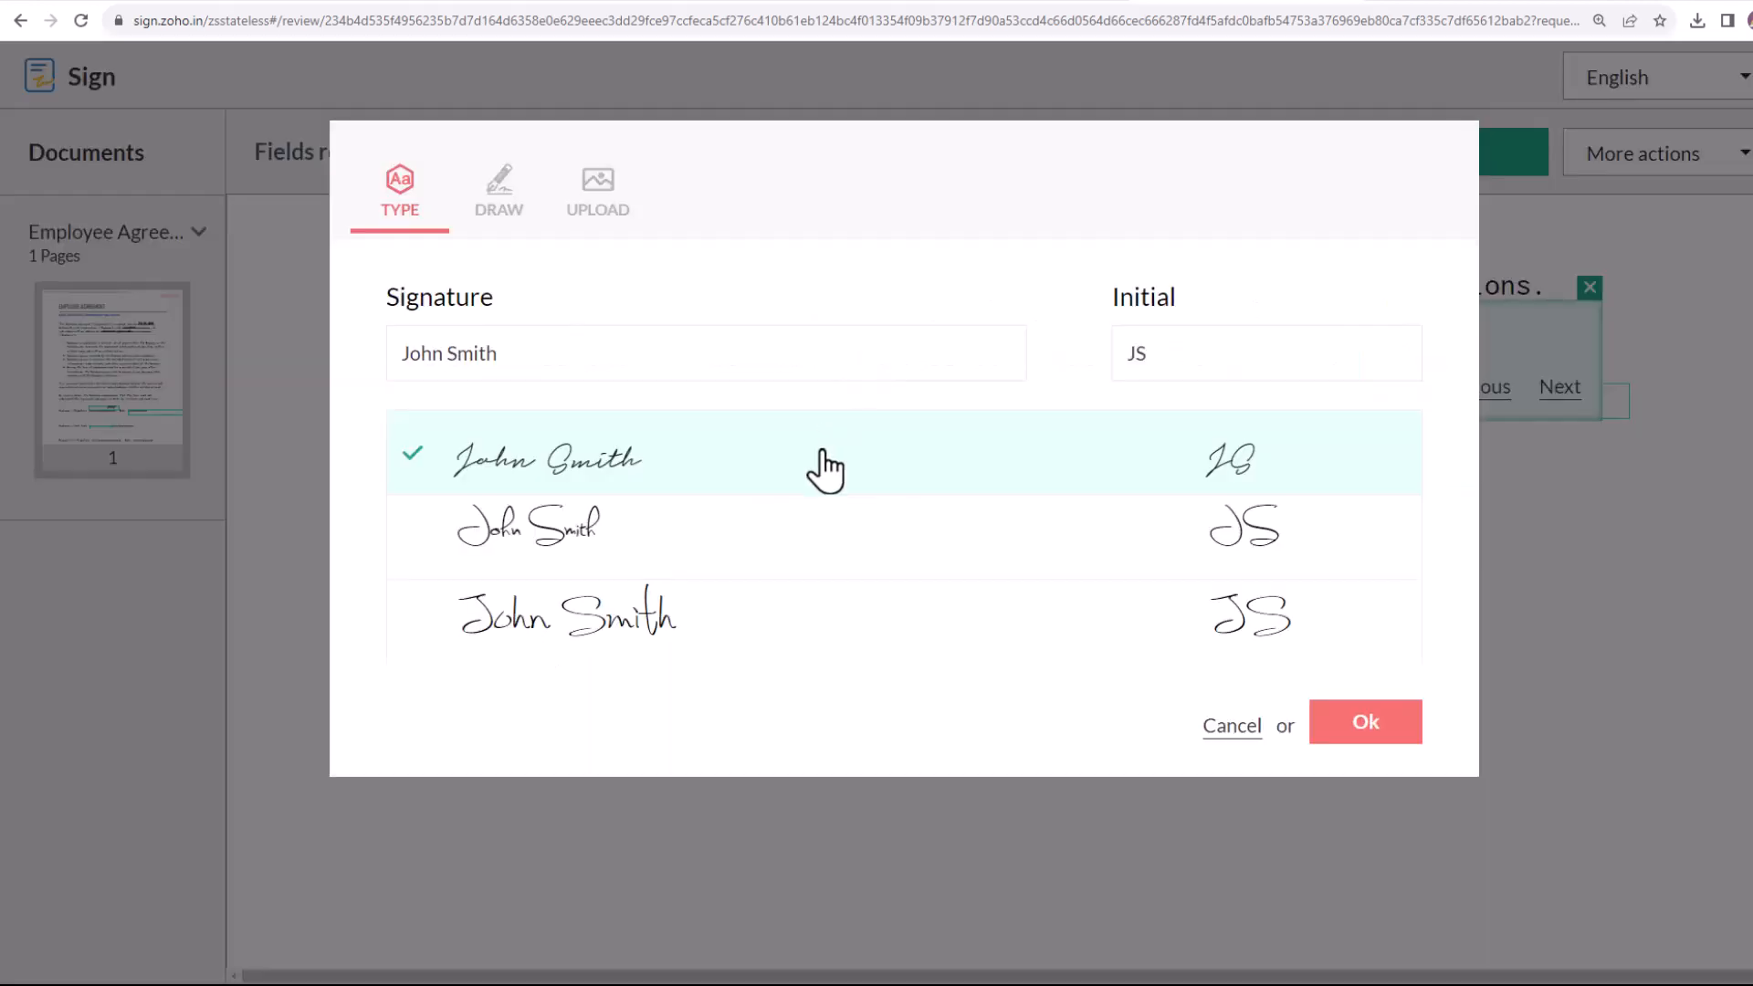
{"action": "left_click", "coordinate": [1364, 721]}
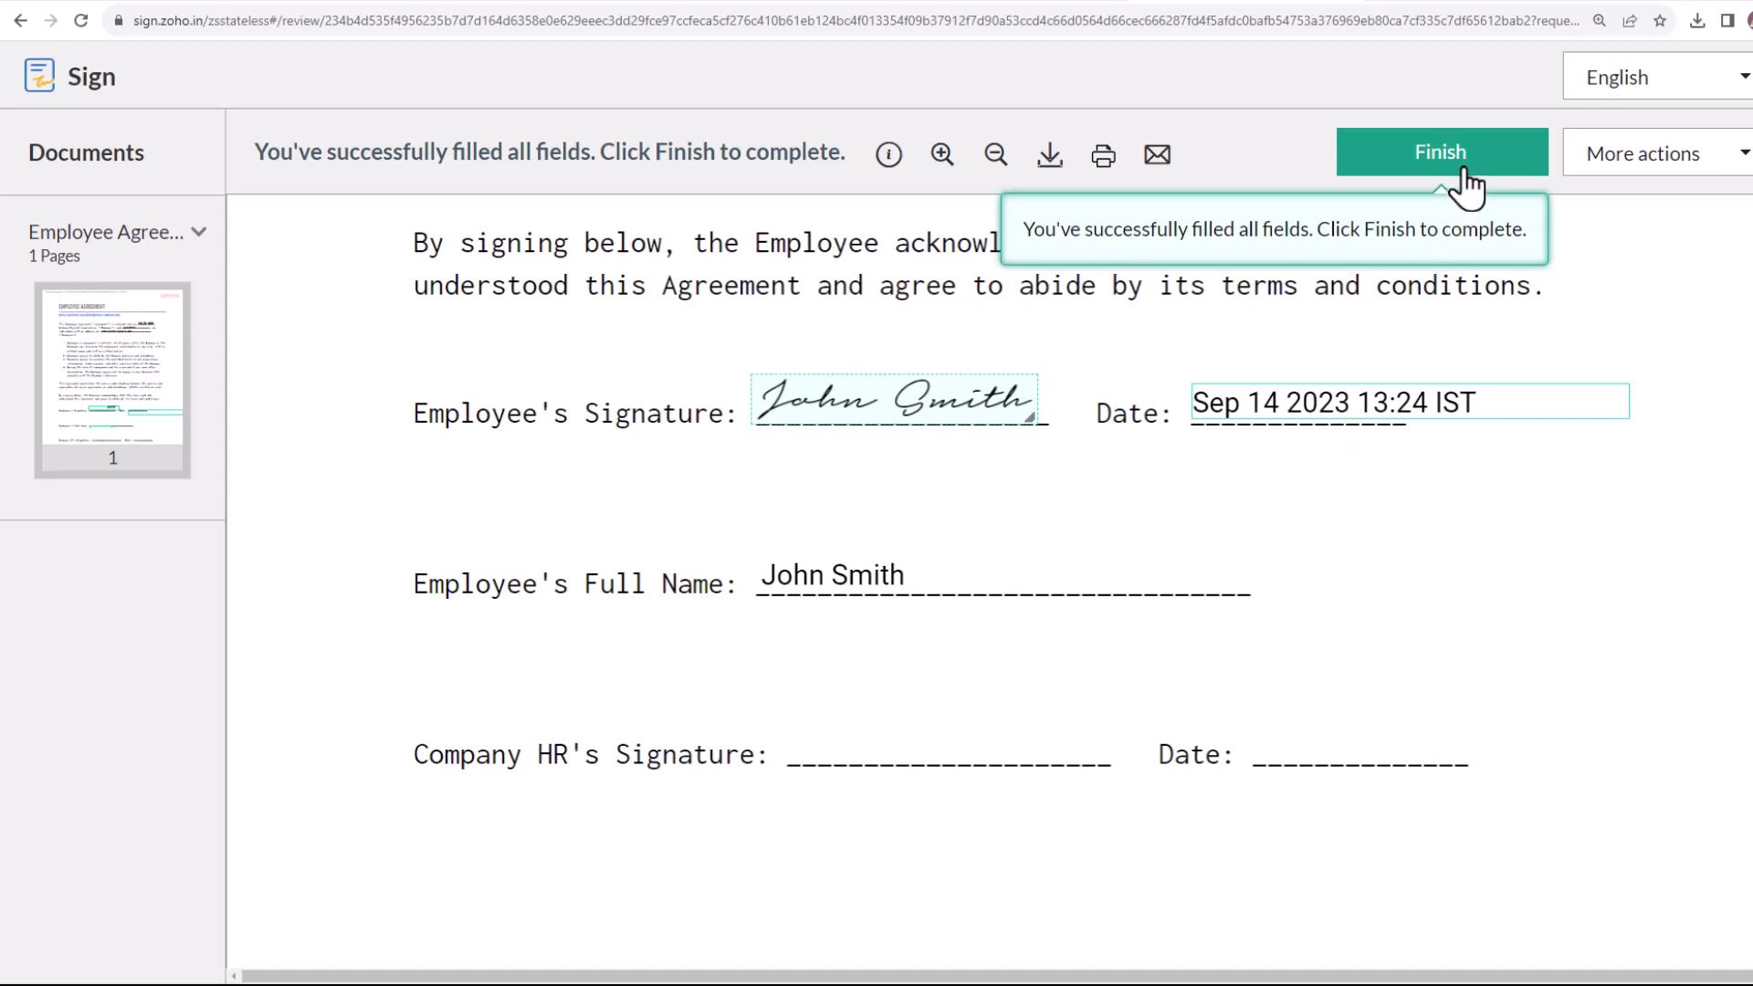
{"action": "left_click", "coordinate": [1441, 152]}
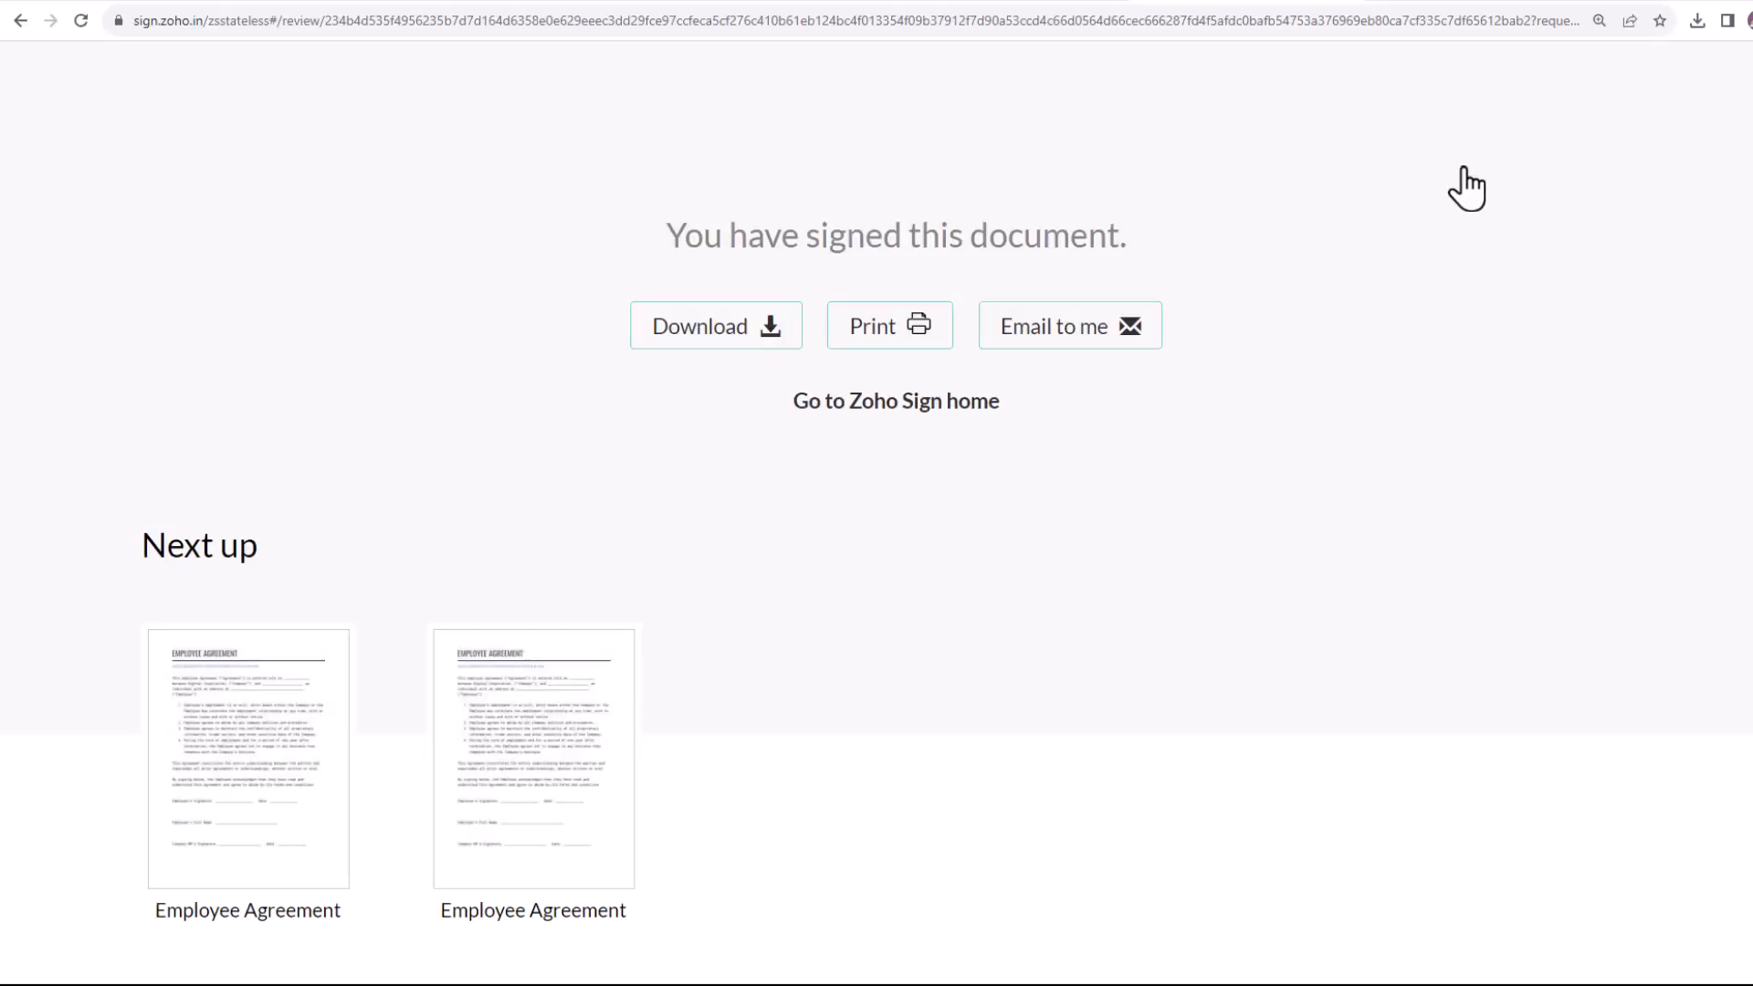